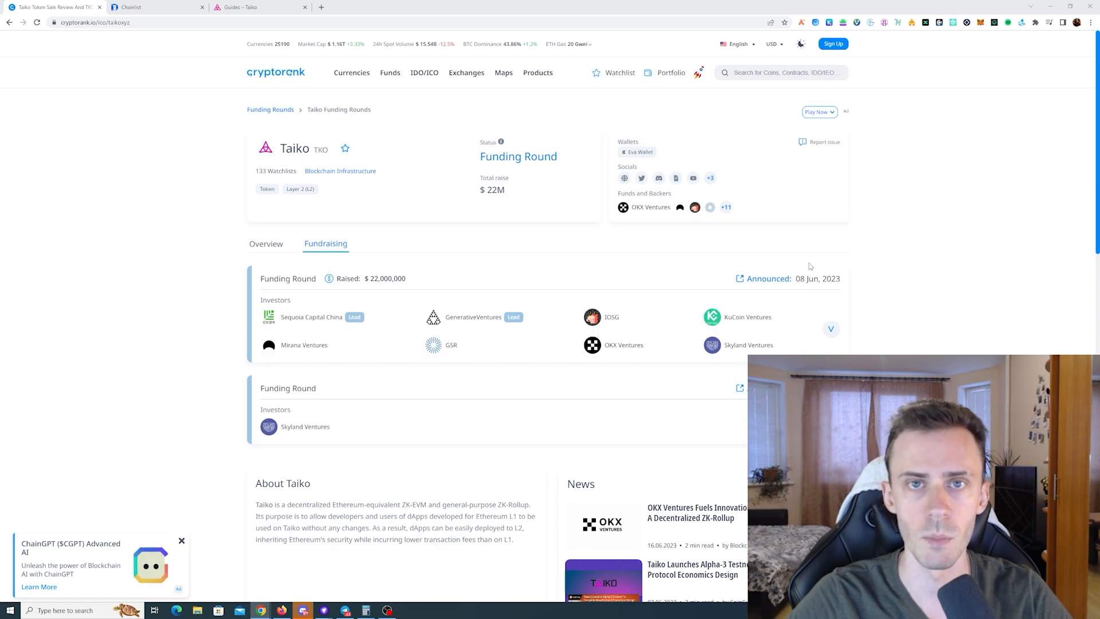
mouse_move(910, 237)
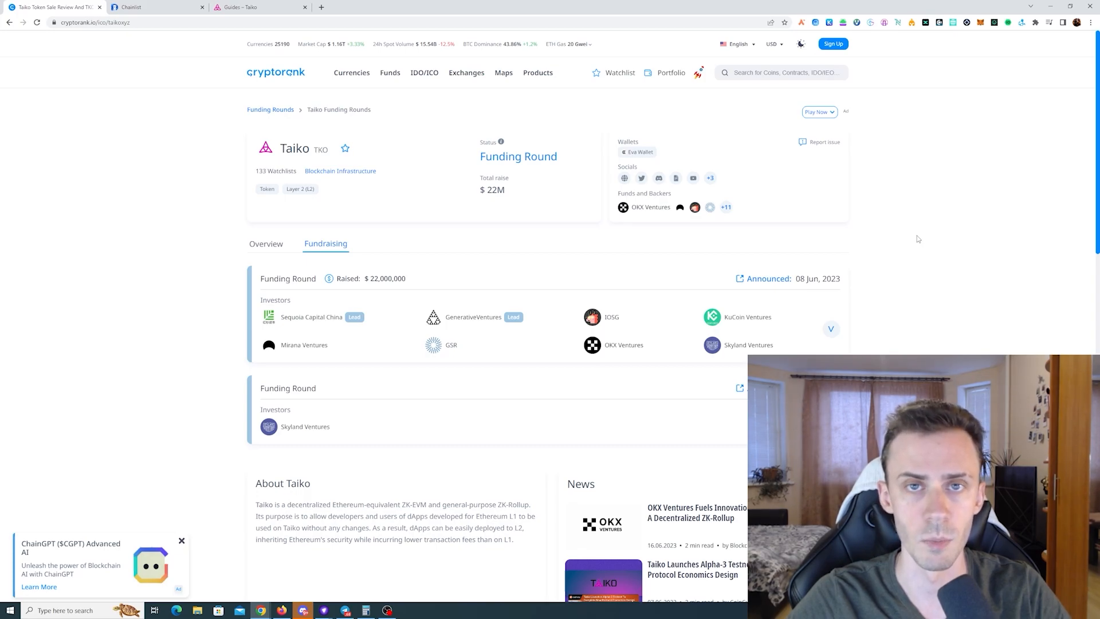
Include testnets in ChainList and search for 'sepolia'.
left_click(155, 7)
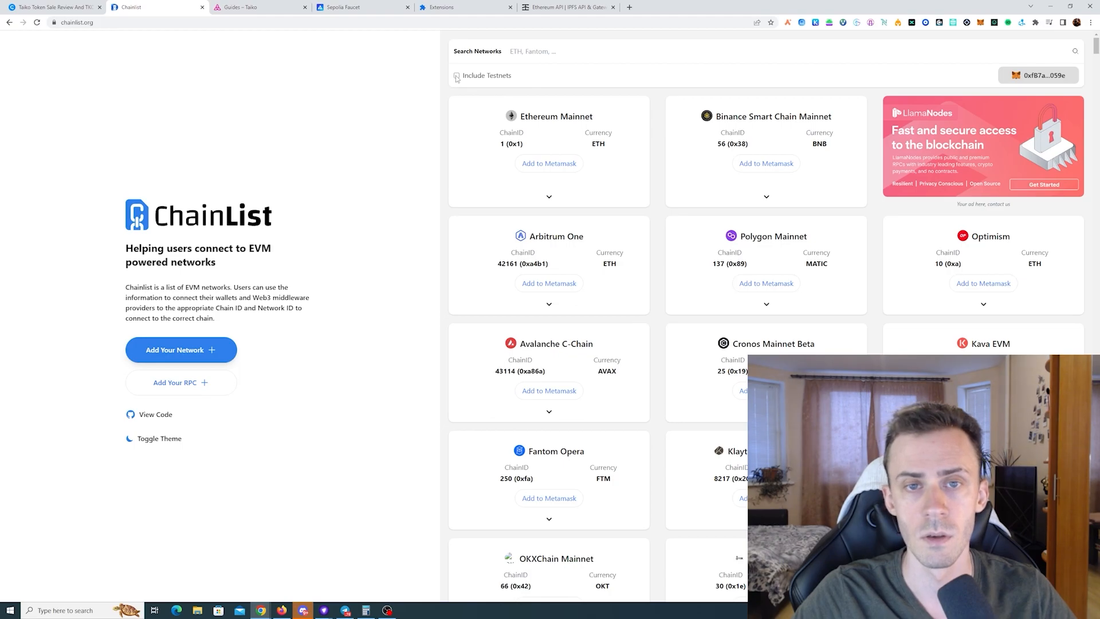
left_click(456, 75)
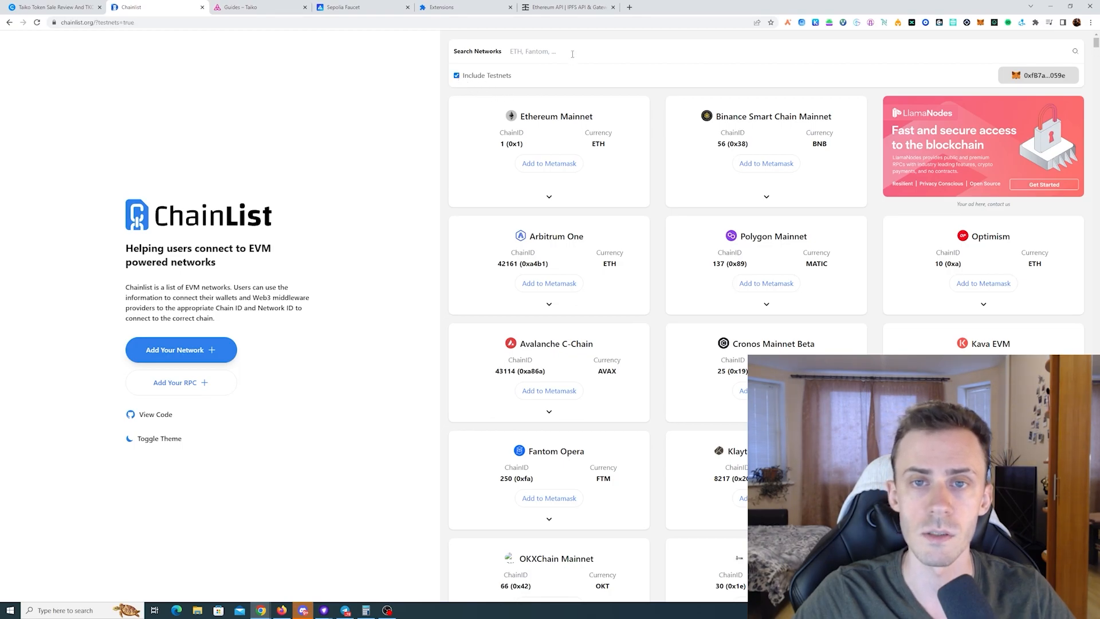
type("sepolia")
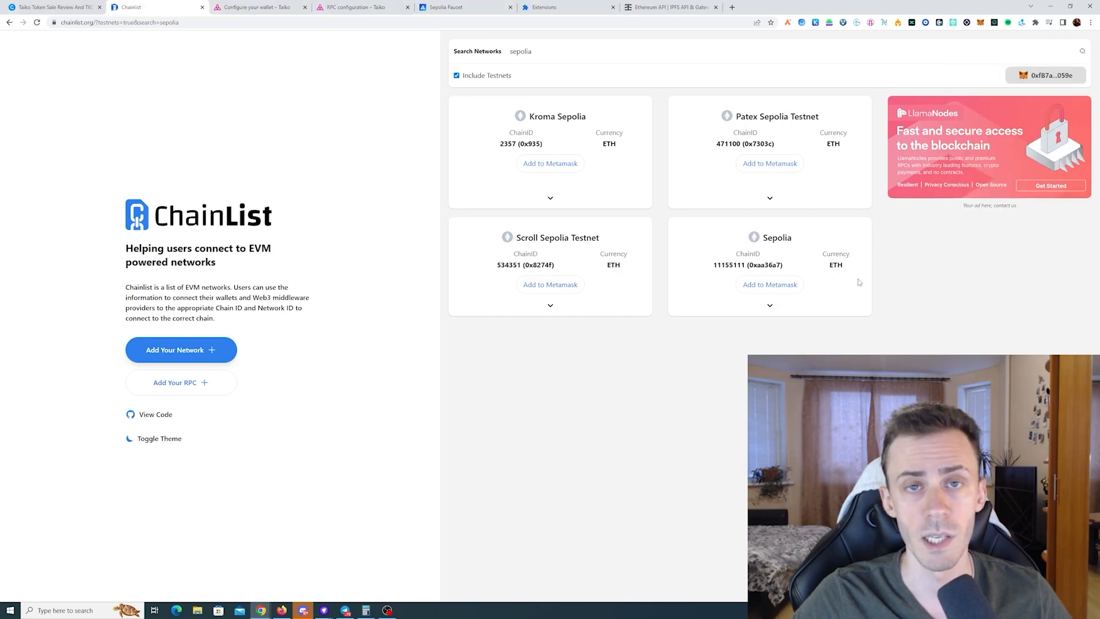
Cross-check Taiko's RPC configuration docs, then search ChainList for 'ta' to list Taiko testnets.
left_click(361, 7)
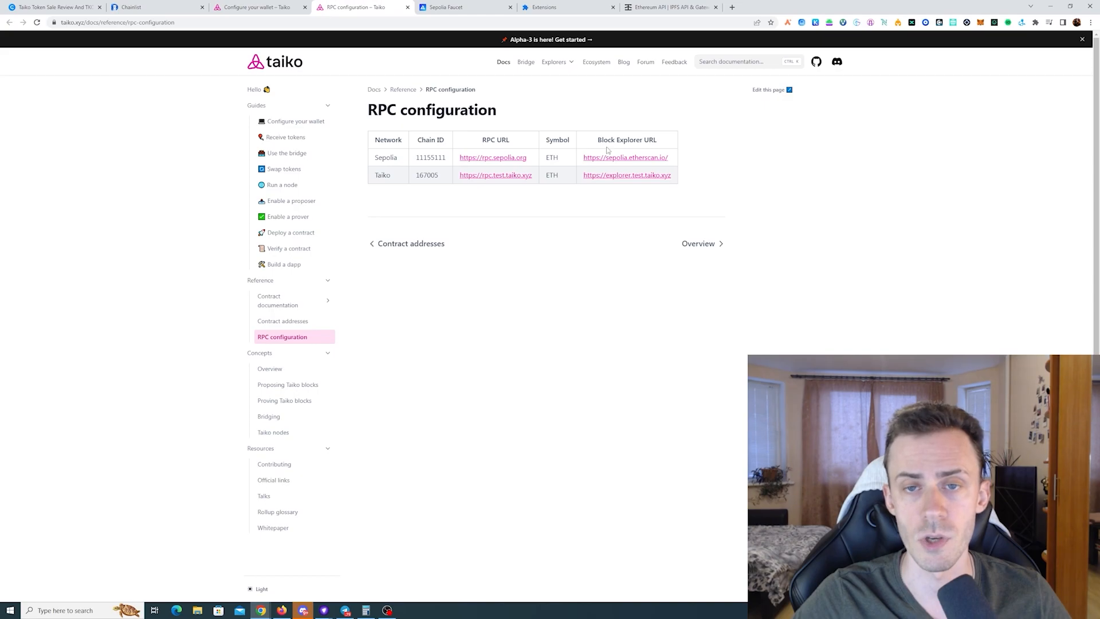
mouse_move(729, 167)
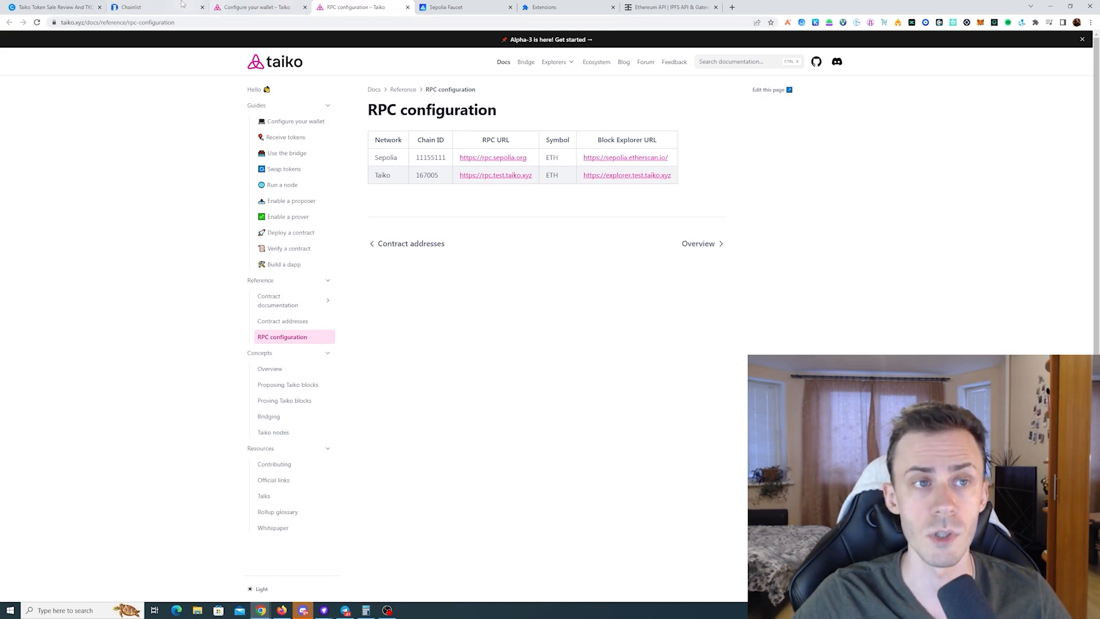
left_click(130, 7)
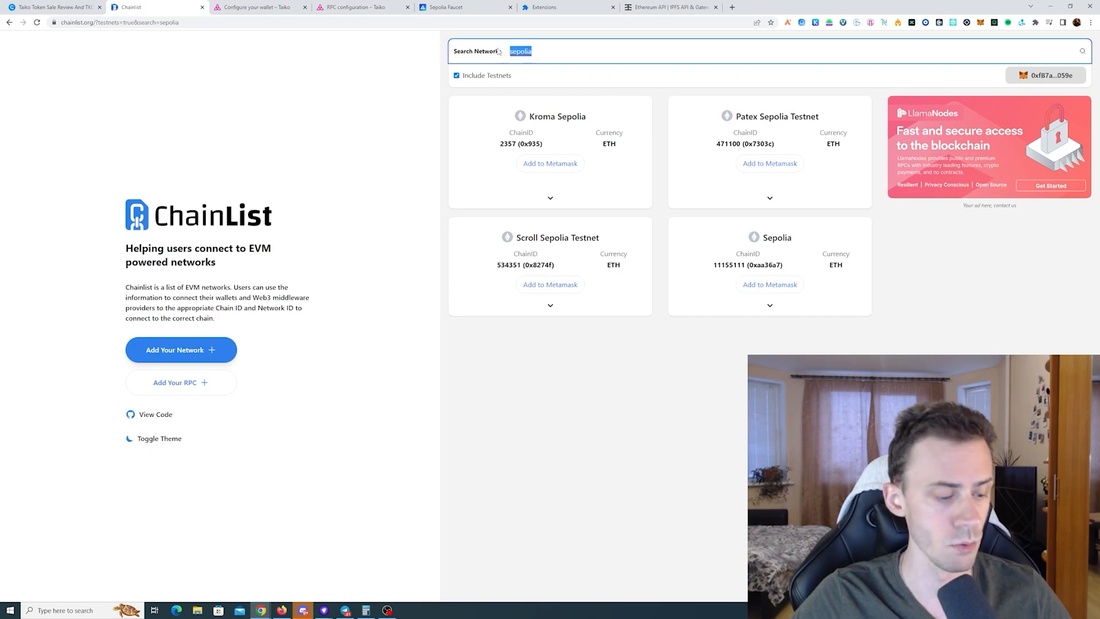
type("taiko")
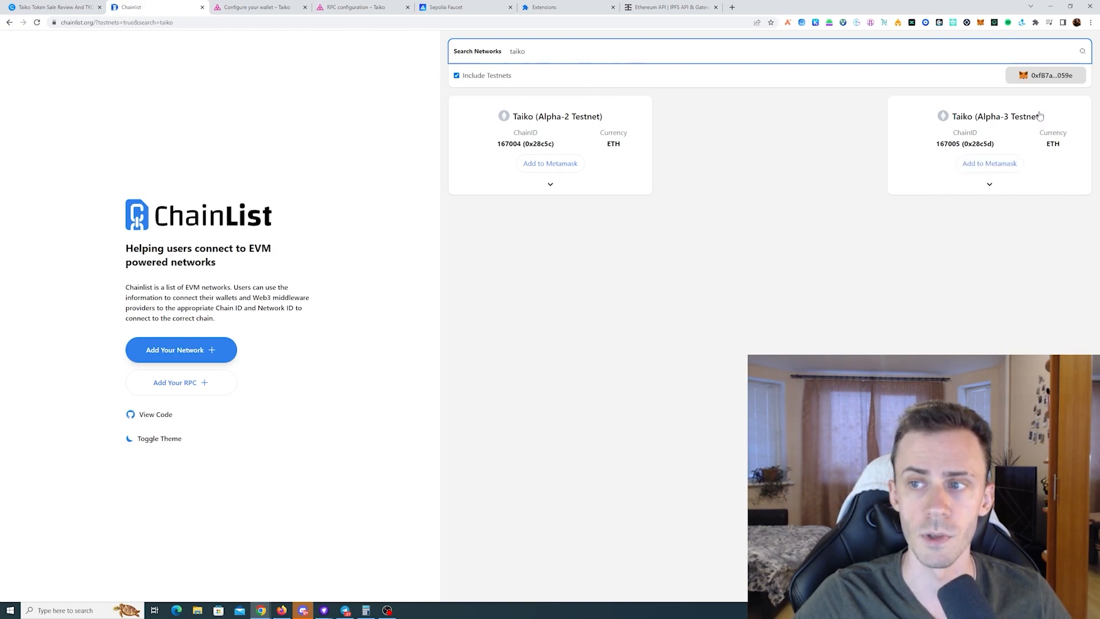
mouse_move(1044, 163)
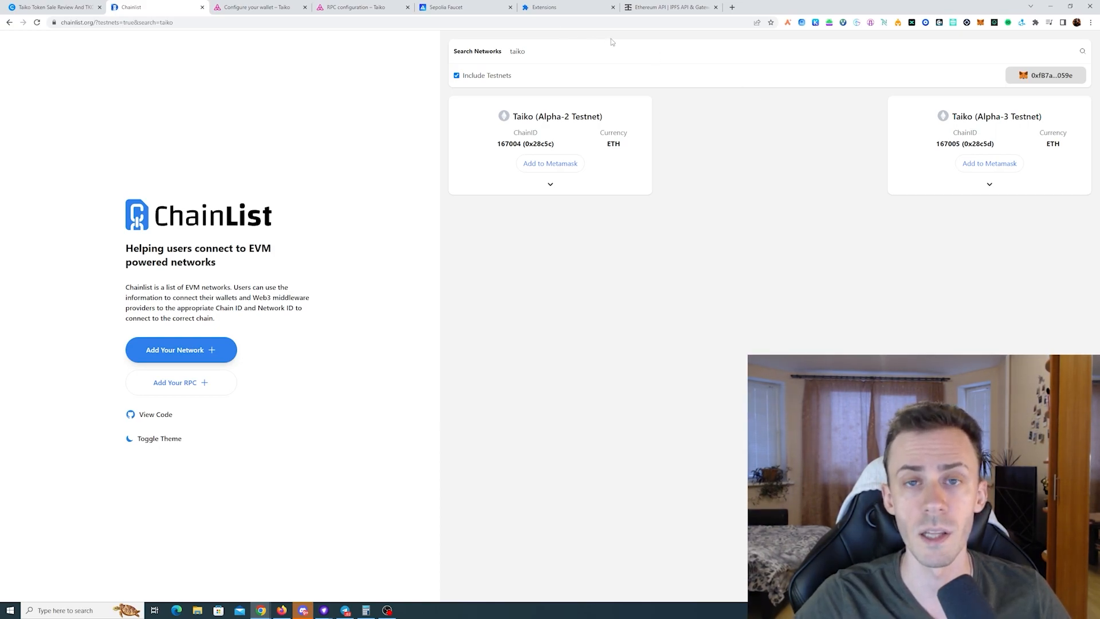
Bring up the Infura Sepolia faucet page.
left_click(463, 7)
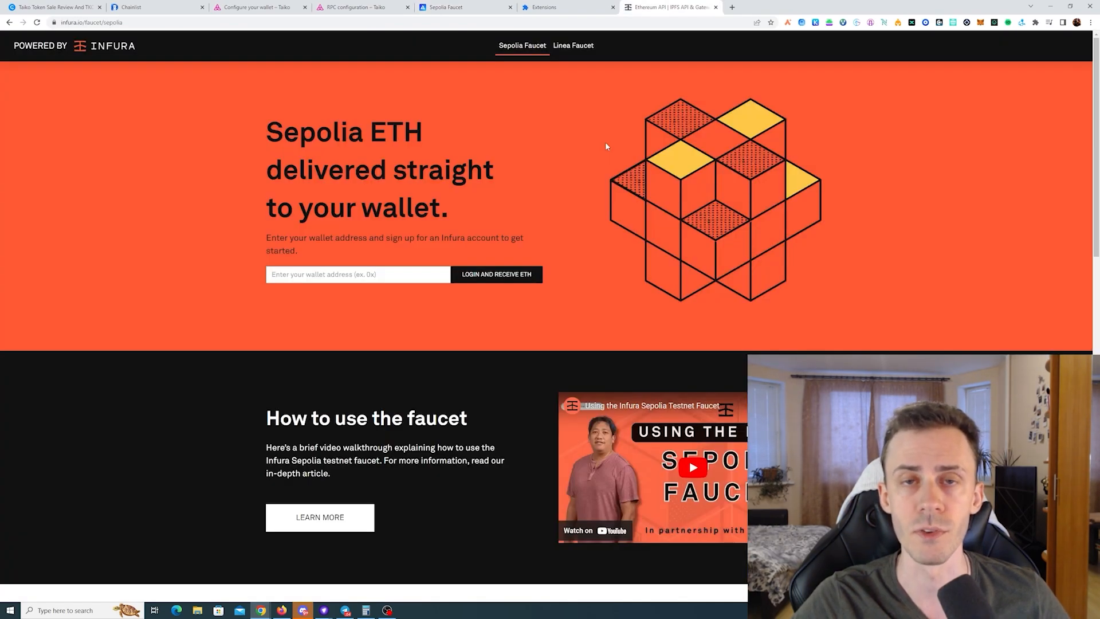
mouse_move(569, 81)
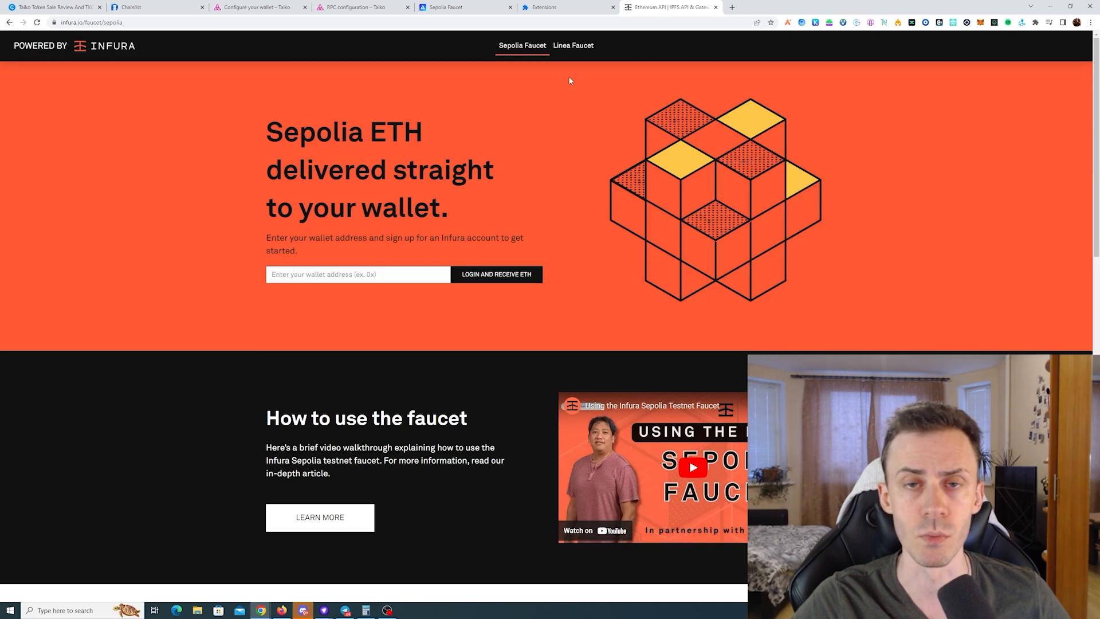
mouse_move(444, 98)
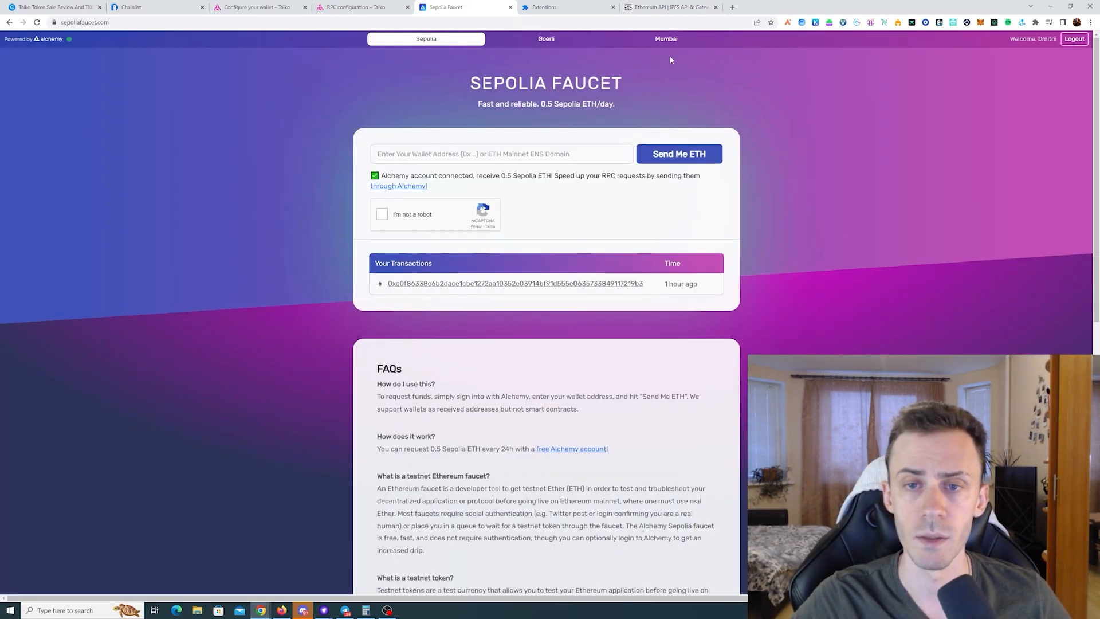
mouse_move(706, 66)
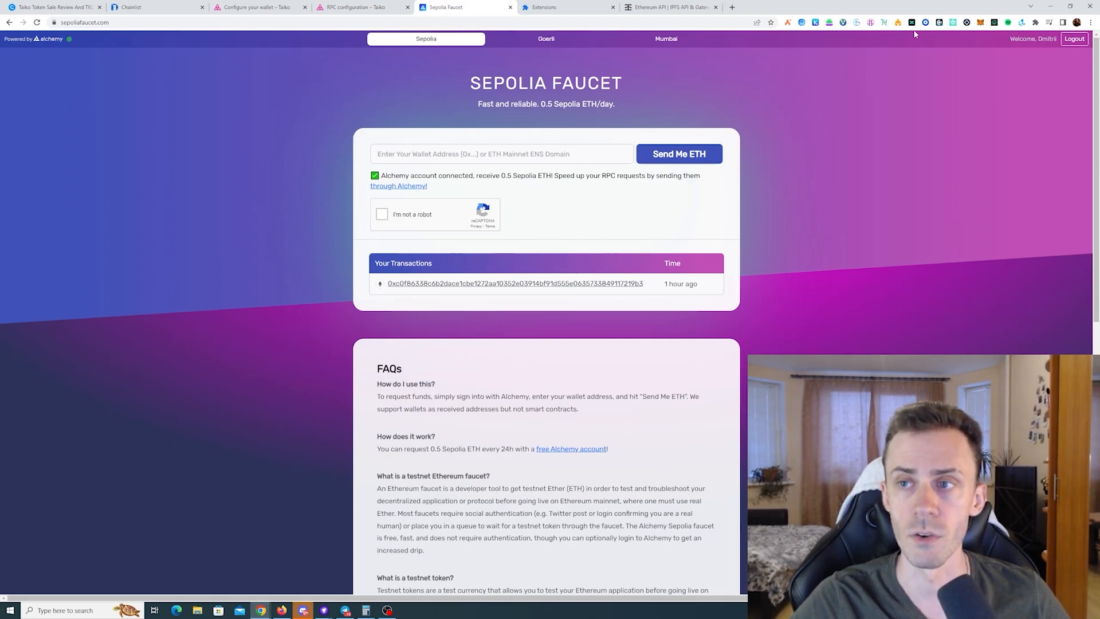
Check the wallet's testnet balances (4.5 Sepolia ETH) and show the free testnet funds list.
left_click(923, 23)
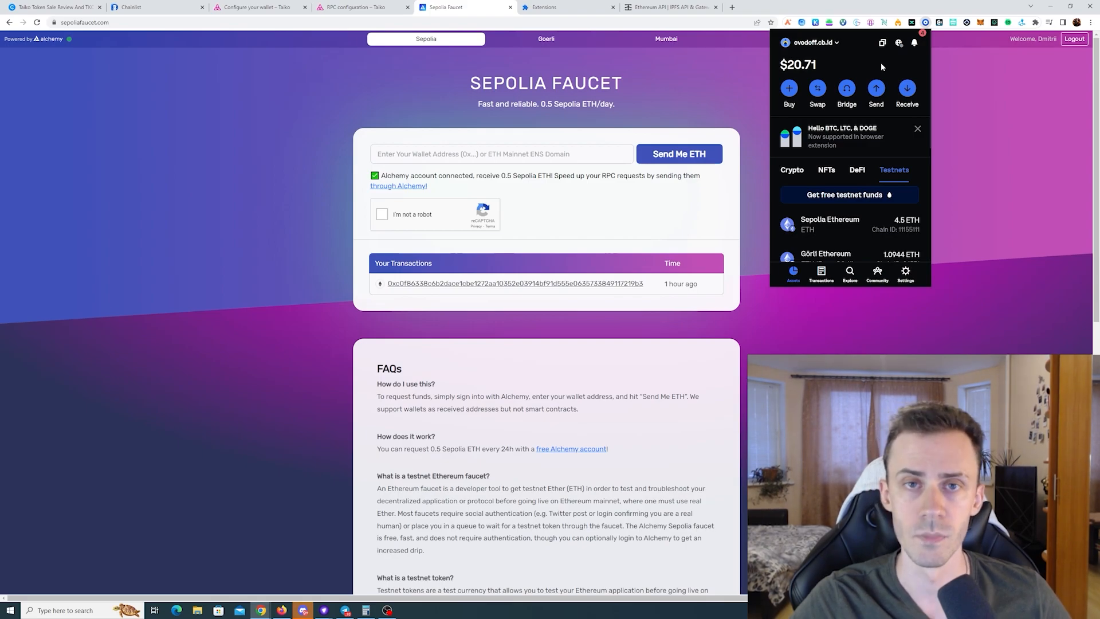
mouse_move(886, 65)
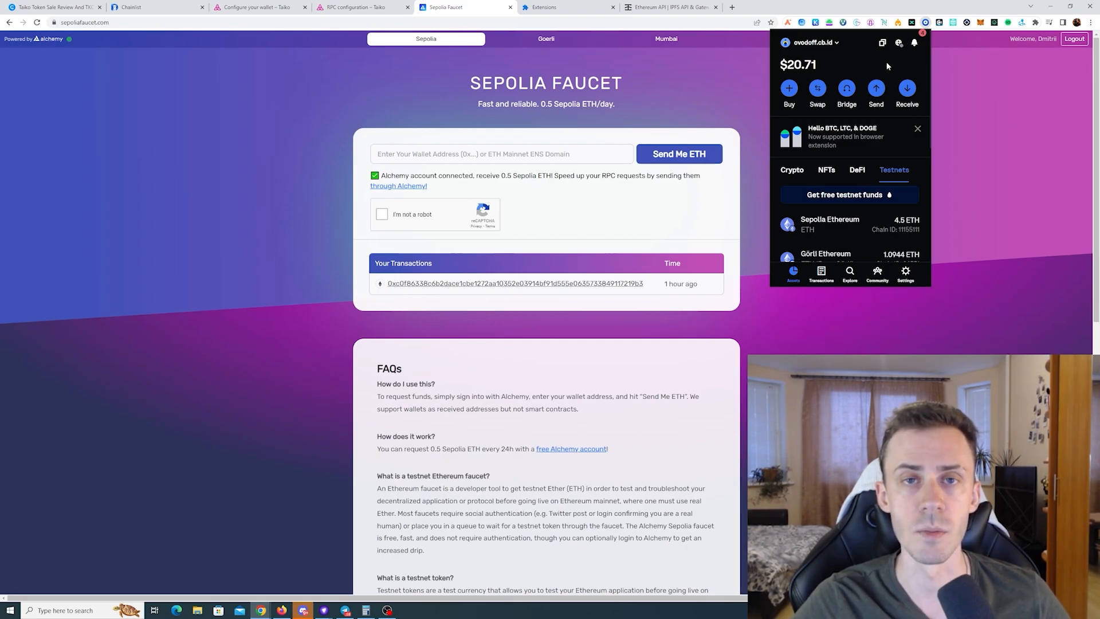
scroll("down", 3)
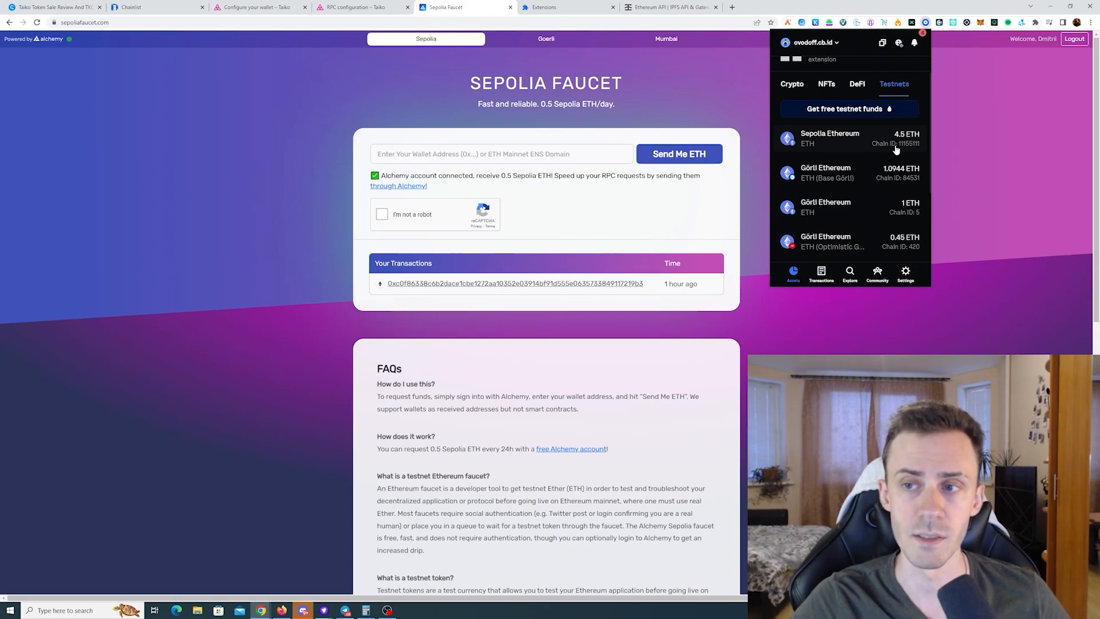
left_click(844, 109)
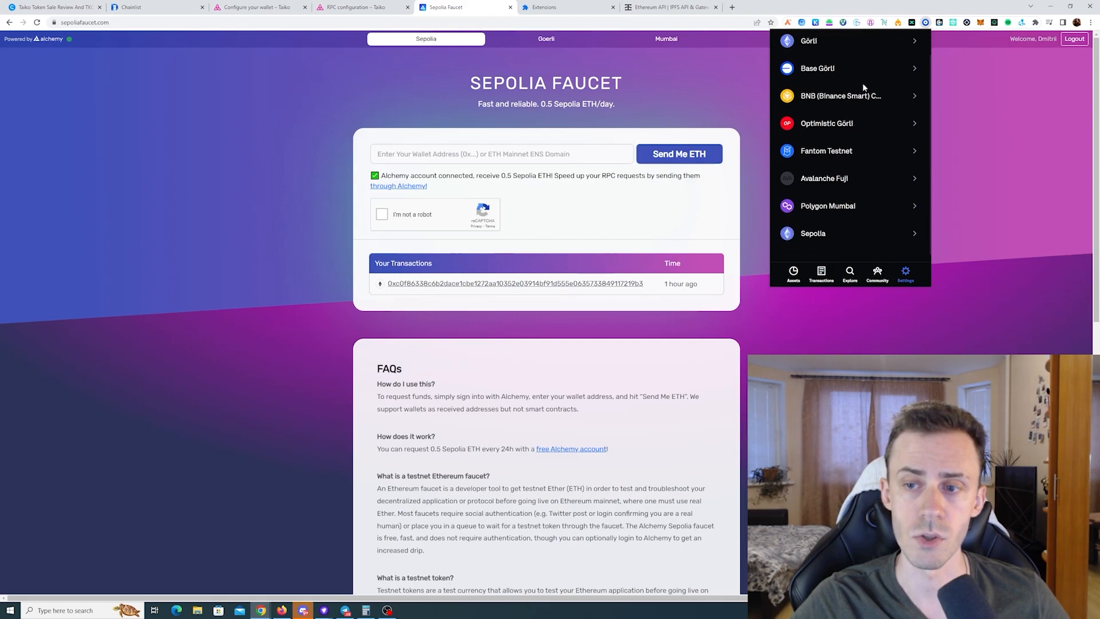
mouse_move(775, 179)
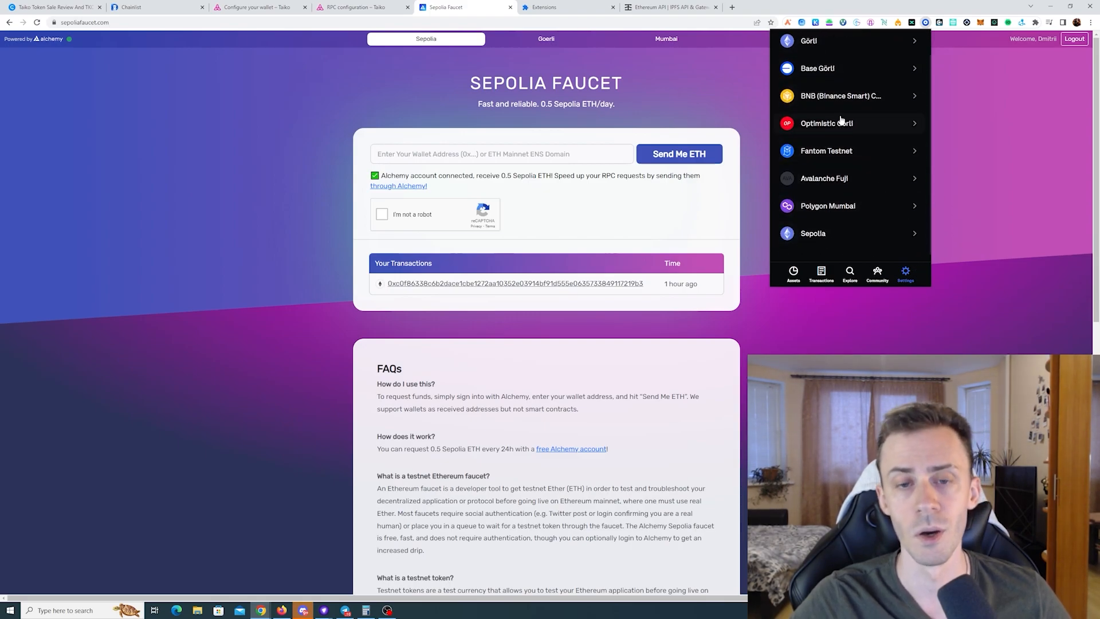
mouse_move(846, 239)
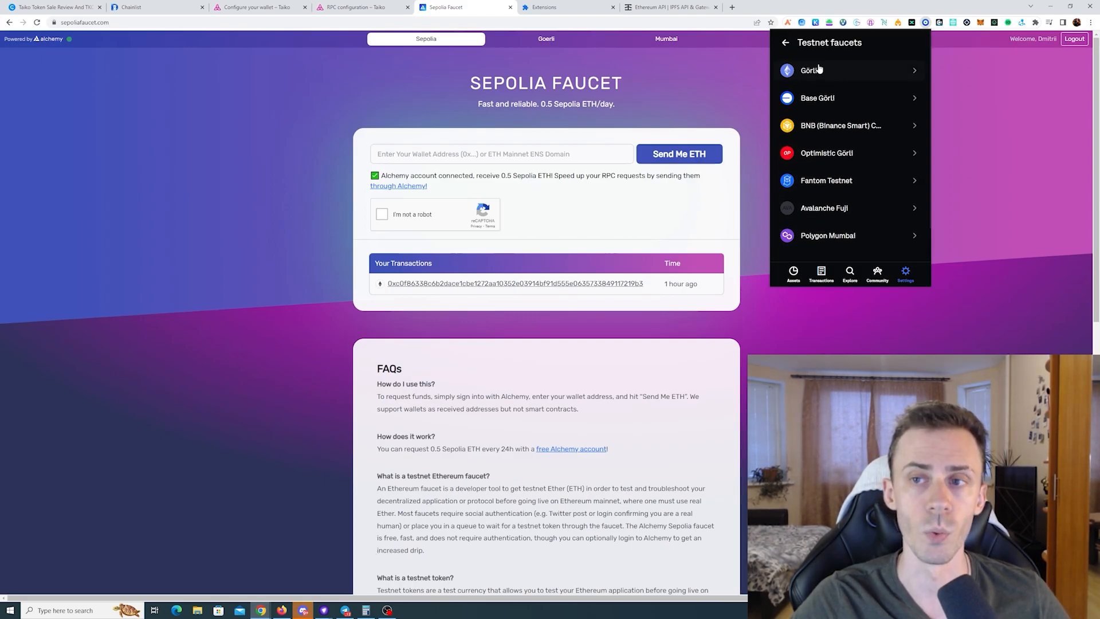
mouse_move(854, 97)
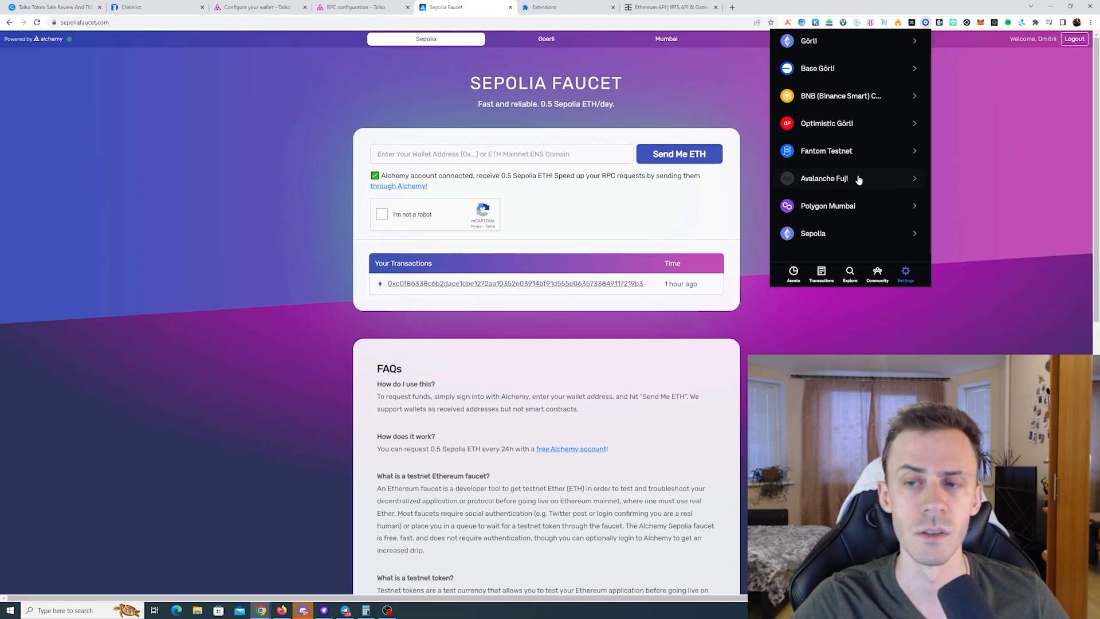
mouse_move(872, 96)
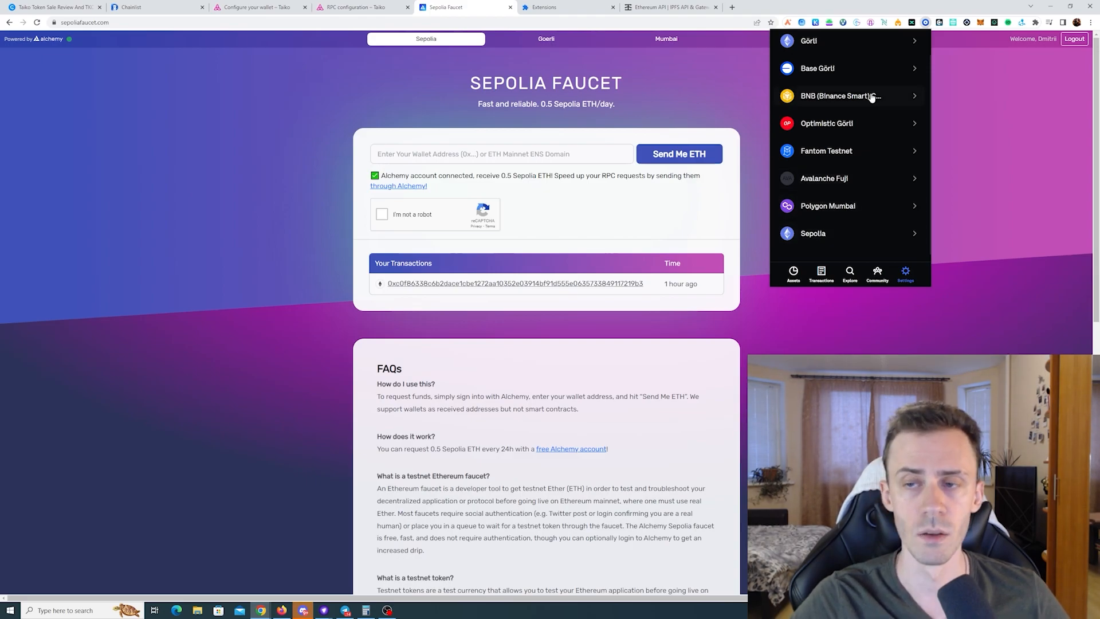
mouse_move(818, 82)
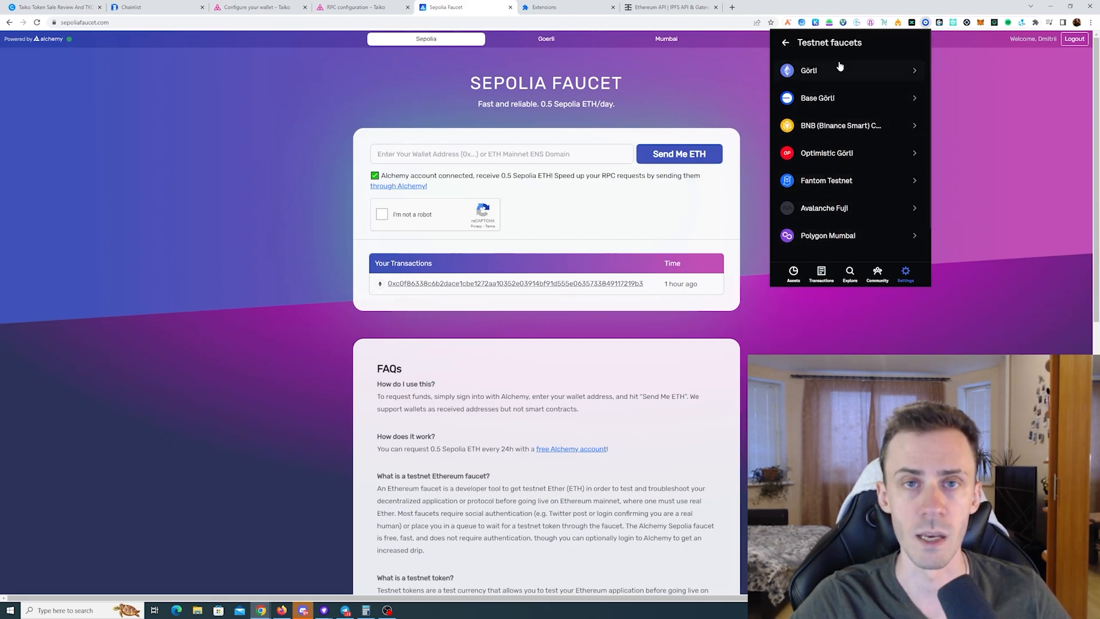
mouse_move(894, 97)
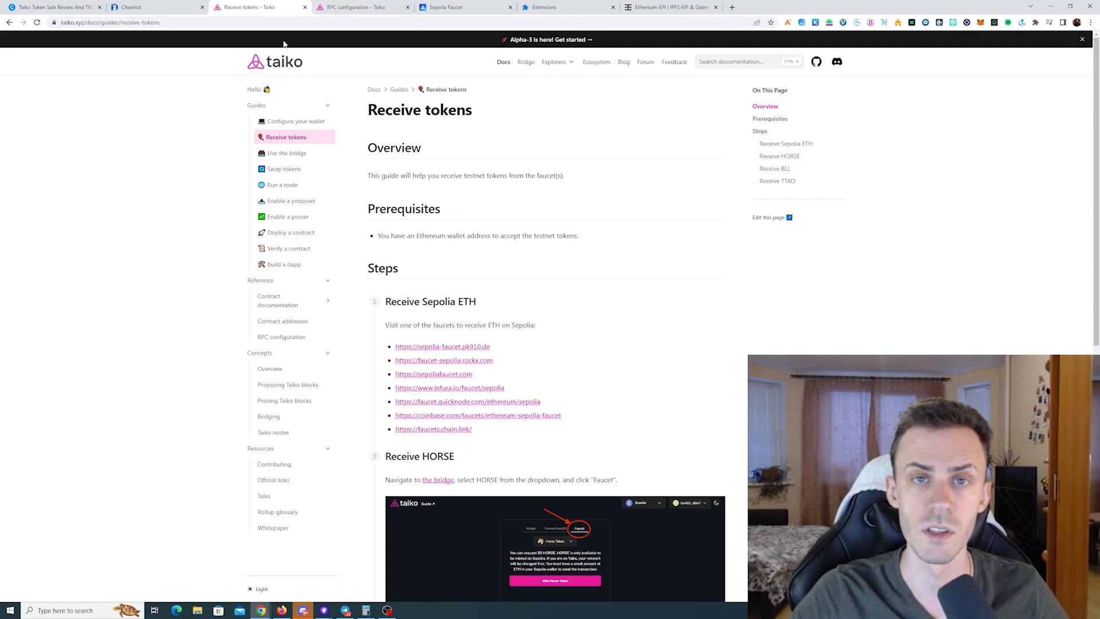
Review the Taiko Docs Receive tokens faucet links and return to the Sepolia faucet page.
left_click(1081, 39)
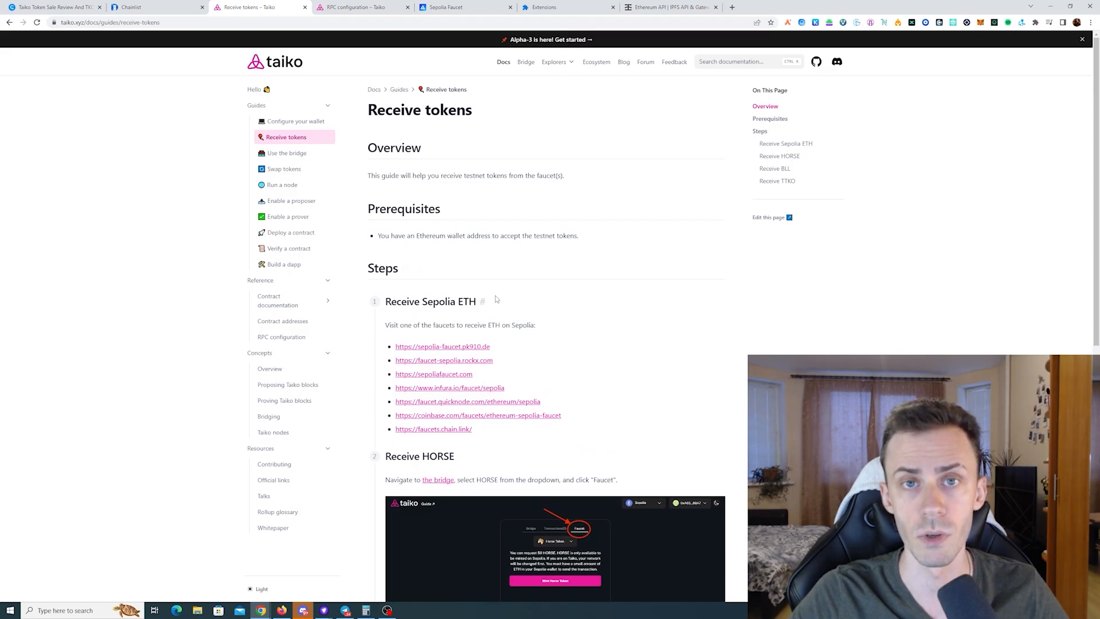
left_click(465, 6)
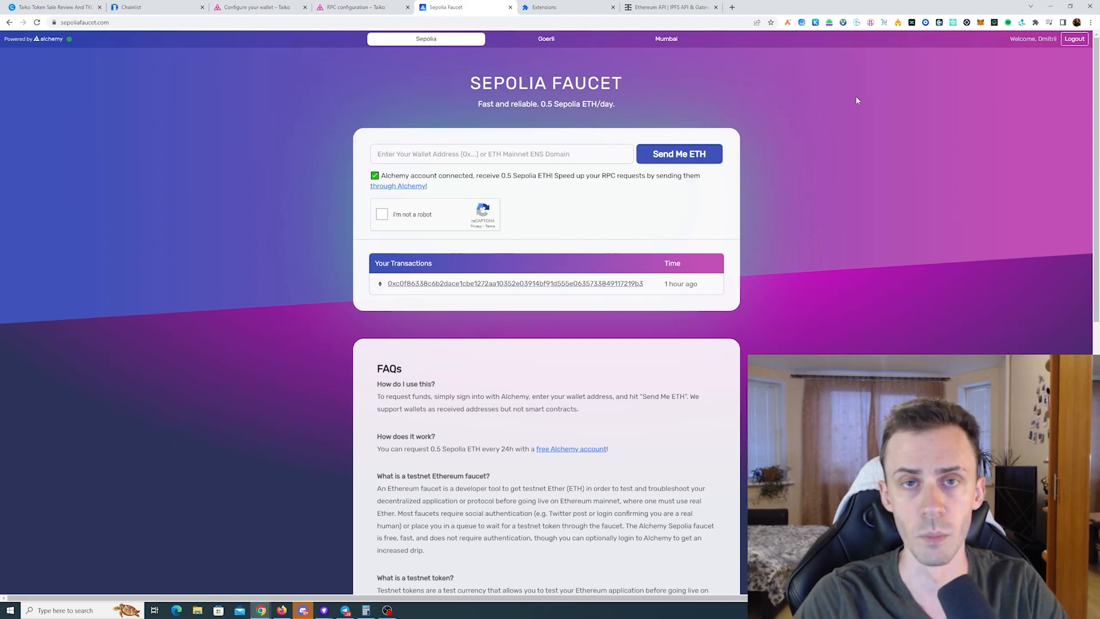
mouse_move(687, 84)
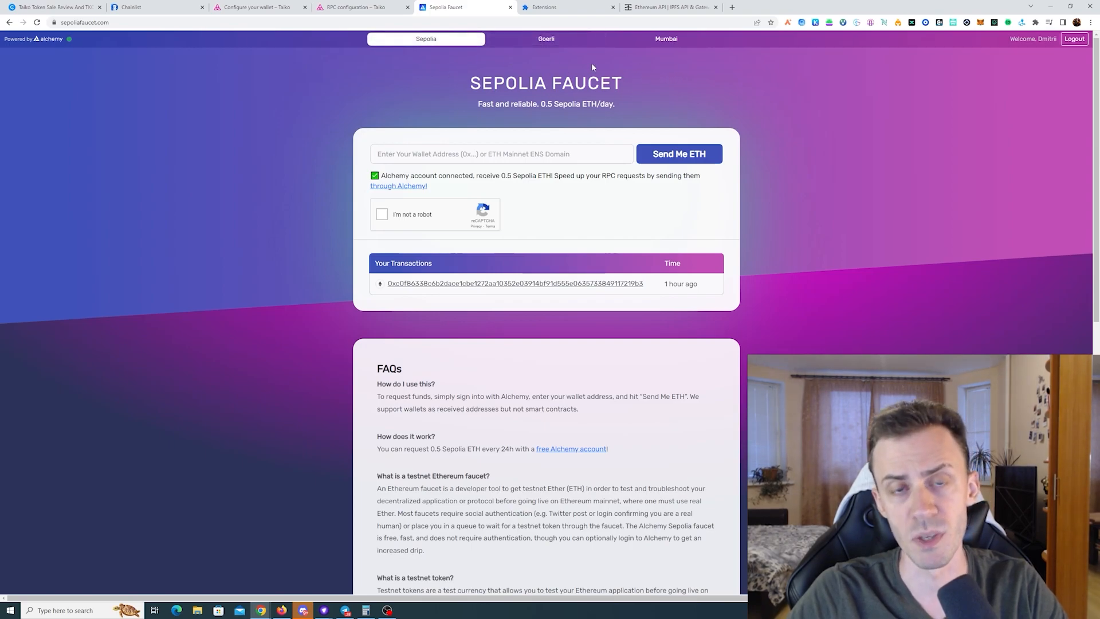
mouse_move(706, 92)
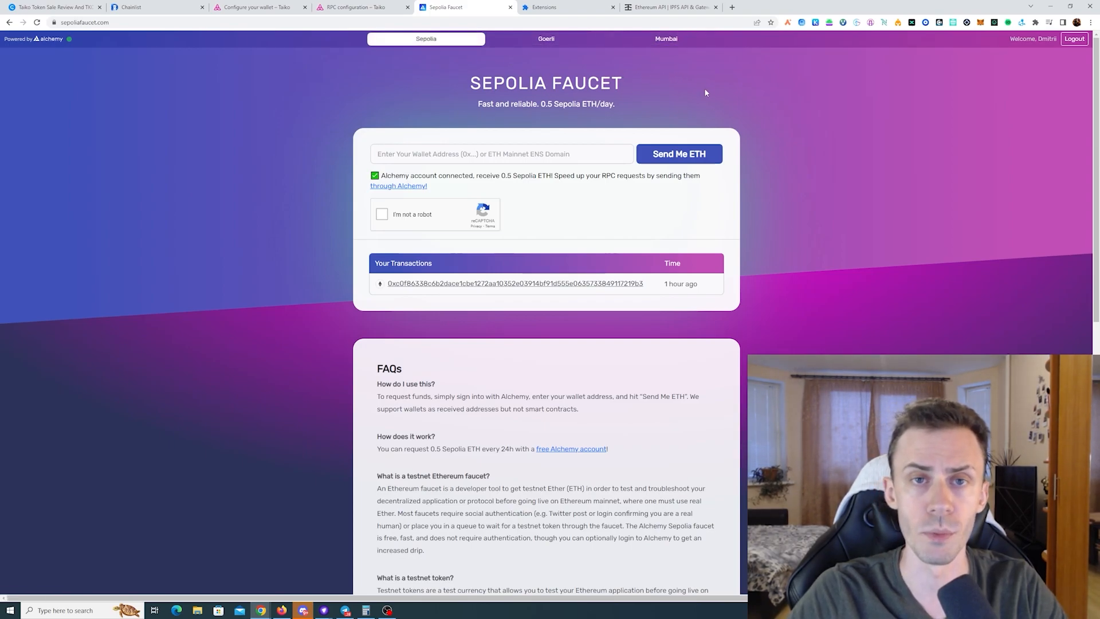
Connect the MetaMask wallet to the Taiko Bridge.
left_click(362, 7)
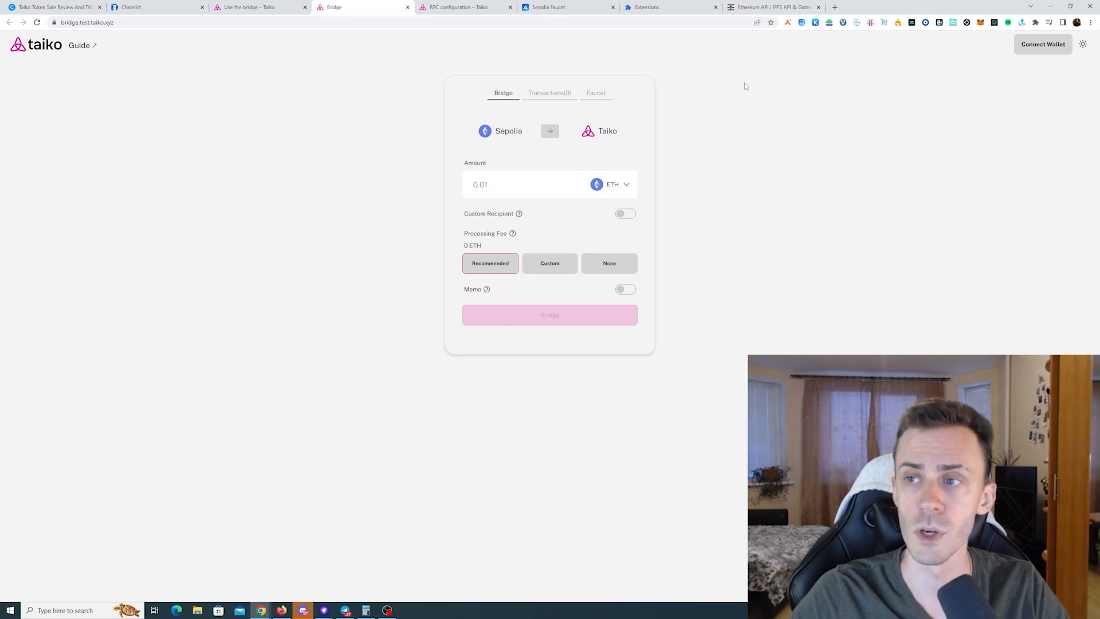
left_click(1042, 45)
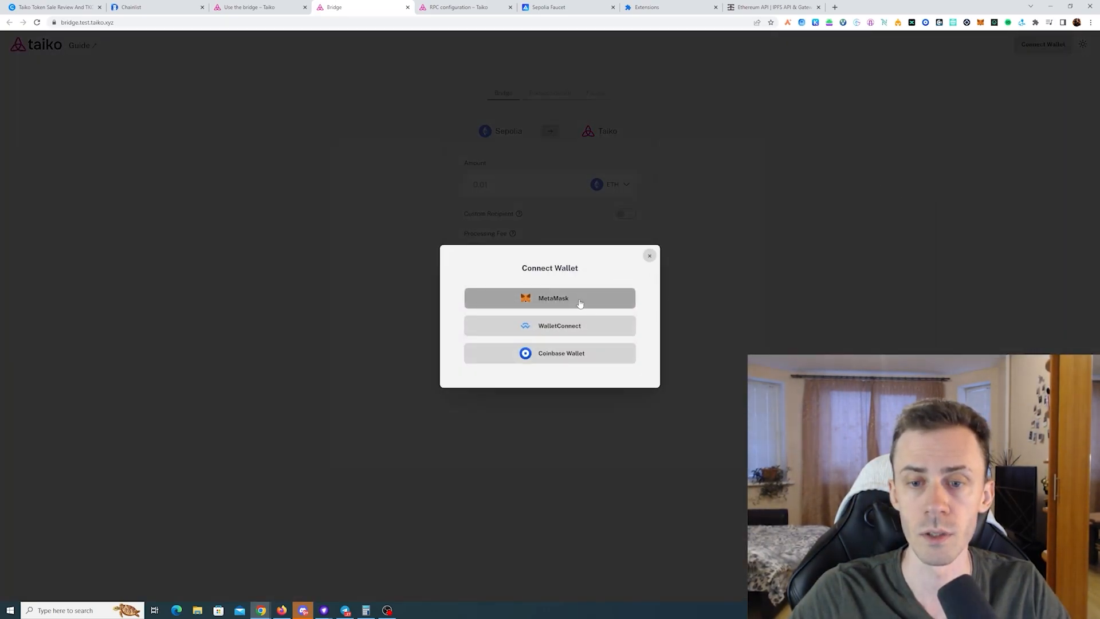
left_click(549, 298)
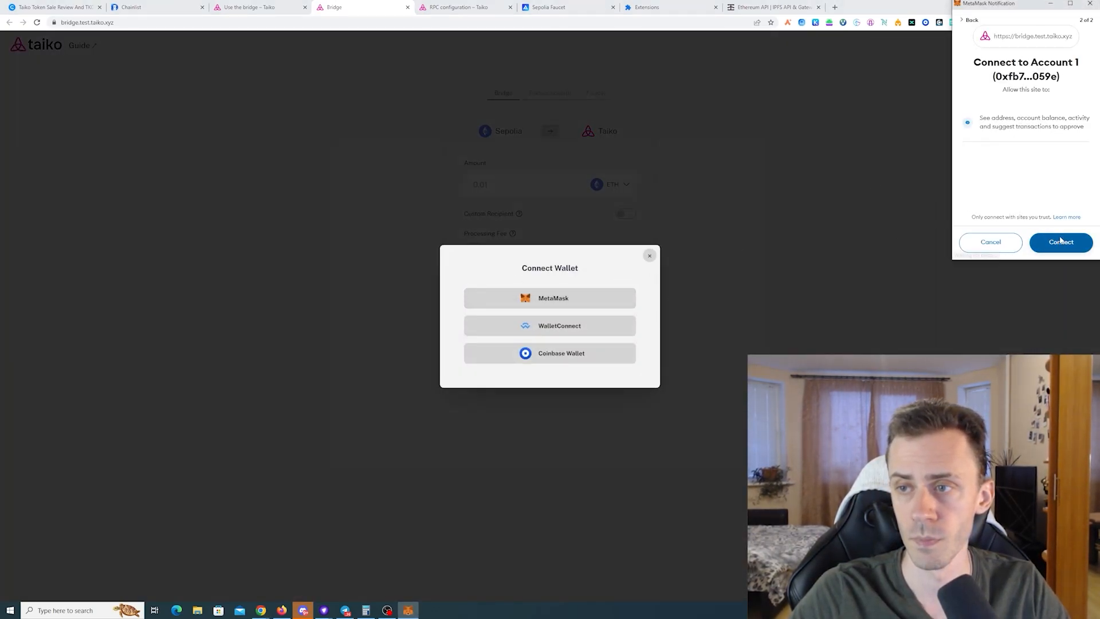
left_click(1060, 242)
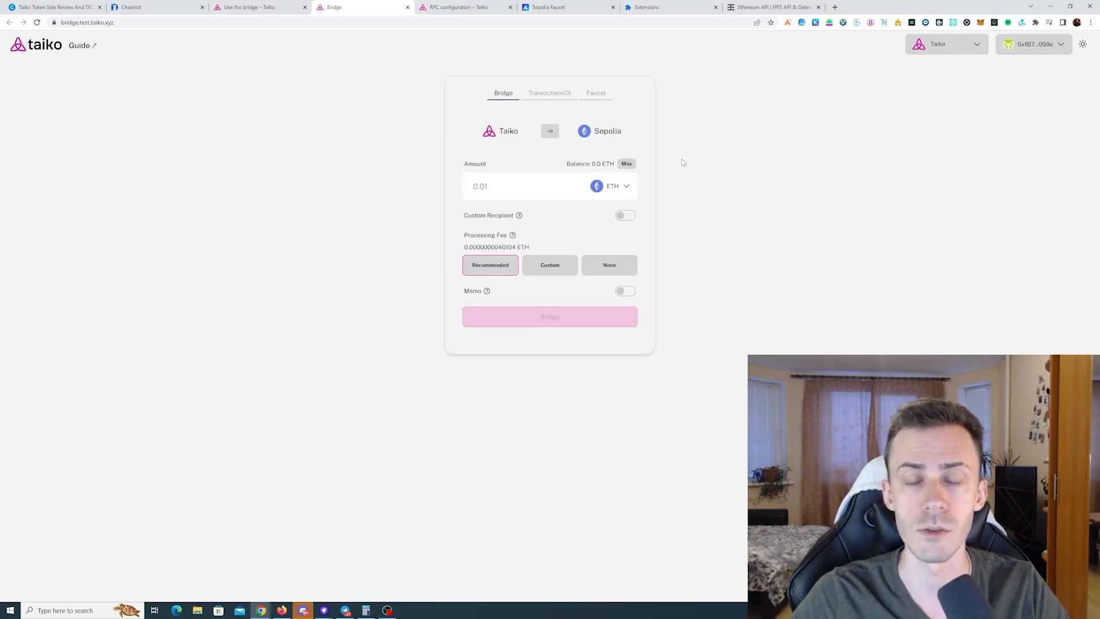
mouse_move(680, 117)
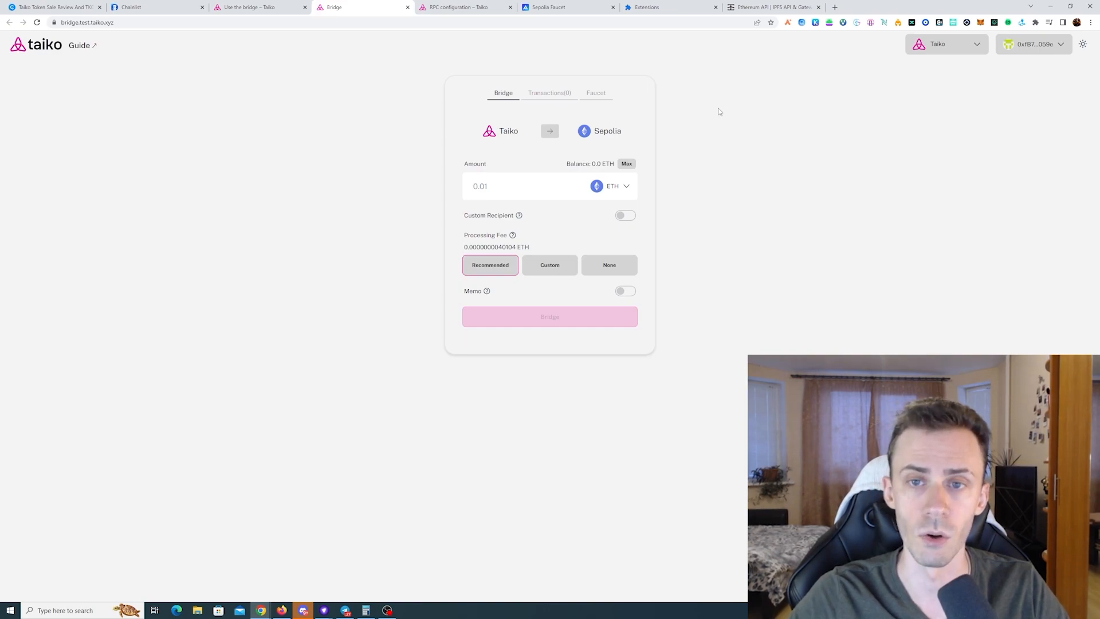
Switch the bridge faucet's wallet network to Sepolia, approving in MetaMask.
left_click(596, 93)
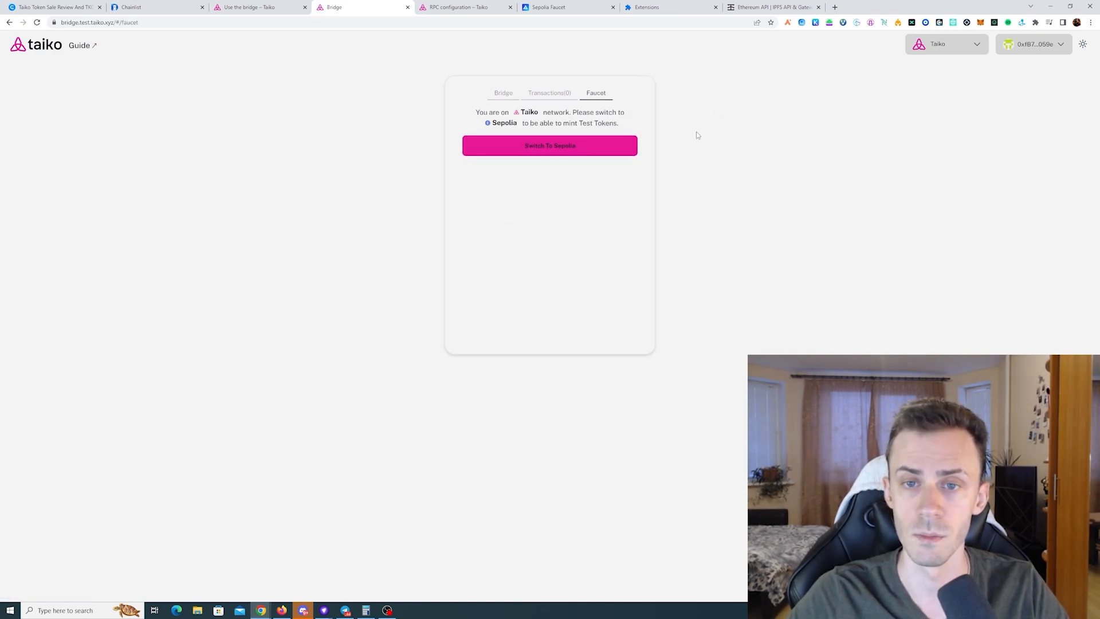
left_click(549, 145)
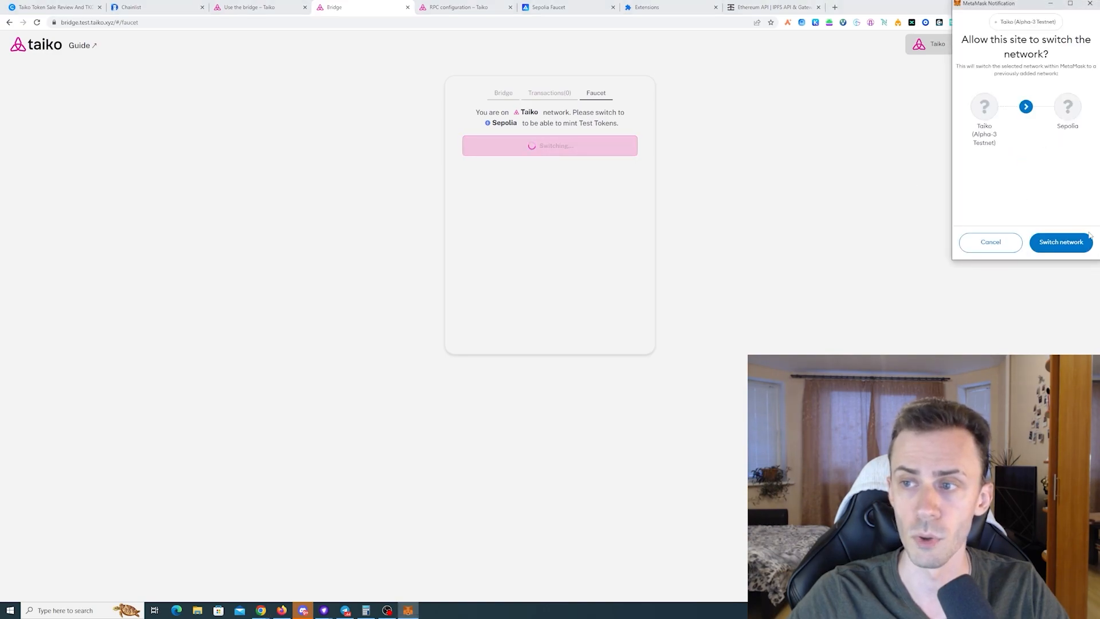
left_click(1060, 242)
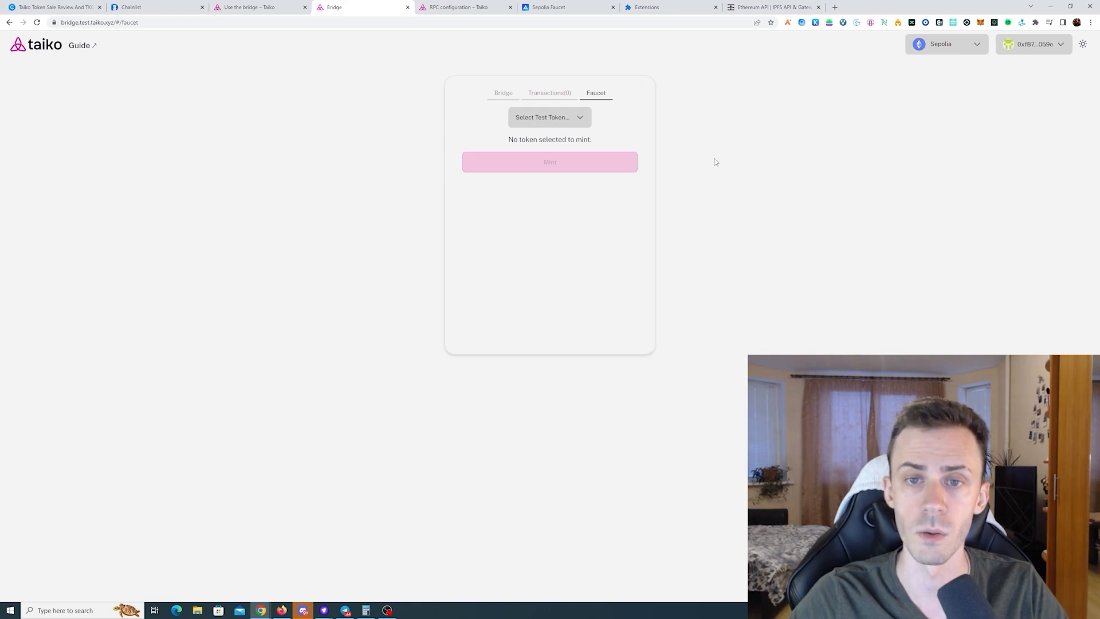
Mint Bull Token (BLL) test tokens with an Aggressive gas fee and confirm the transaction.
left_click(549, 117)
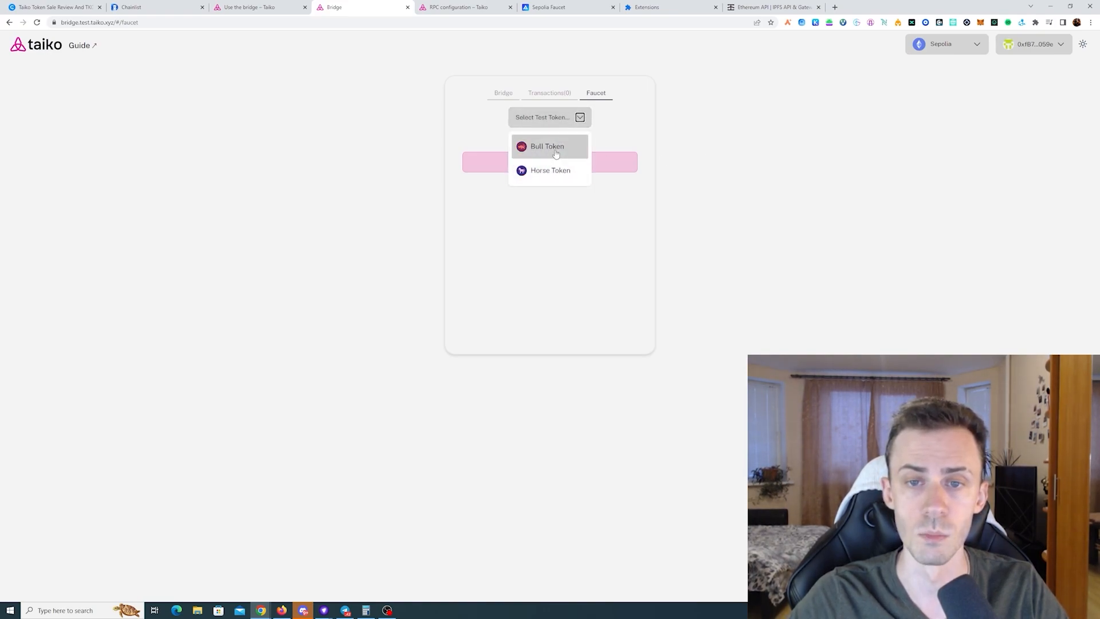
left_click(547, 146)
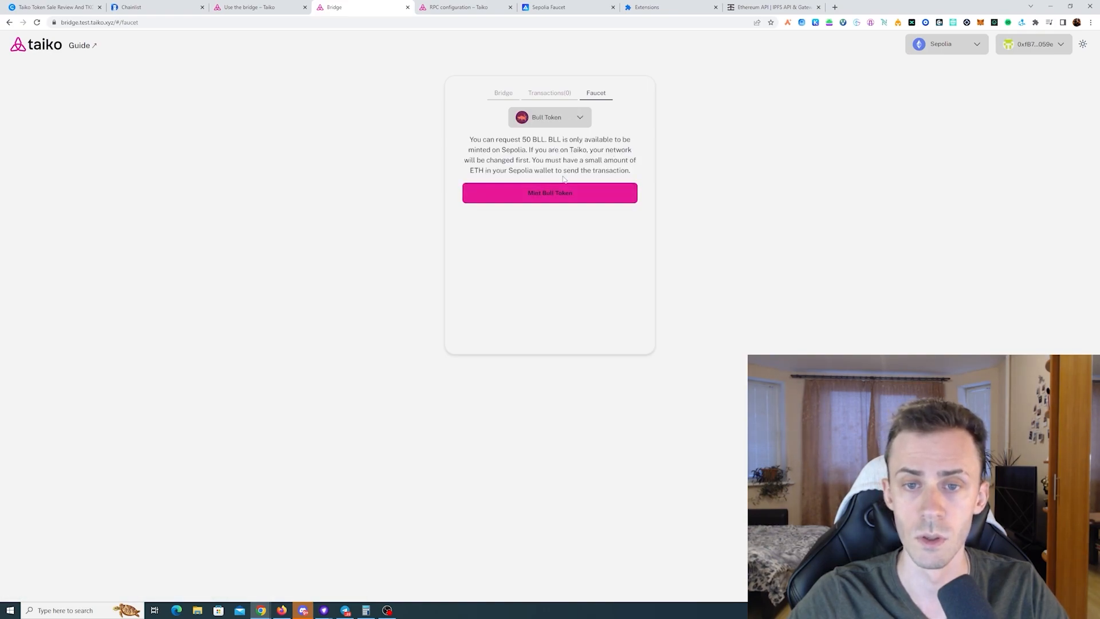
left_click(549, 193)
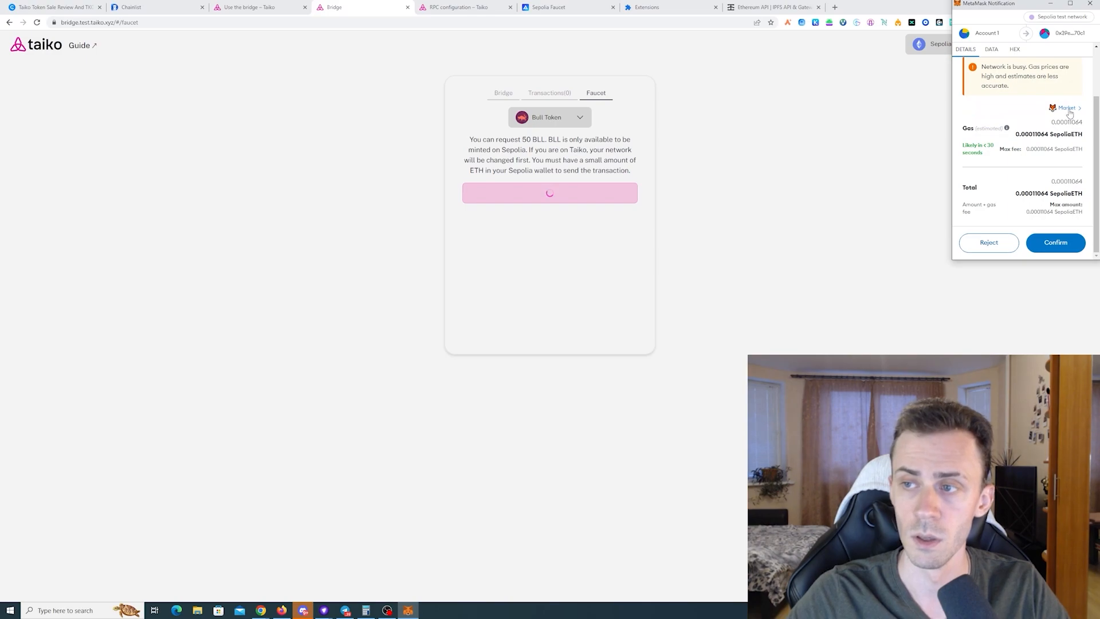
left_click(1066, 108)
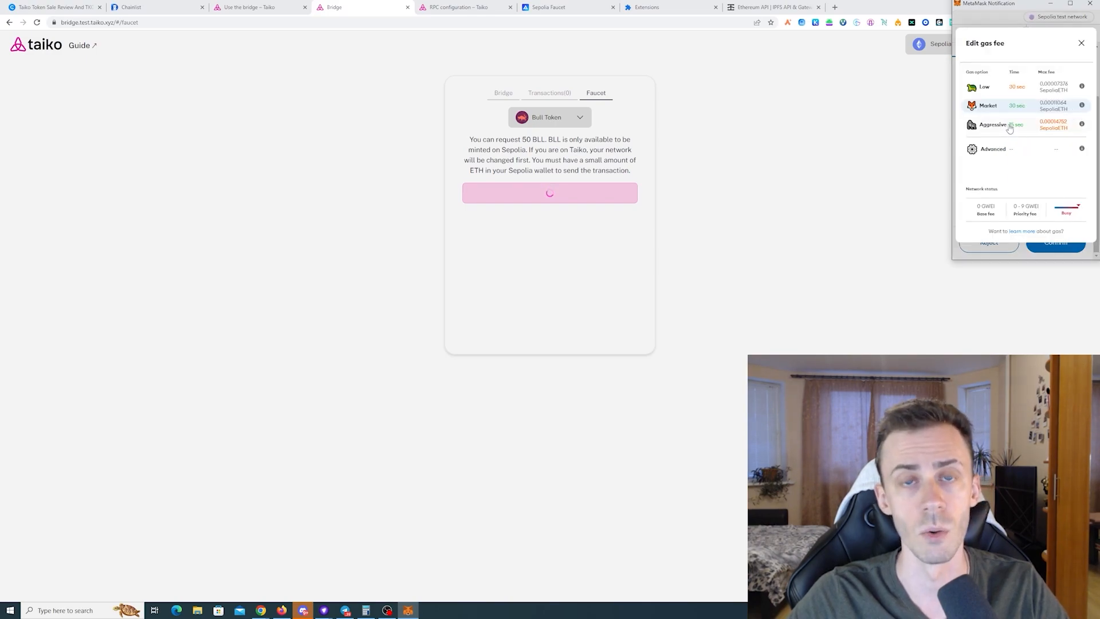
left_click(990, 124)
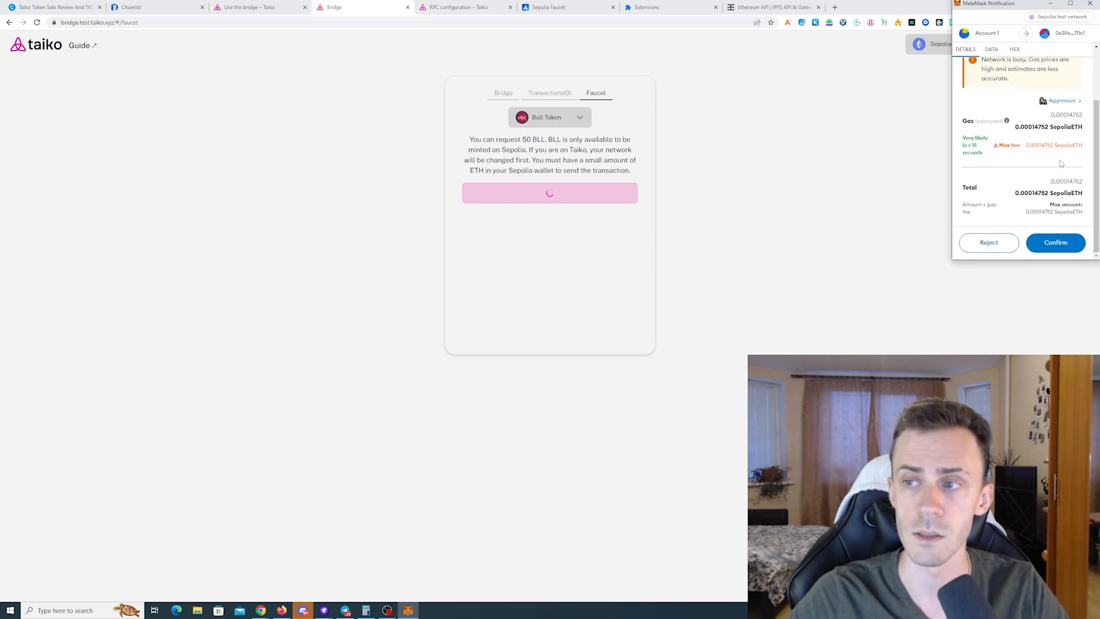
left_click(1055, 242)
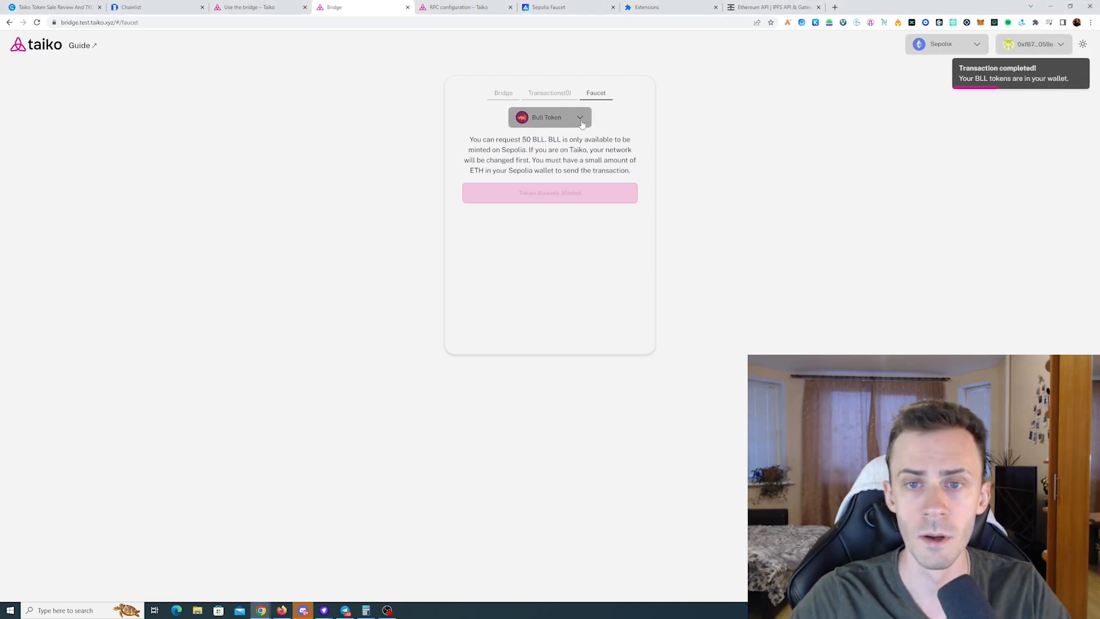
Mint Horse Token test tokens from the faucet and confirm in MetaMask.
left_click(550, 117)
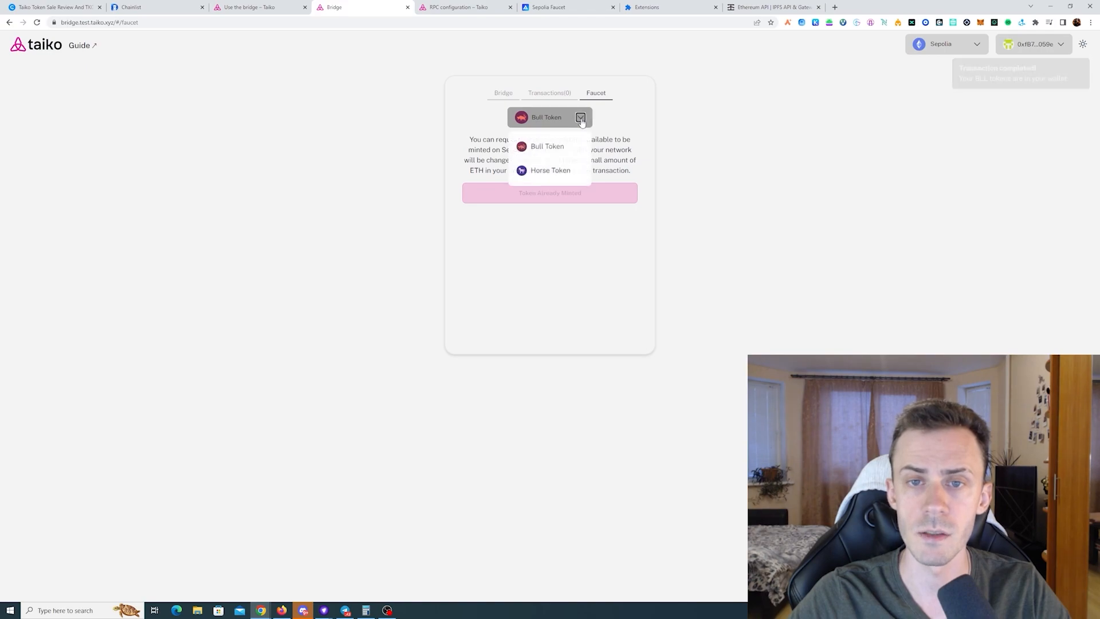
left_click(550, 169)
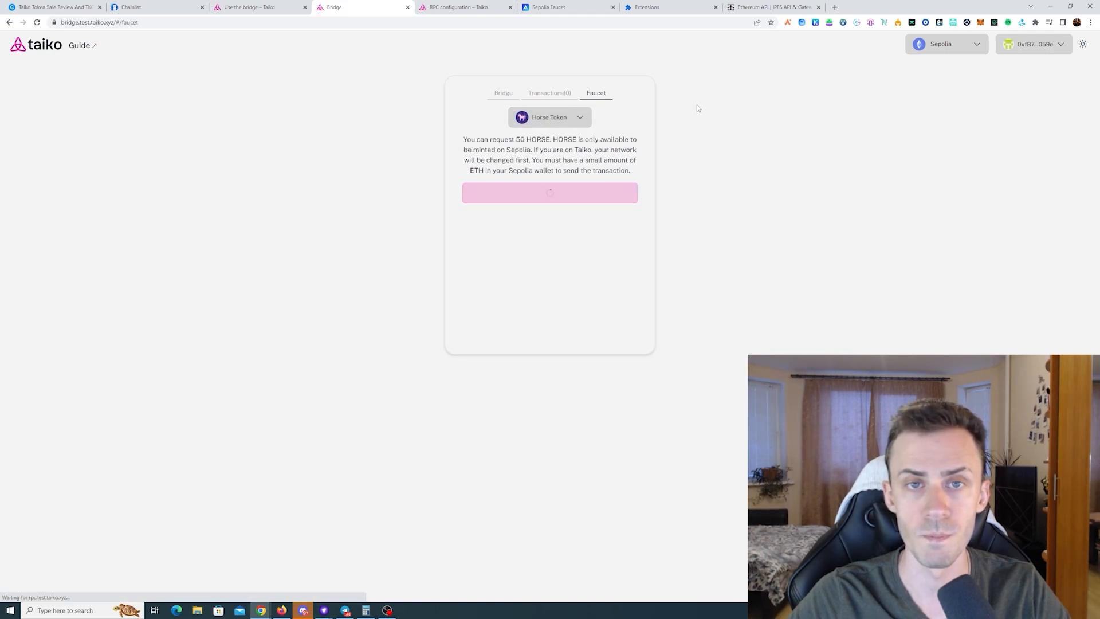
left_click(549, 192)
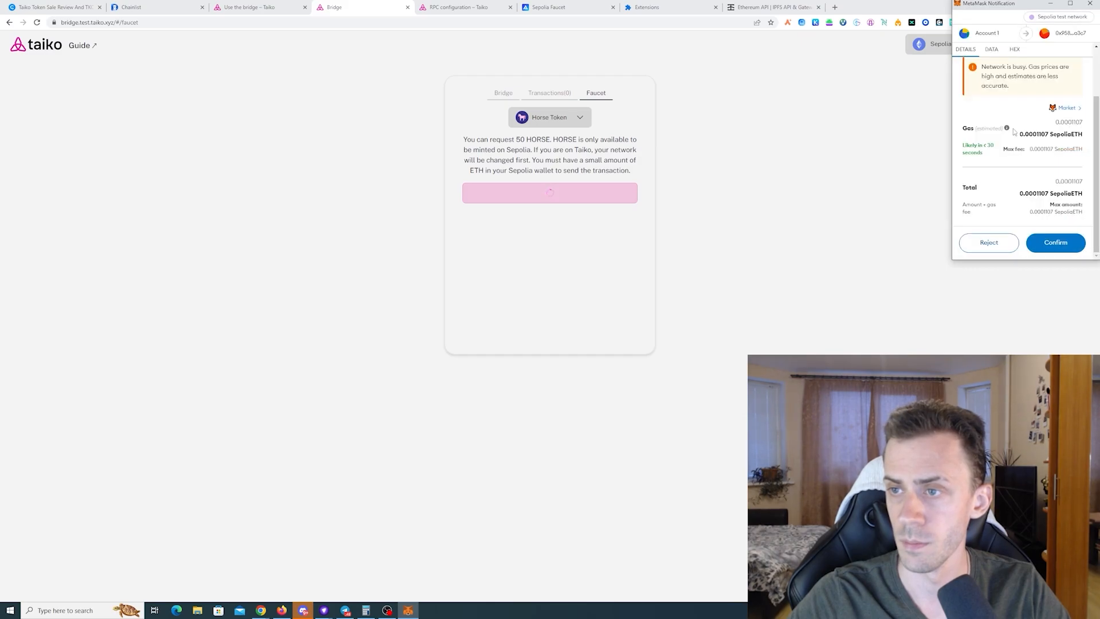
left_click(1054, 242)
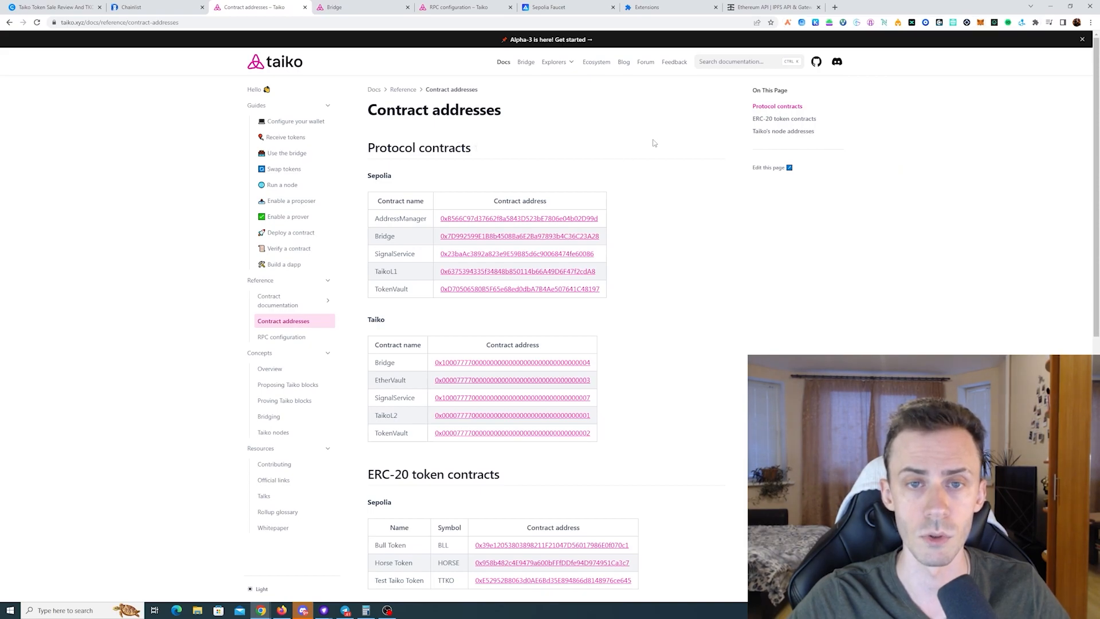
Import the Sepolia Bull Token contract into MetaMask as the custom BLL token.
scroll("down", 3)
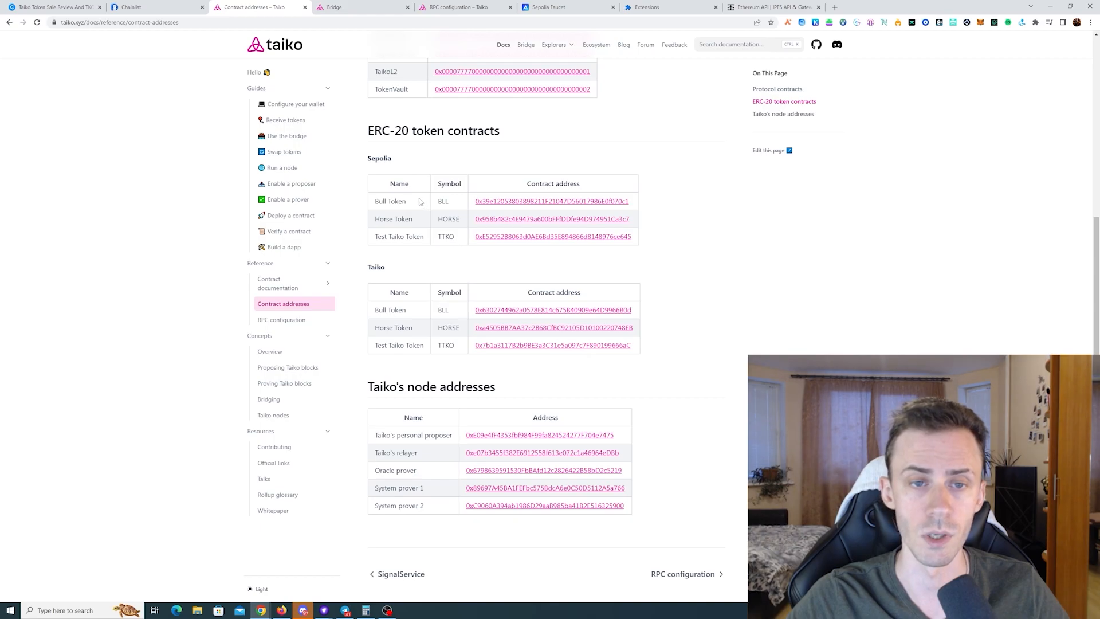
mouse_move(551, 174)
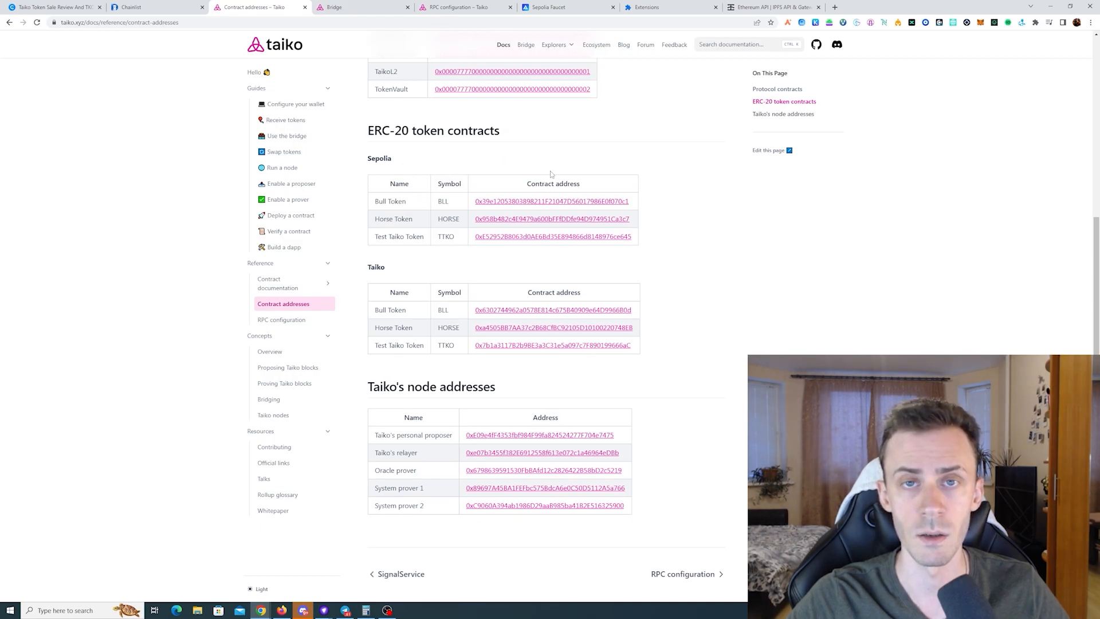
mouse_move(502, 267)
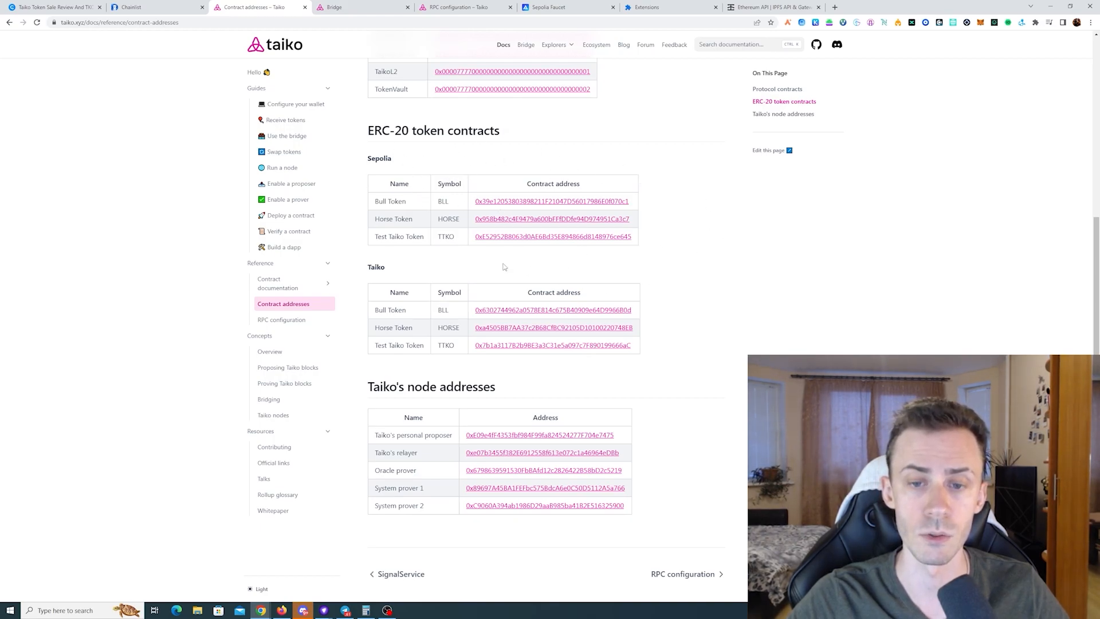
mouse_move(458, 263)
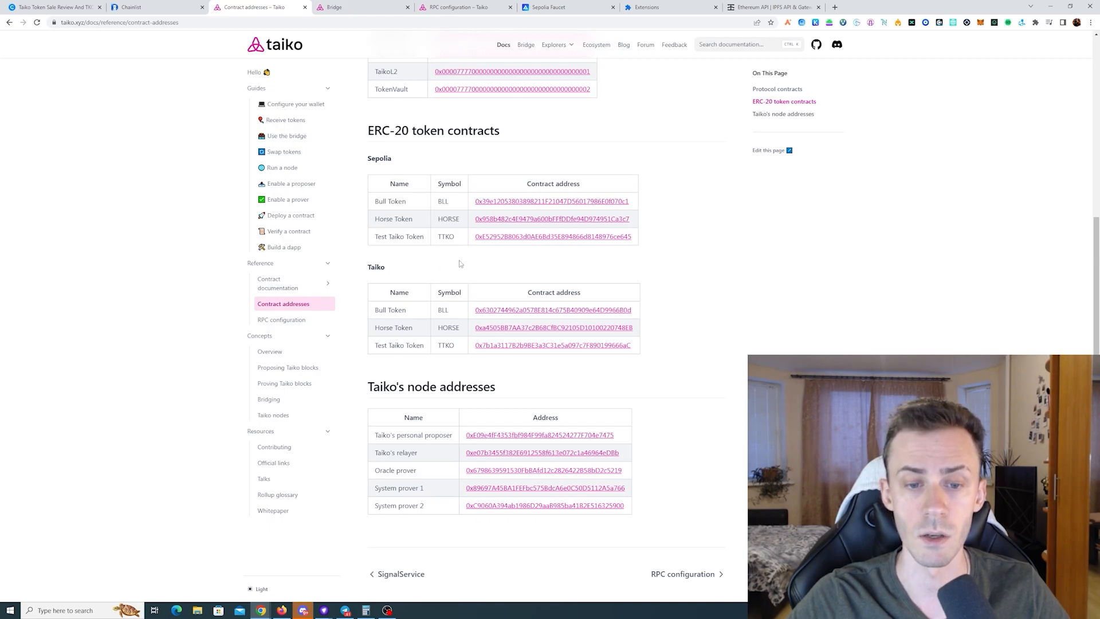
double_click(551, 201)
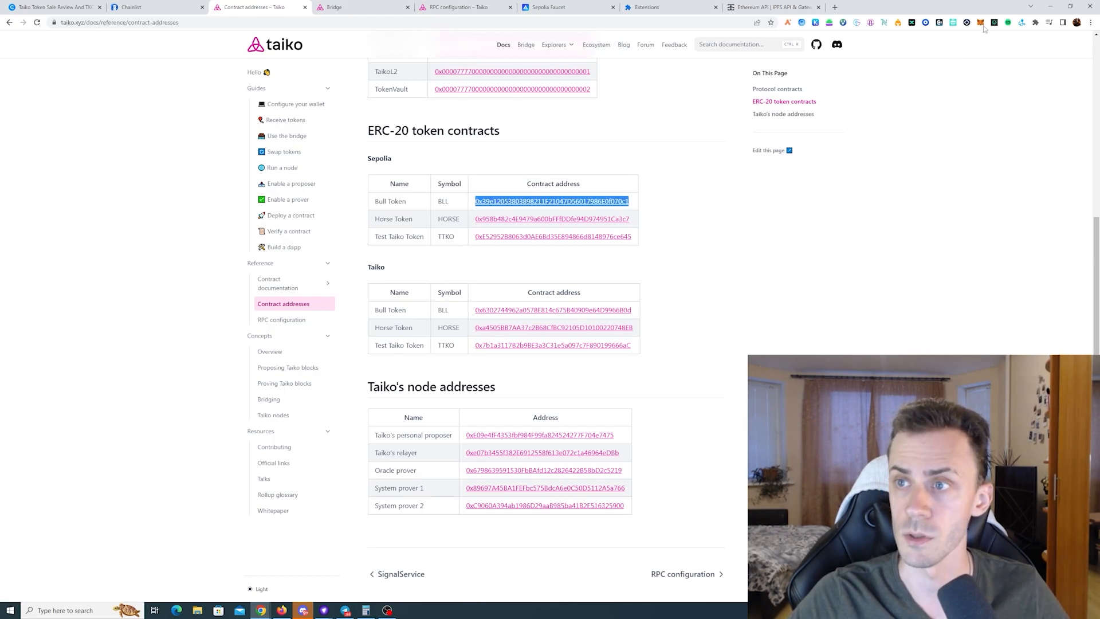
left_click(980, 23)
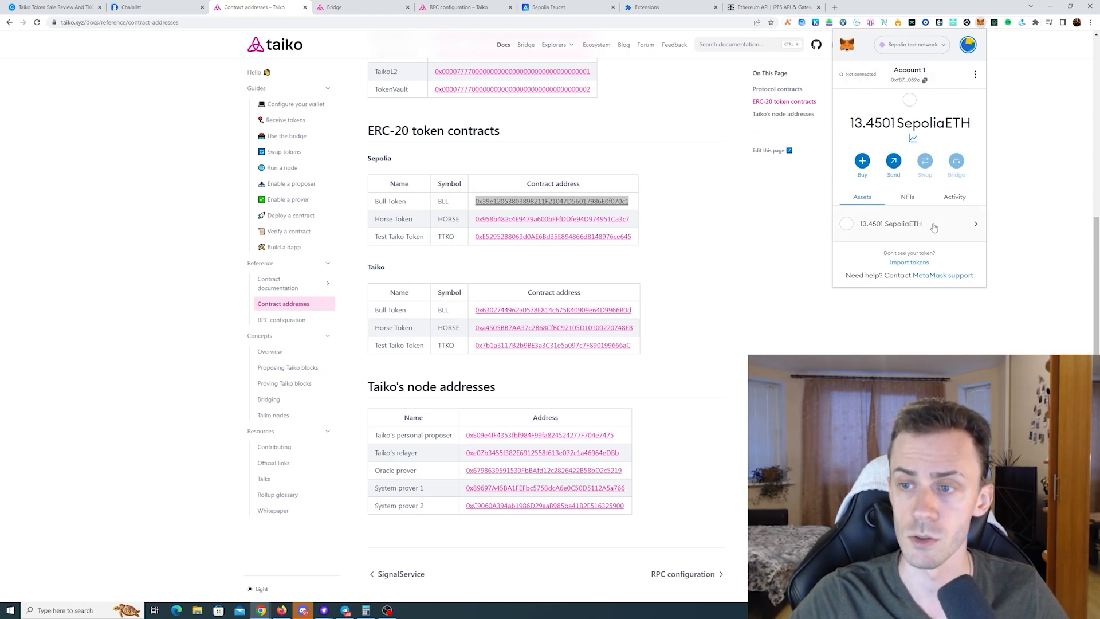
left_click(909, 262)
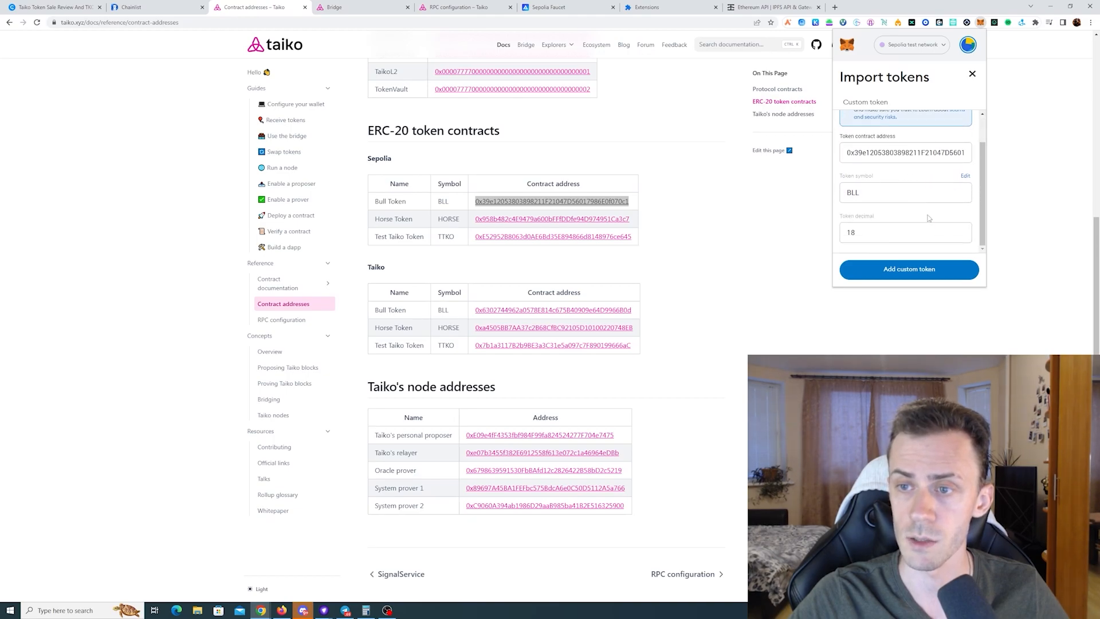
left_click(909, 268)
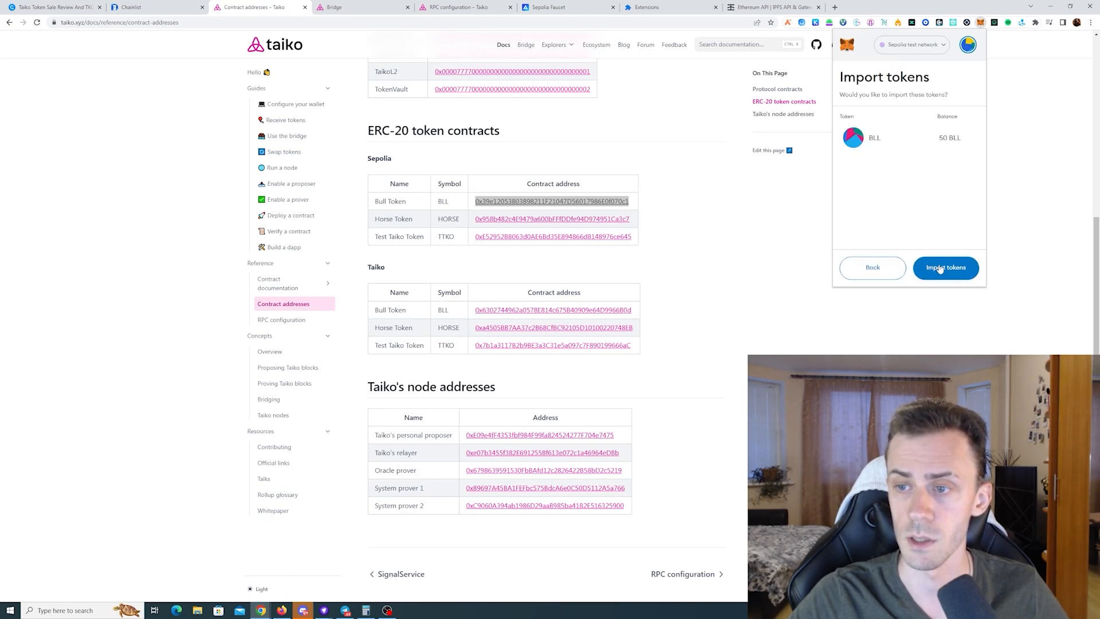
left_click(944, 267)
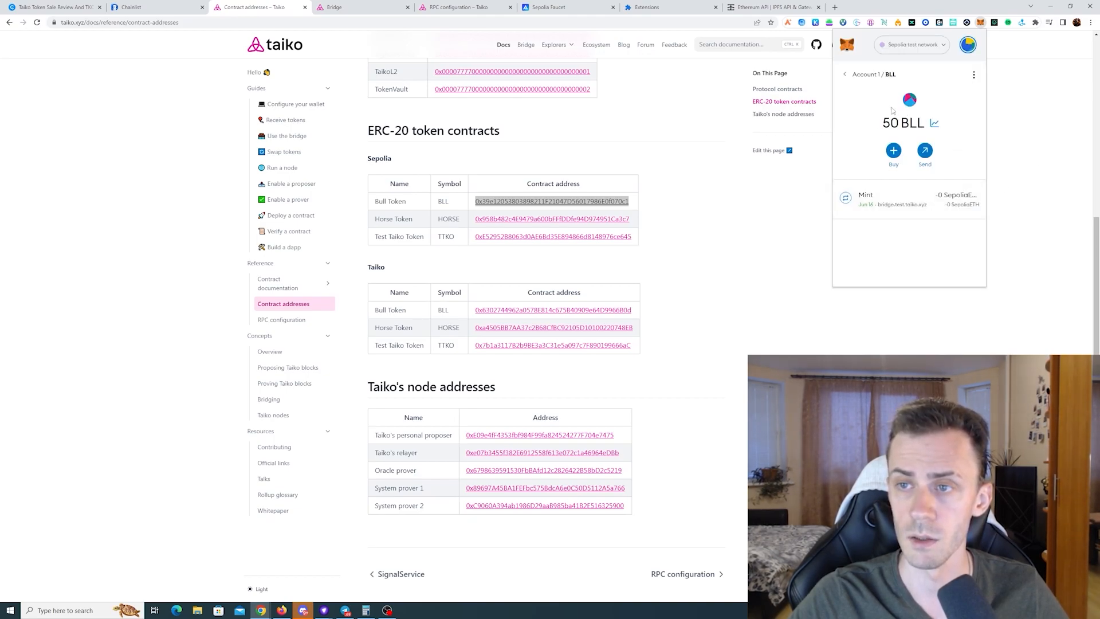
Import the Sepolia Horse Token contract into MetaMask as the custom HORSE token.
left_click(844, 74)
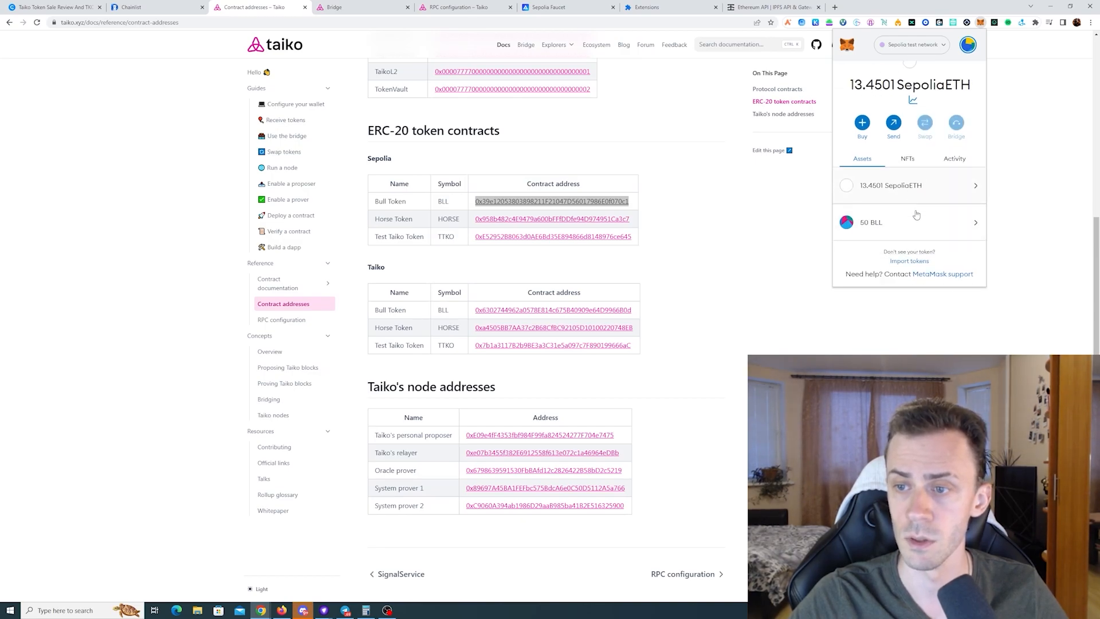
left_click(908, 260)
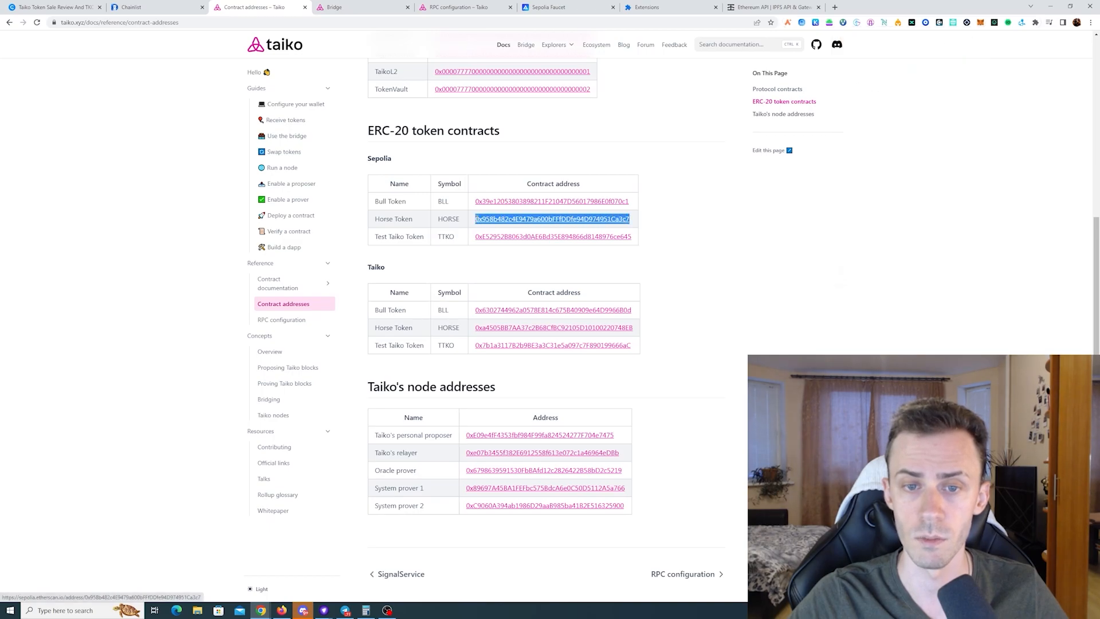
mouse_move(938, 63)
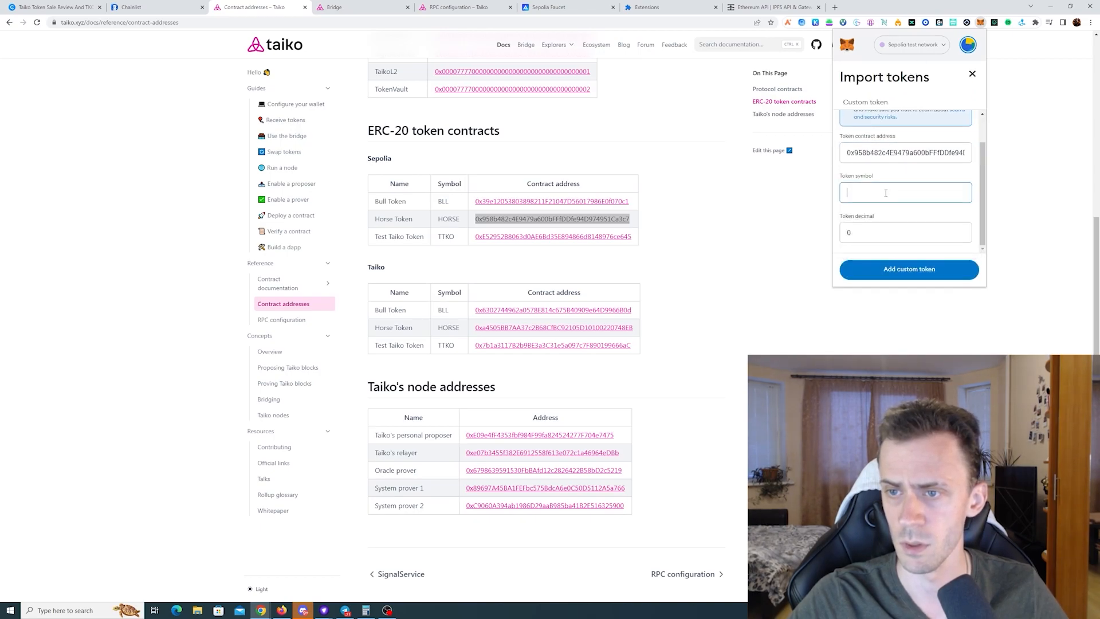
left_click(908, 268)
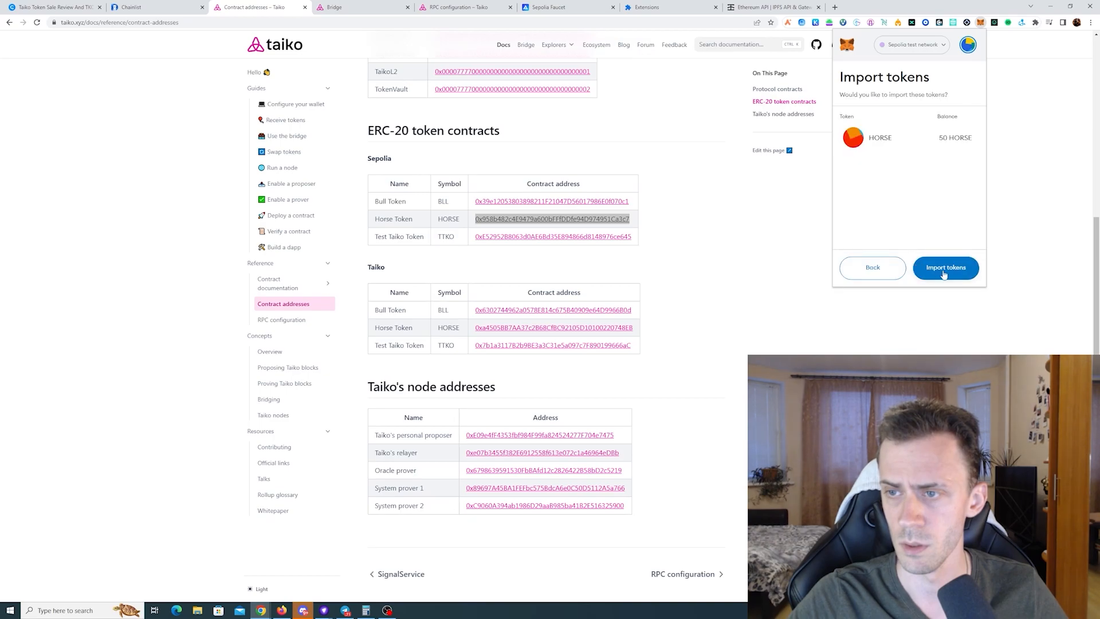
left_click(945, 267)
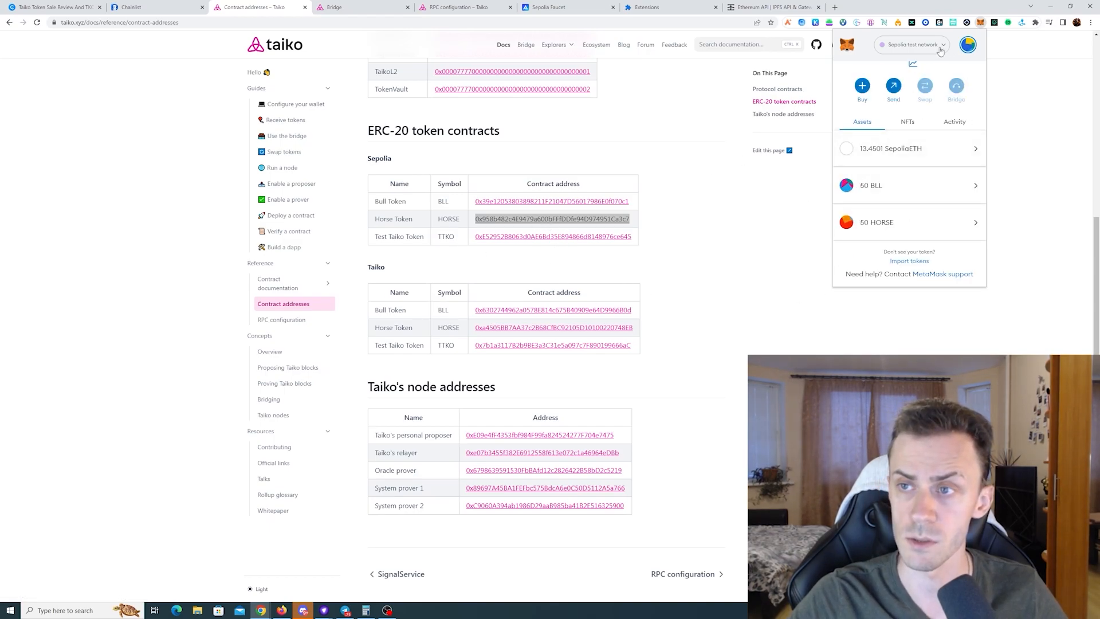
Switch MetaMask to Taiko Alpha-3 Testnet and import the Taiko-network Bull Token as BLL.
left_click(910, 44)
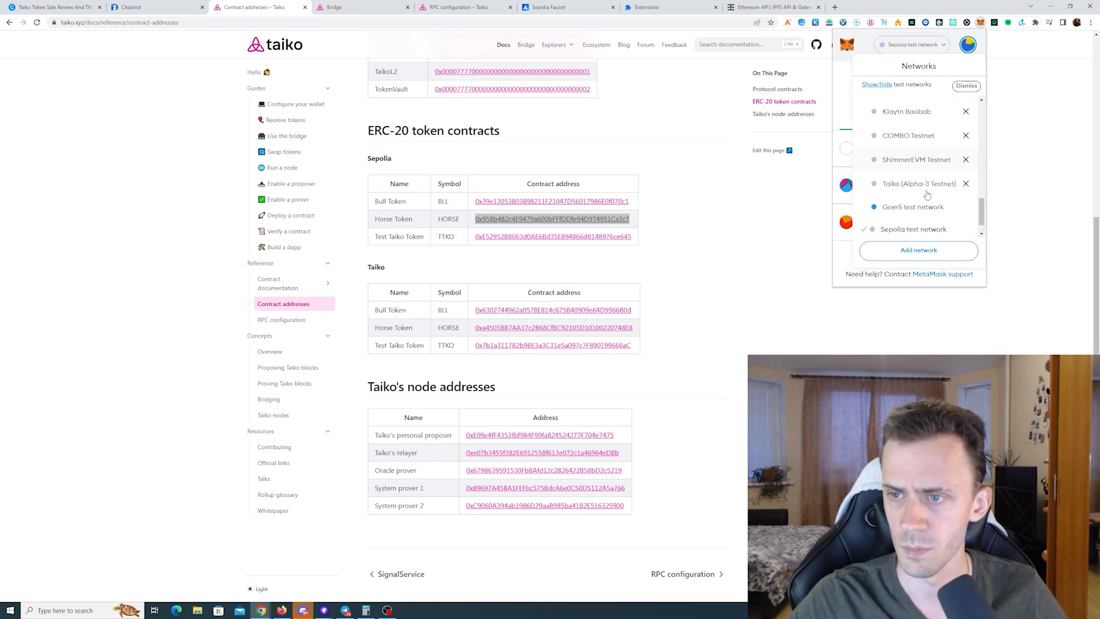
left_click(918, 183)
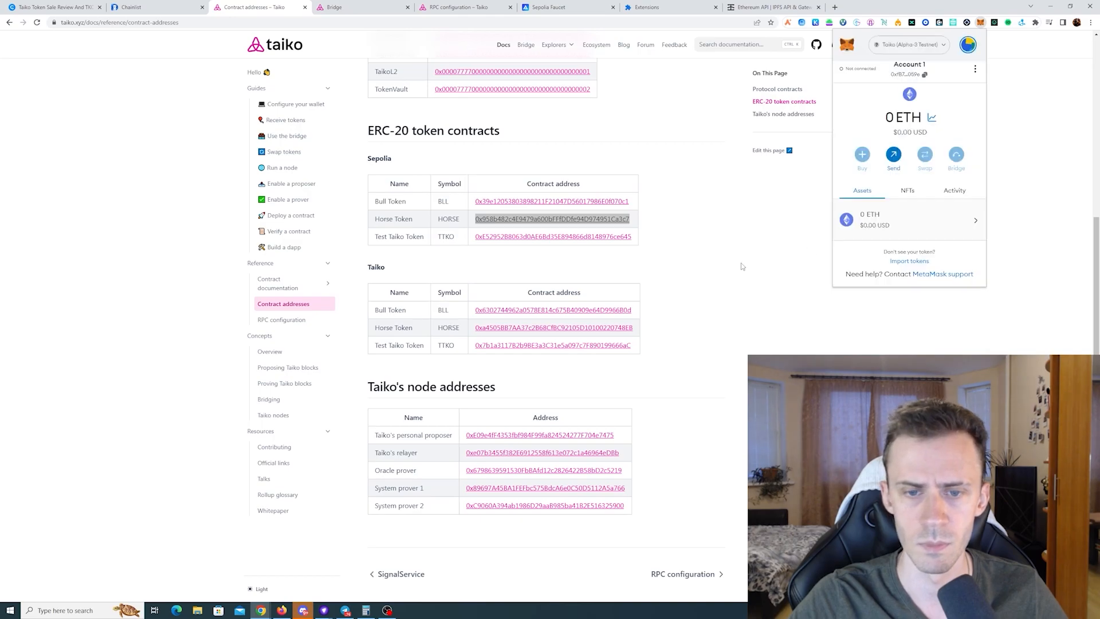
triple_click(553, 309)
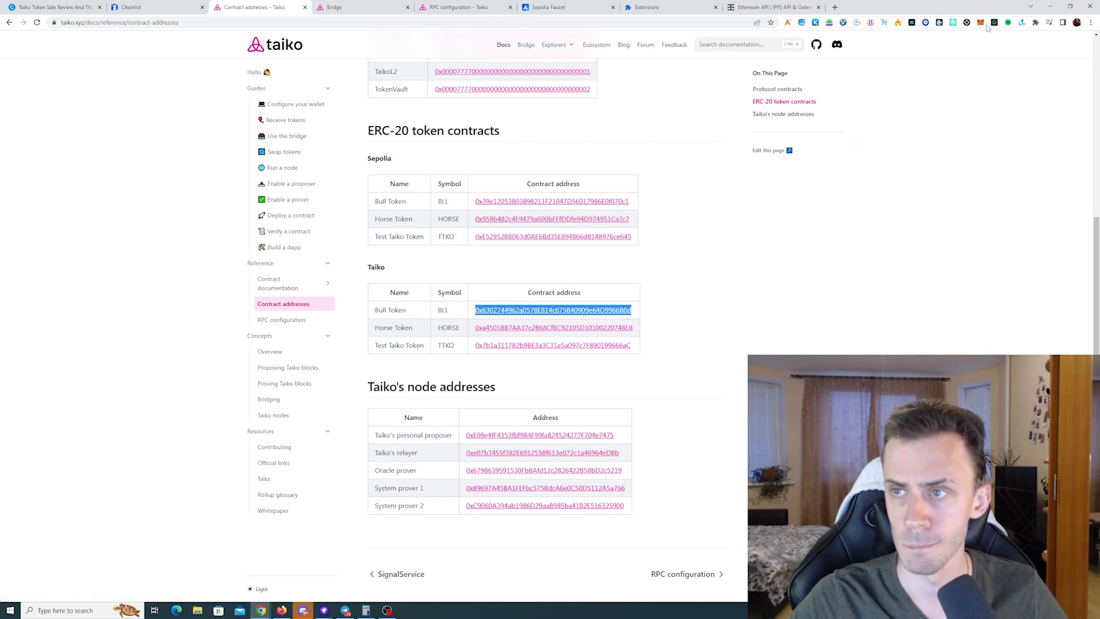
left_click(980, 22)
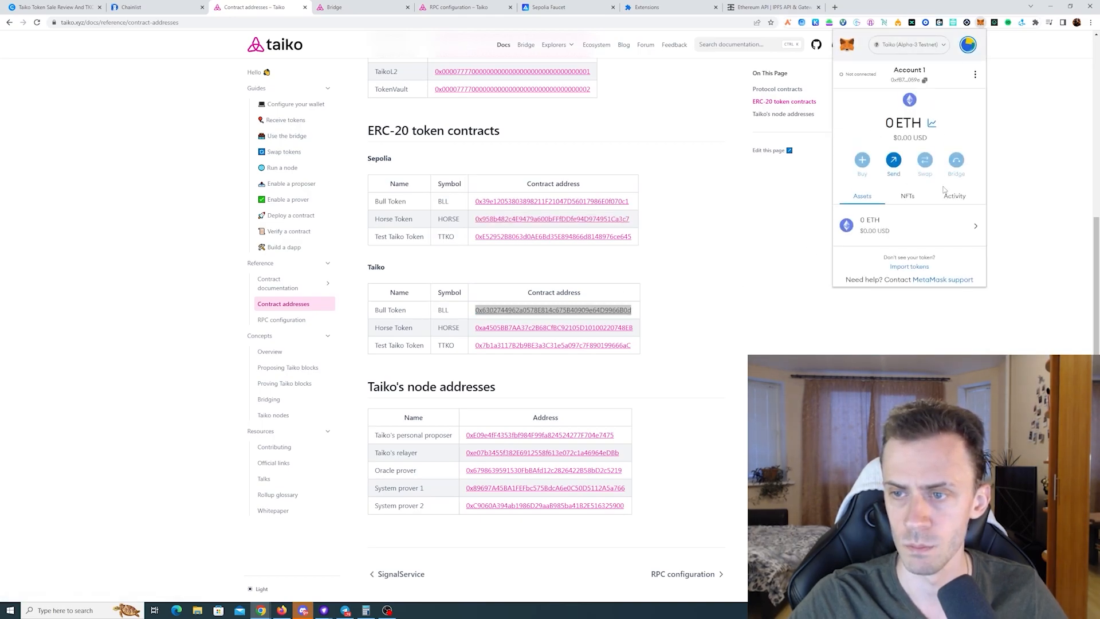
left_click(909, 267)
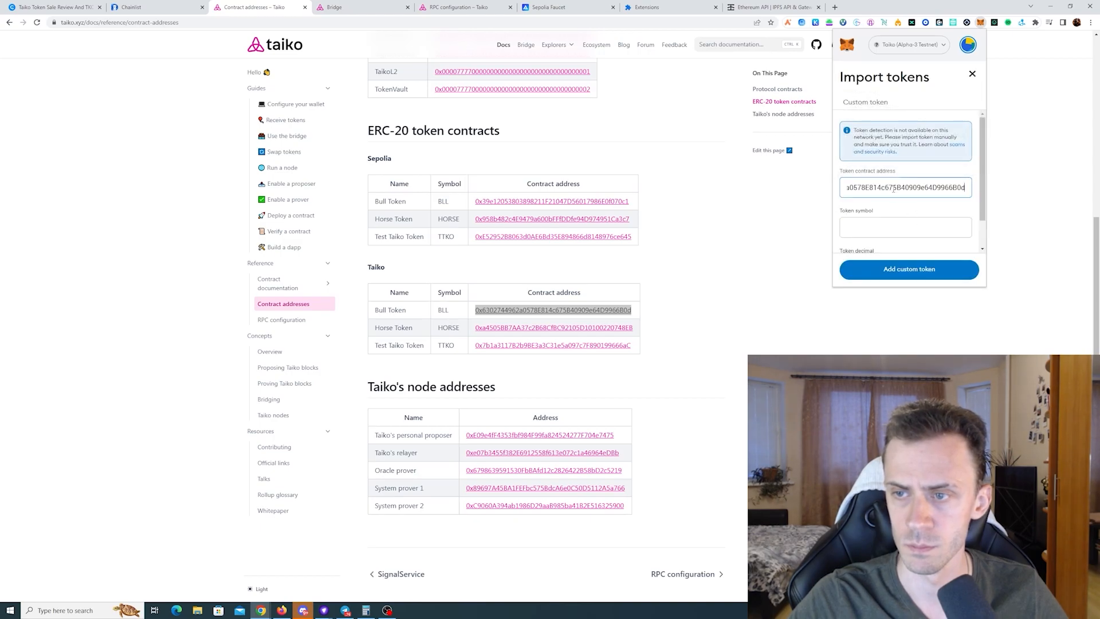
left_click(909, 269)
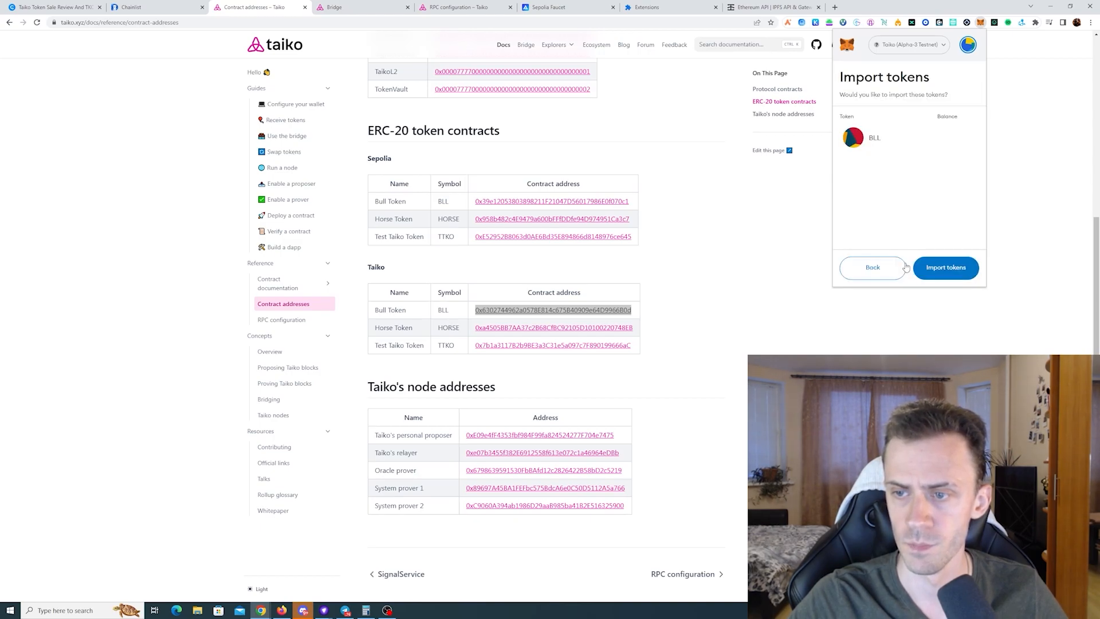
left_click(944, 268)
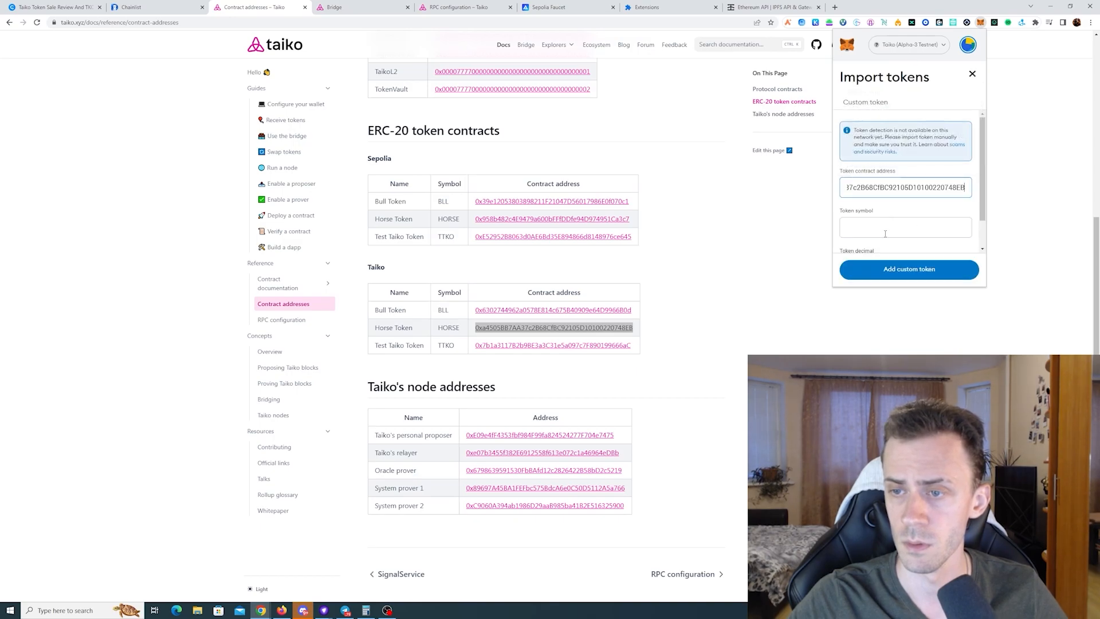
Import the Taiko-network Horse Token as the custom HORSE token.
left_click(908, 269)
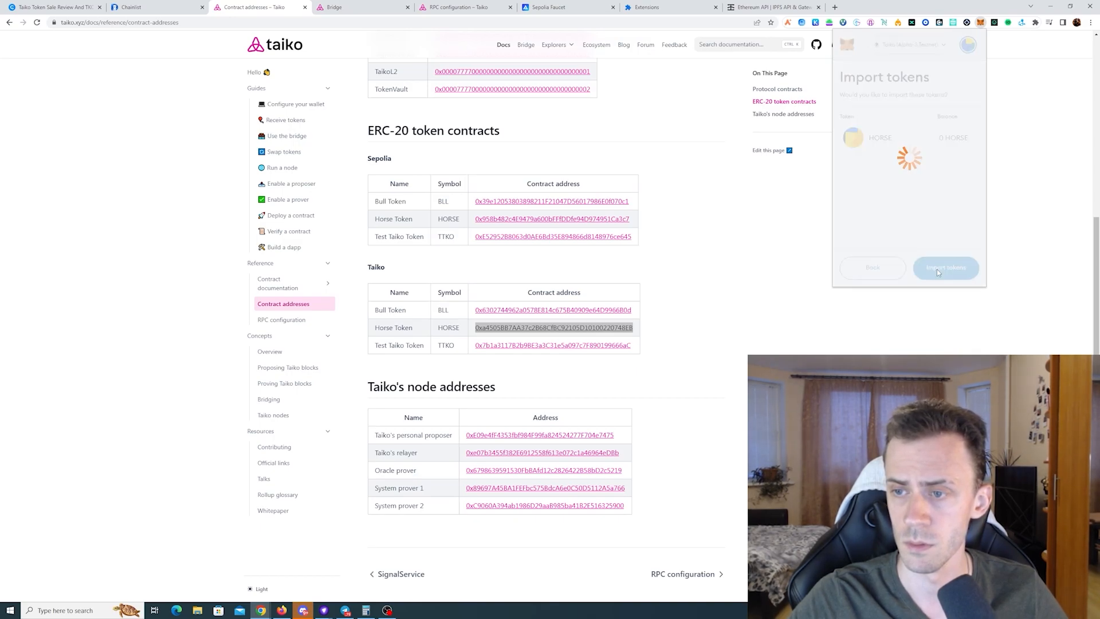
left_click(946, 267)
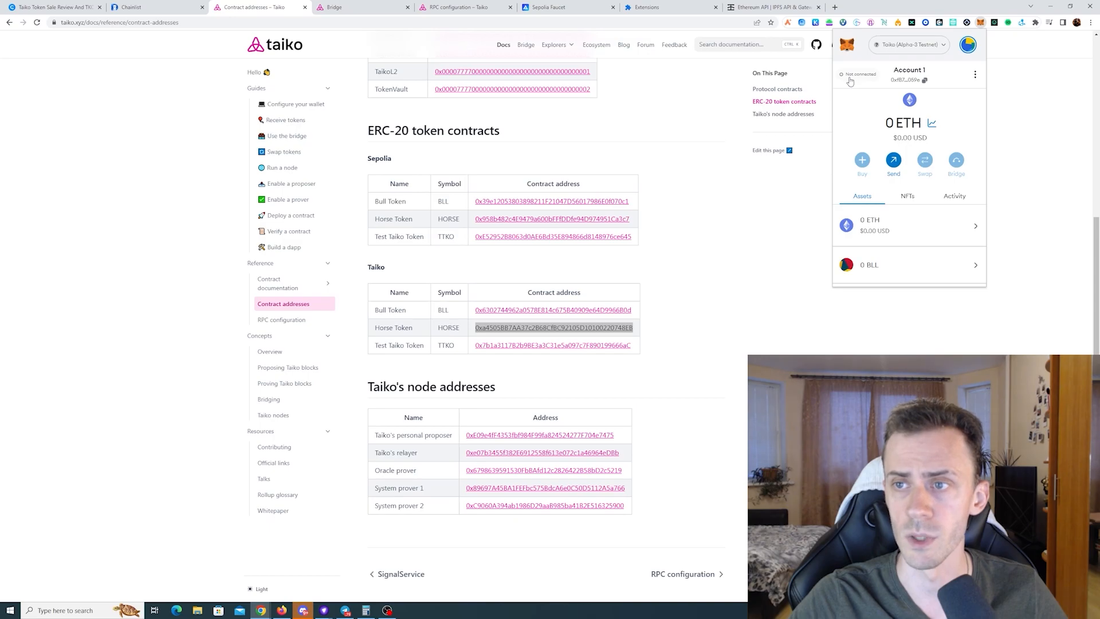
Set up a bridge of 3 ETH from Sepolia to Taiko with a 0.01 ETH custom processing fee.
left_click(360, 7)
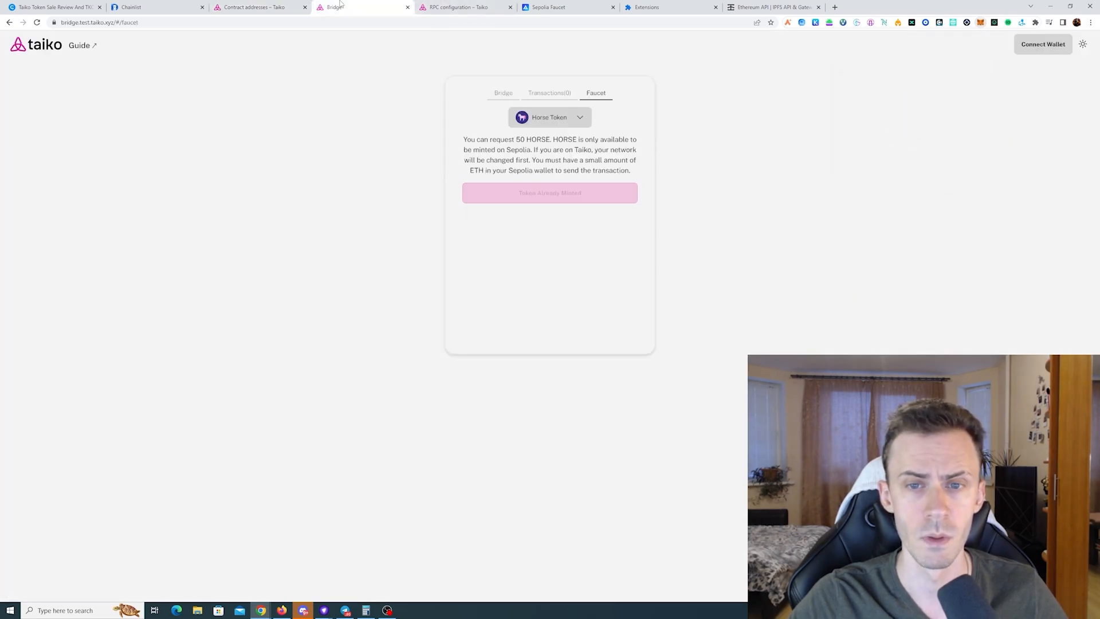
left_click(503, 93)
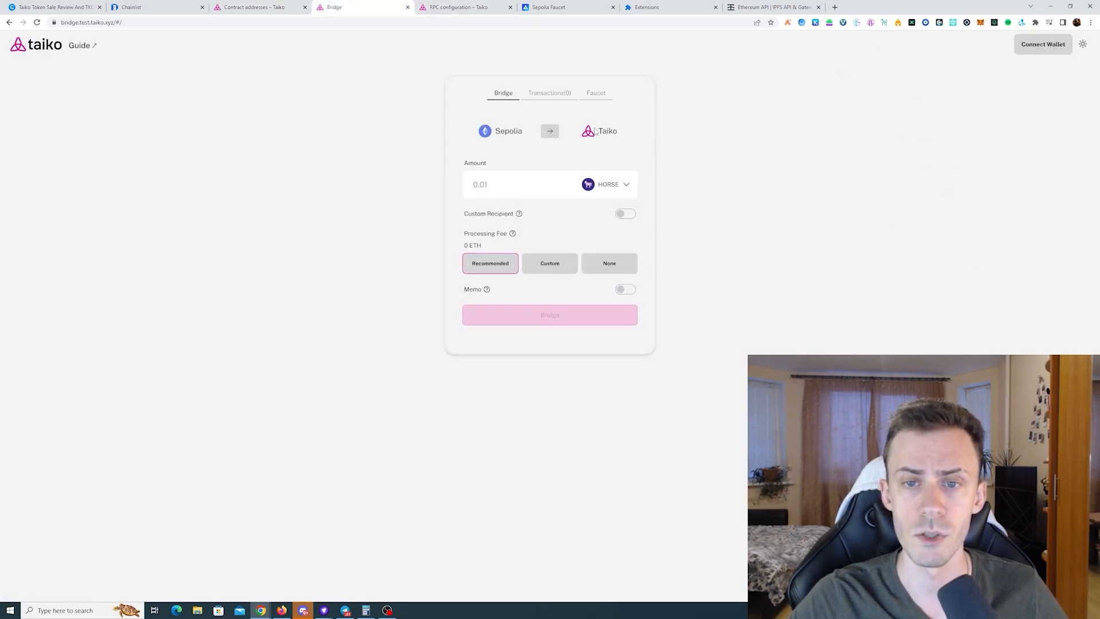
mouse_move(609, 167)
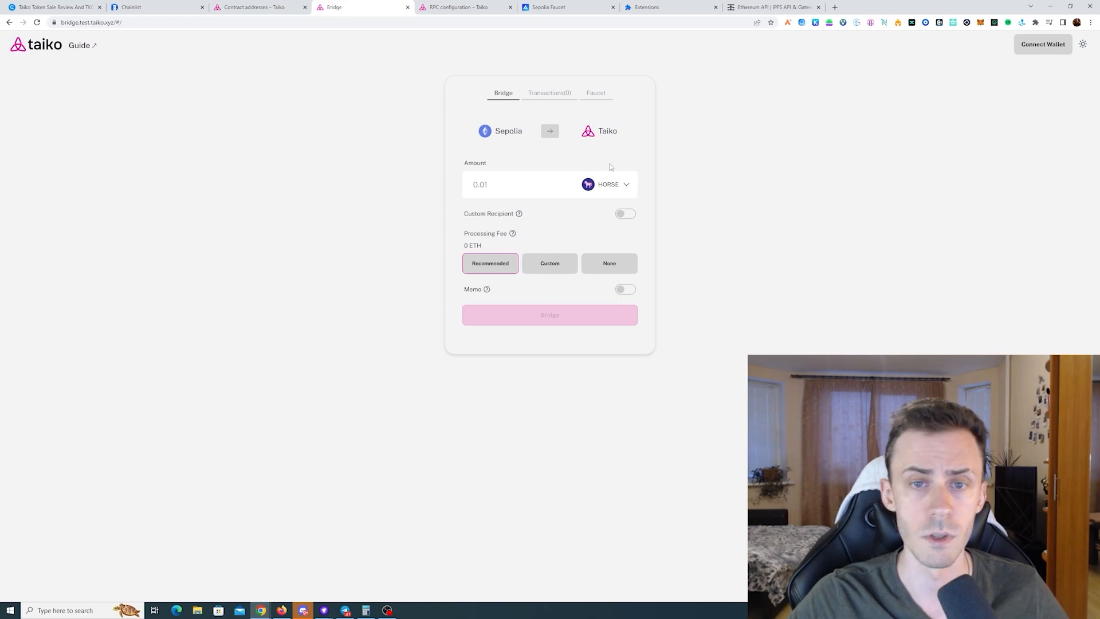
left_click(549, 130)
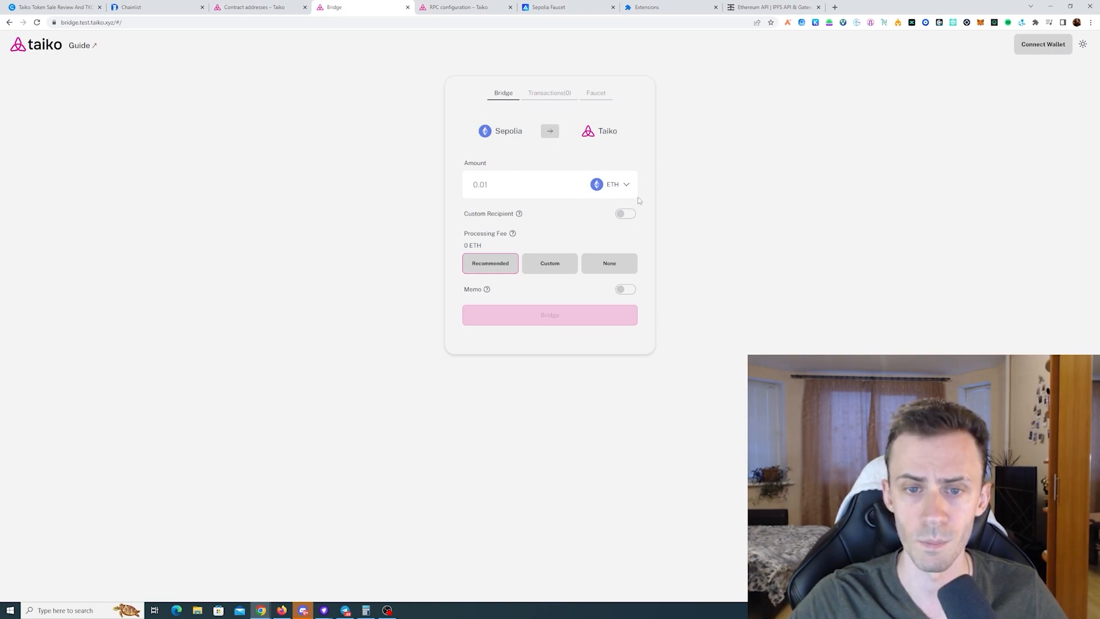
type("3")
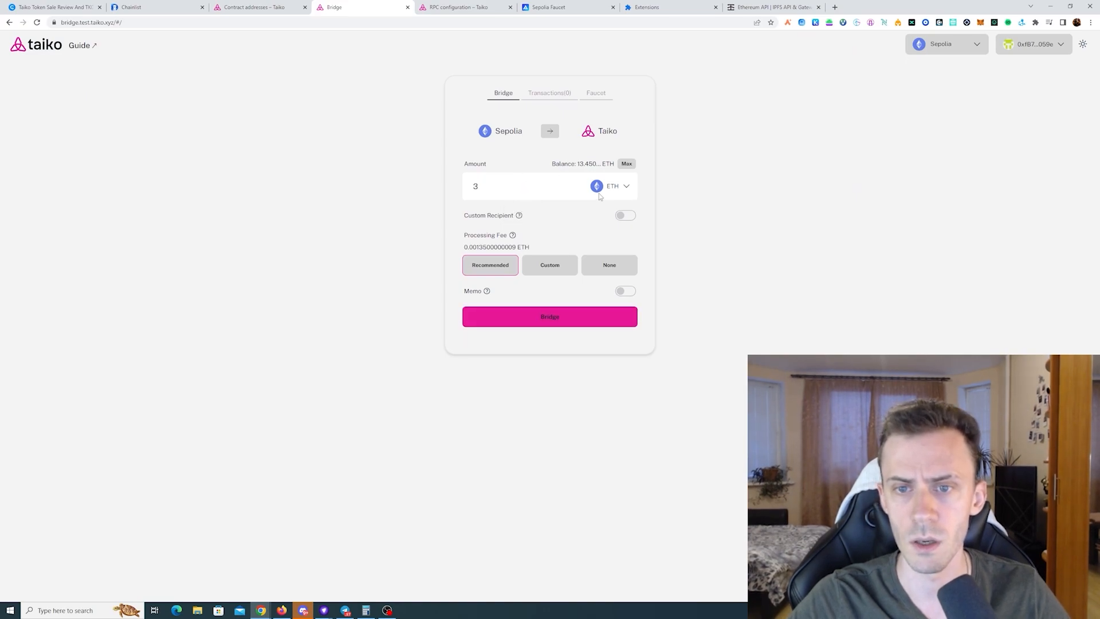
mouse_move(572, 253)
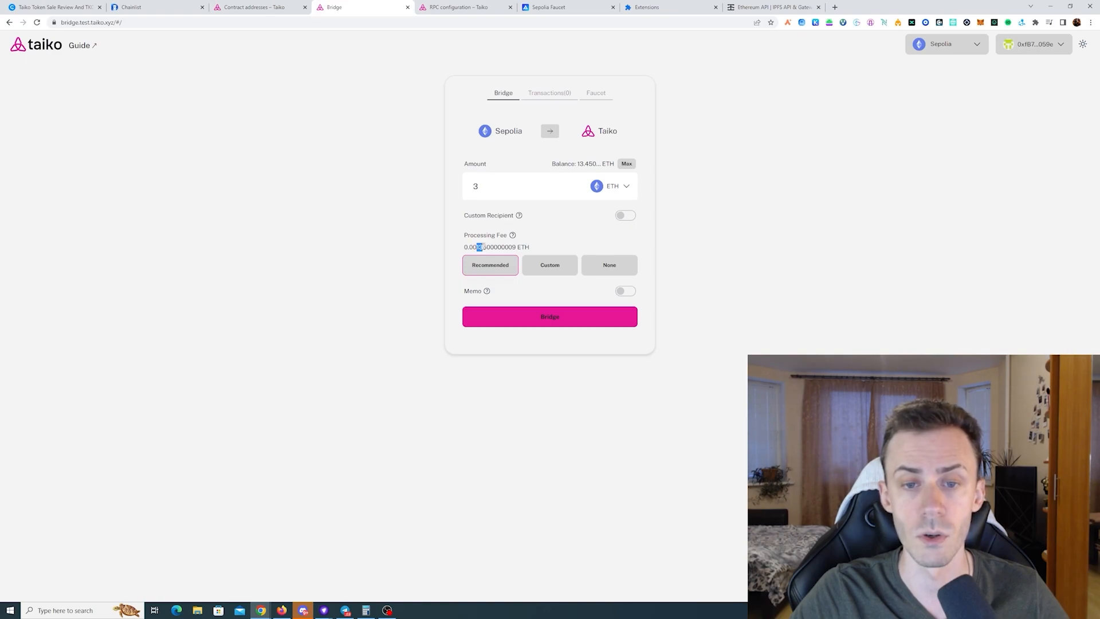
left_click(550, 264)
type("0.01")
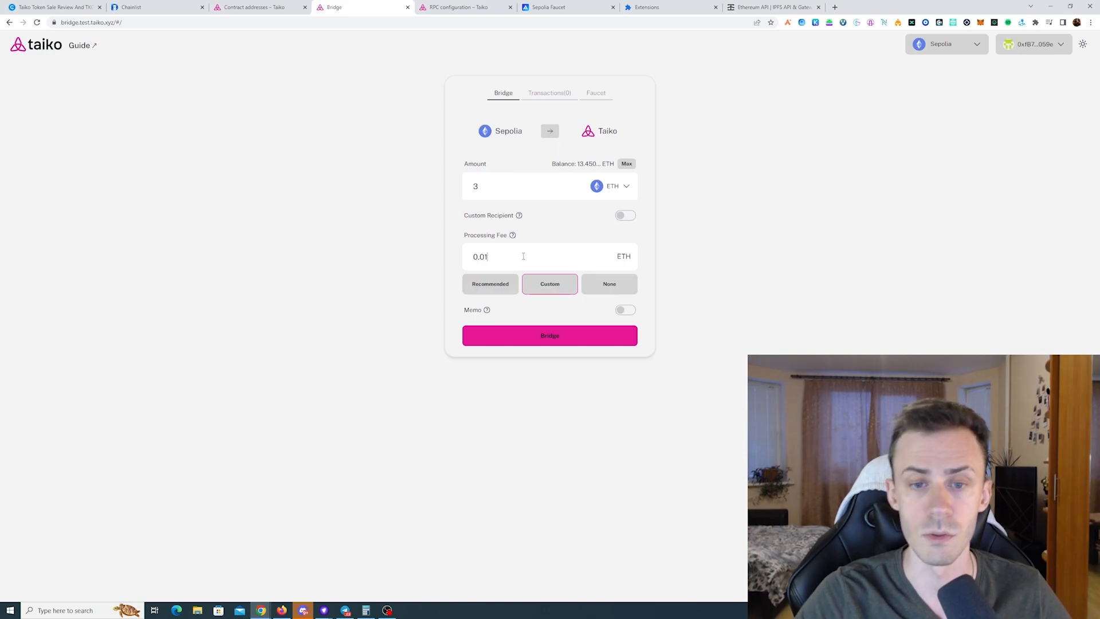
Send the 3 ETH bridge transaction and confirm it in MetaMask.
left_click(549, 334)
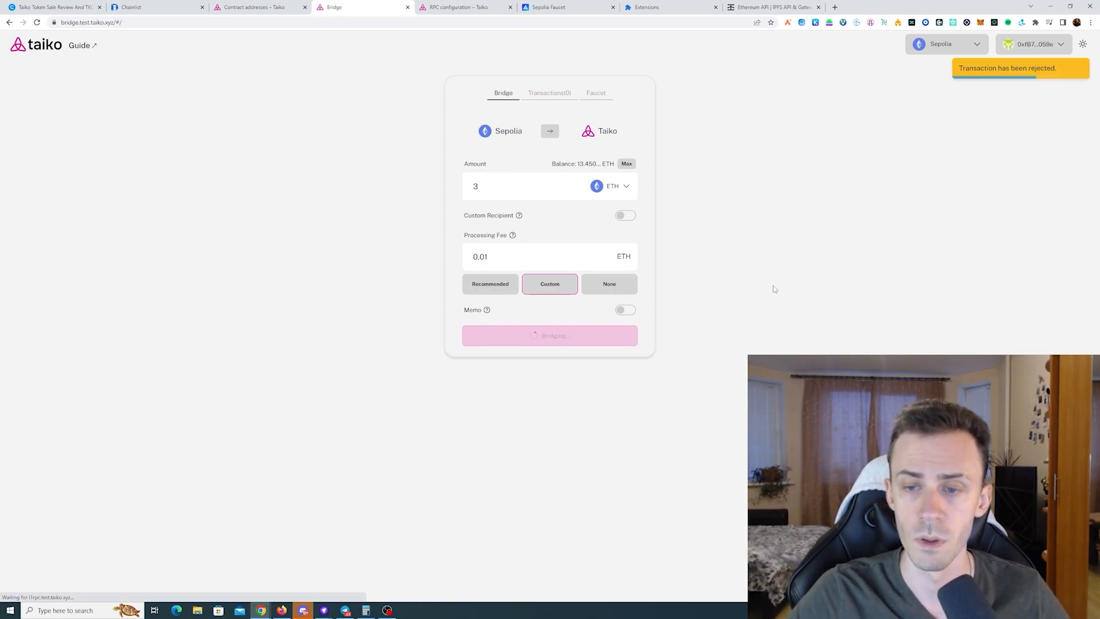
left_click(550, 335)
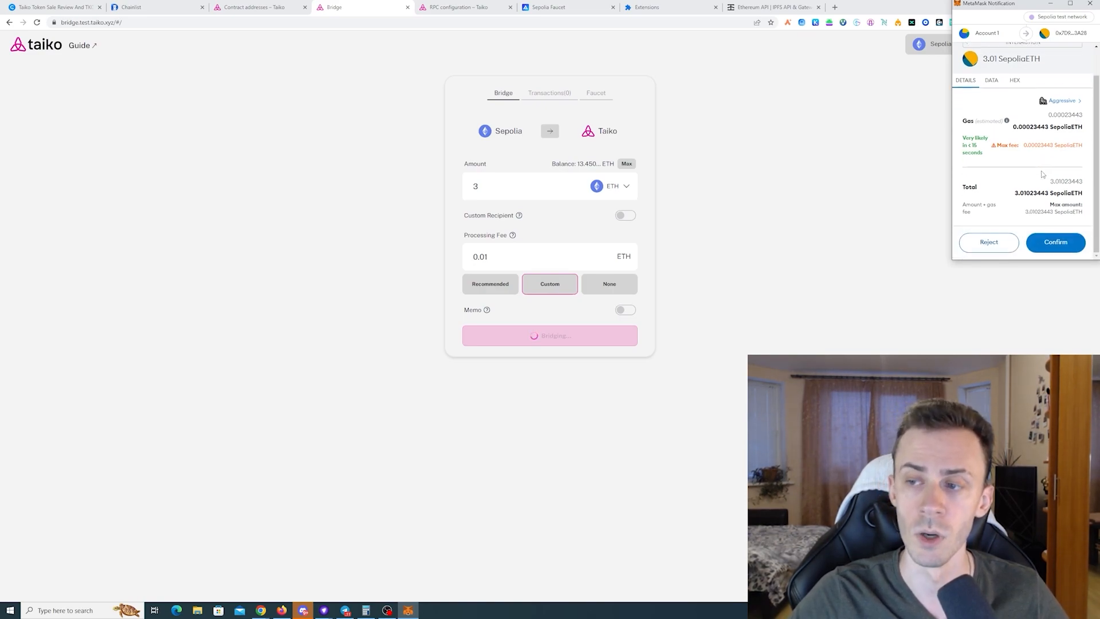
left_click(1055, 242)
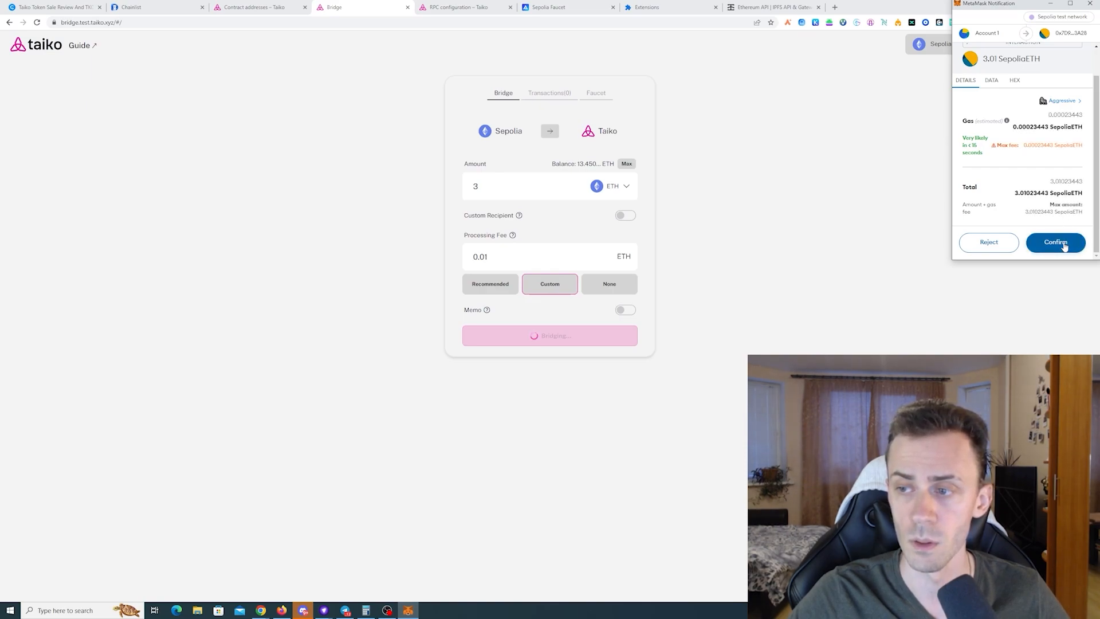
left_click(1056, 242)
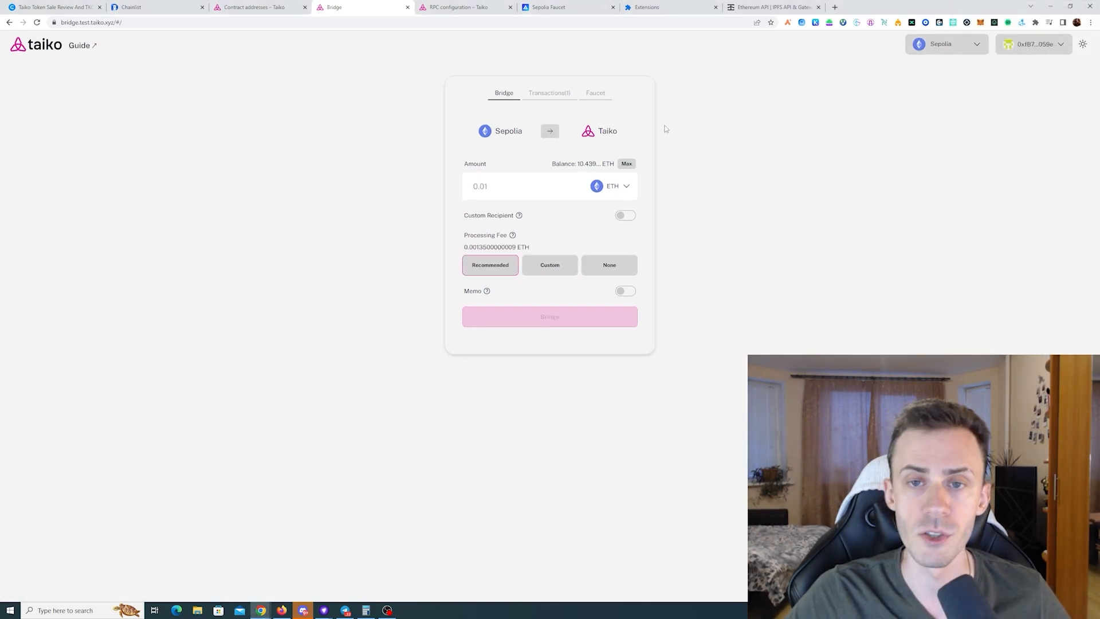
Review the bridge transactions list and the status explanations.
left_click(550, 93)
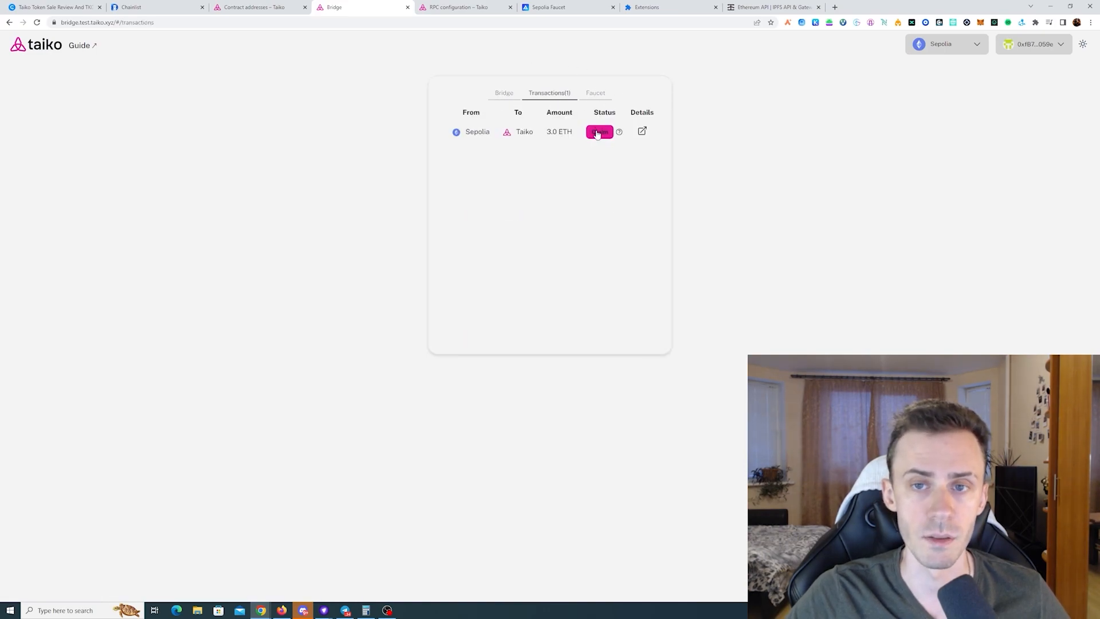
left_click(618, 132)
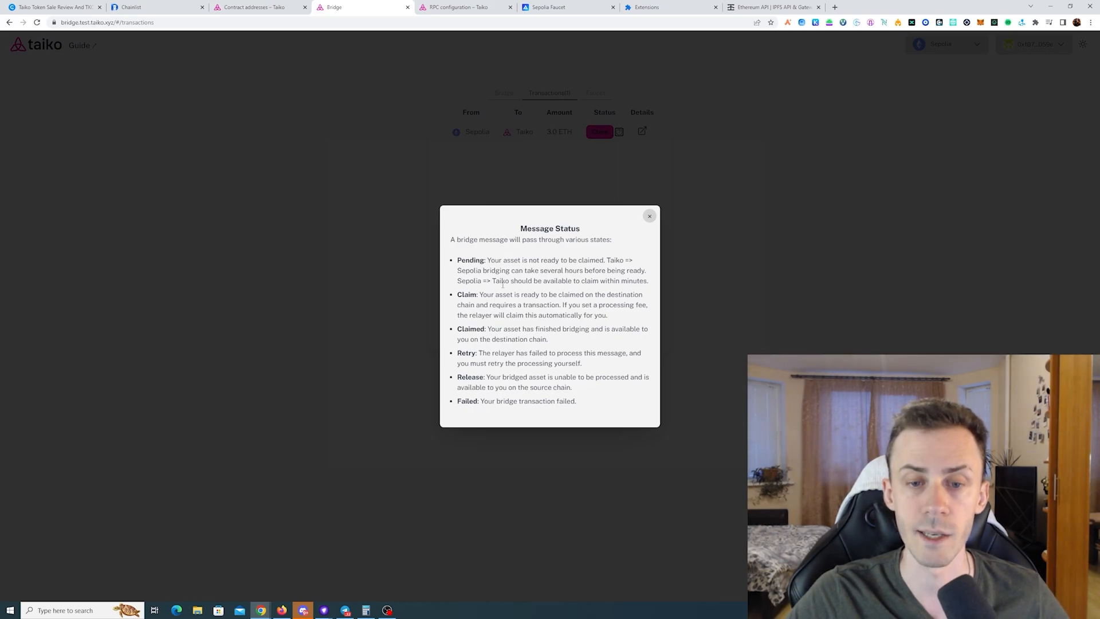
left_click(649, 215)
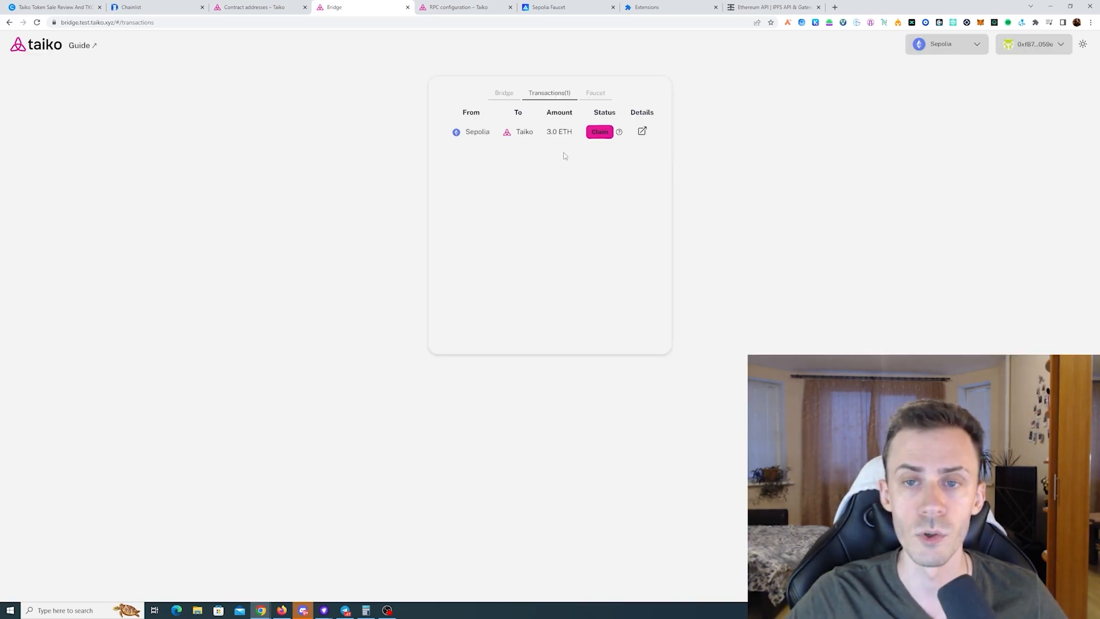
Claim the bridged 3 ETH, dismiss the relayer notice and return to the bridging form.
left_click(599, 132)
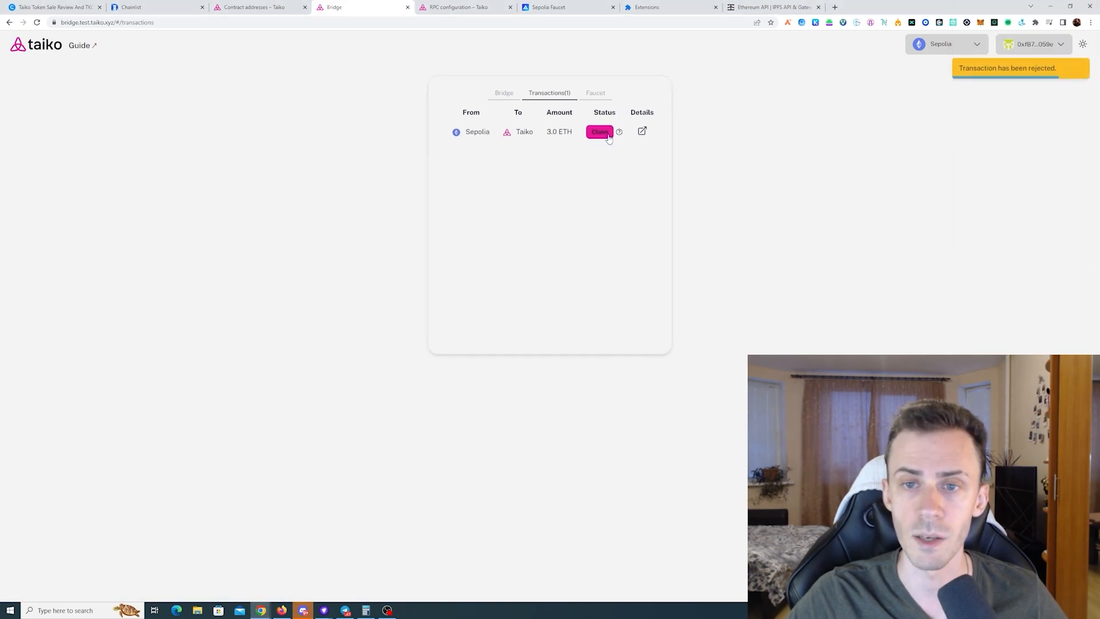
left_click(599, 131)
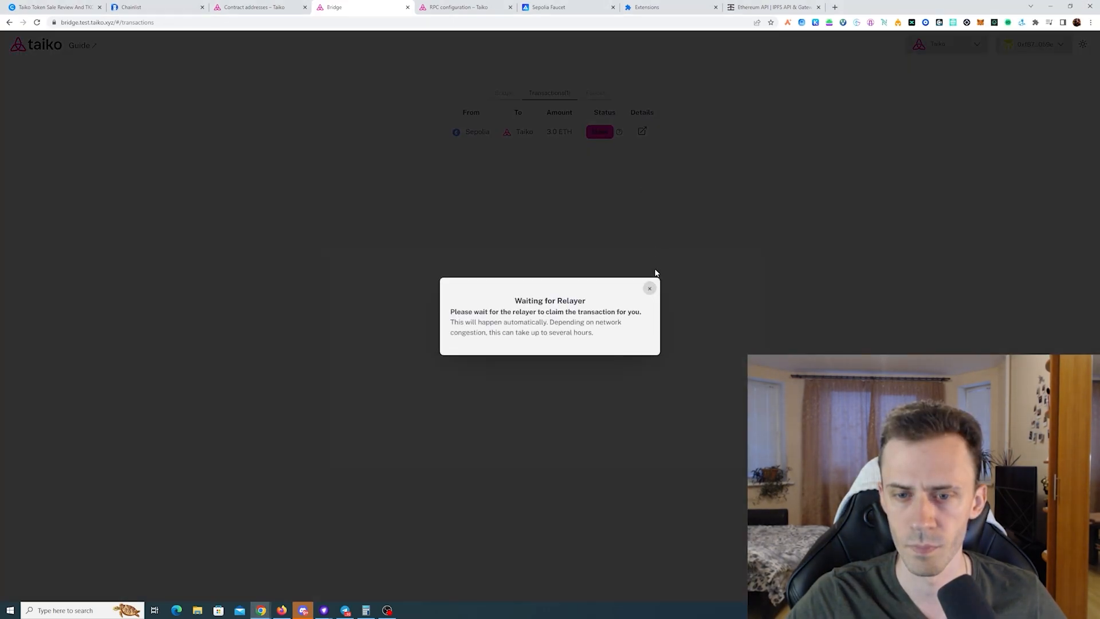
left_click(649, 288)
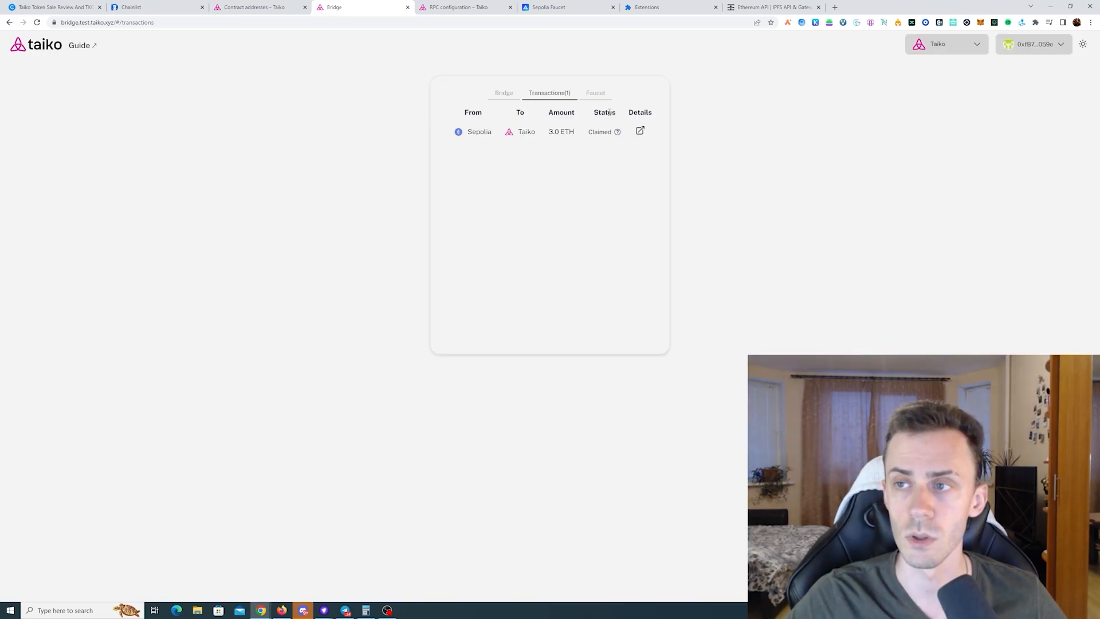
mouse_move(632, 128)
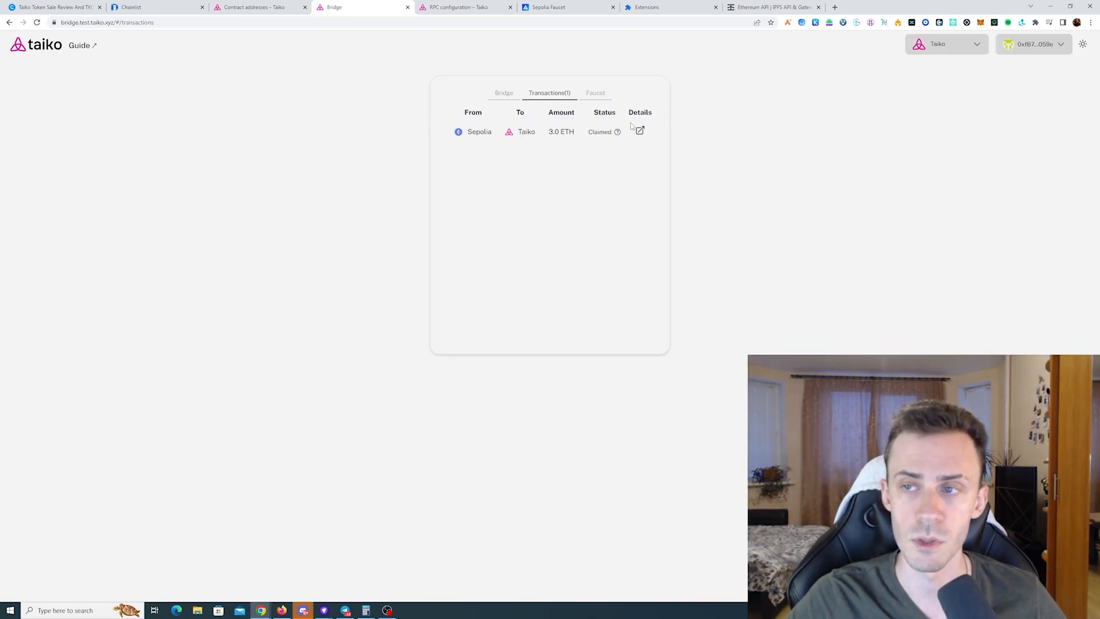
left_click(503, 93)
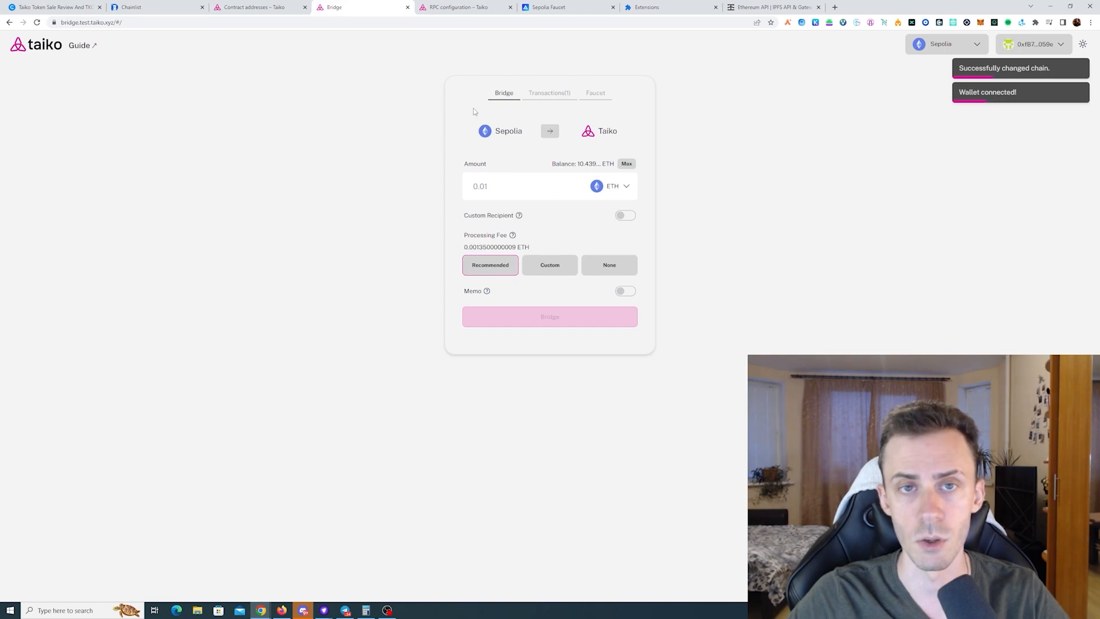
Switch to the Taiko Docs tab showing the Use the bridge guide.
left_click(260, 7)
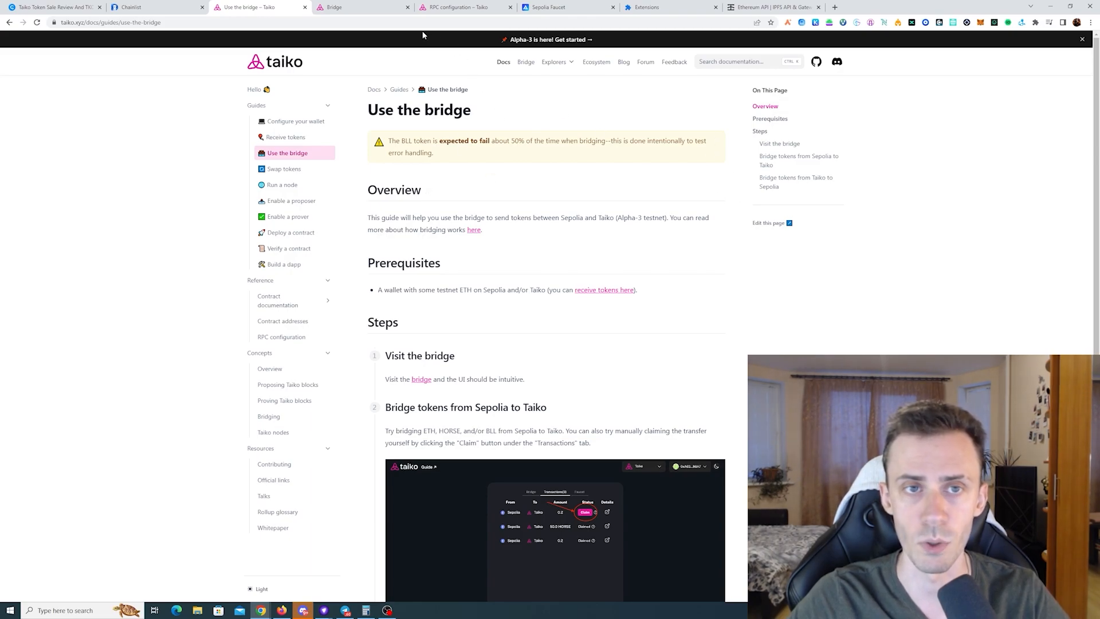
Prepare the 50 HORSE Sepolia-to-Taiko transfer with a custom 0.01 ETH fee and request token approval.
left_click(362, 7)
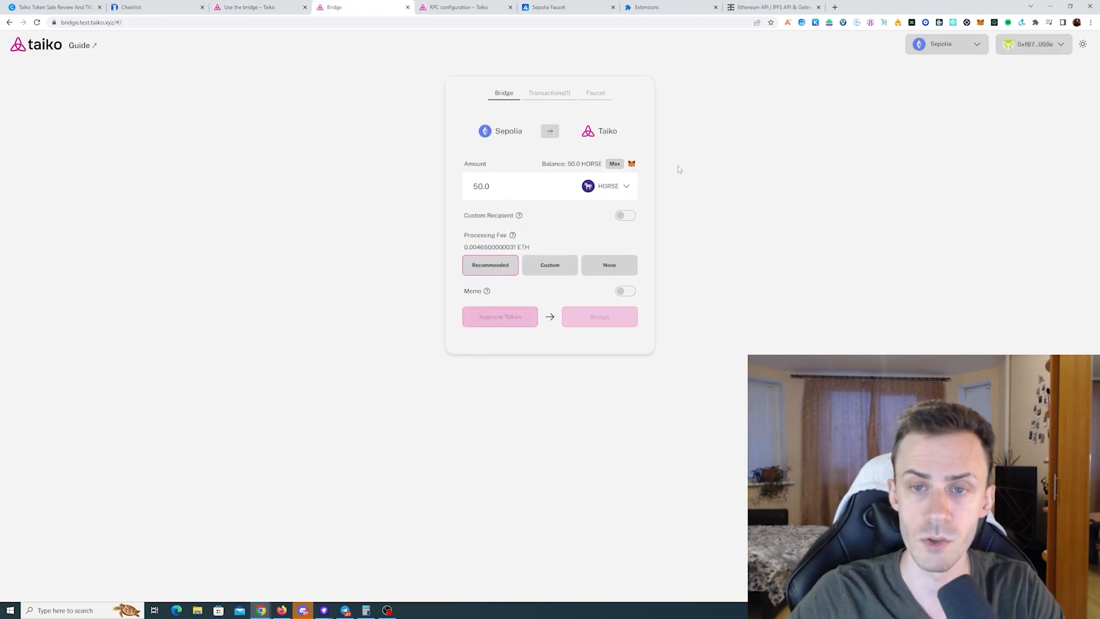
left_click(490, 265)
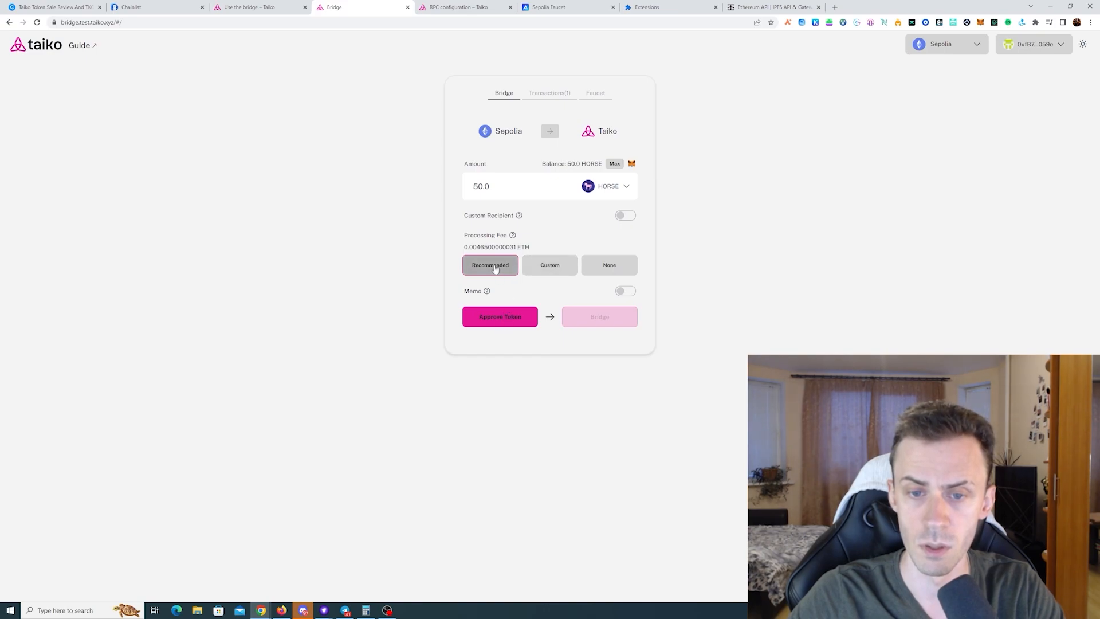
left_click(549, 265)
type("0.01")
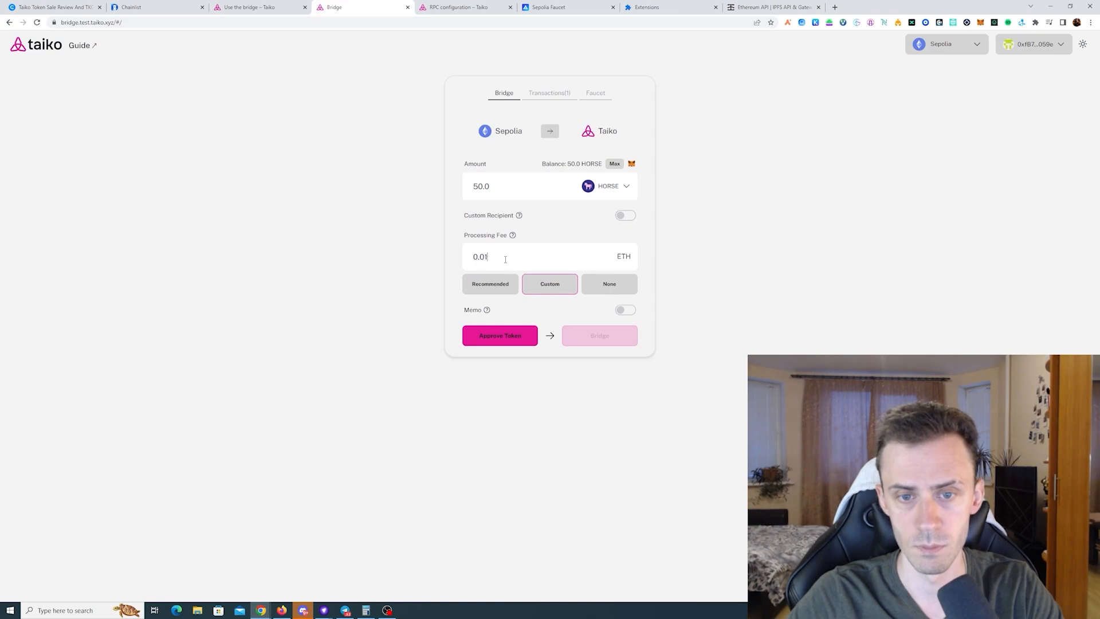
left_click(500, 335)
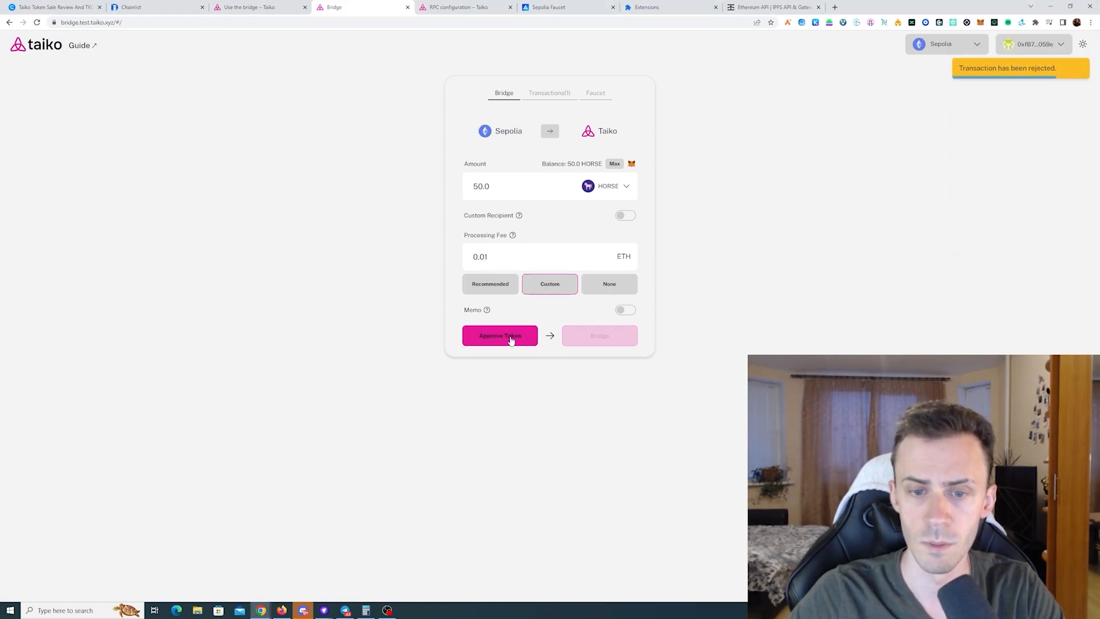
left_click(499, 335)
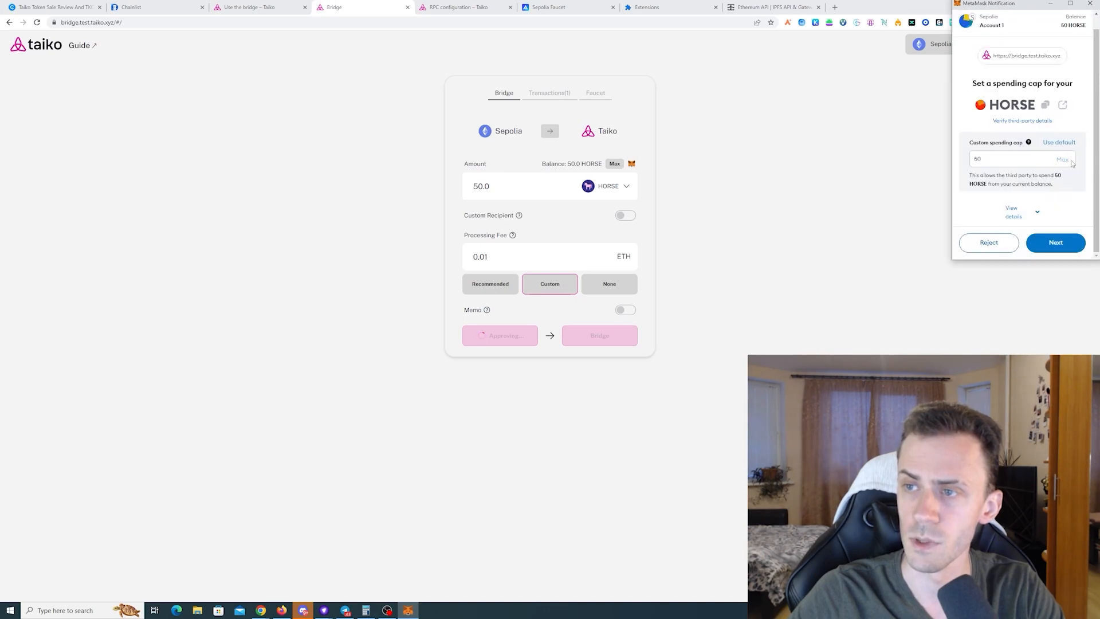
Confirm the approval and bridge in MetaMask with aggressive gas until the transaction completes.
left_click(1055, 242)
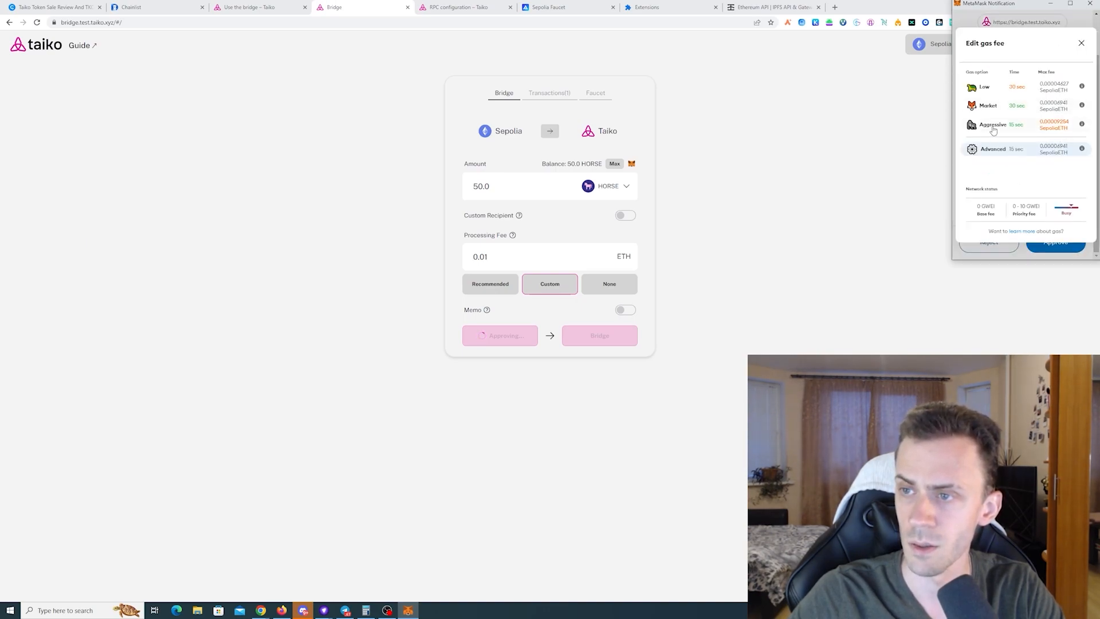
left_click(1055, 242)
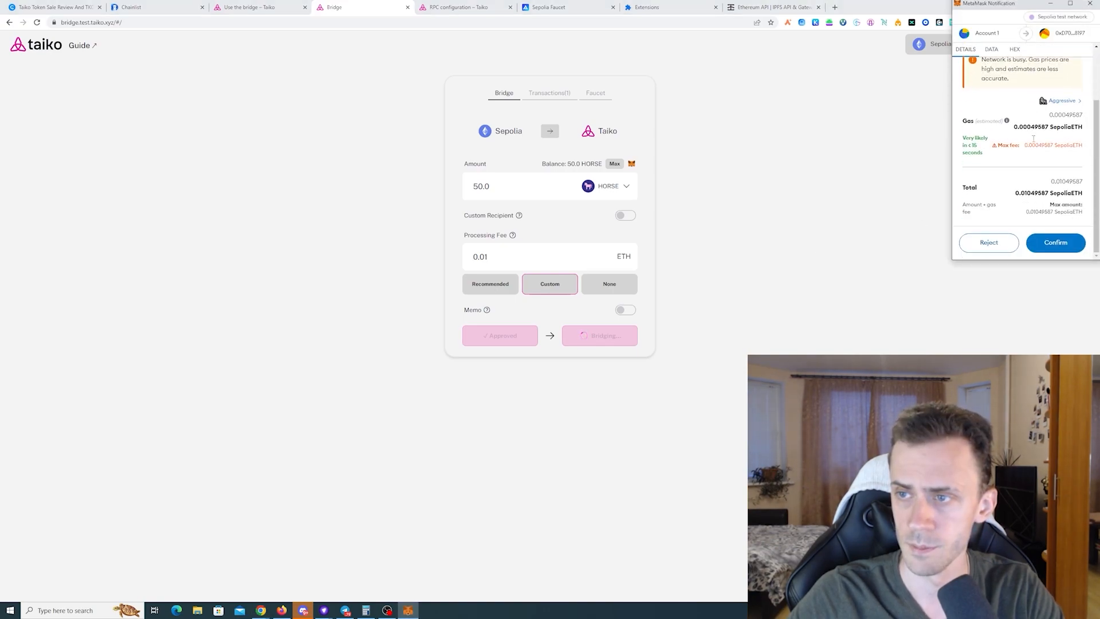
left_click(1054, 242)
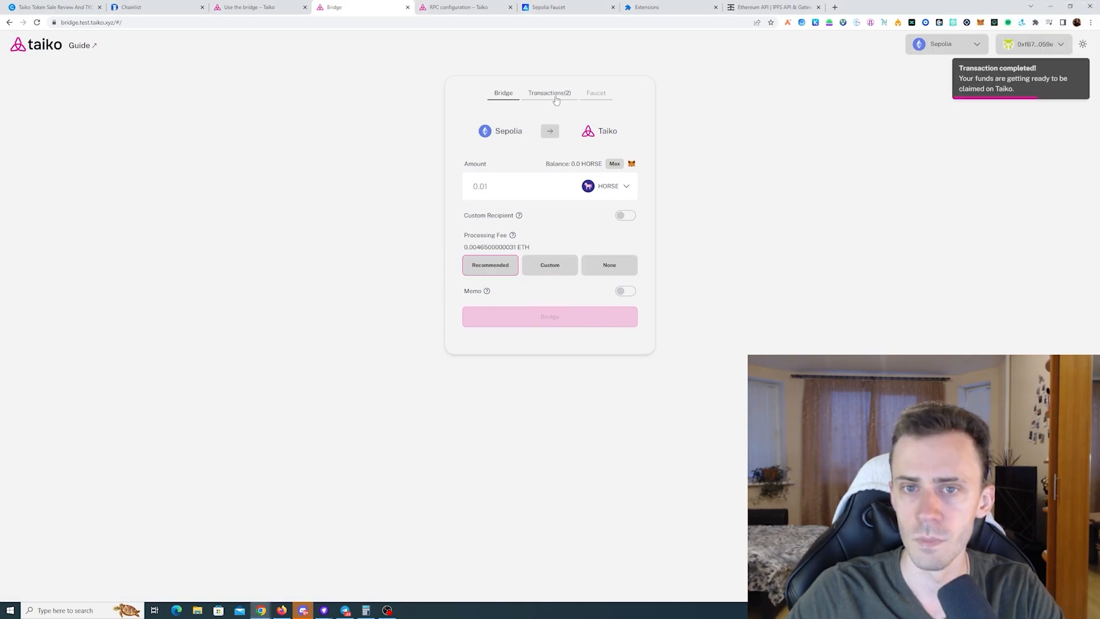
Bridge 50 BLL from Sepolia to Taiko with approval confirmed in MetaMask, then bring up Pheasant Network.
left_click(549, 92)
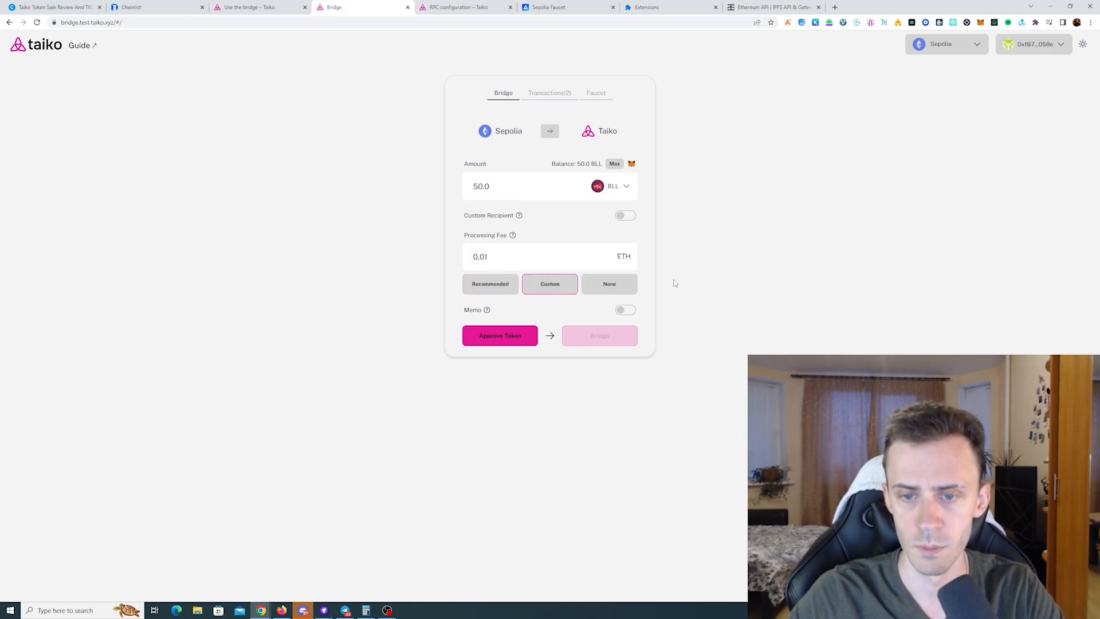
left_click(499, 335)
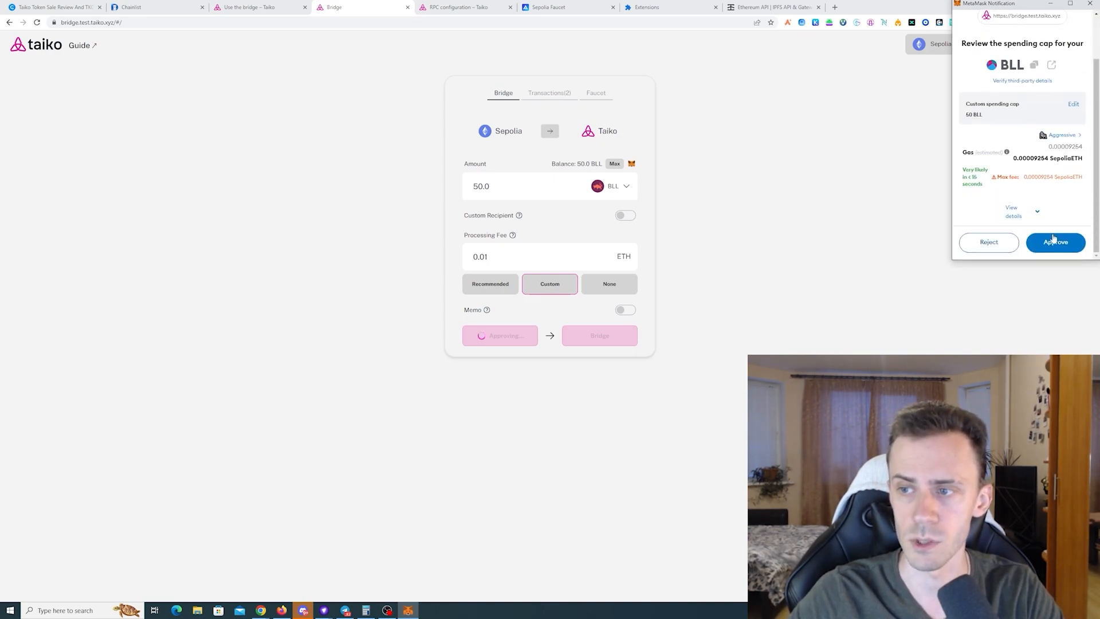
left_click(1055, 242)
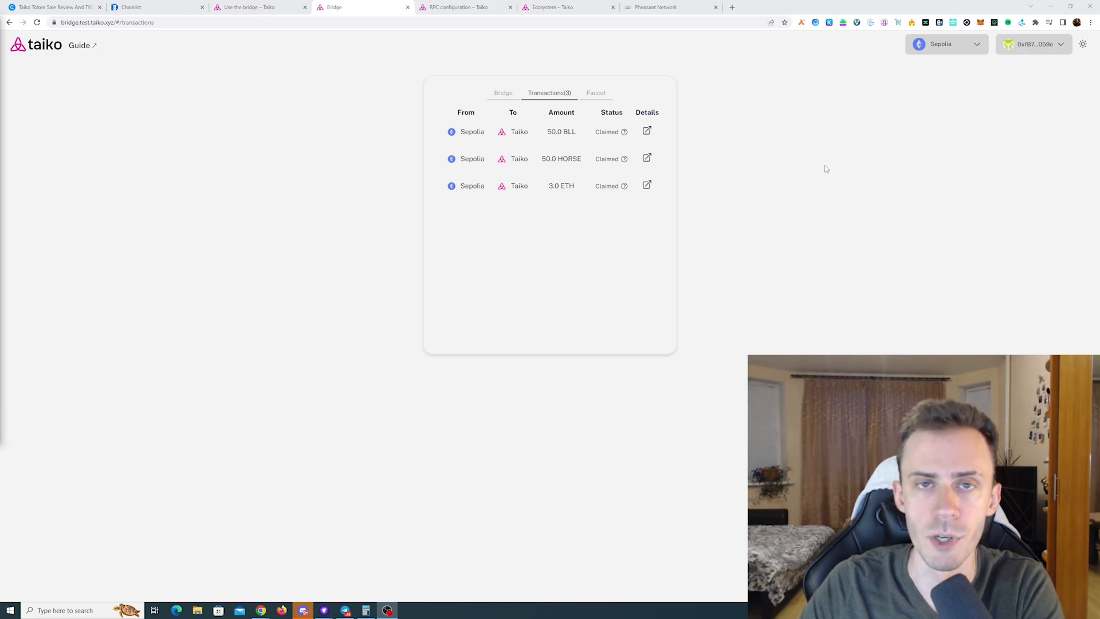
left_click(663, 7)
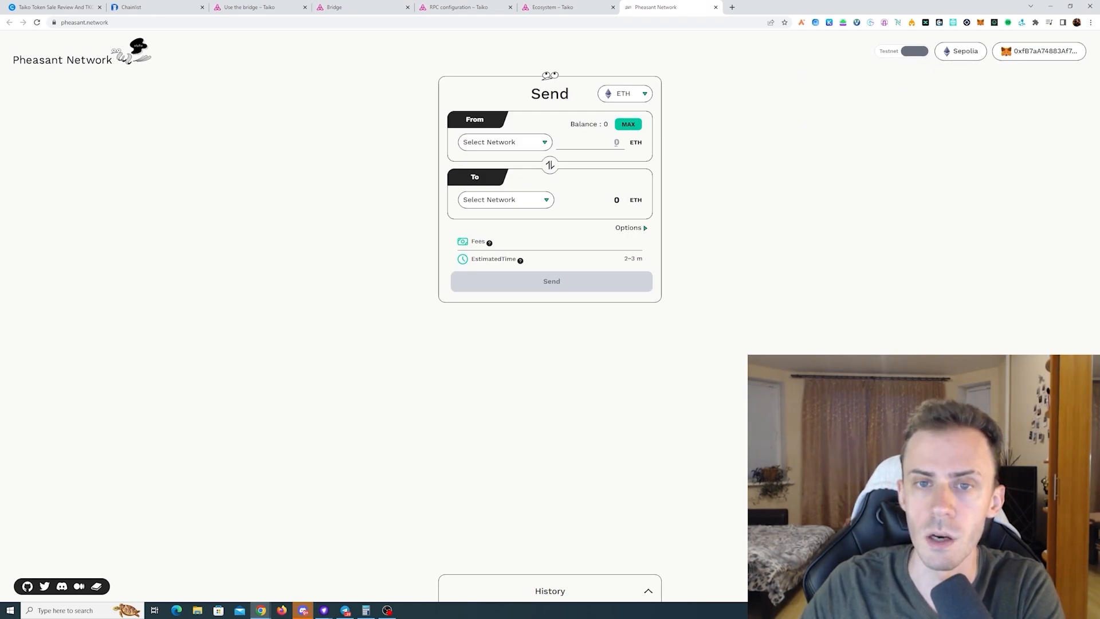
Set the Pheasant send from Sepolia to Taiko with an amount of 0.1 ETH.
left_click(504, 141)
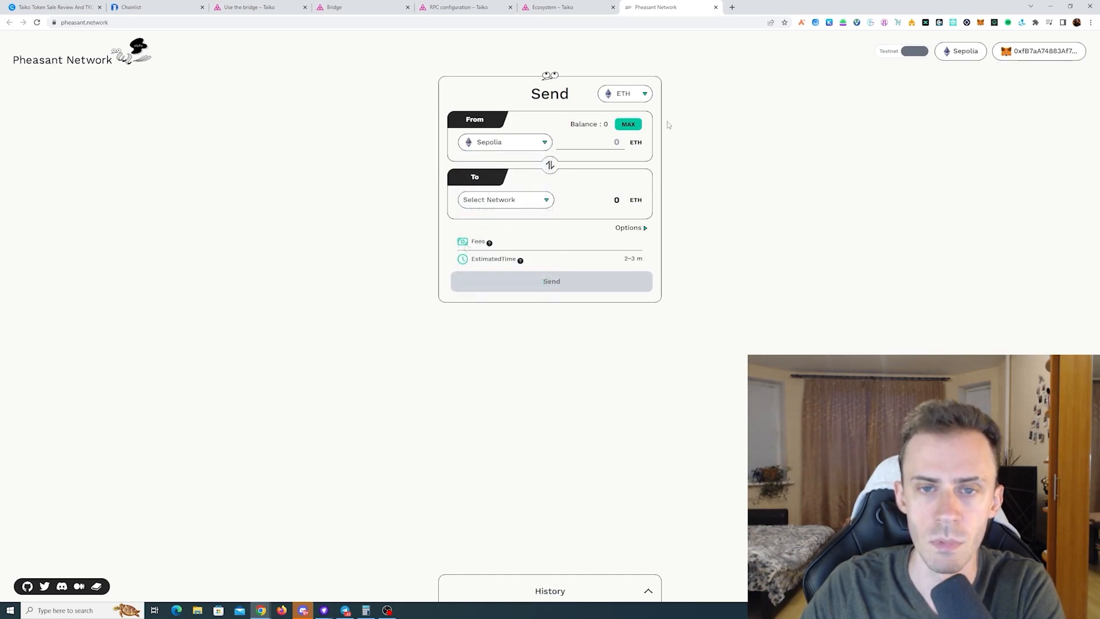
left_click(585, 142)
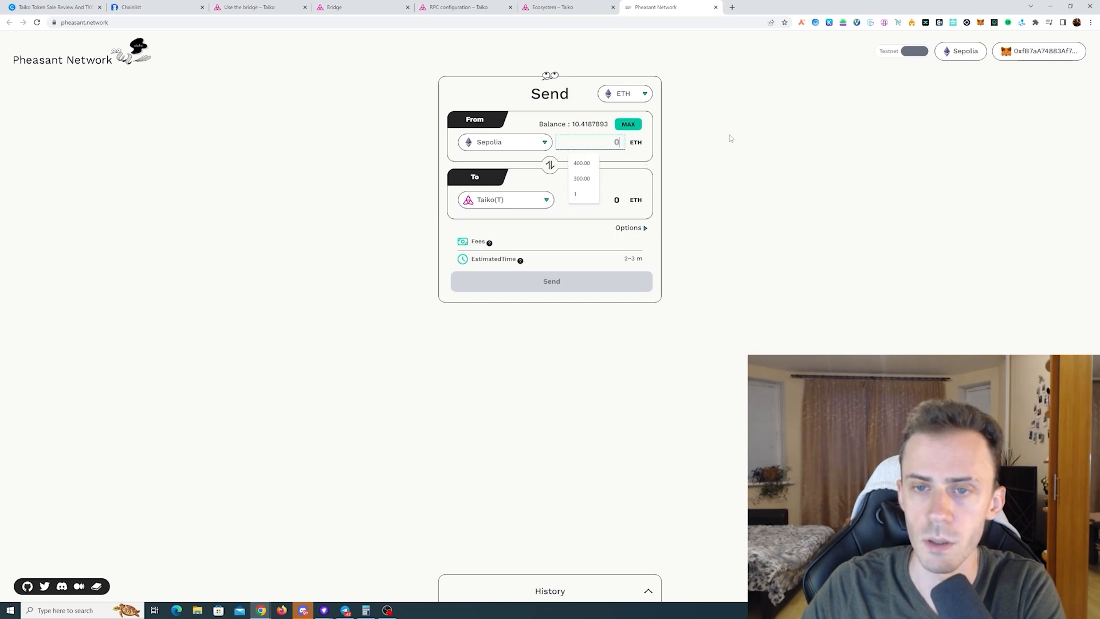
left_click(575, 194)
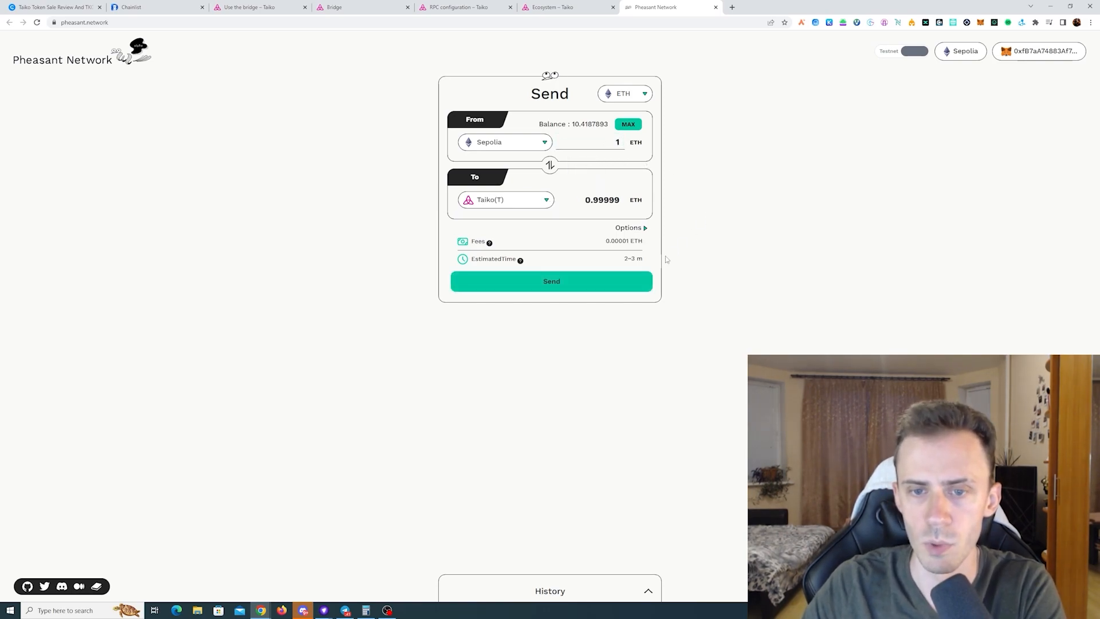
left_click(589, 141)
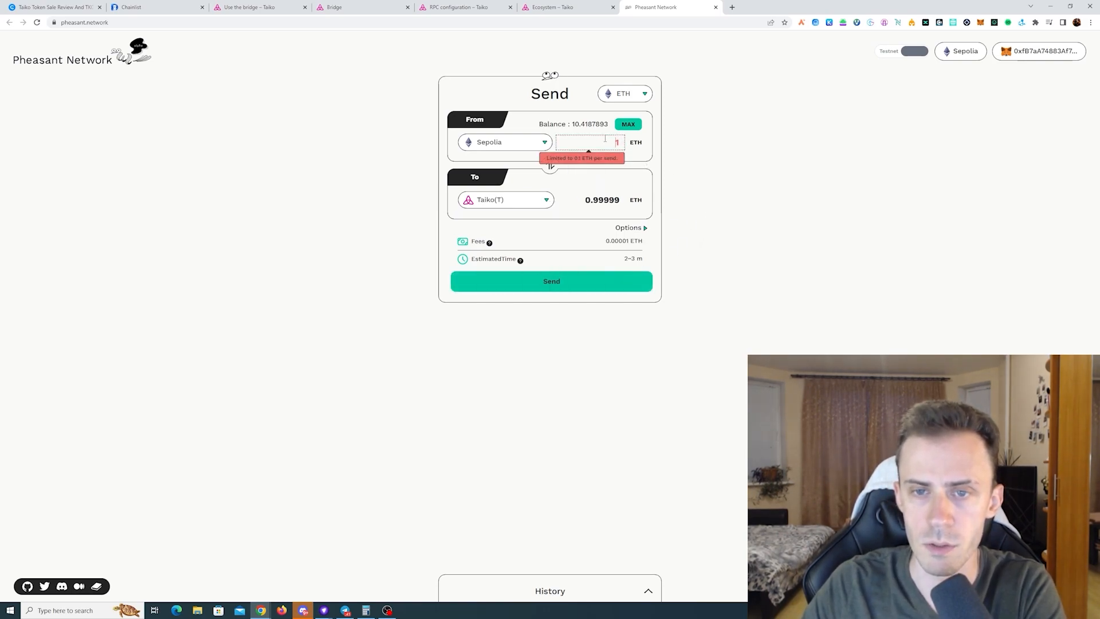
type("0.1")
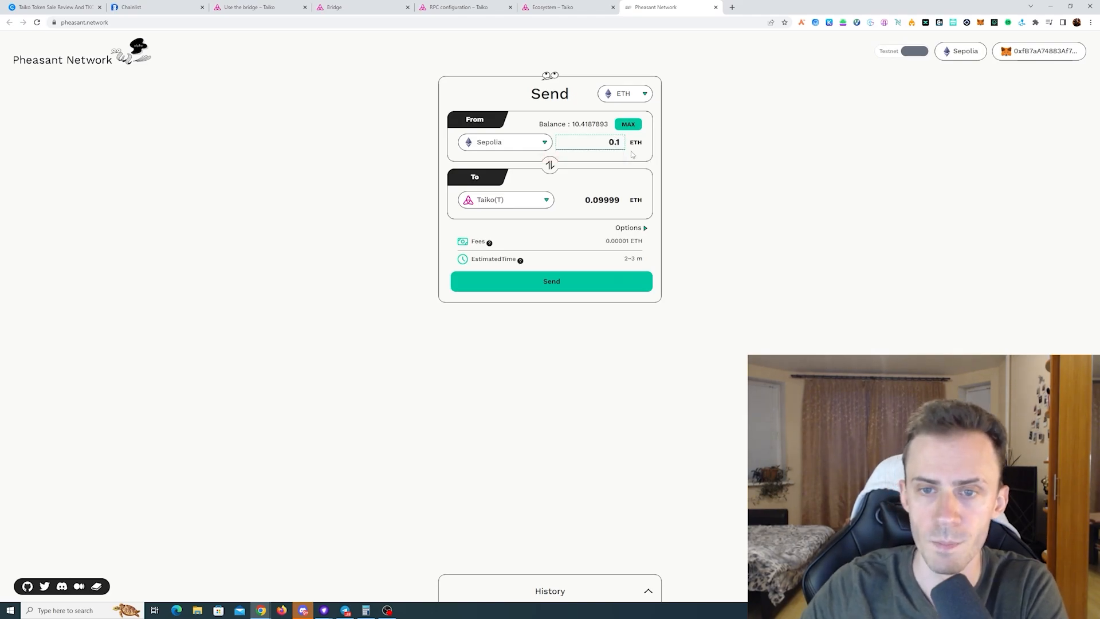
Send the 0.1 ETH transfer and switch the wallet over to the Taiko network.
left_click(550, 281)
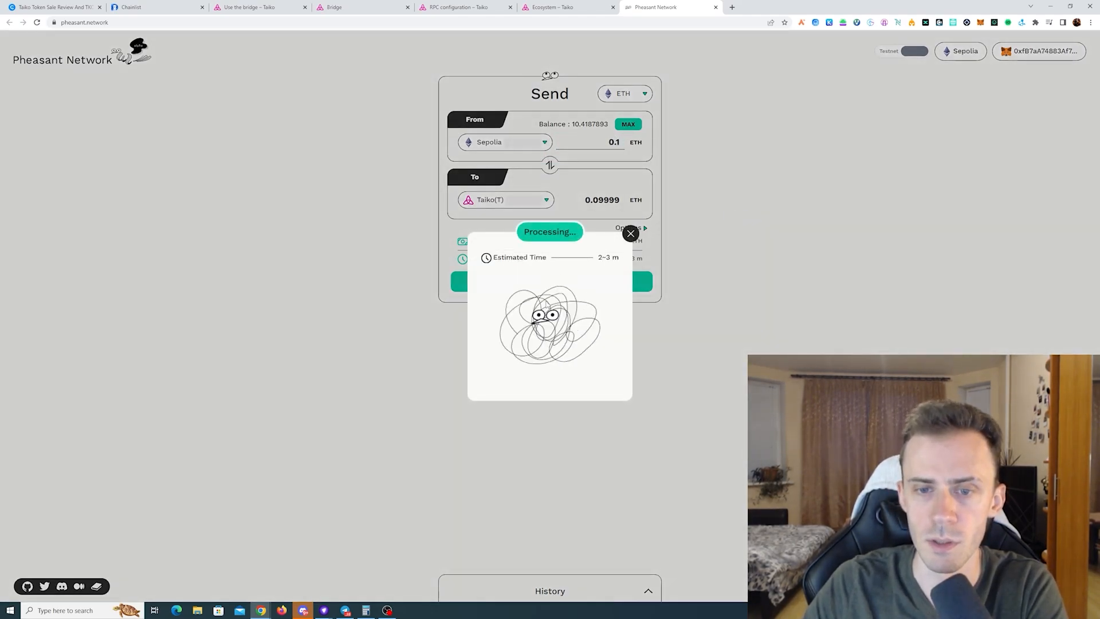
left_click(629, 234)
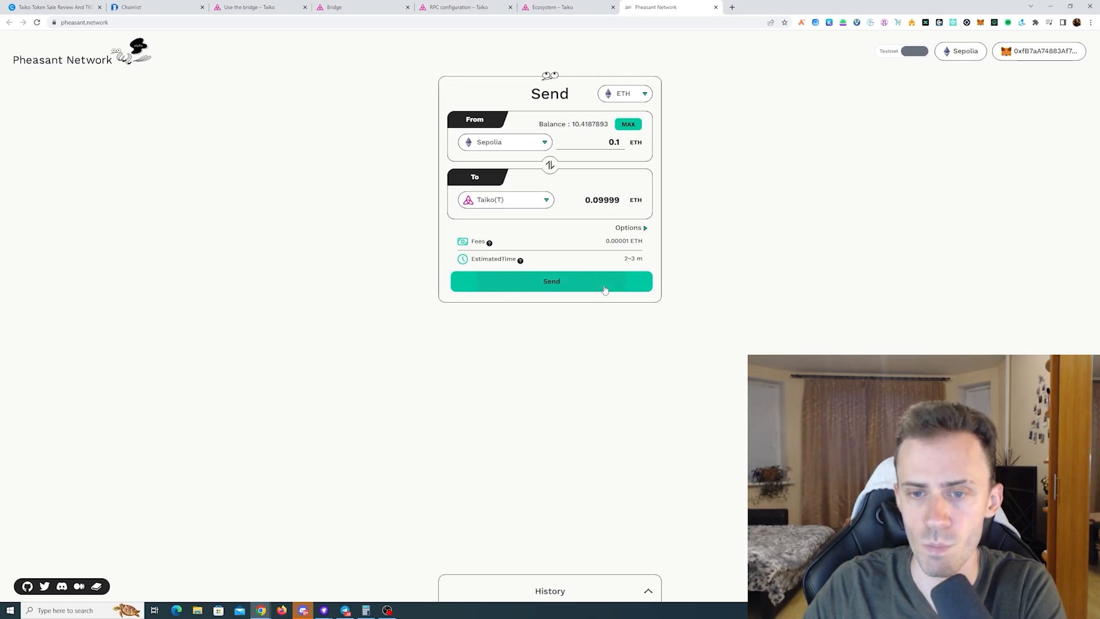
left_click(551, 282)
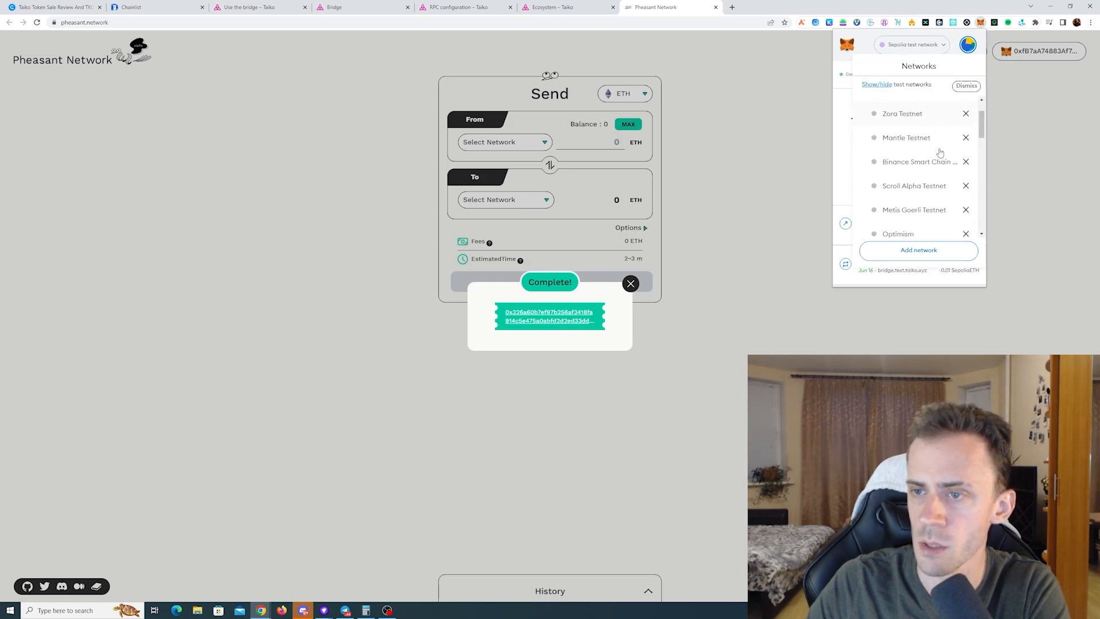
scroll("down", 3)
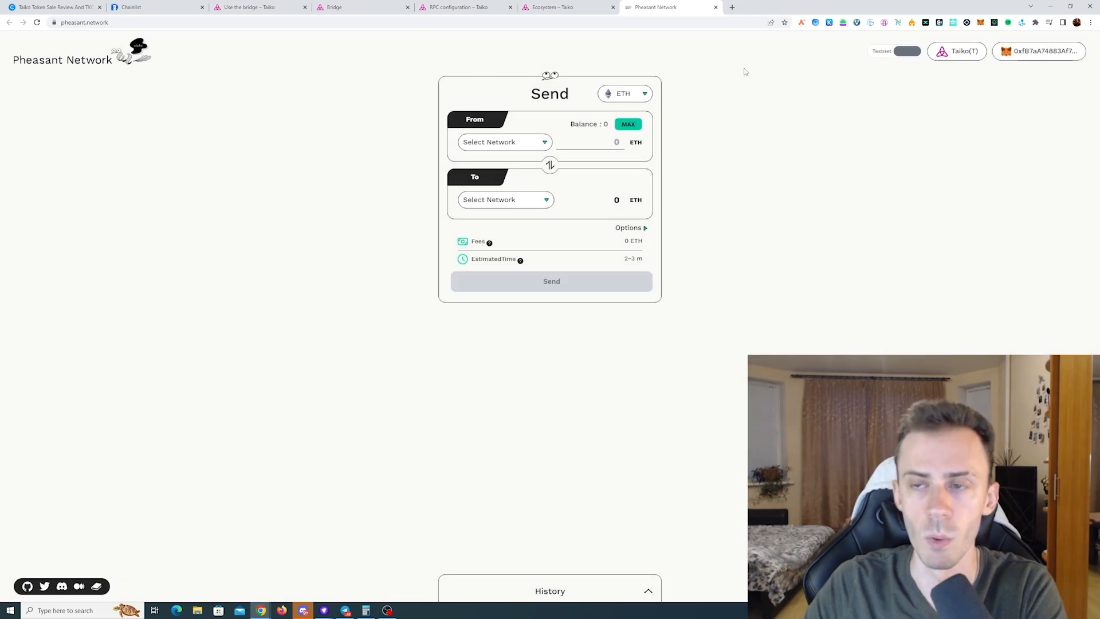
Return to the Taiko Bridge form and reconnect the MetaMask wallet on Taiko.
left_click(361, 7)
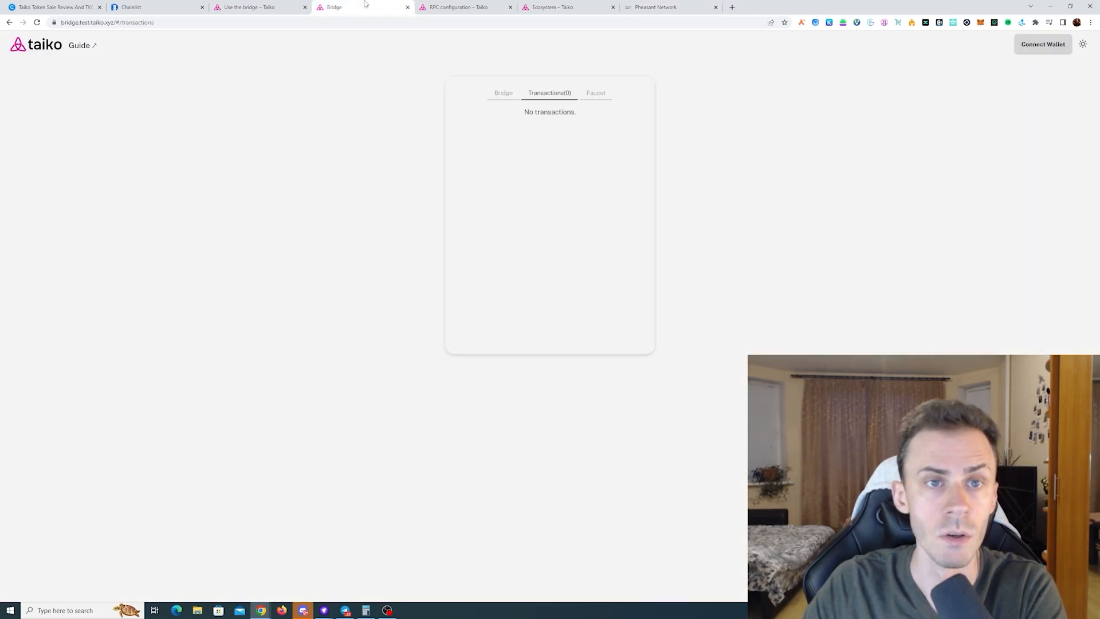
left_click(503, 93)
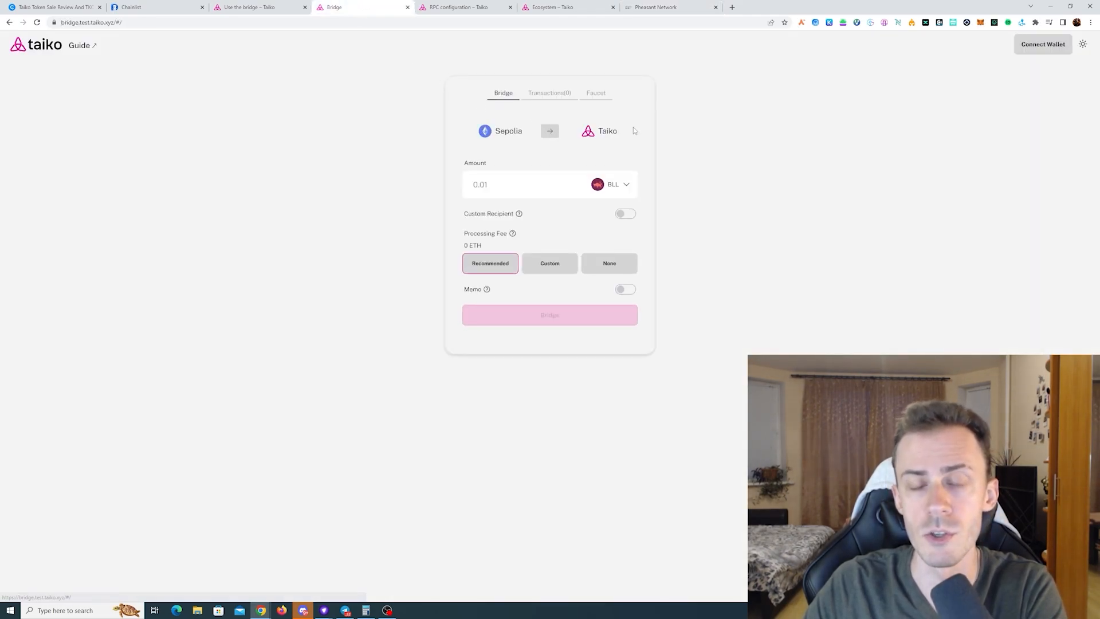
mouse_move(619, 100)
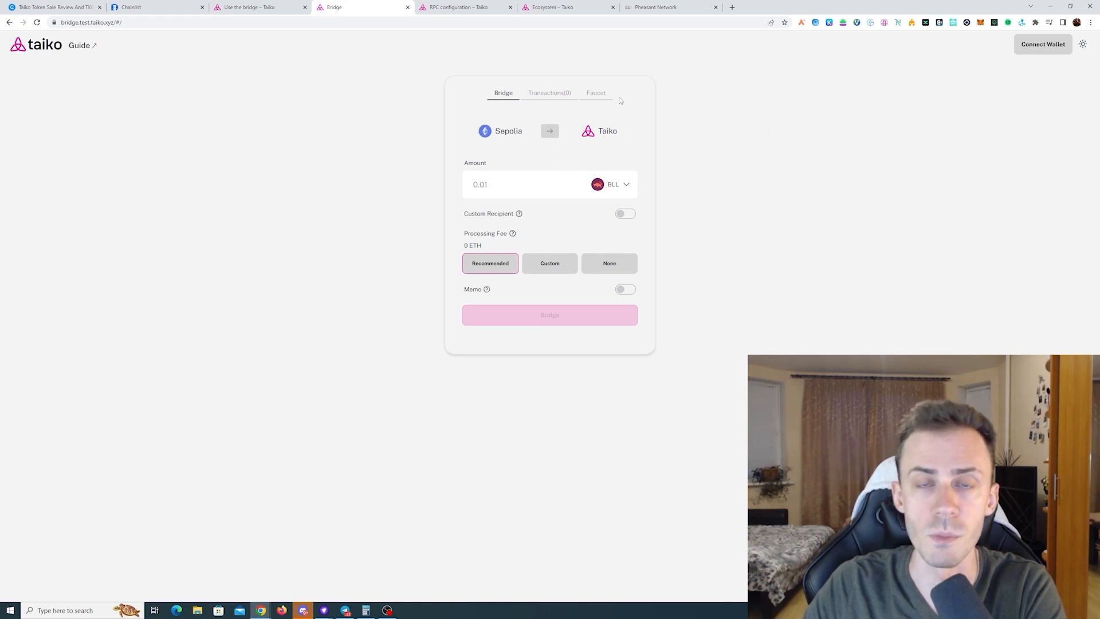
mouse_move(671, 103)
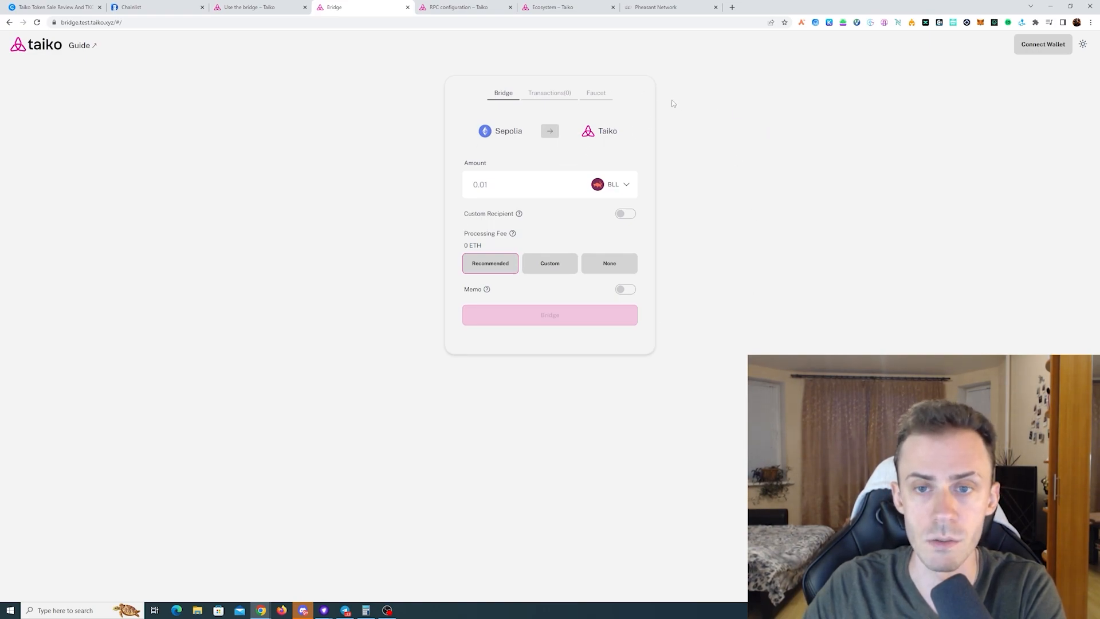
left_click(1041, 45)
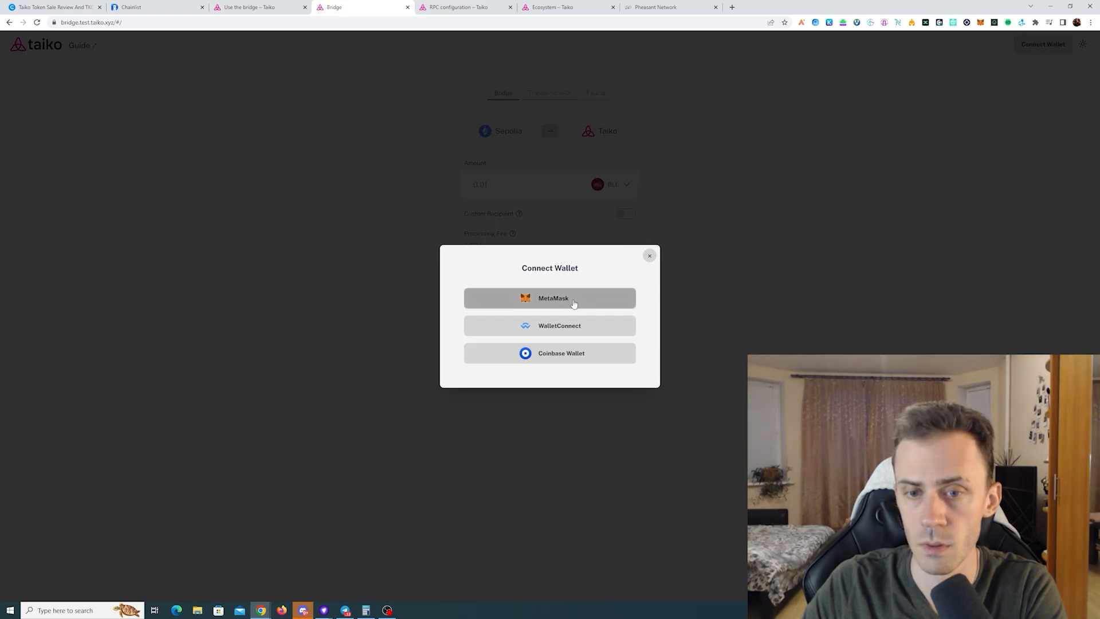
left_click(549, 297)
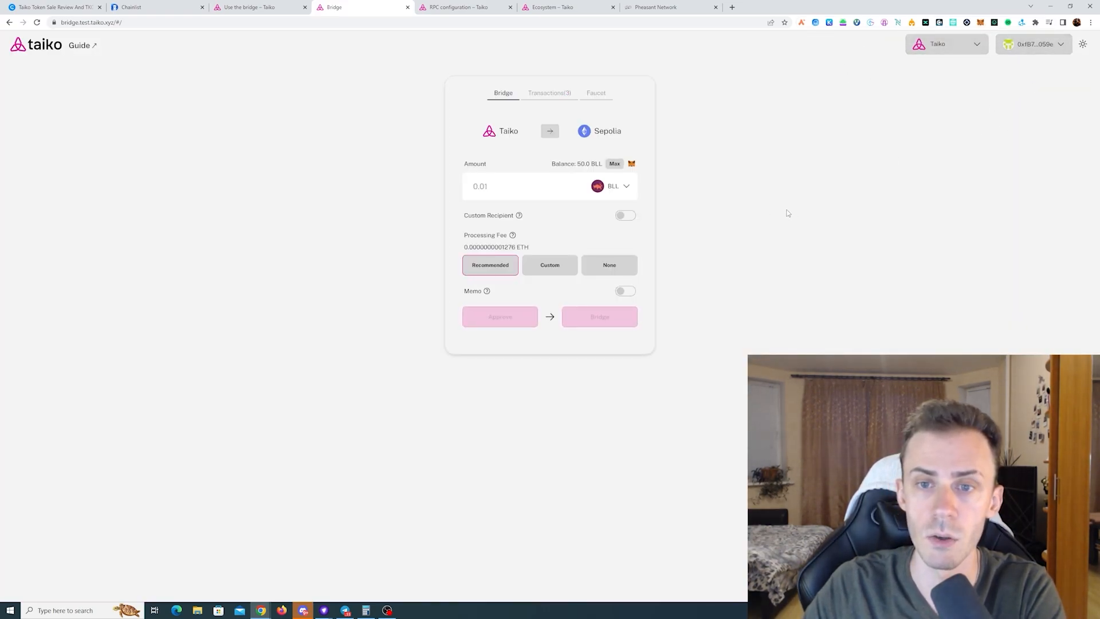
Choose HORSE for a 10 HORSE Taiko-to-Sepolia transfer at 0.01 ETH fee and request approval.
left_click(612, 185)
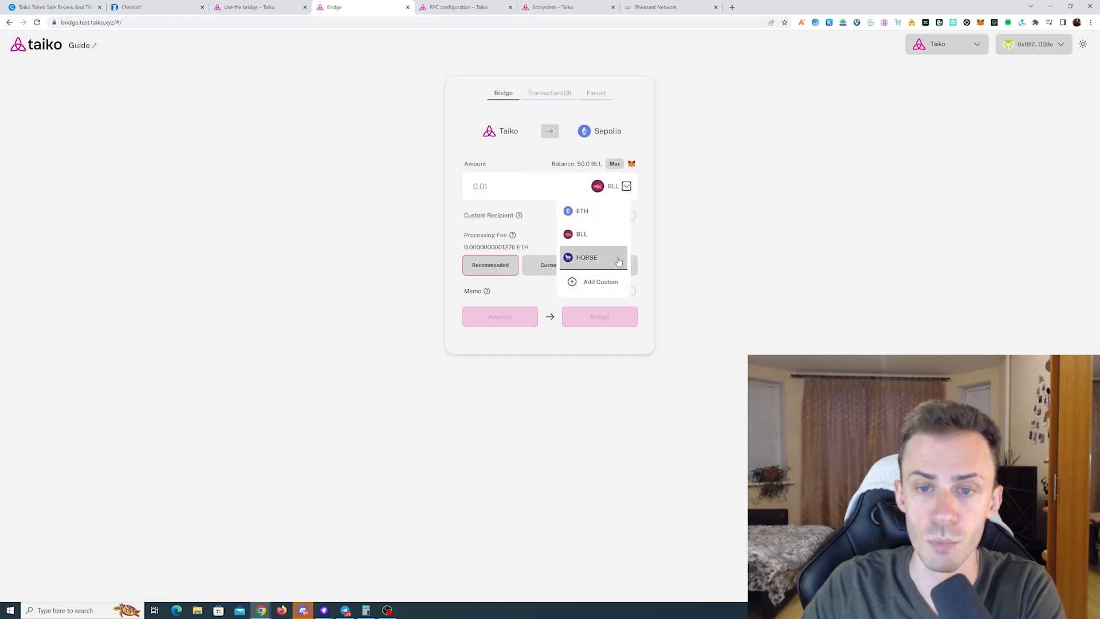
left_click(586, 257)
type("10")
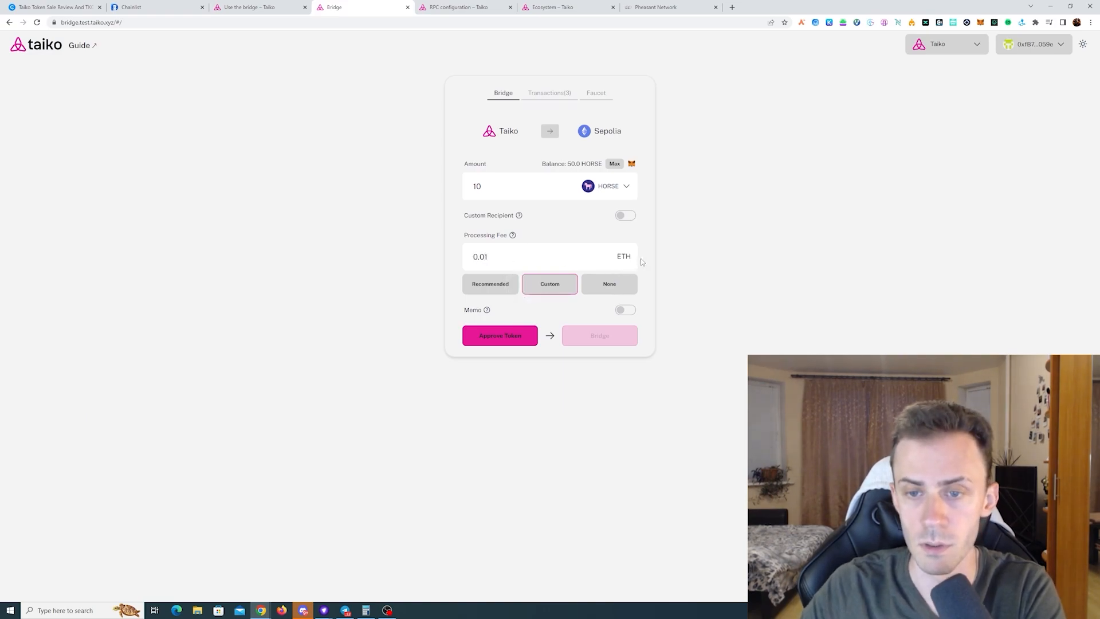
left_click(499, 335)
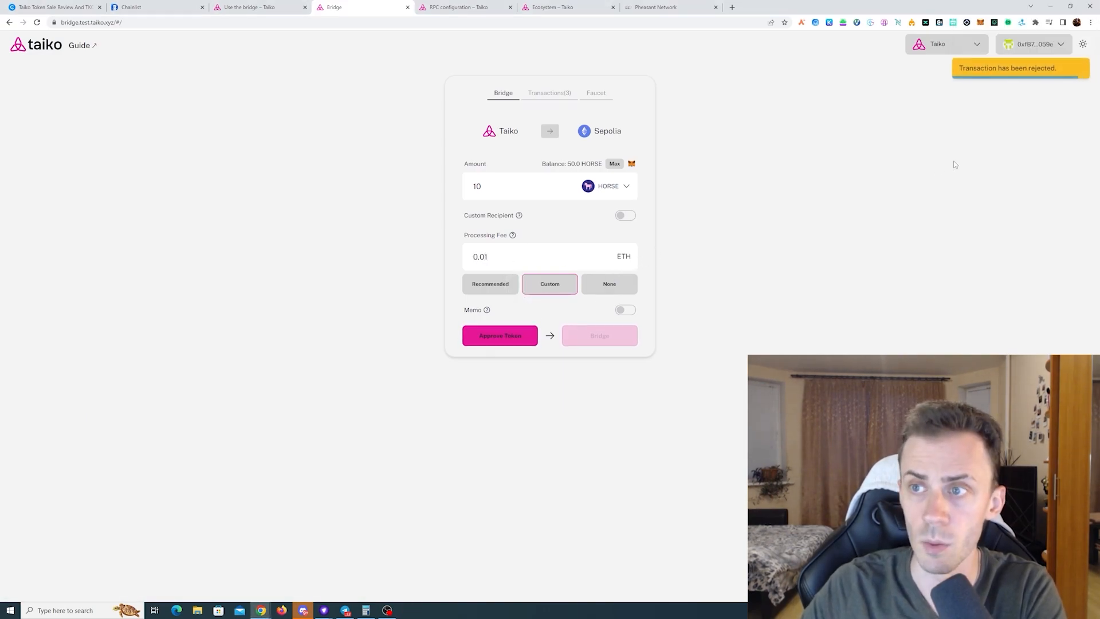
Approve and bridge 10 HORSE from Taiko to Sepolia, confirmed in MetaMask.
left_click(499, 335)
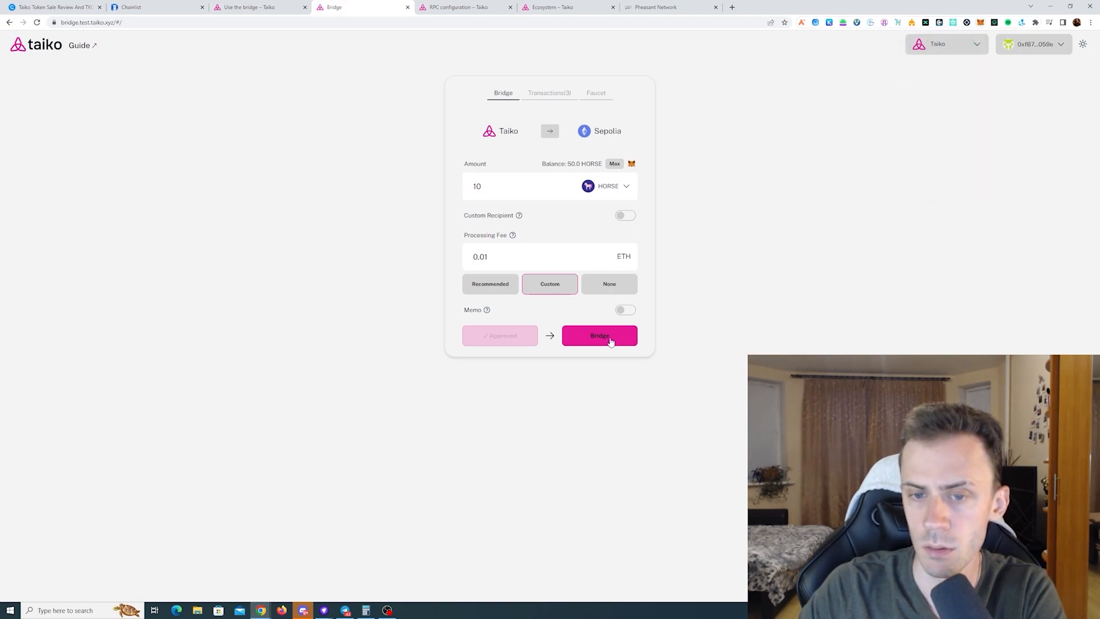
left_click(598, 335)
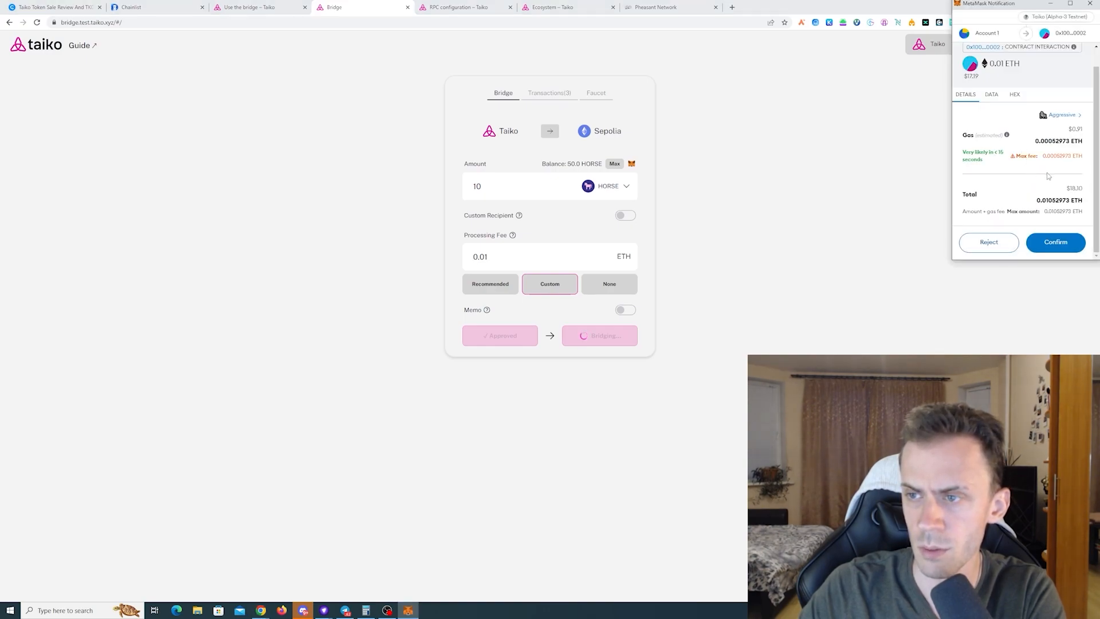
left_click(1055, 241)
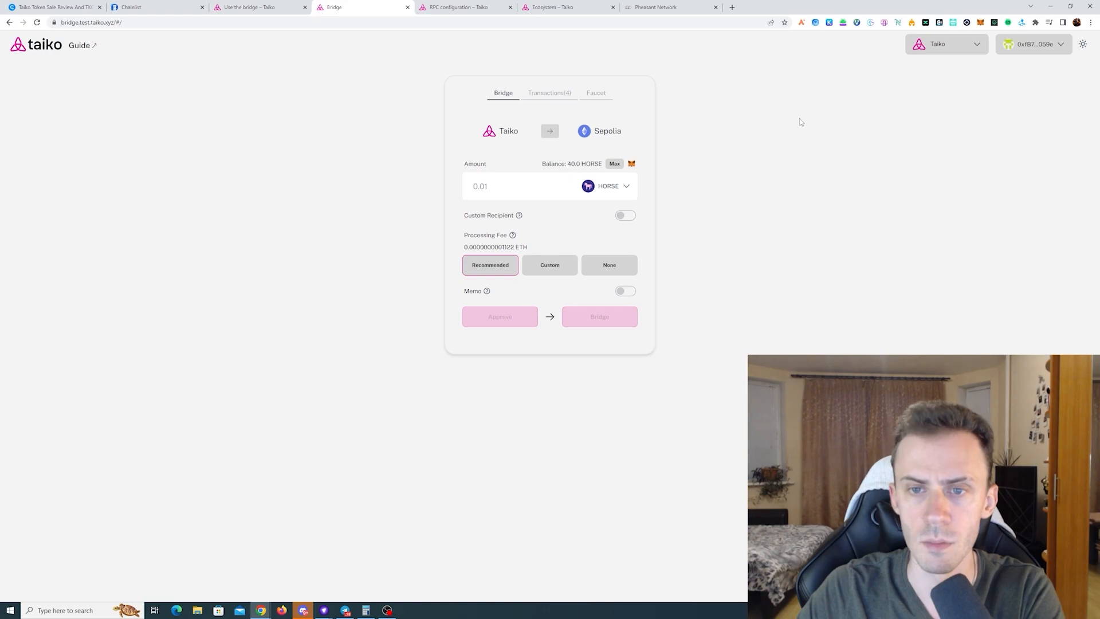
Select BLL with a custom 0.01 ETH fee and approve the 10 BLL spending cap in MetaMask.
left_click(608, 186)
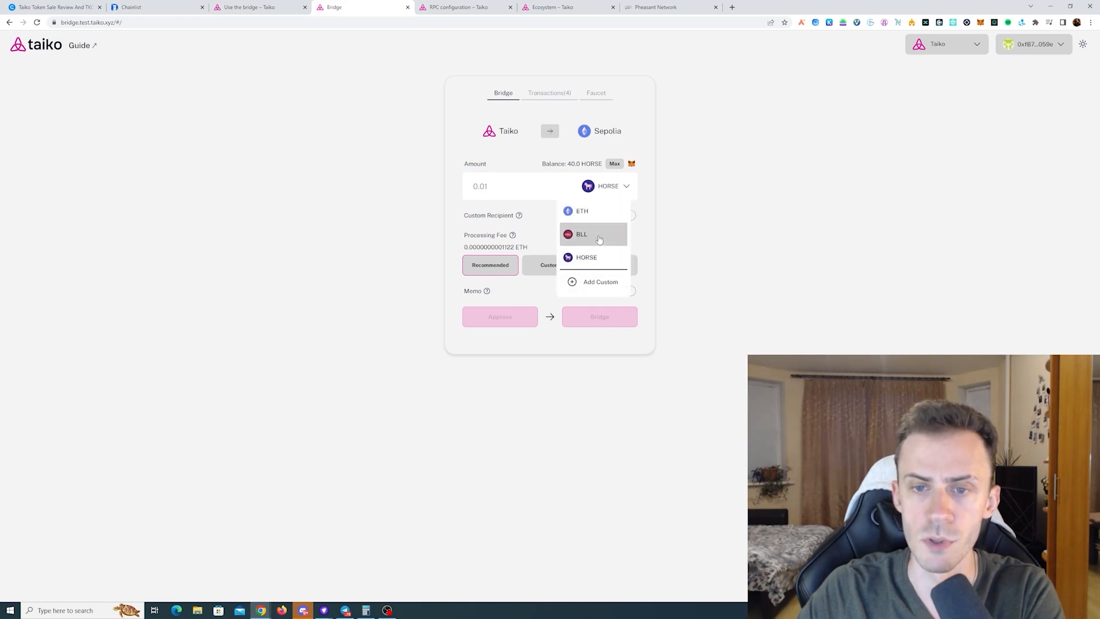
left_click(582, 234)
type("10")
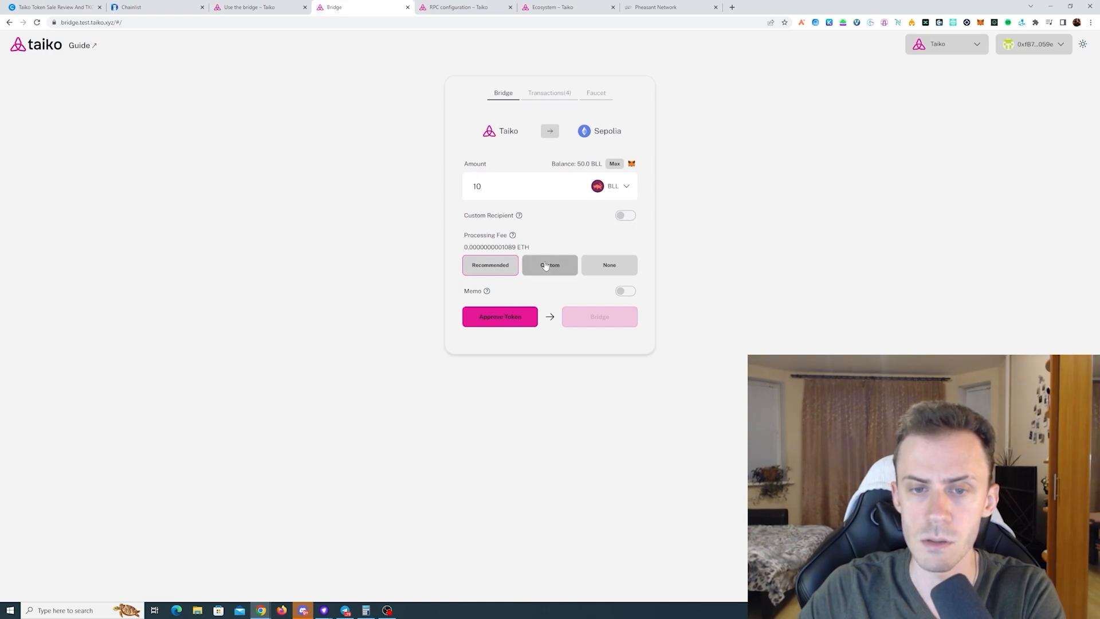
left_click(549, 265)
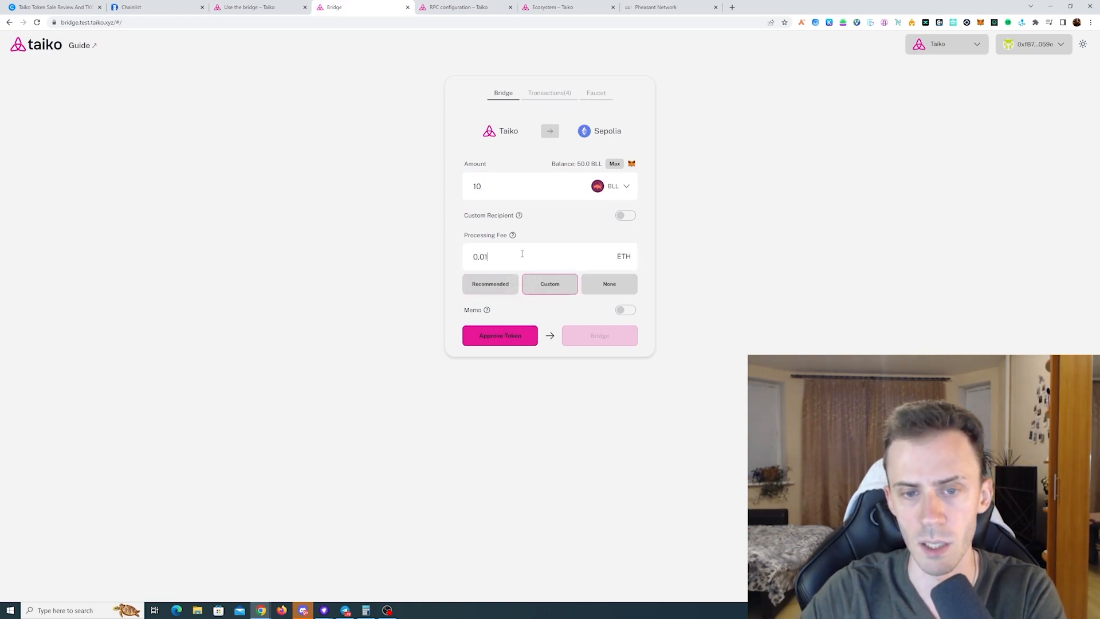
mouse_move(659, 269)
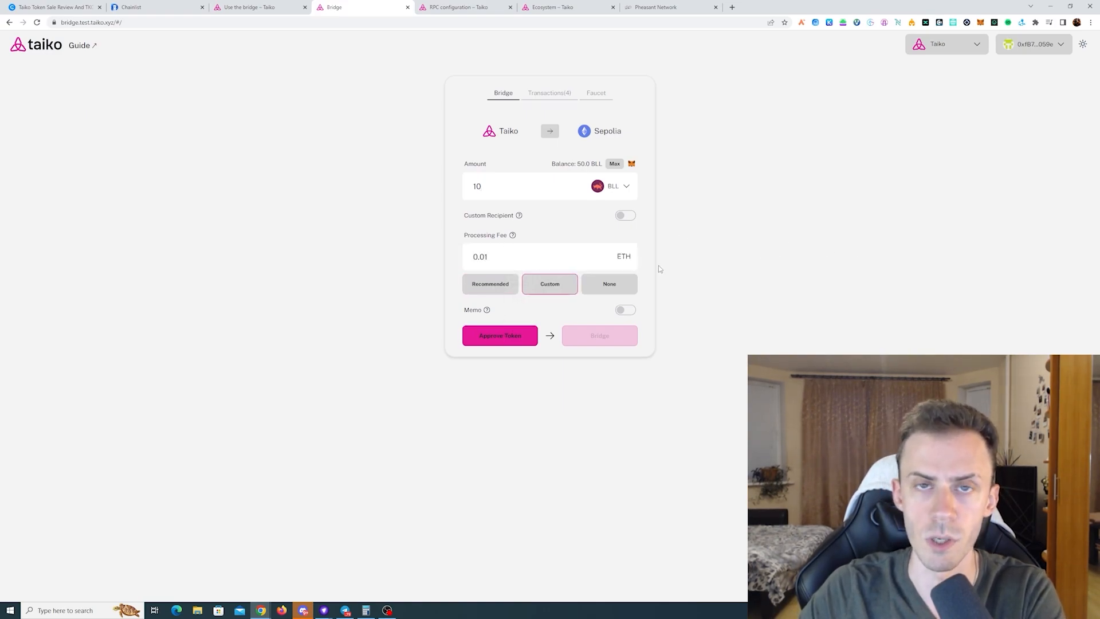
left_click(499, 335)
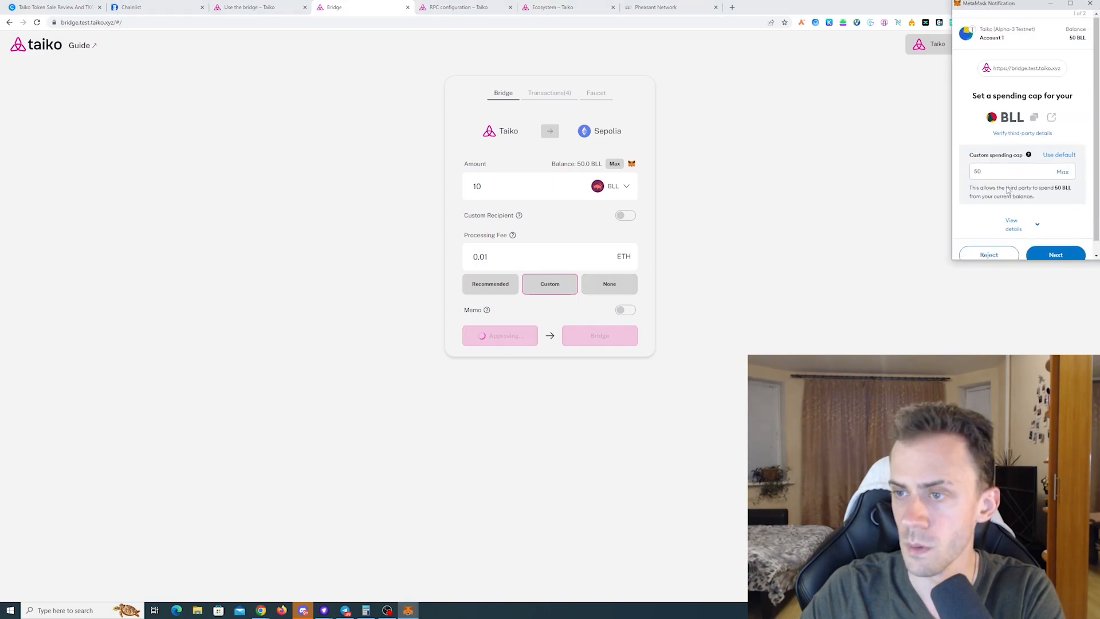
left_click(1055, 254)
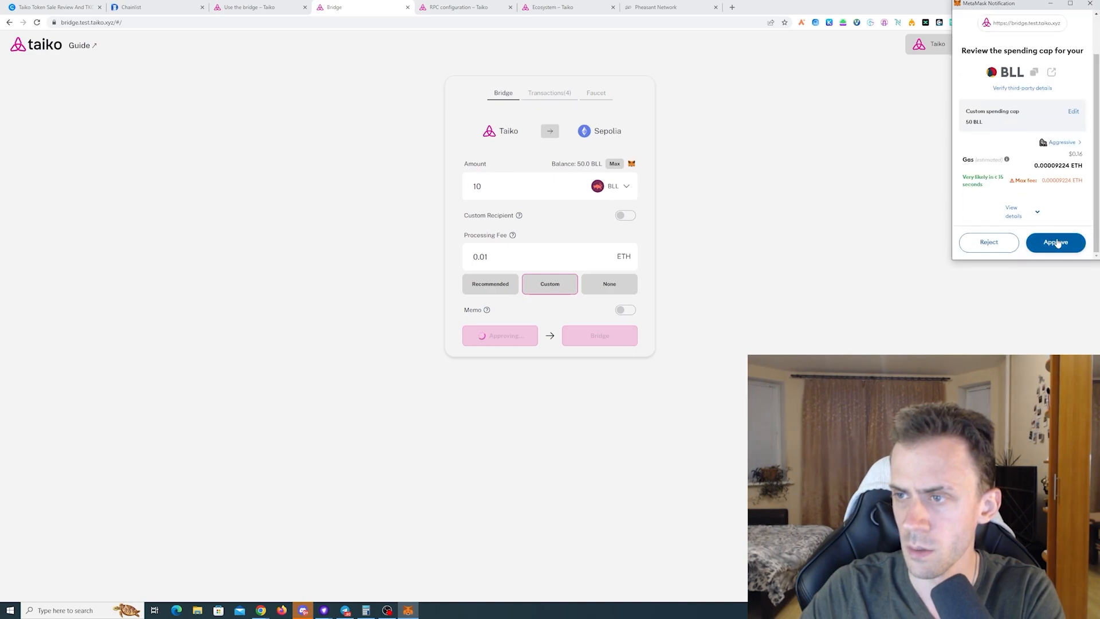
left_click(1055, 242)
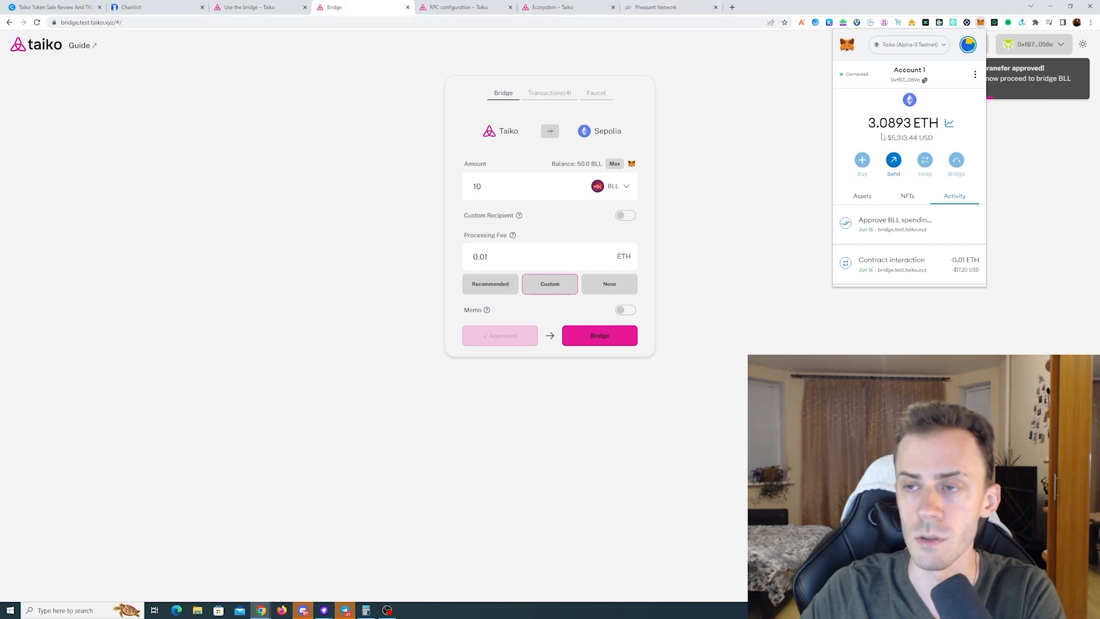
Bridge the 10 BLL from Taiko to Sepolia and confirm the transaction in the wallet.
left_click(598, 335)
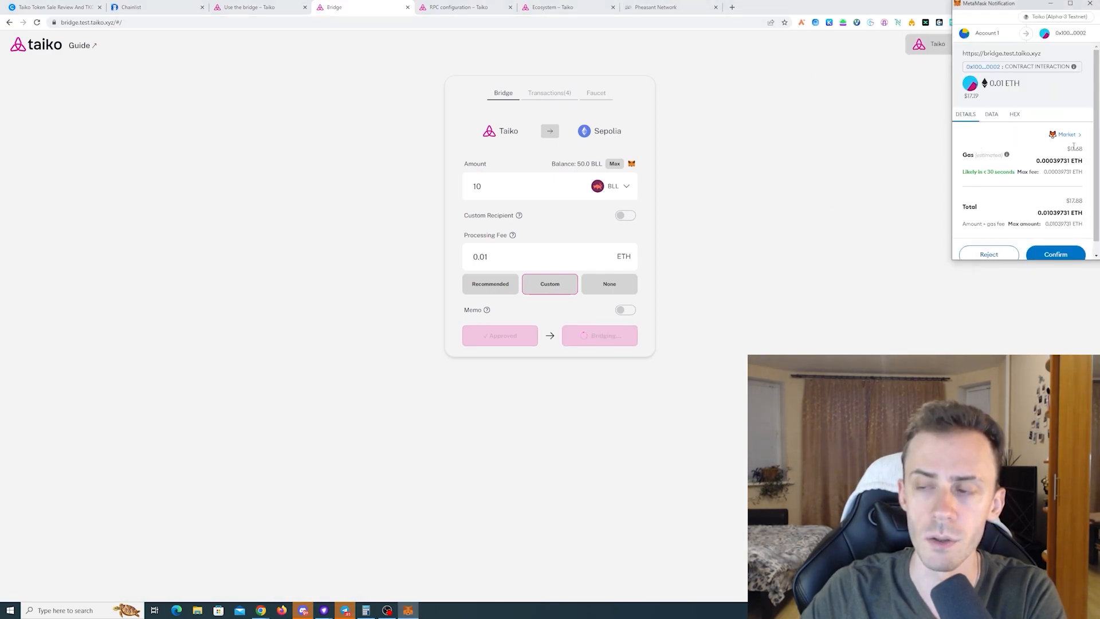
mouse_move(999, 148)
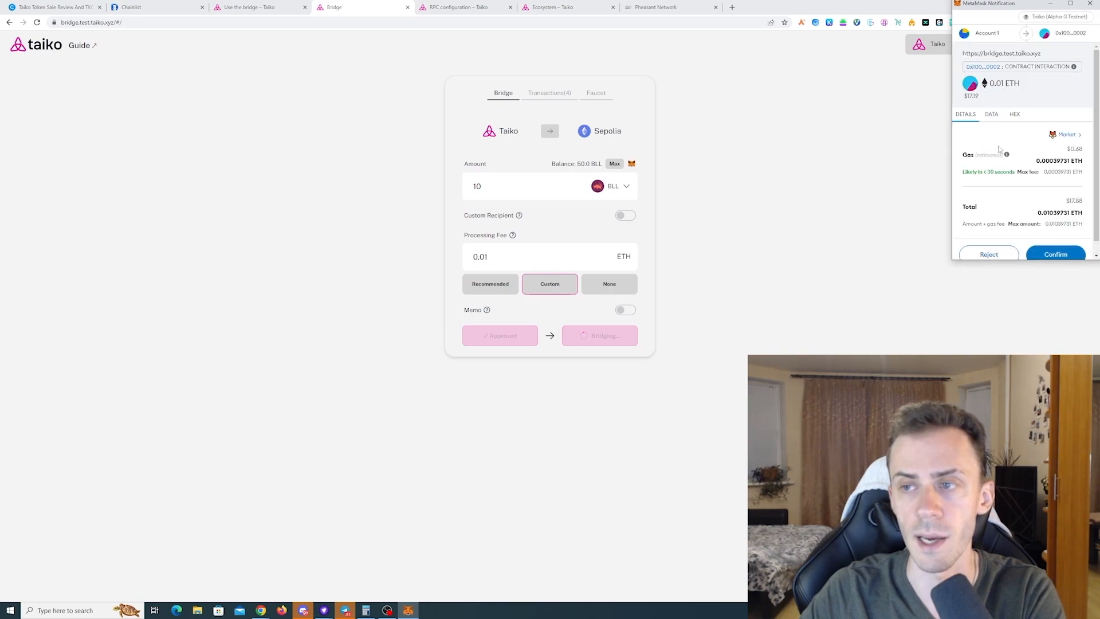
left_click(1055, 254)
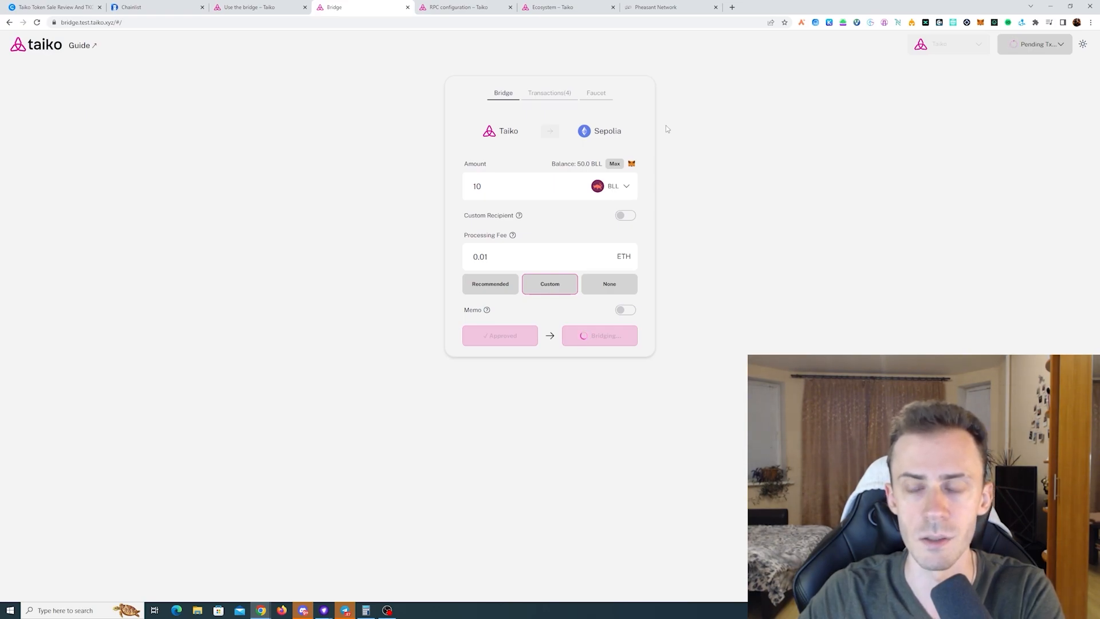
Bridge 0.2 ETH from Taiko to Sepolia with a custom 0.01 ETH processing fee.
left_click(625, 186)
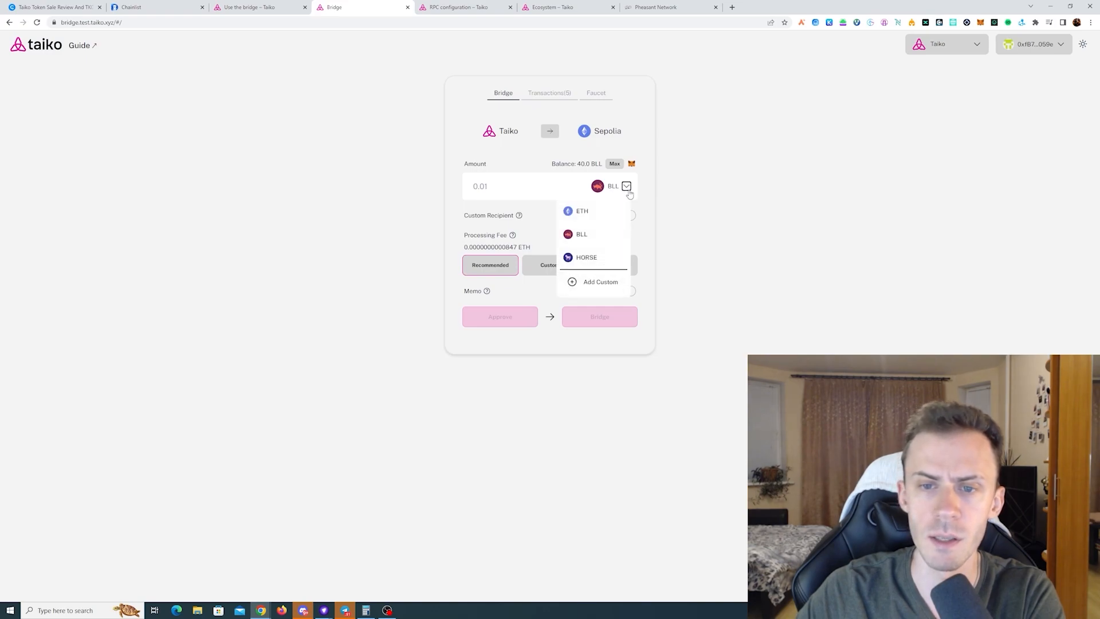
left_click(581, 211)
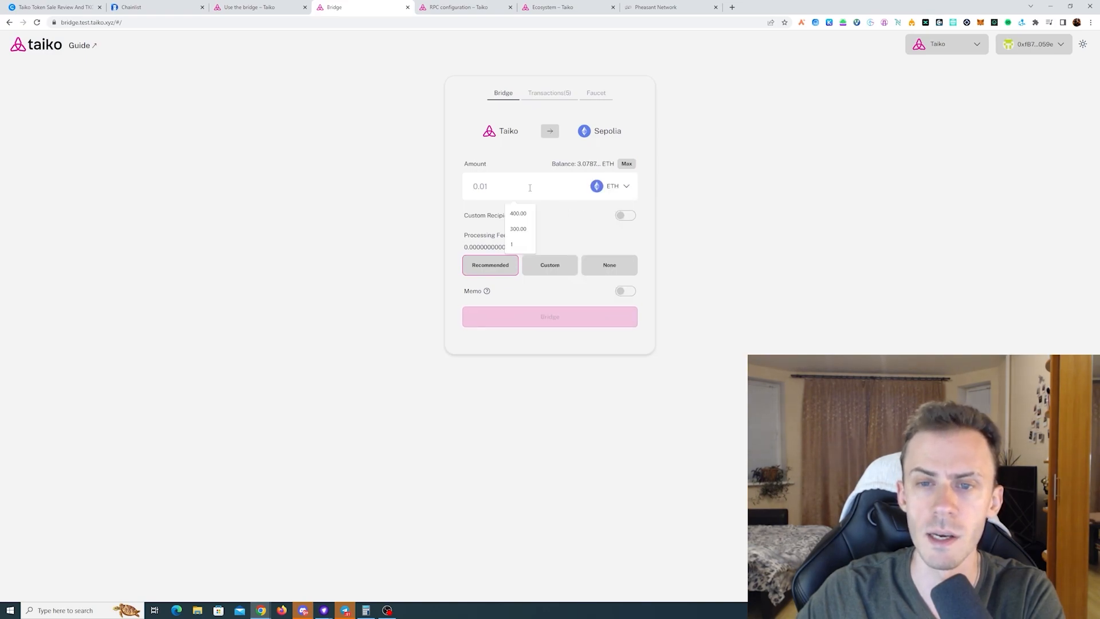
type("0.2")
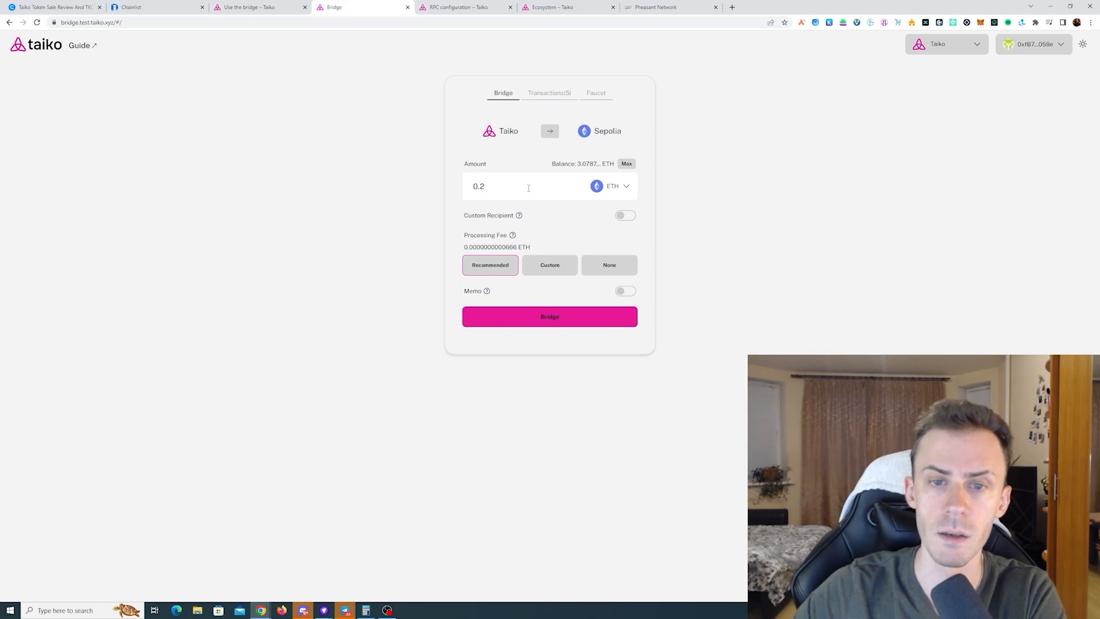
left_click(550, 265)
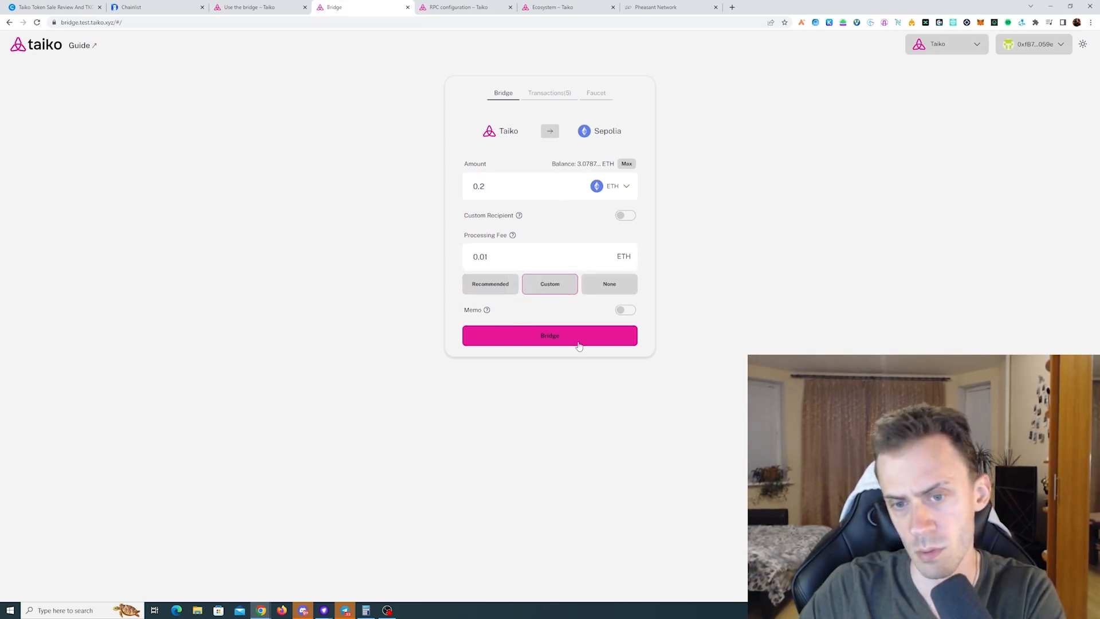
left_click(549, 335)
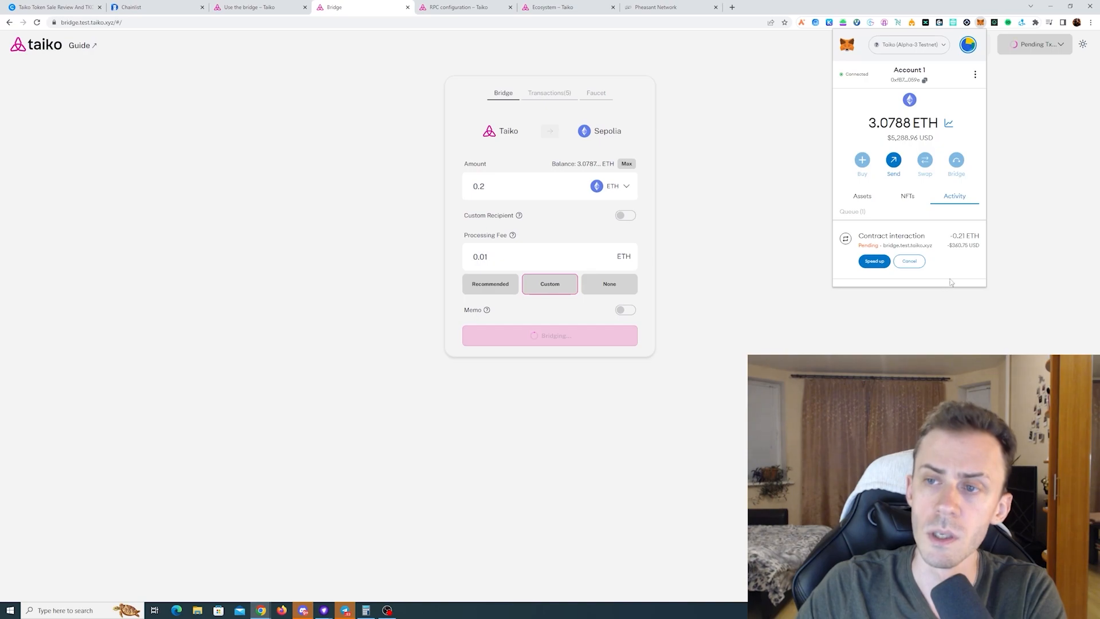
Speed up the pending bridge transaction with a higher gas fee in MetaMask.
left_click(874, 261)
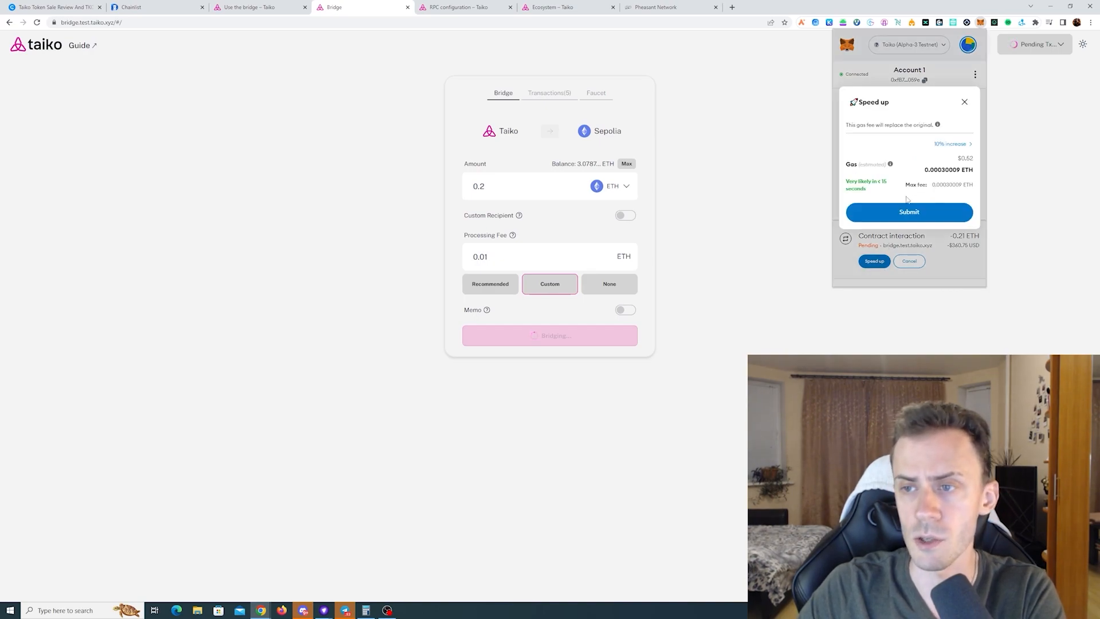
left_click(964, 102)
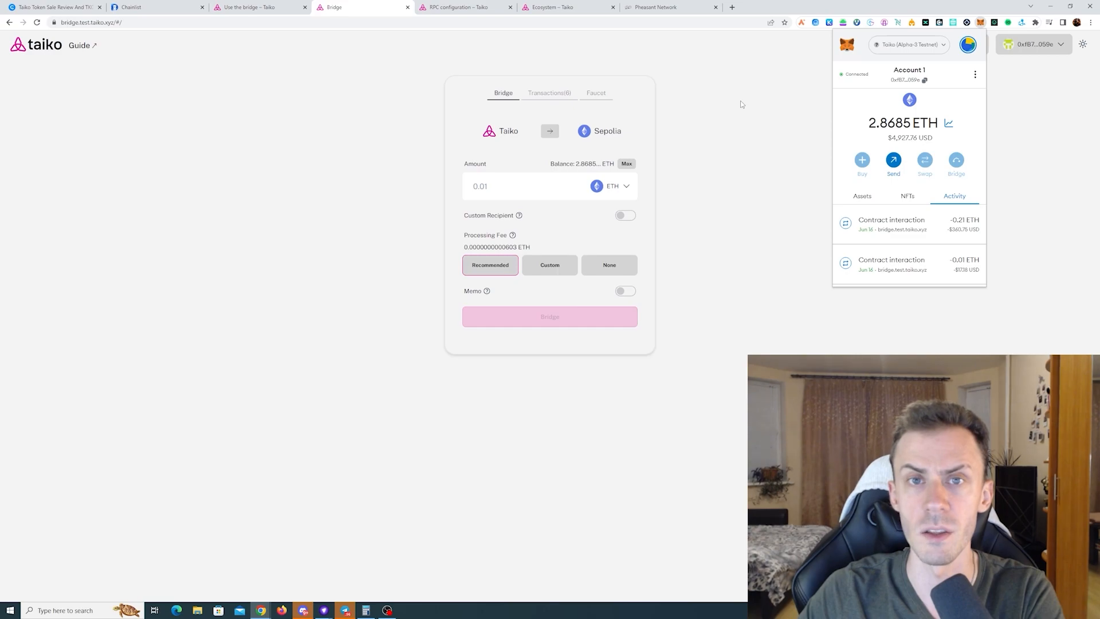
mouse_move(697, 87)
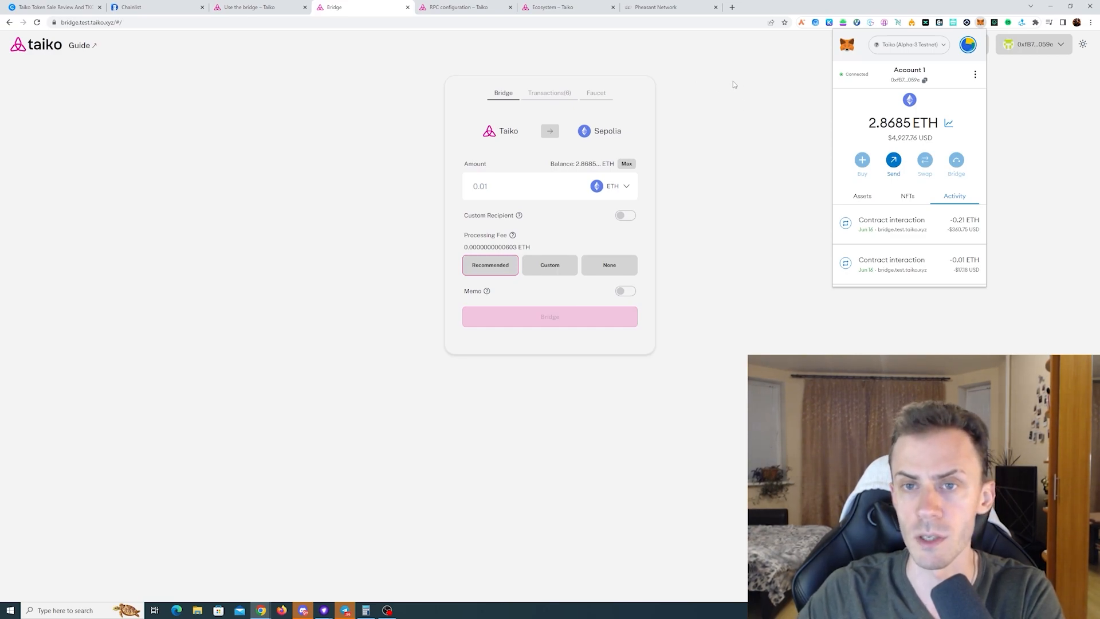
View the Transactions list showing the 0.2 ETH, 10 BLL and 10 HORSE sends pending.
left_click(549, 93)
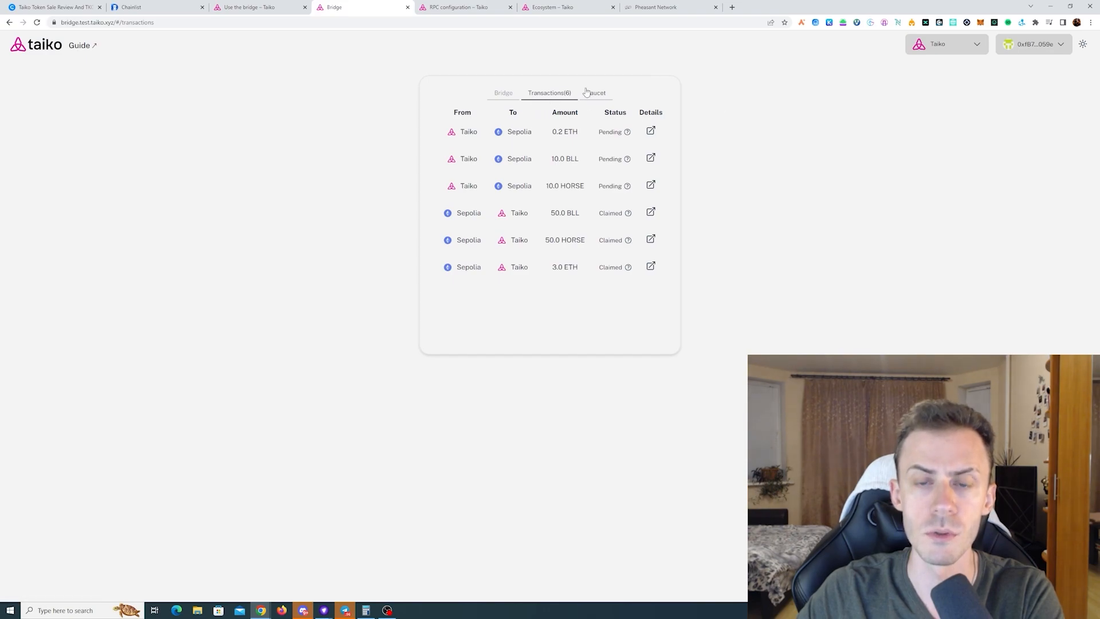
mouse_move(587, 107)
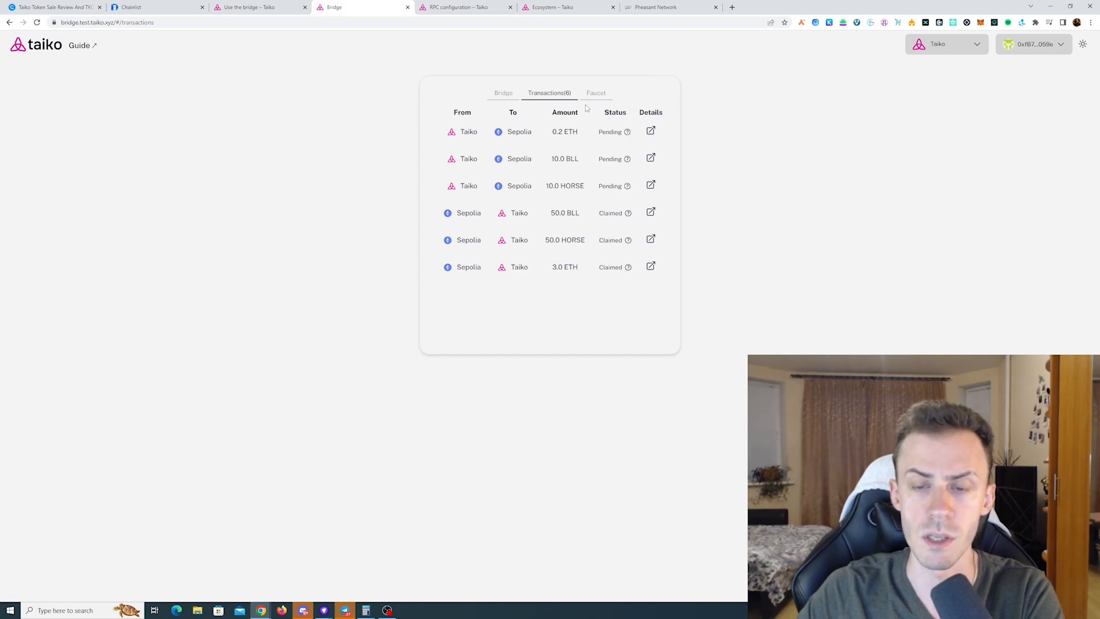
mouse_move(532, 231)
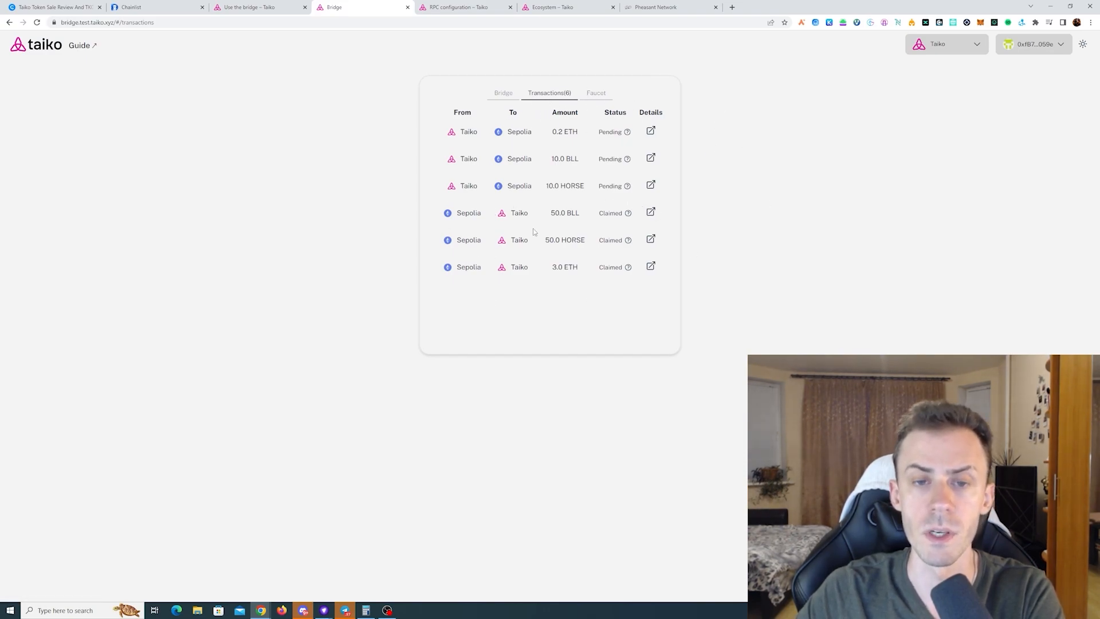
mouse_move(426, 219)
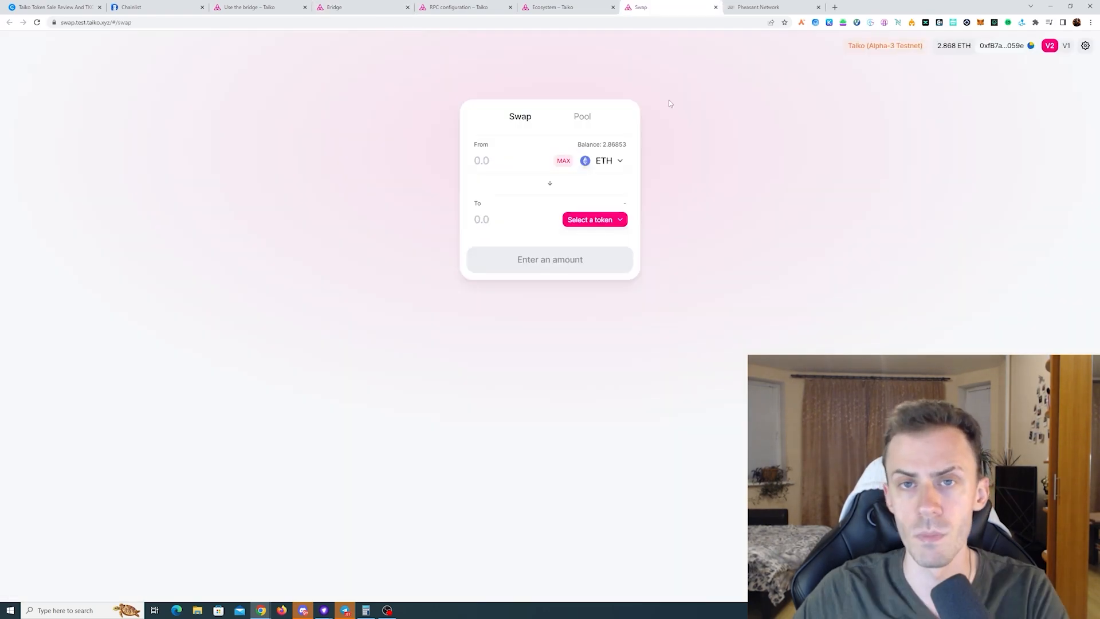
mouse_move(634, 41)
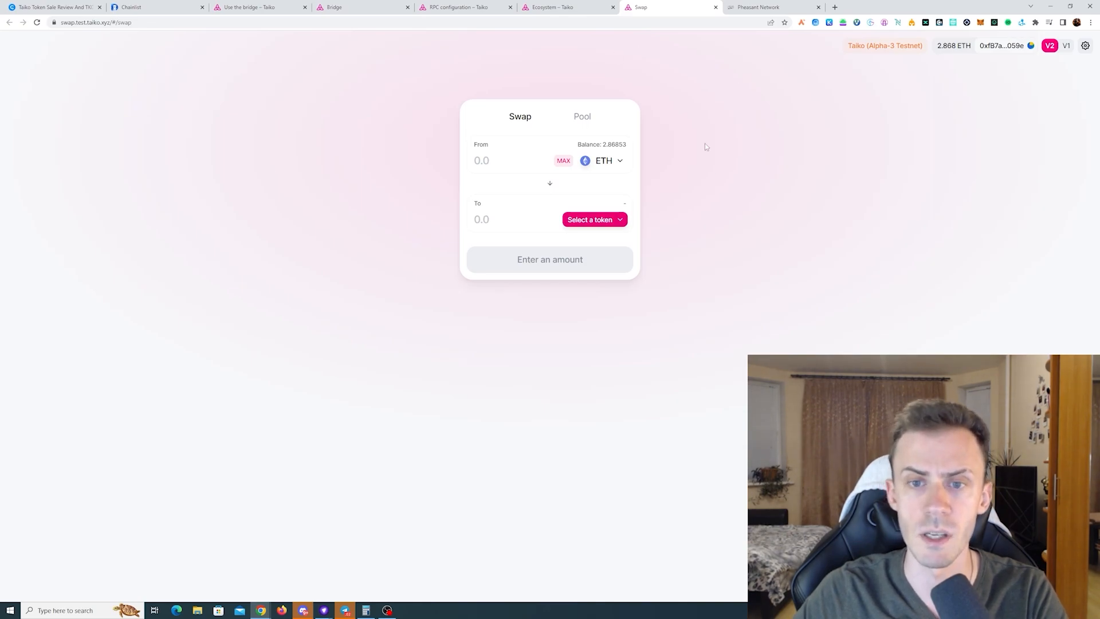
Pick TTKO as the receive token and swap 0.3 ETH for about 0.0293 TTKO, then close the dialogs.
left_click(594, 220)
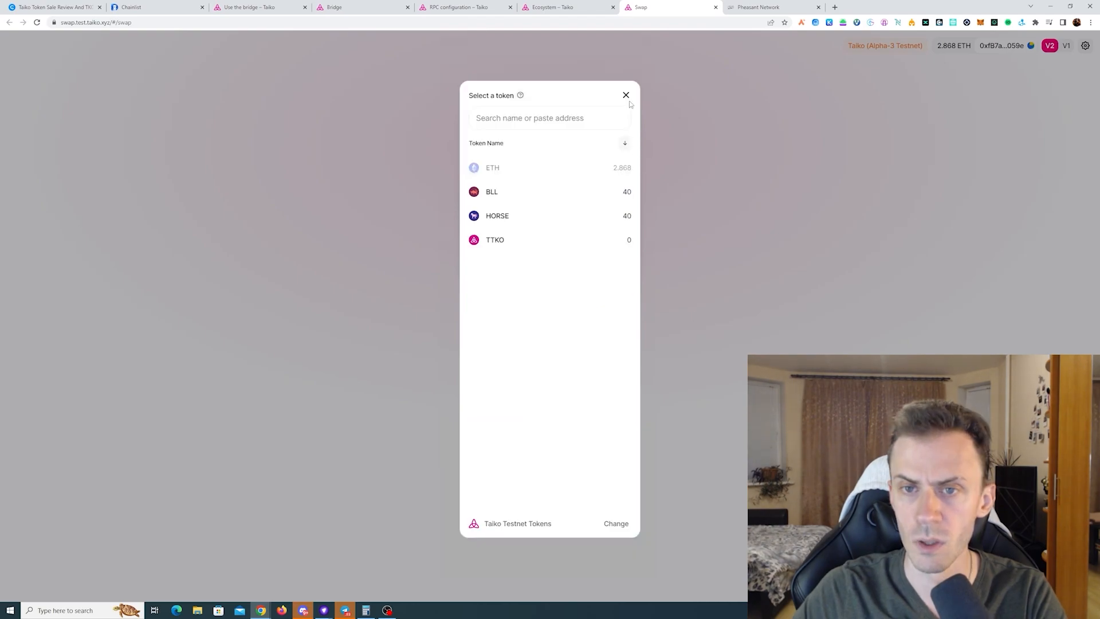
left_click(625, 95)
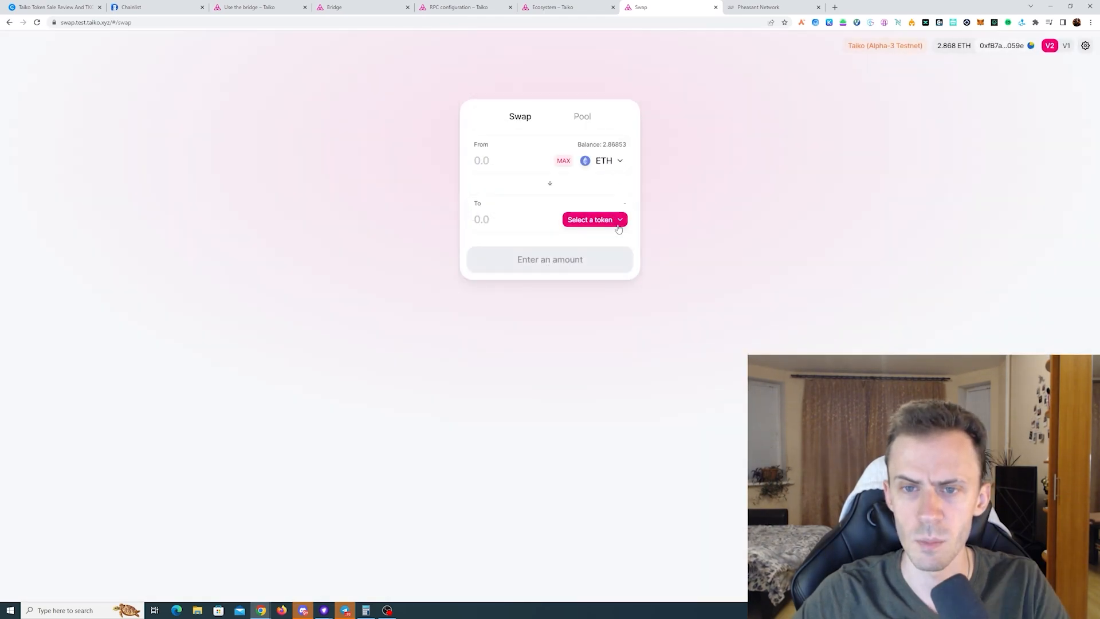
left_click(593, 219)
type("0.3")
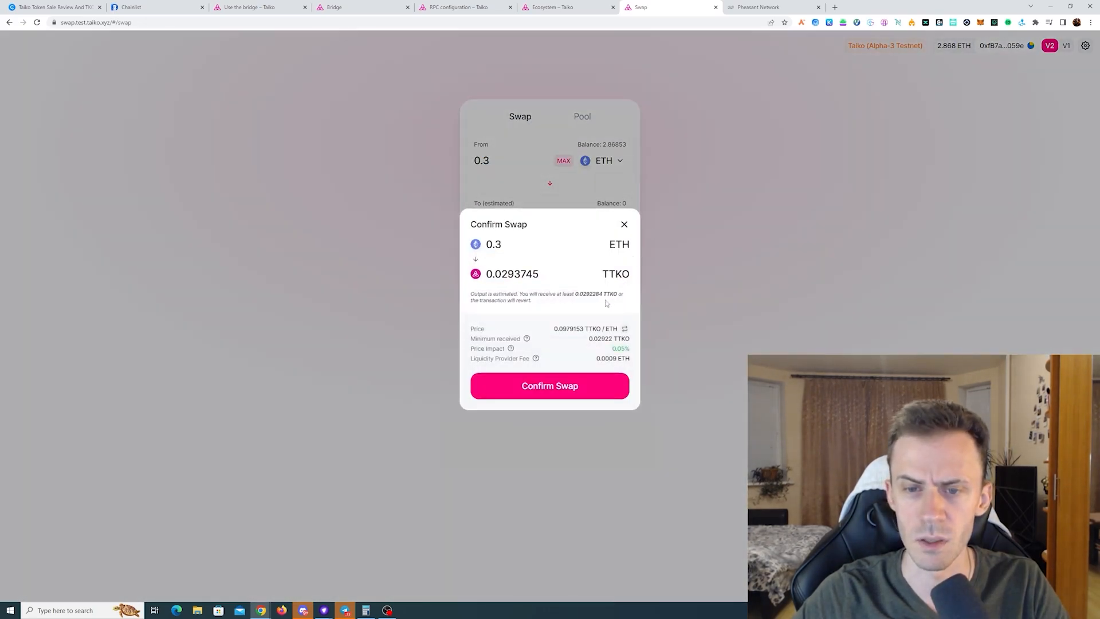
left_click(550, 385)
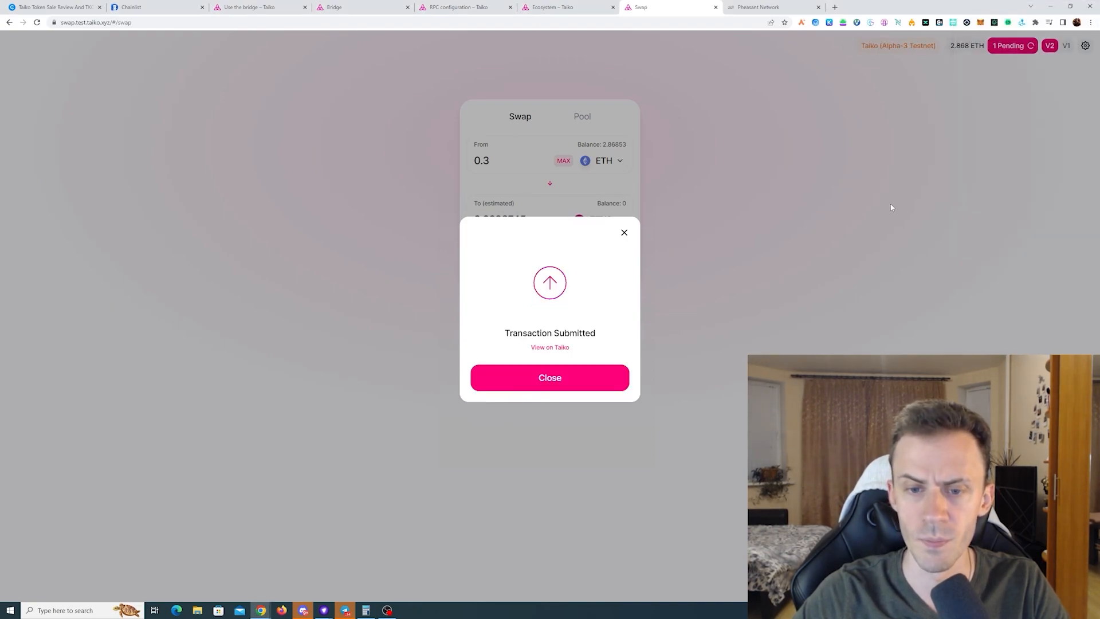
left_click(550, 377)
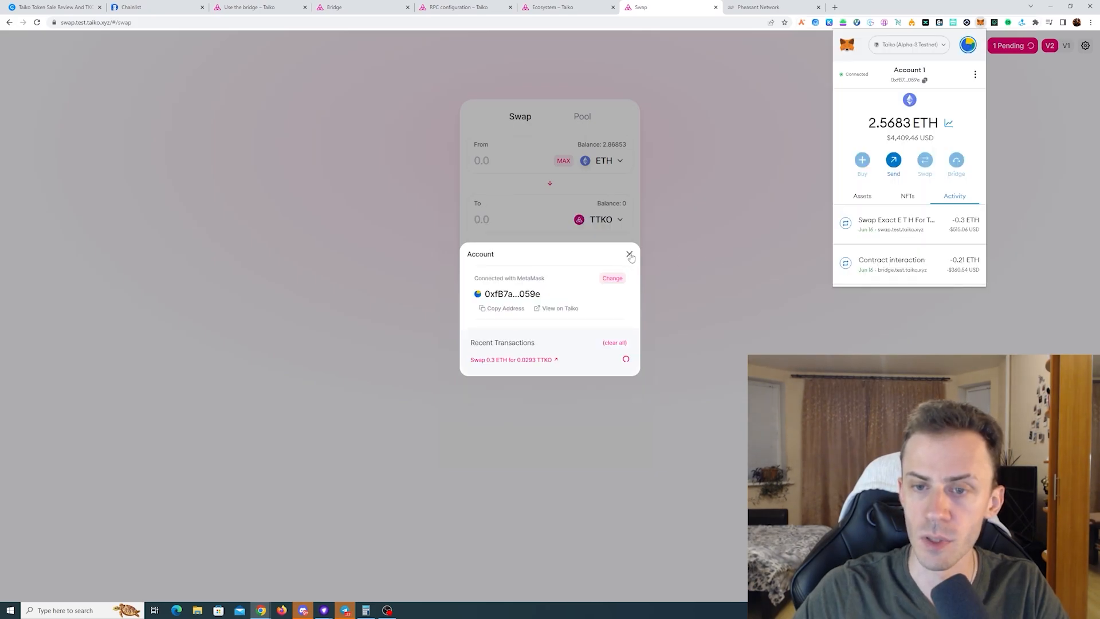
left_click(629, 253)
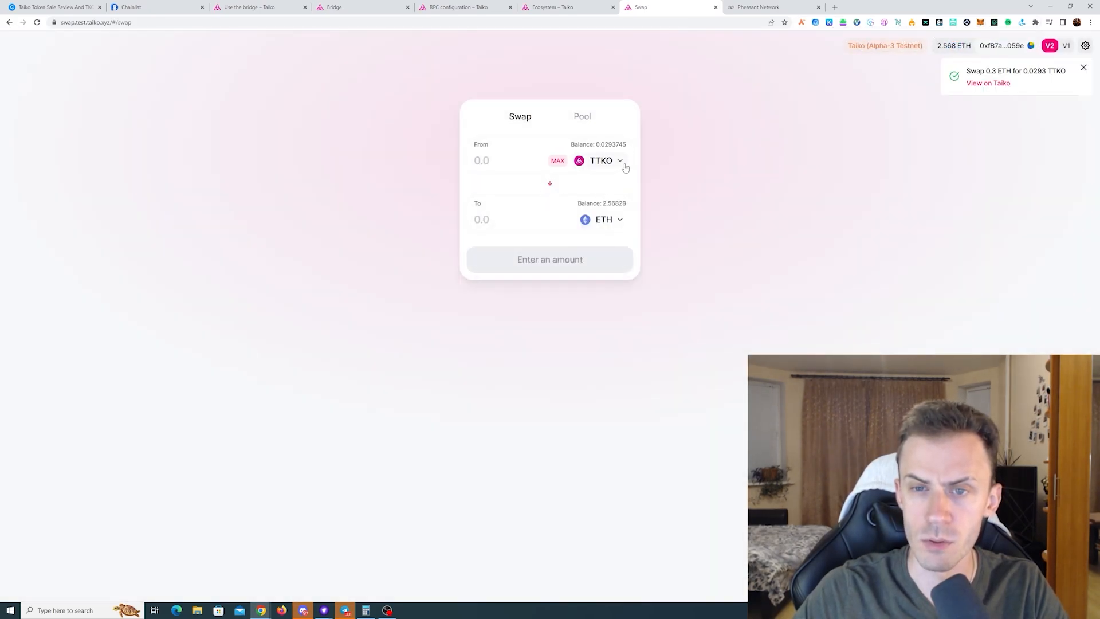
mouse_move(572, 135)
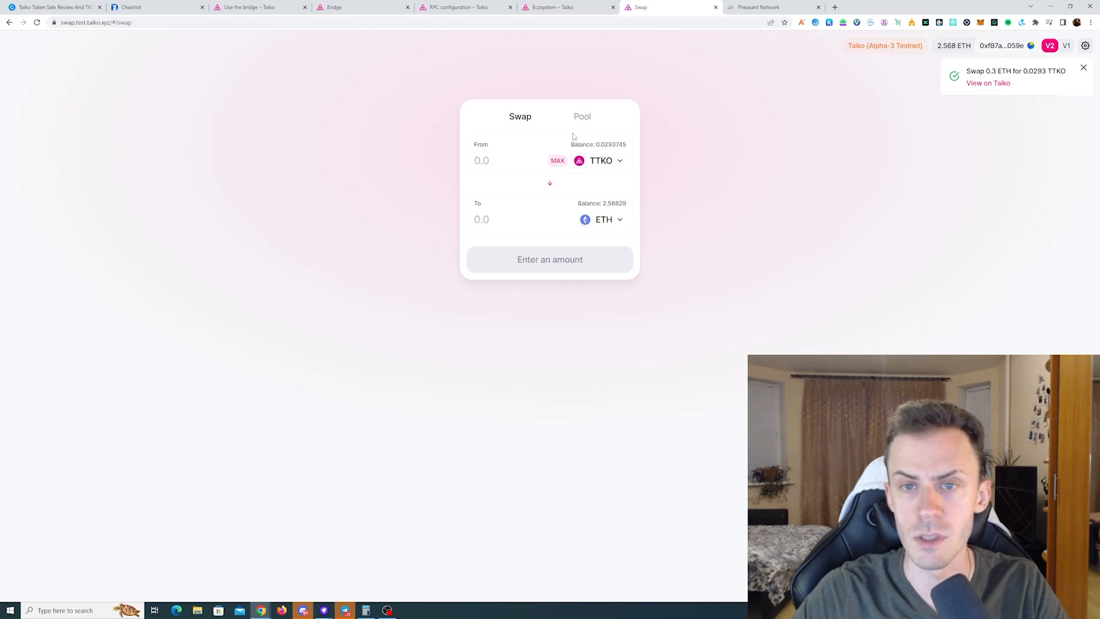
Start an ETH/TTKO liquidity position with 0.299245 TTKO and approve TTKO spending.
left_click(582, 116)
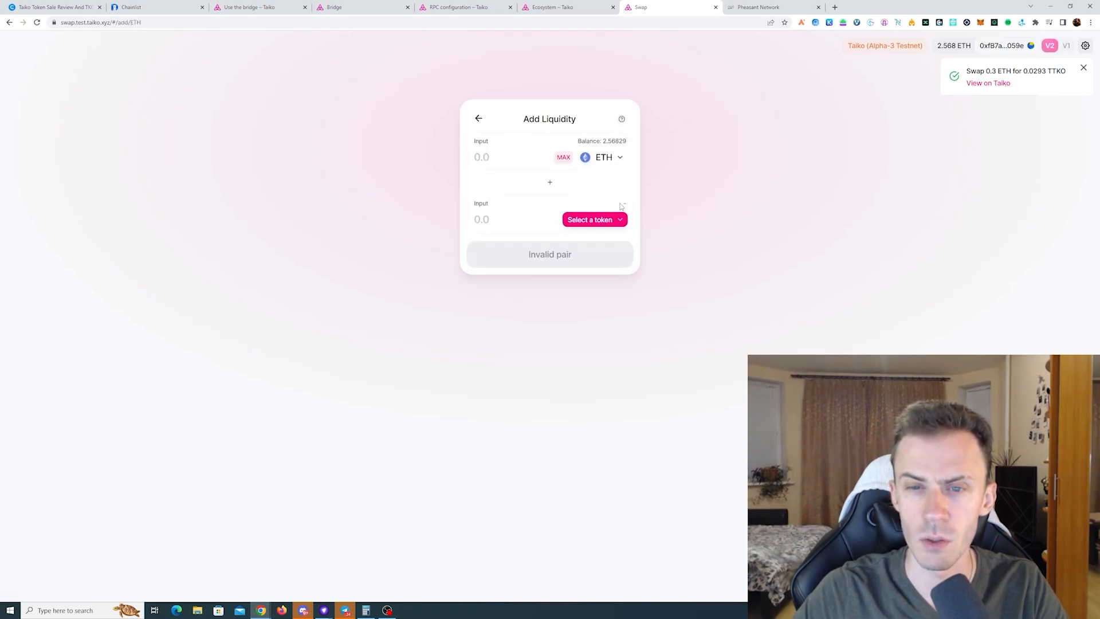
left_click(593, 219)
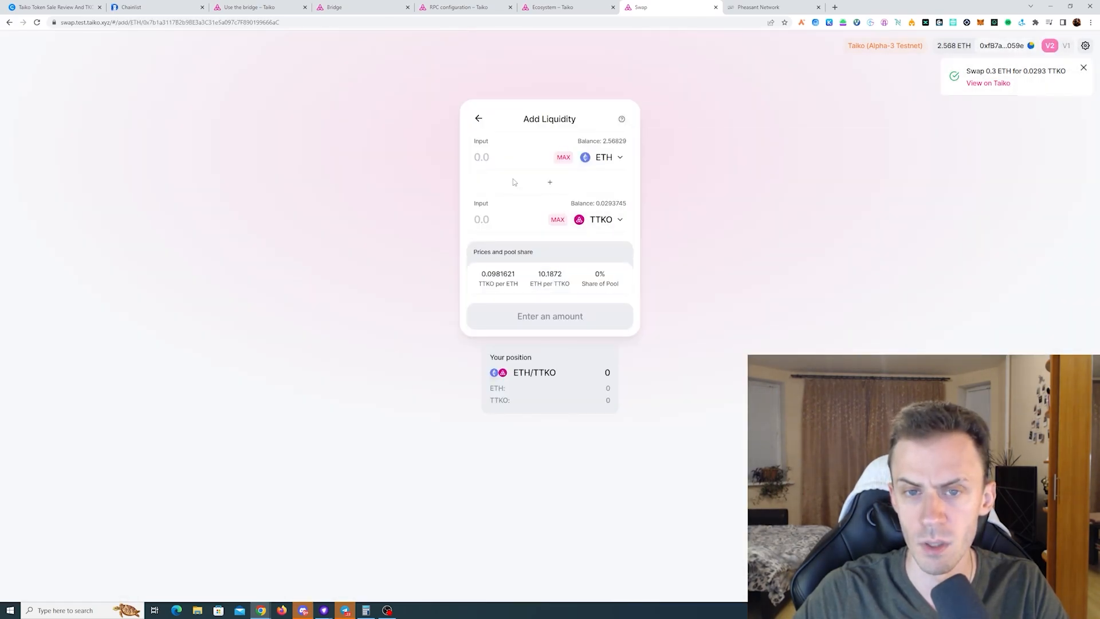
type("0.299245")
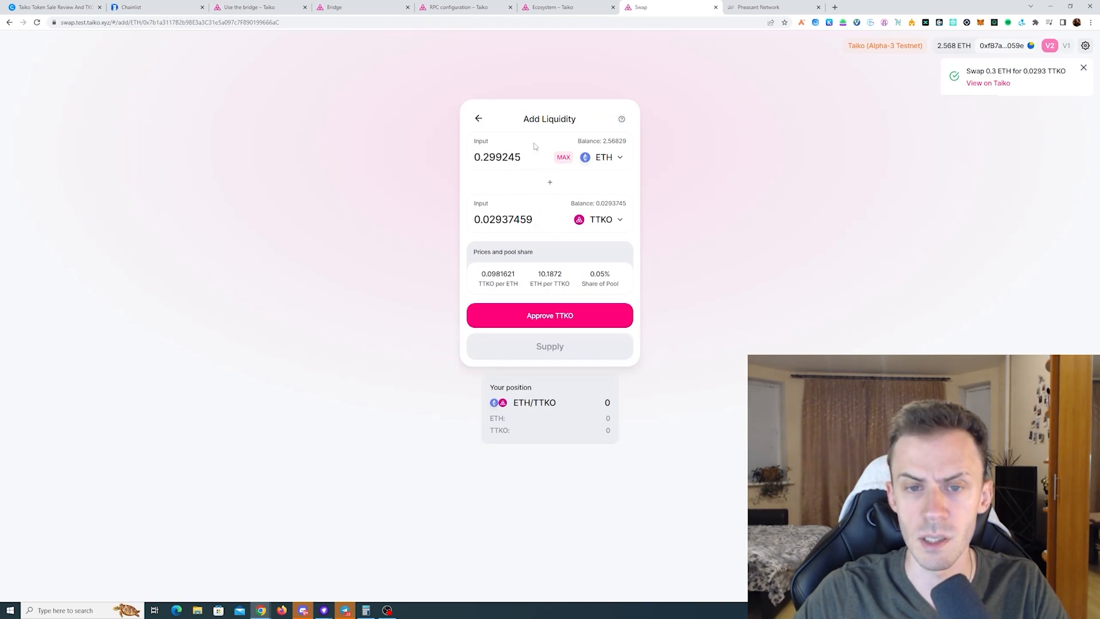
left_click(549, 315)
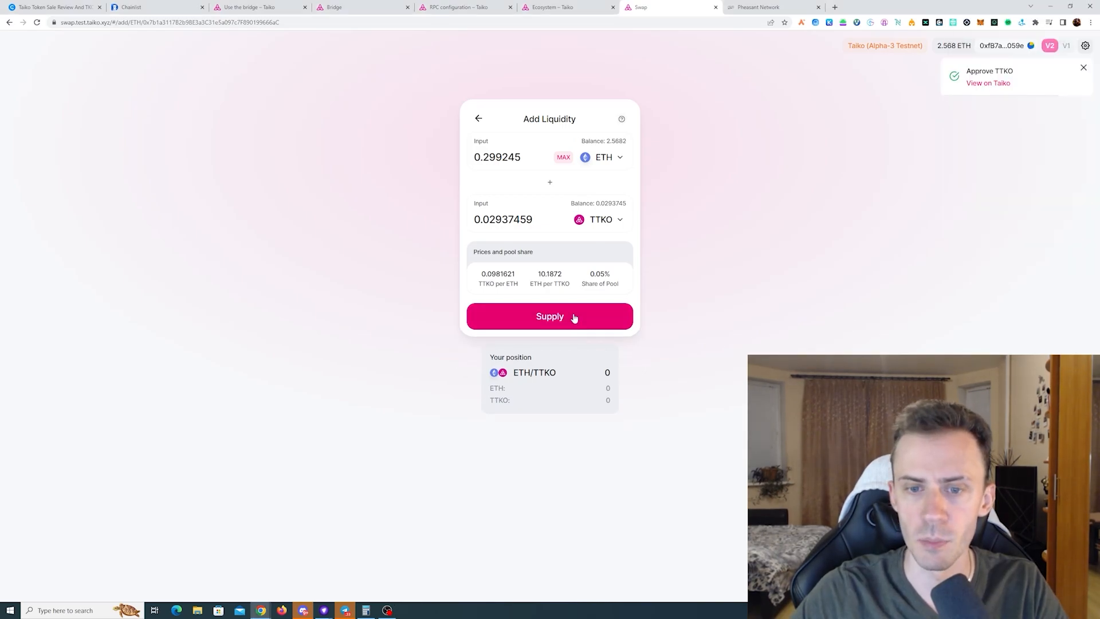
Supply the ETH/TTKO liquidity, confirm in MetaMask, and review wallet asset balances.
left_click(549, 316)
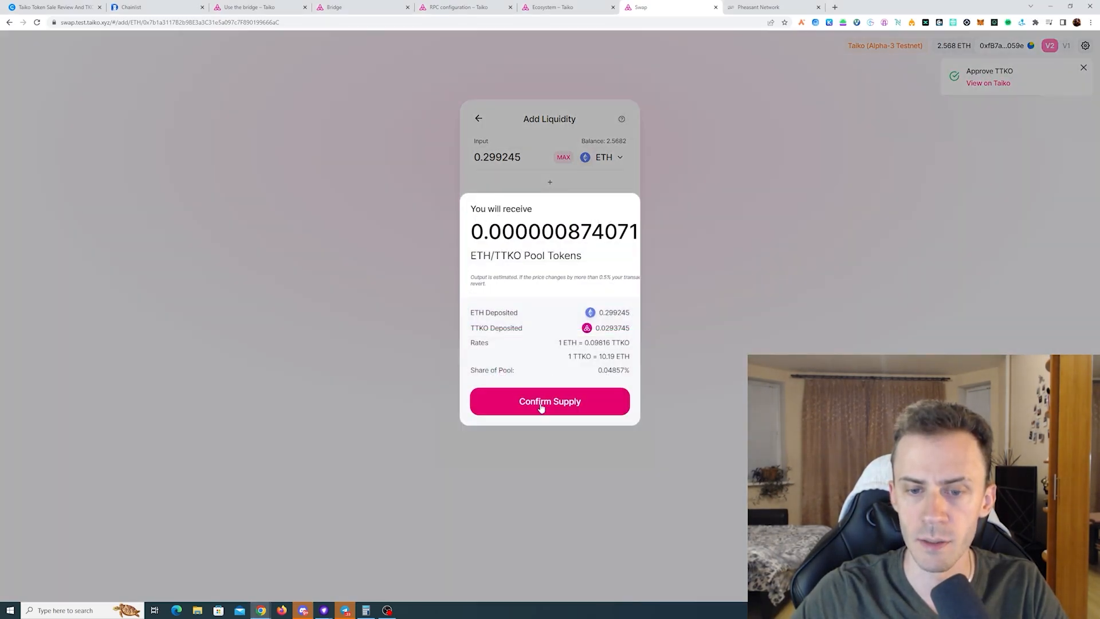
left_click(549, 400)
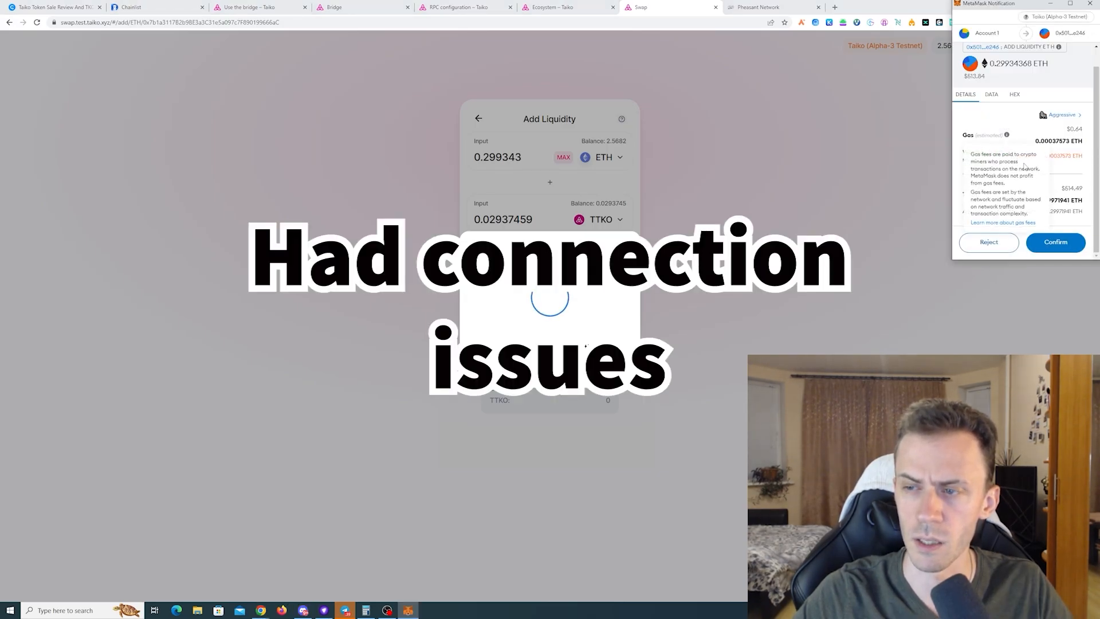
left_click(1055, 242)
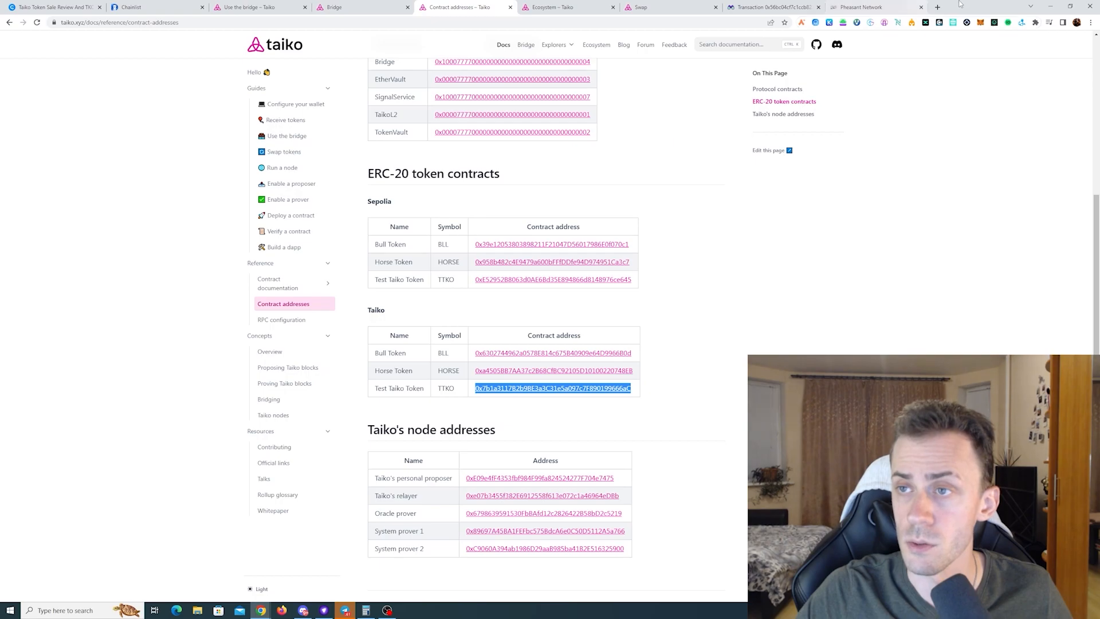
left_click(979, 21)
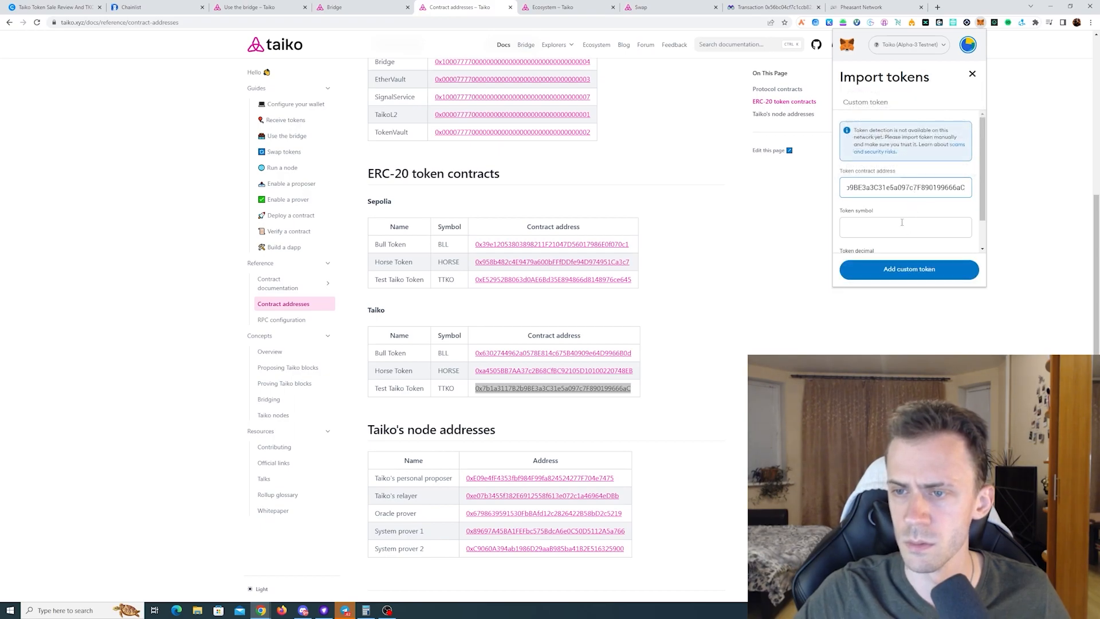
left_click(908, 269)
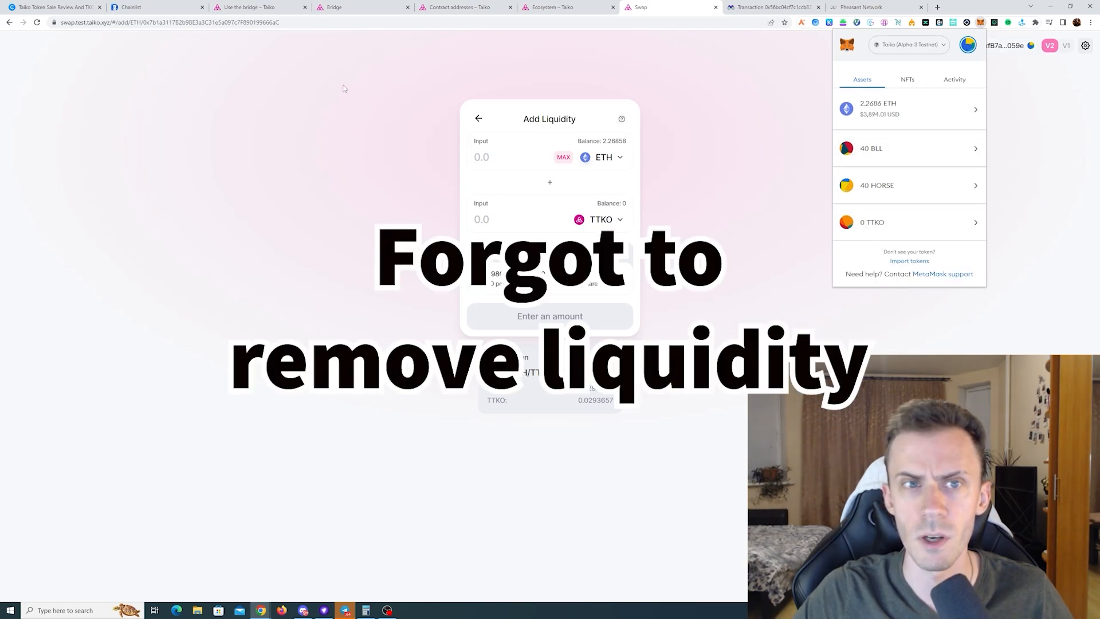
From the Deploy a contract guide's Remix steps, follow the remix.ethereum.org link.
left_click(259, 6)
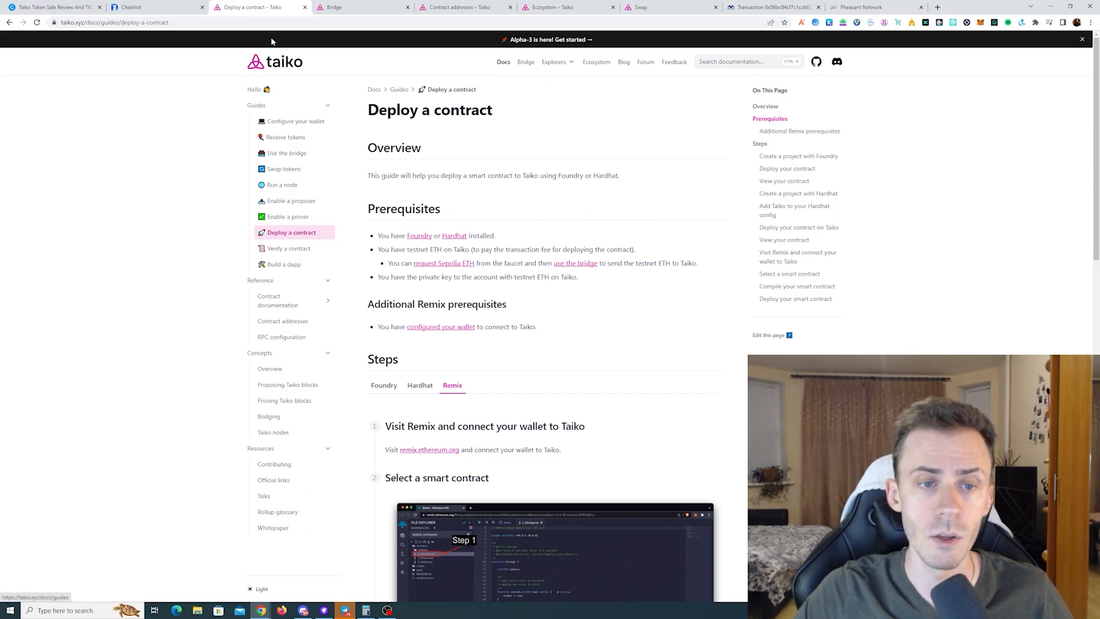
mouse_move(632, 197)
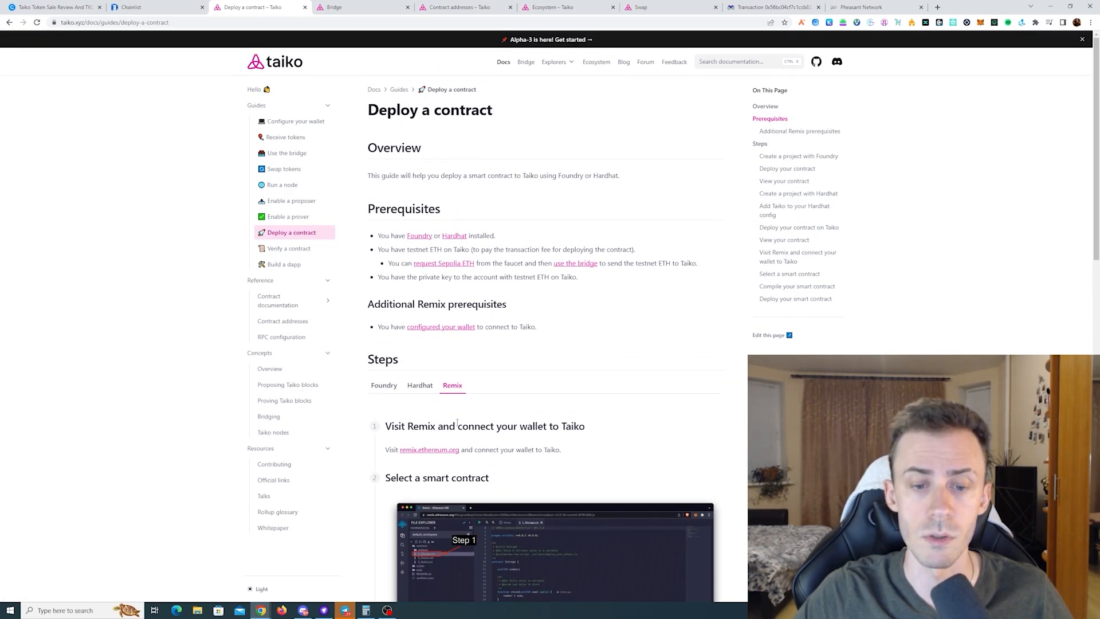
scroll("down", 3)
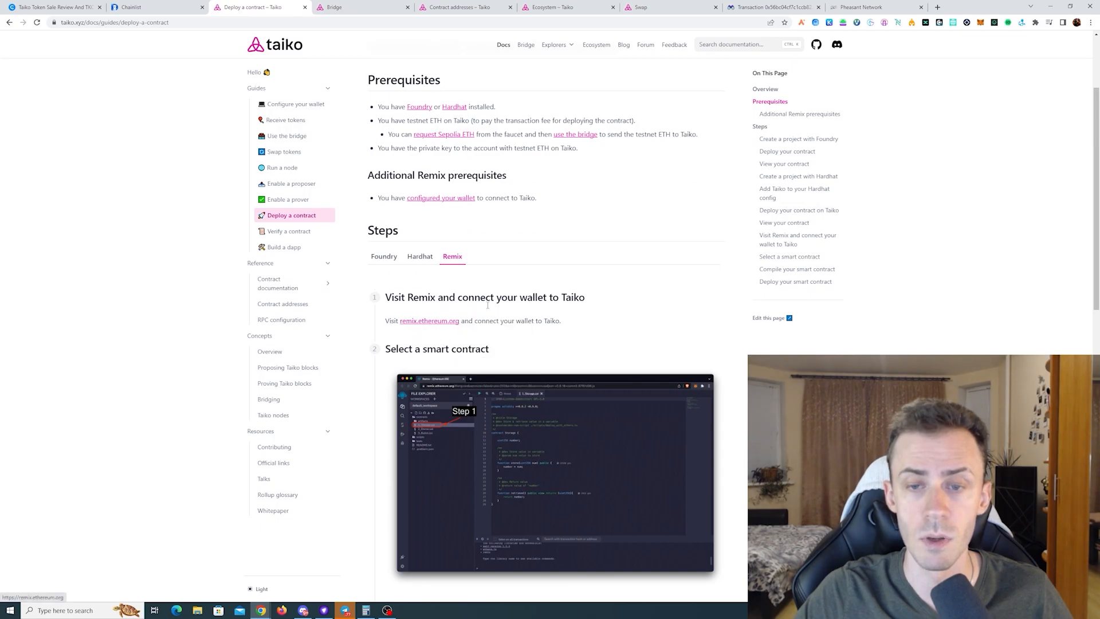
left_click(429, 321)
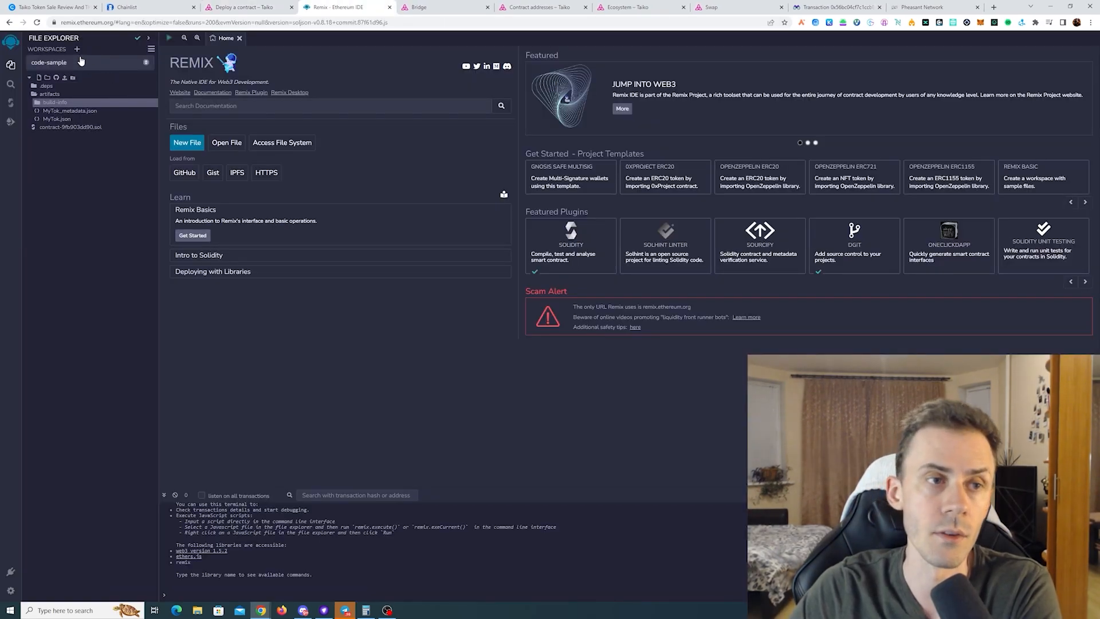
Create a Basic-template workspace and open 1_Storage.sol.
left_click(76, 48)
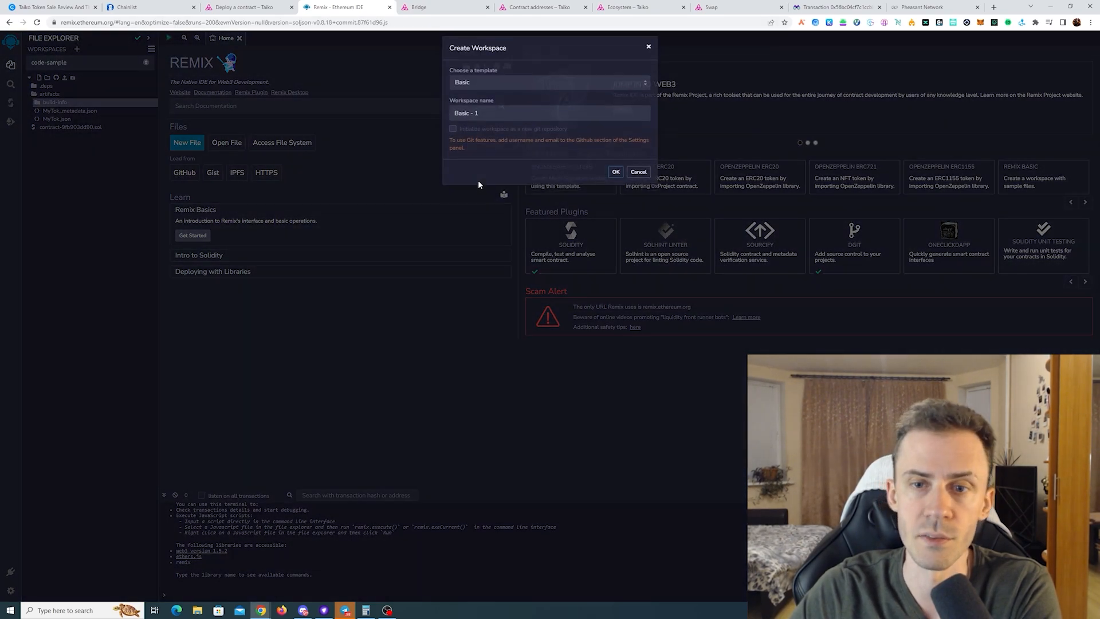
left_click(615, 171)
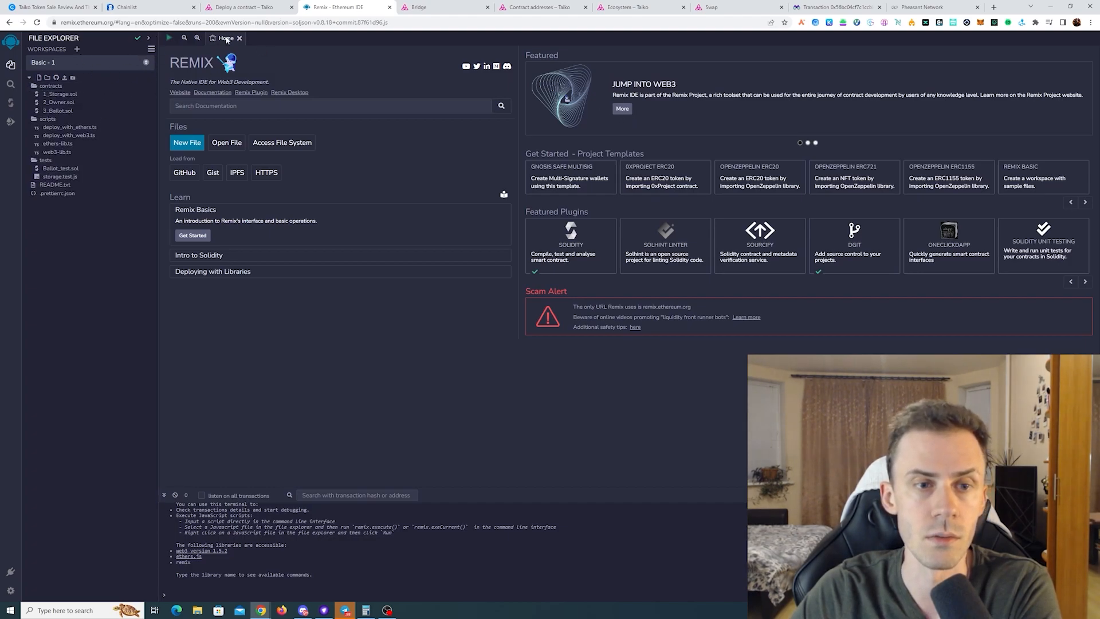
mouse_move(64, 78)
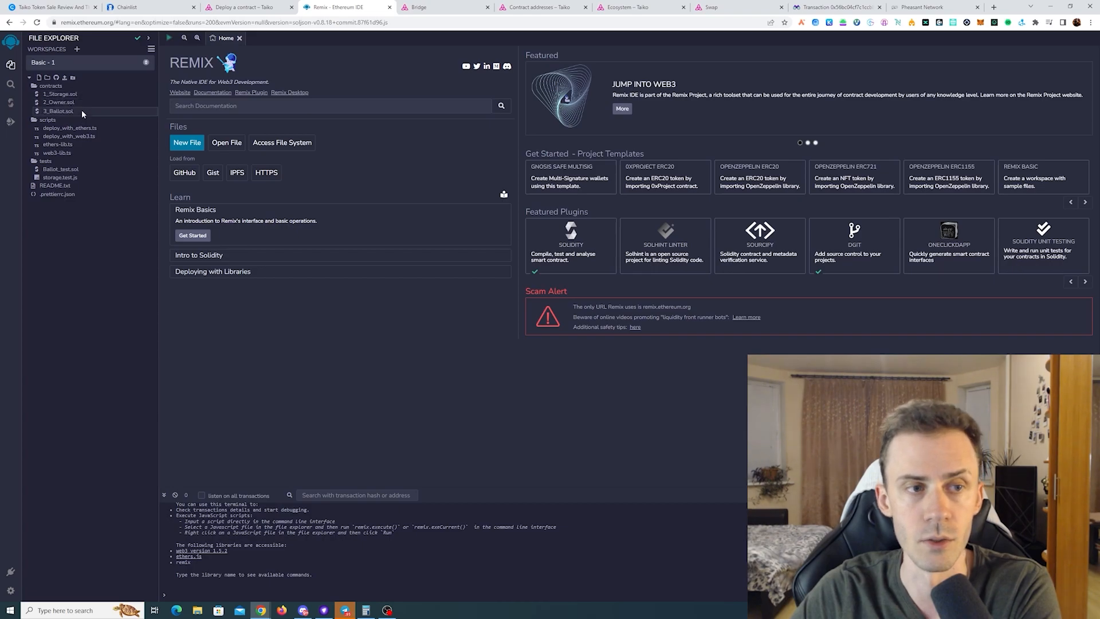
double_click(60, 93)
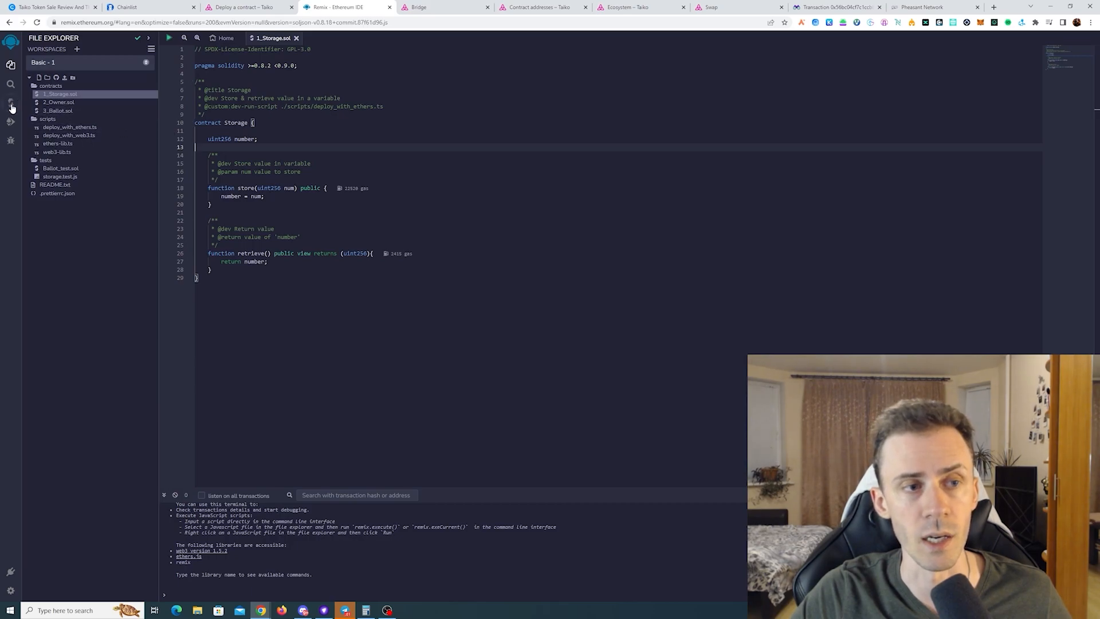
mouse_move(10, 107)
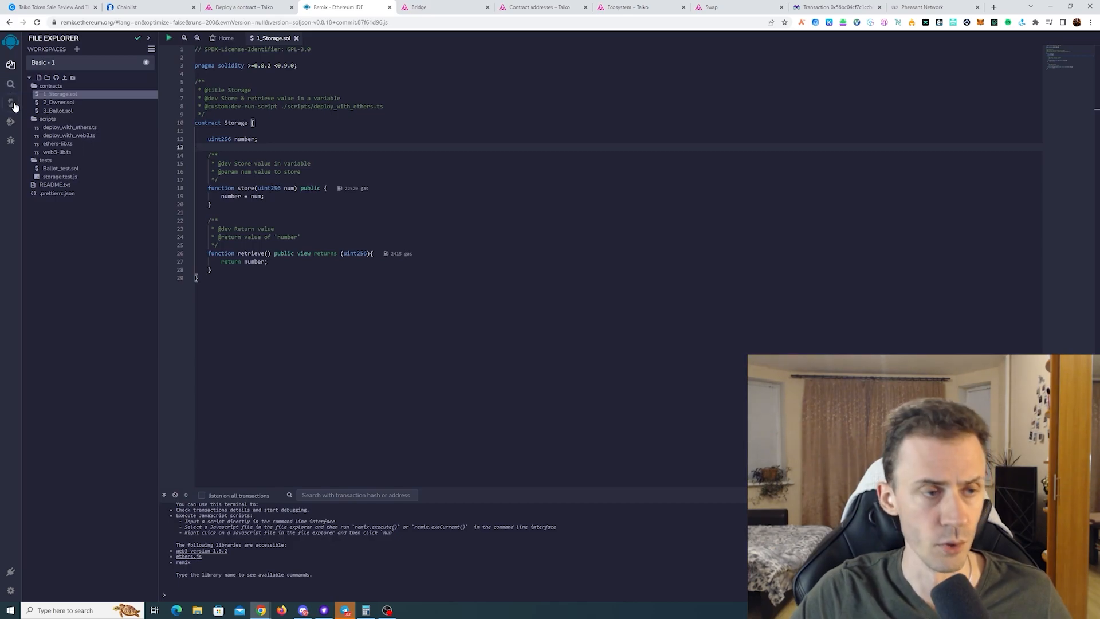
Compile 1_Storage.sol with Solidity compiler 0.8.20.
left_click(11, 103)
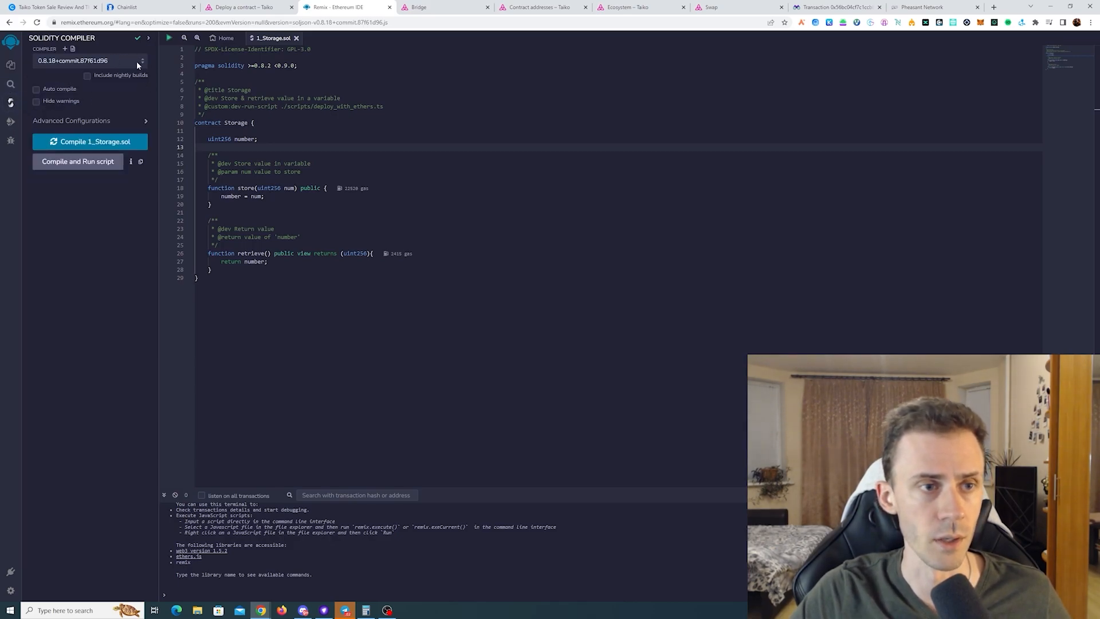
left_click(90, 60)
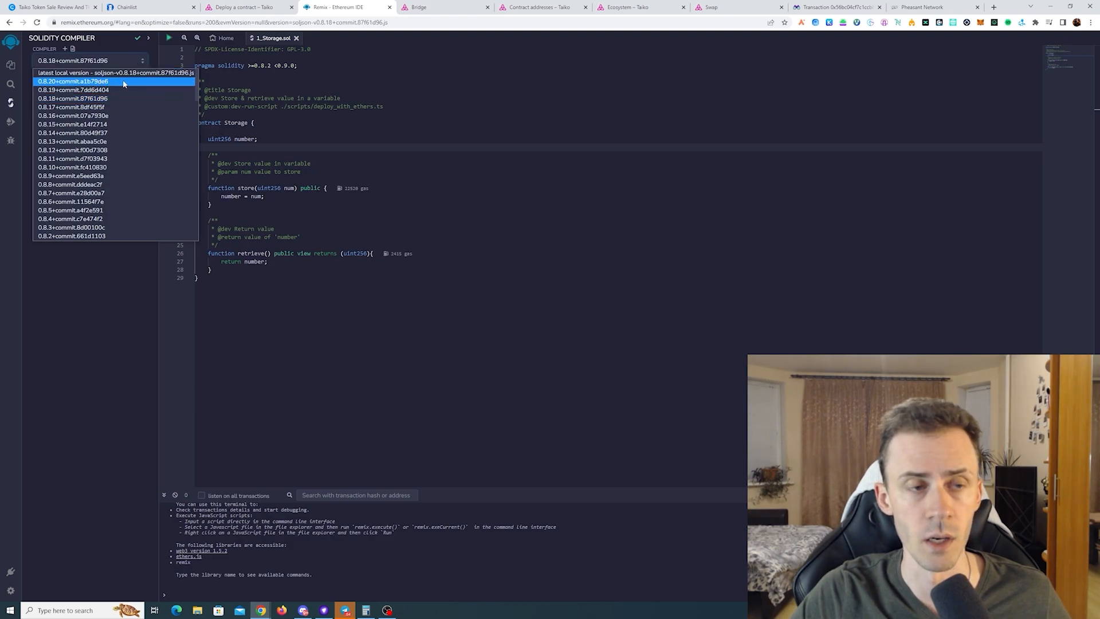
left_click(69, 82)
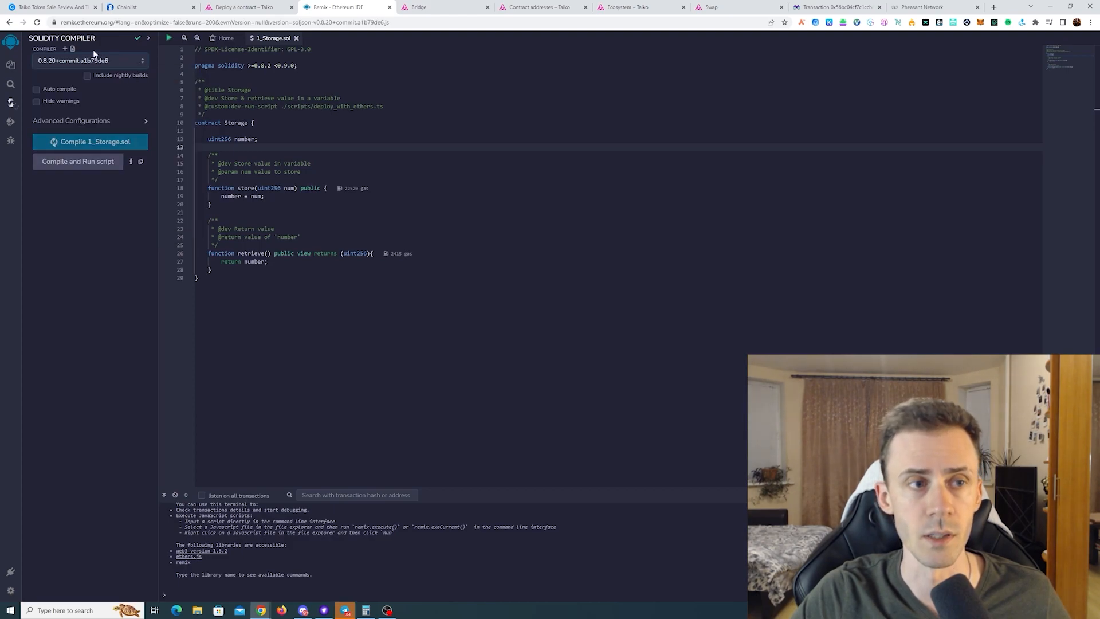
left_click(89, 60)
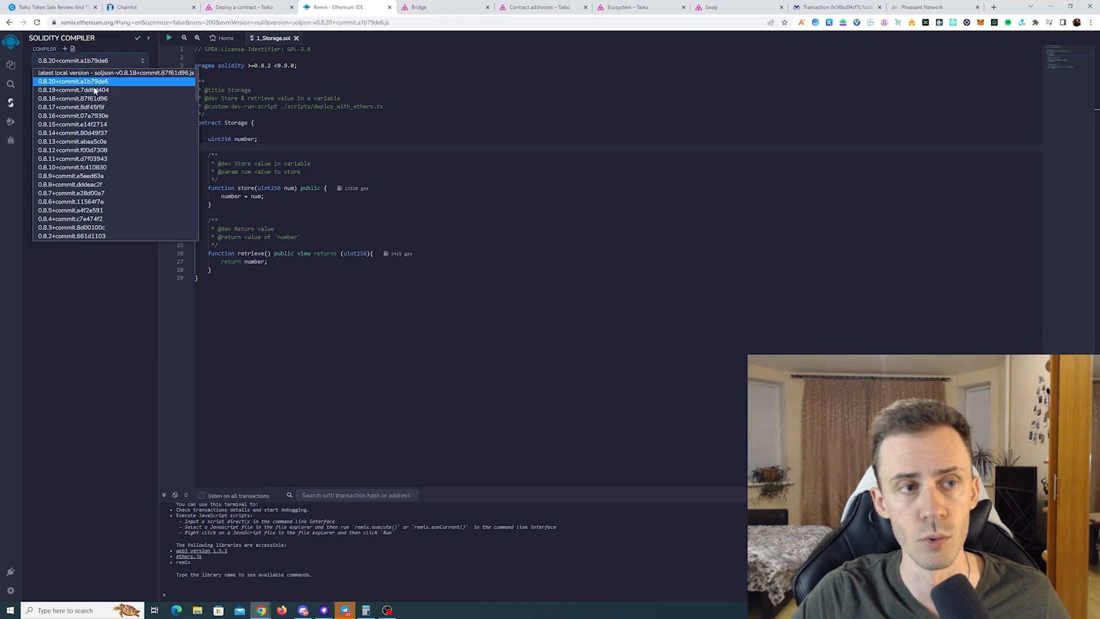
left_click(90, 80)
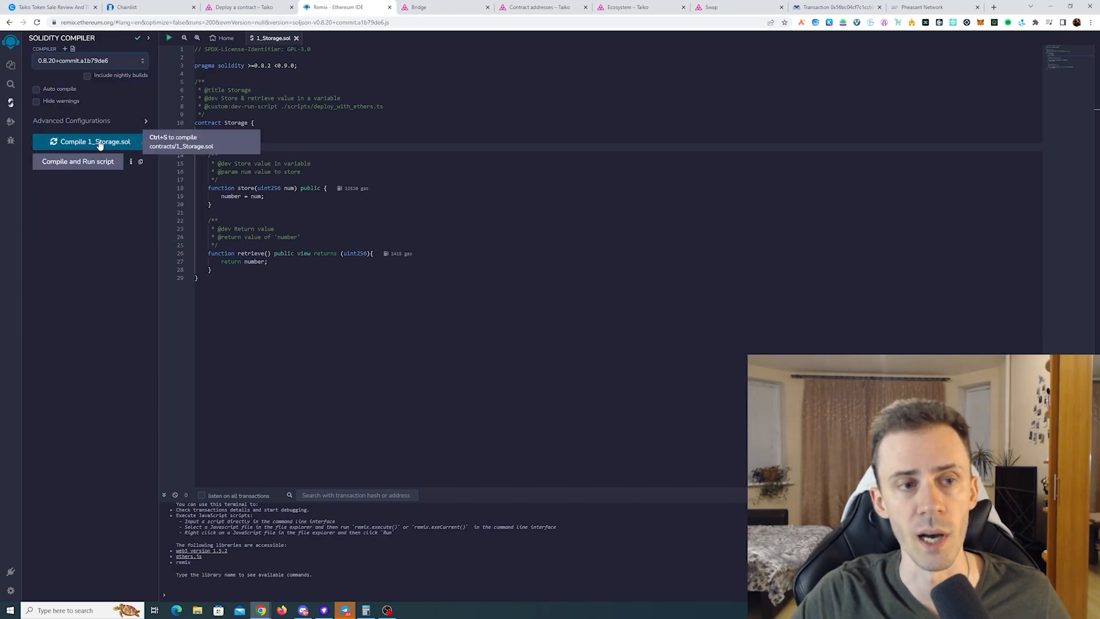
left_click(89, 141)
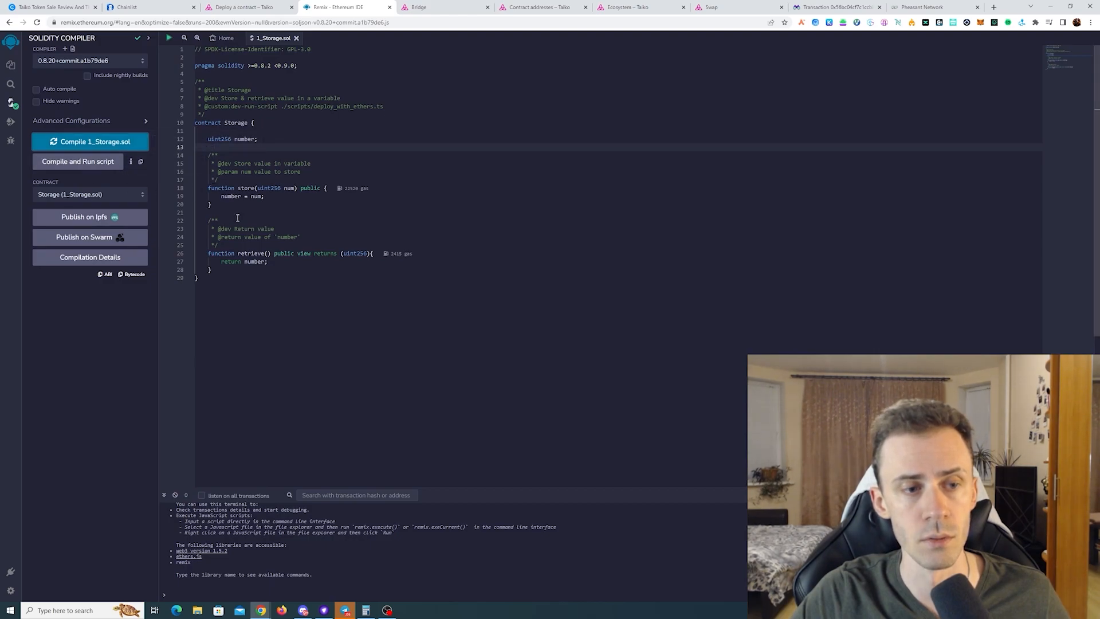
left_click(10, 100)
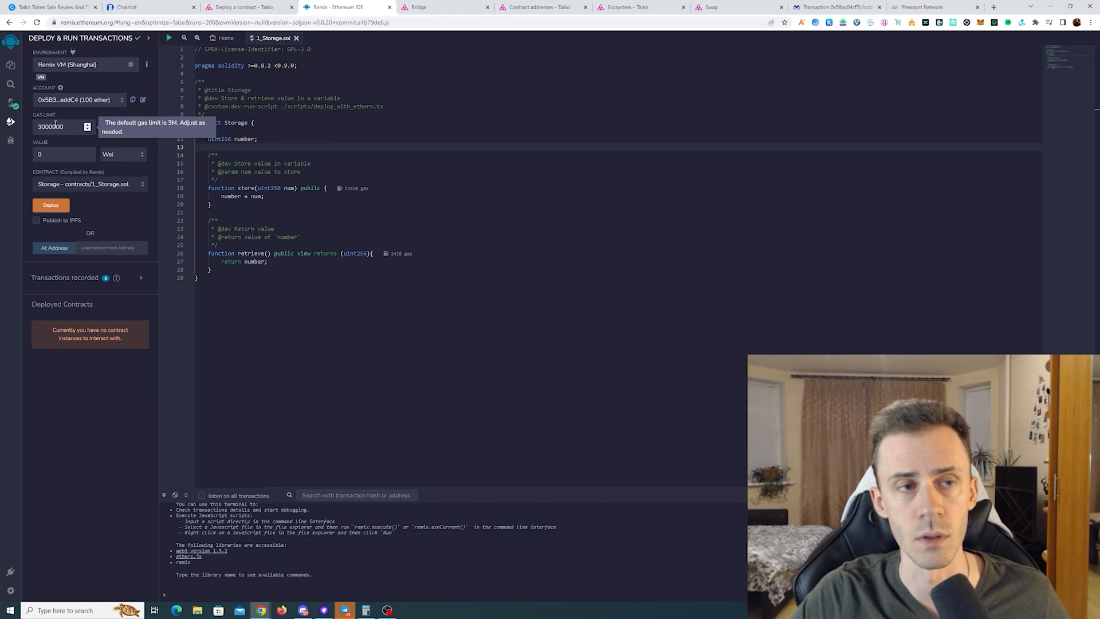
Set the environment to Injected Provider - MetaMask and connect the wallet account.
left_click(90, 63)
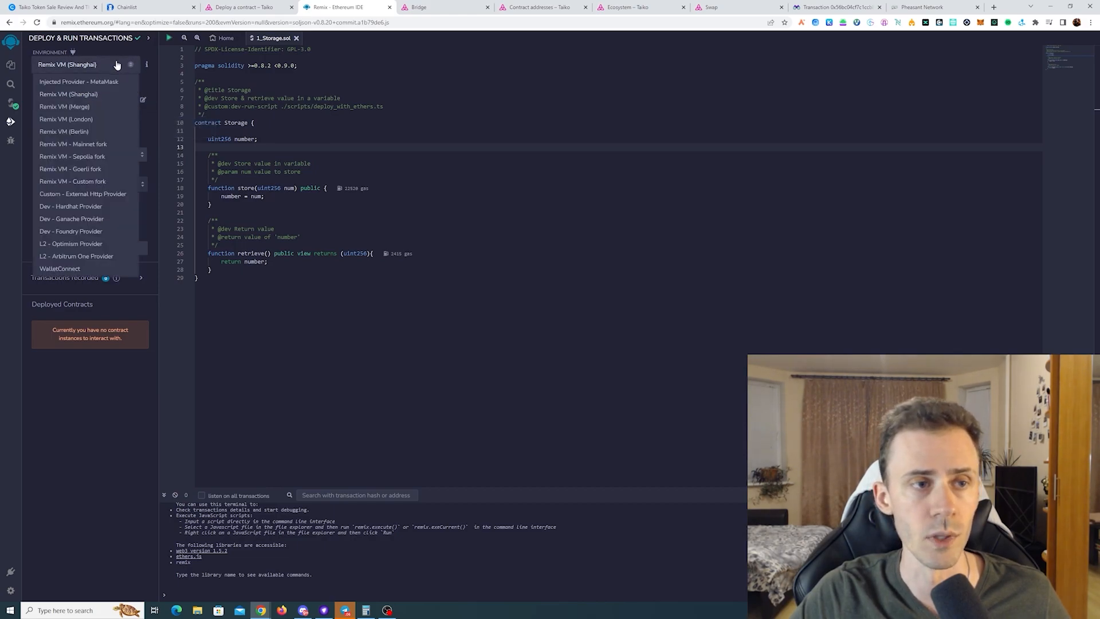
mouse_move(79, 81)
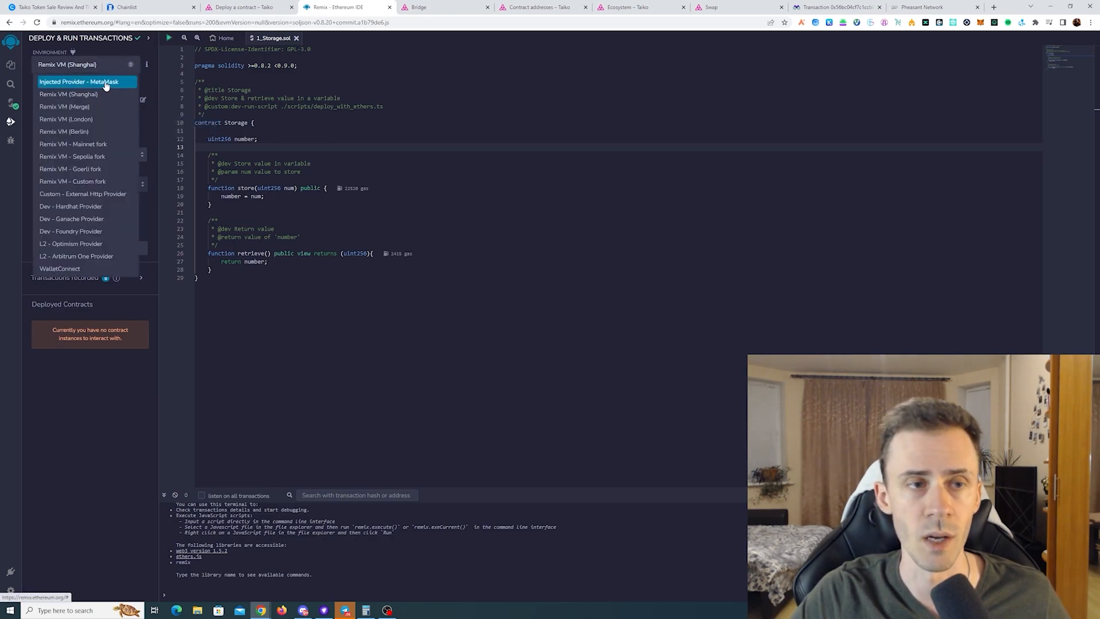
left_click(78, 82)
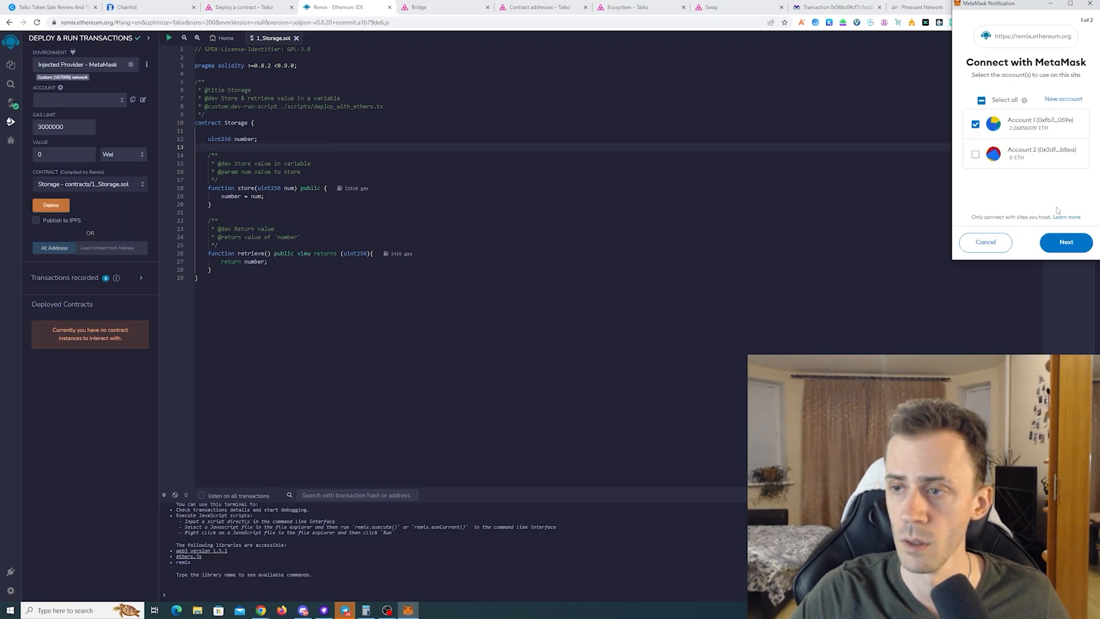
left_click(1064, 242)
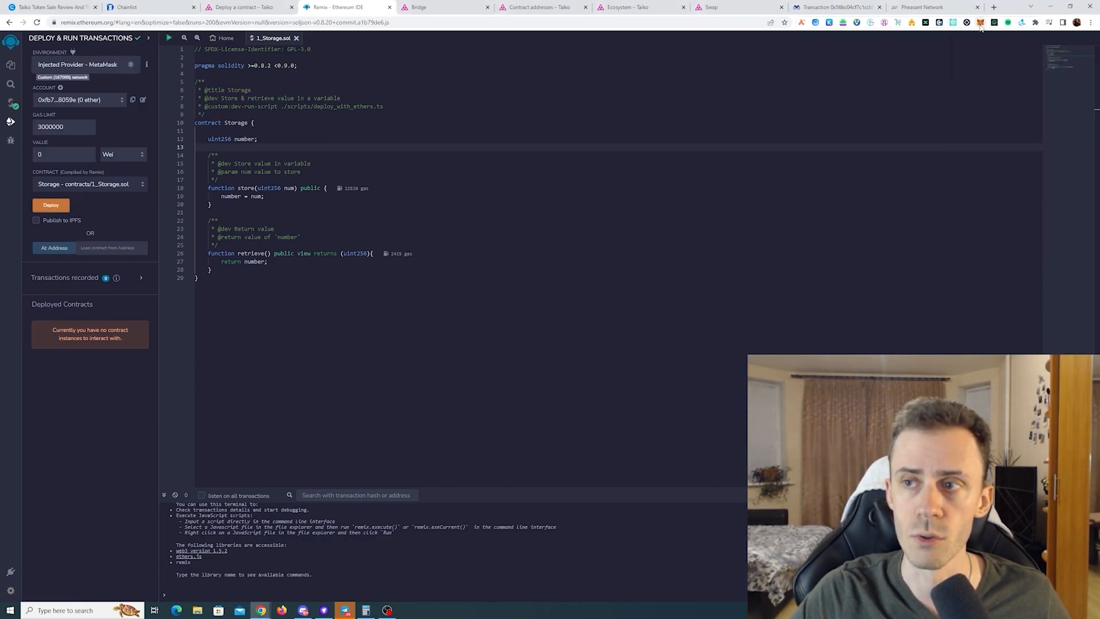
left_click(981, 22)
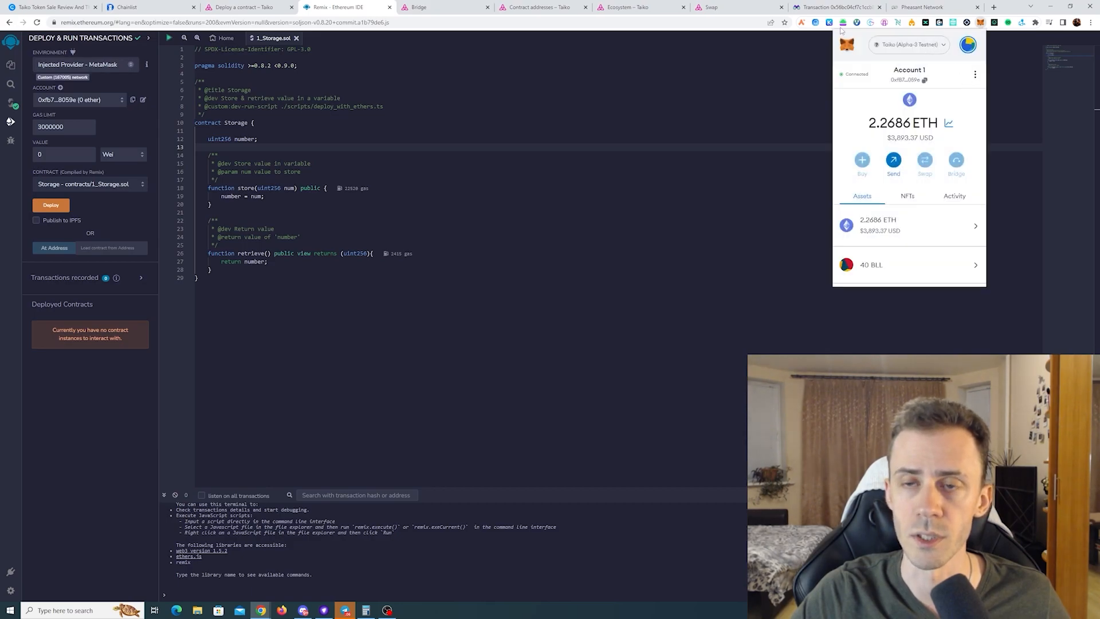
mouse_move(804, 150)
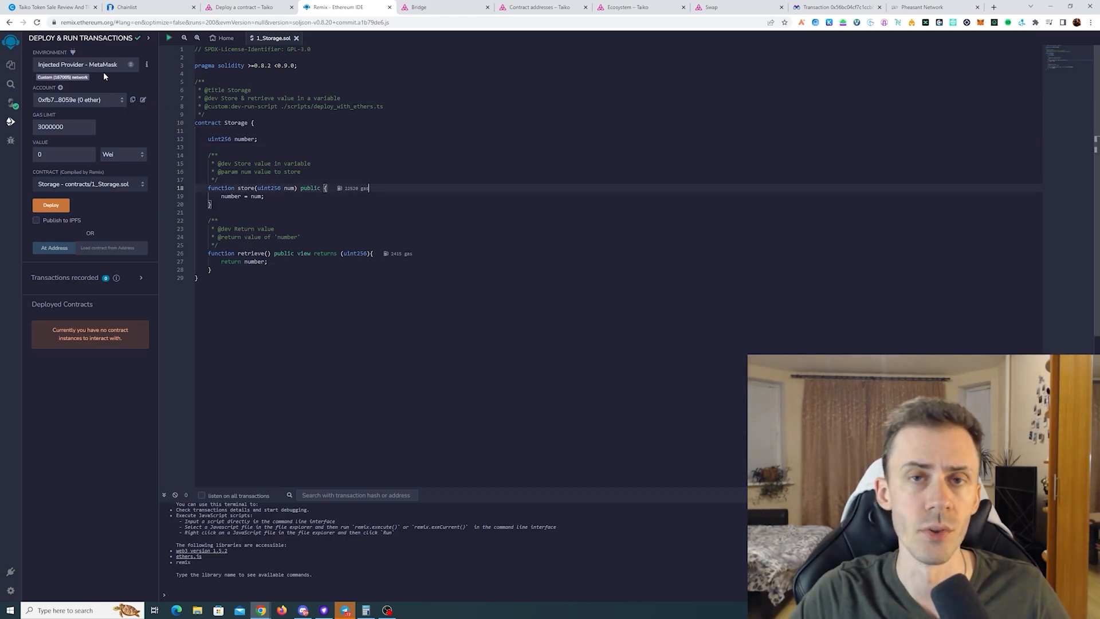
mouse_move(51, 205)
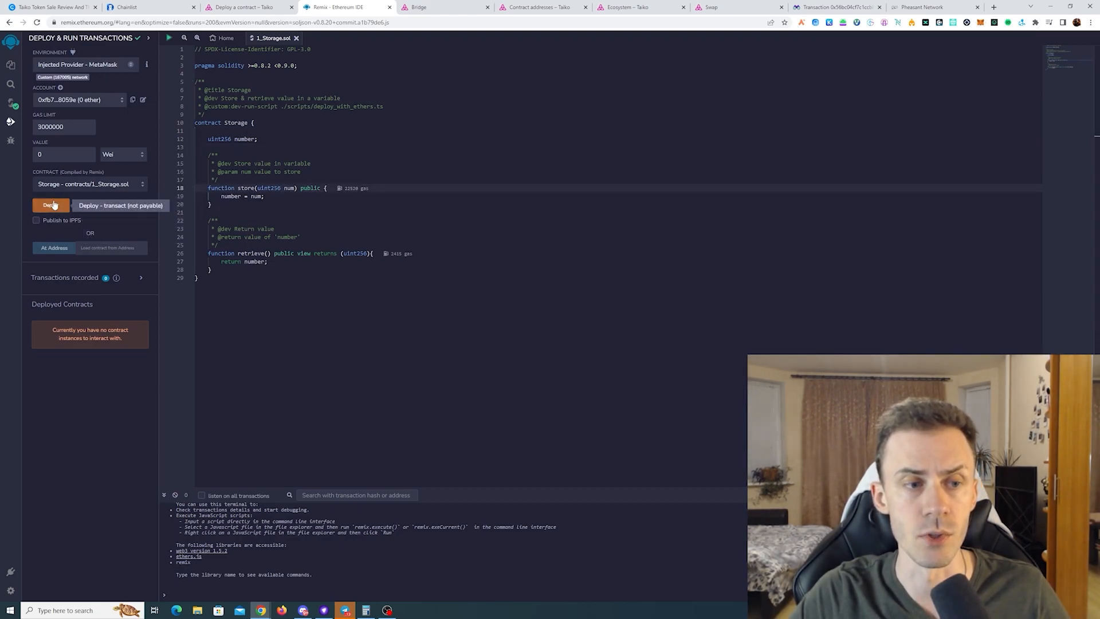
Deploy the Storage contract to Taiko, confirming in MetaMask, and check wallet activity.
left_click(50, 205)
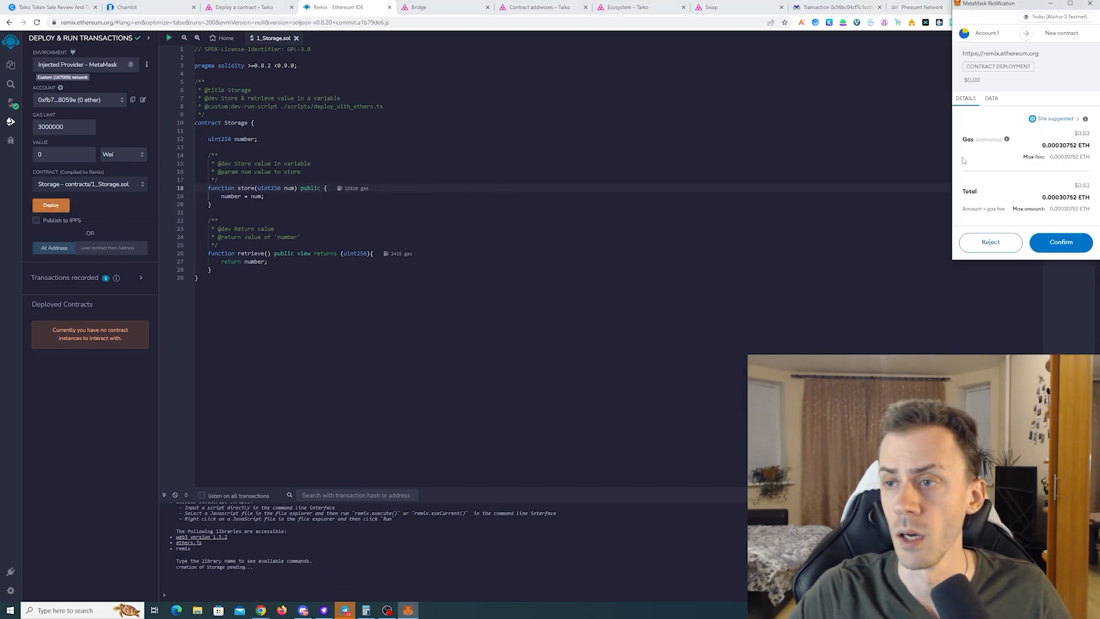
left_click(1059, 242)
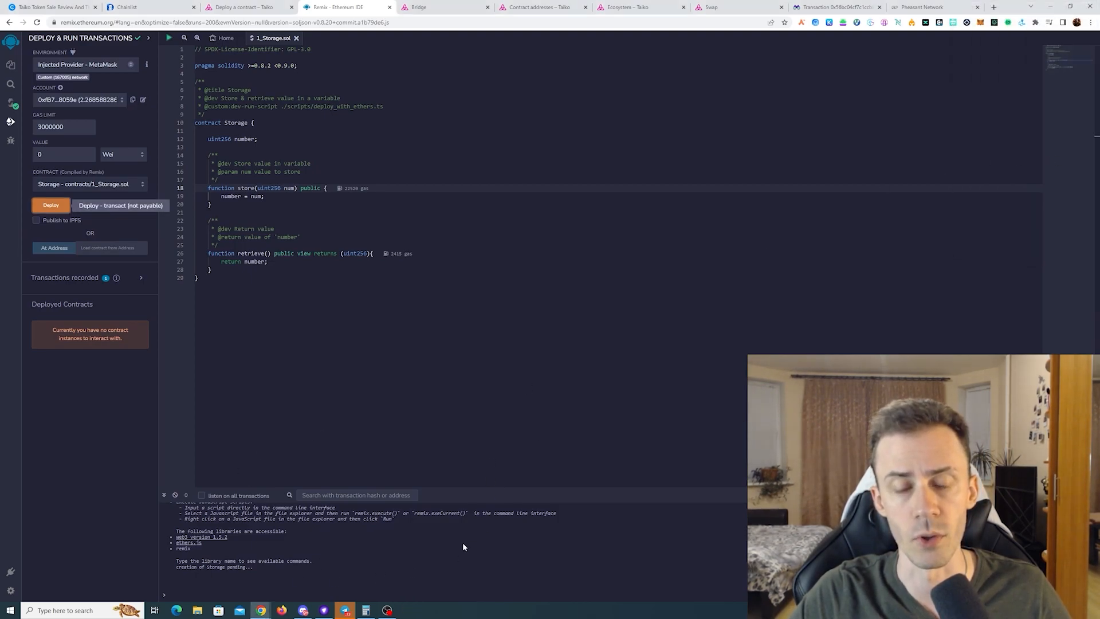
mouse_move(274, 546)
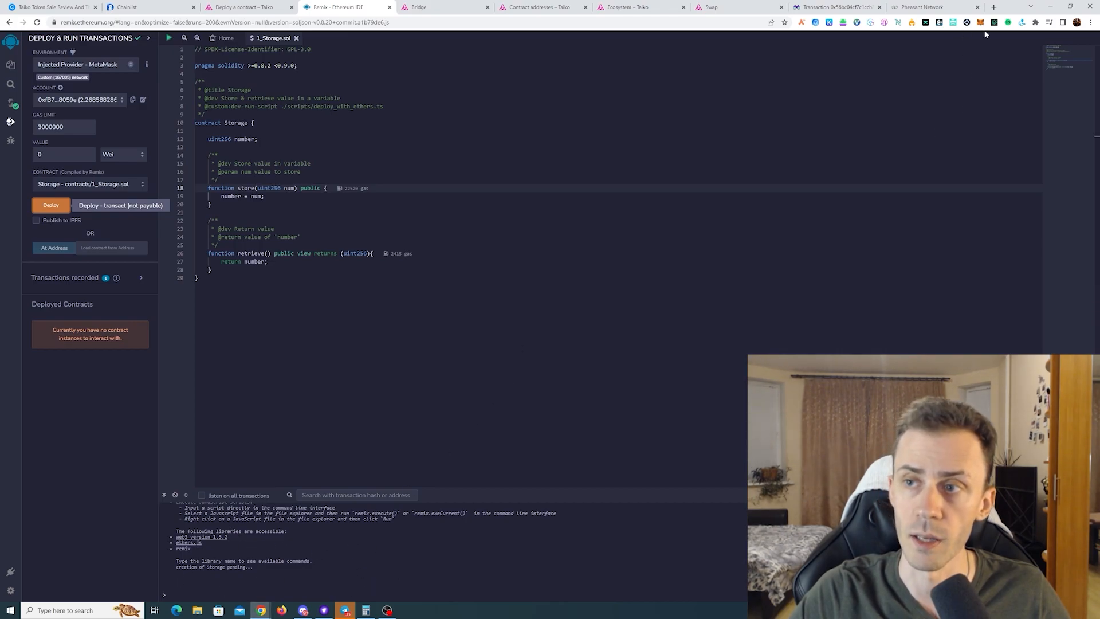
left_click(983, 22)
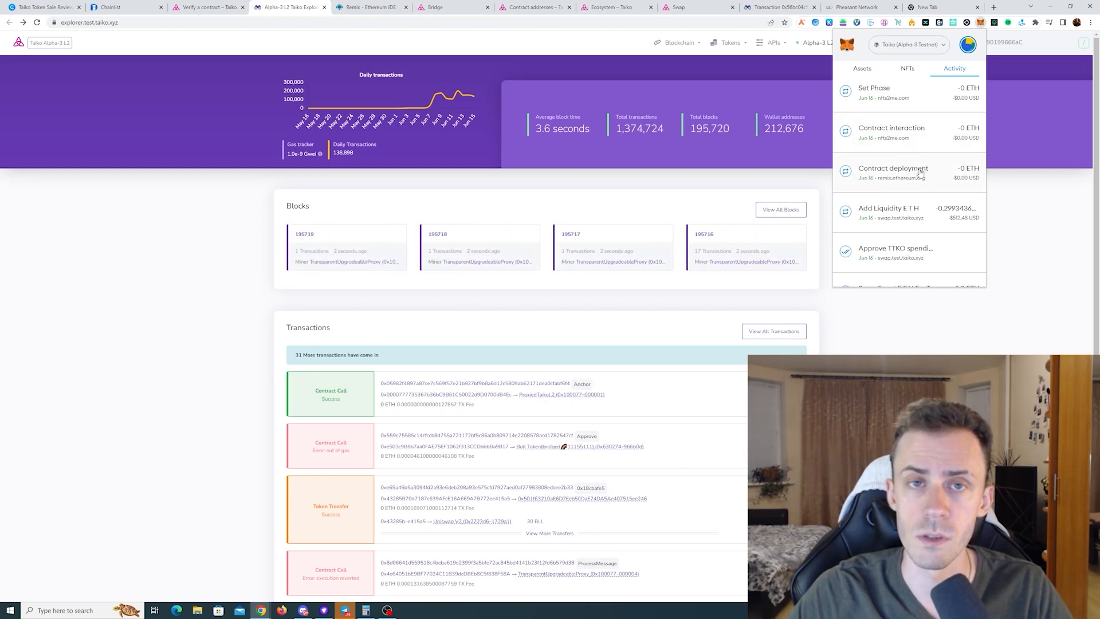
From the deployment transaction, reach the Storage contract's code and start Verify & Publish.
left_click(893, 172)
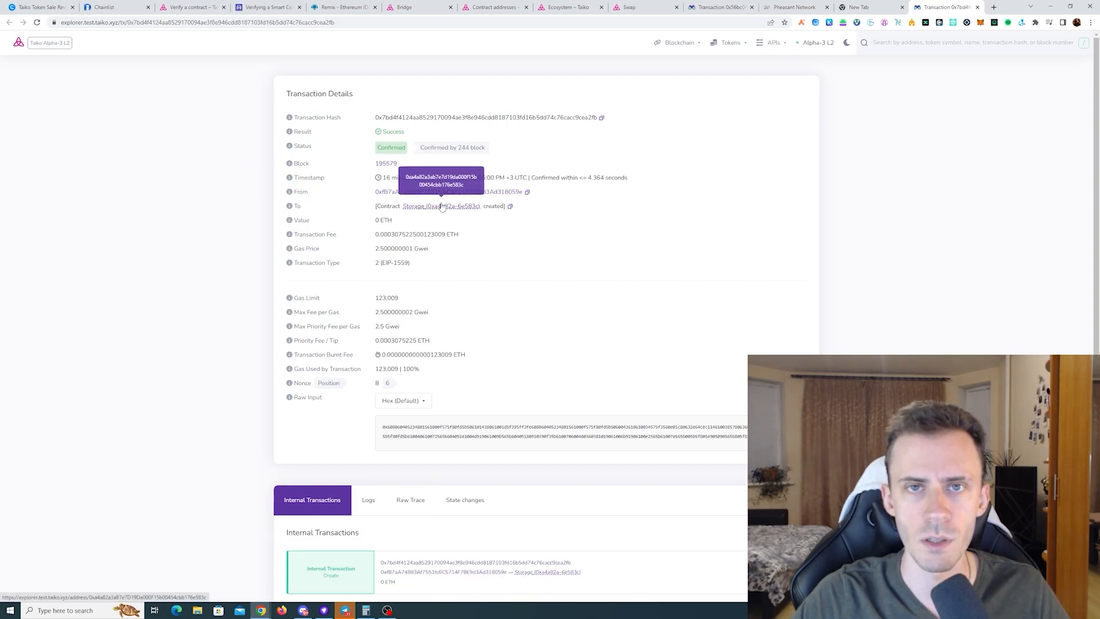
left_click(414, 205)
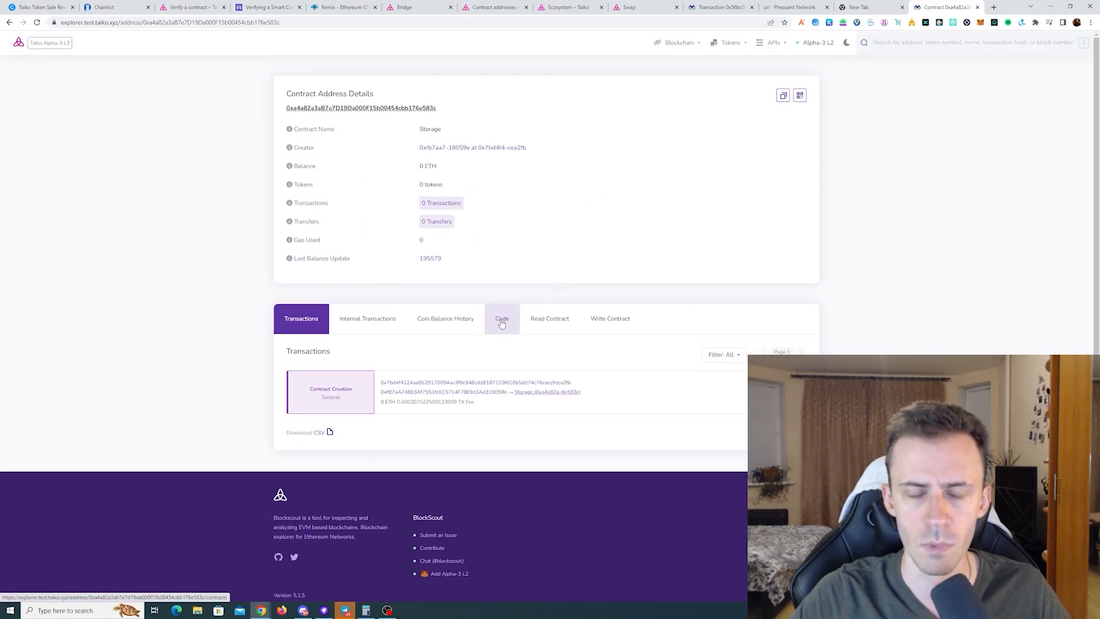
left_click(502, 318)
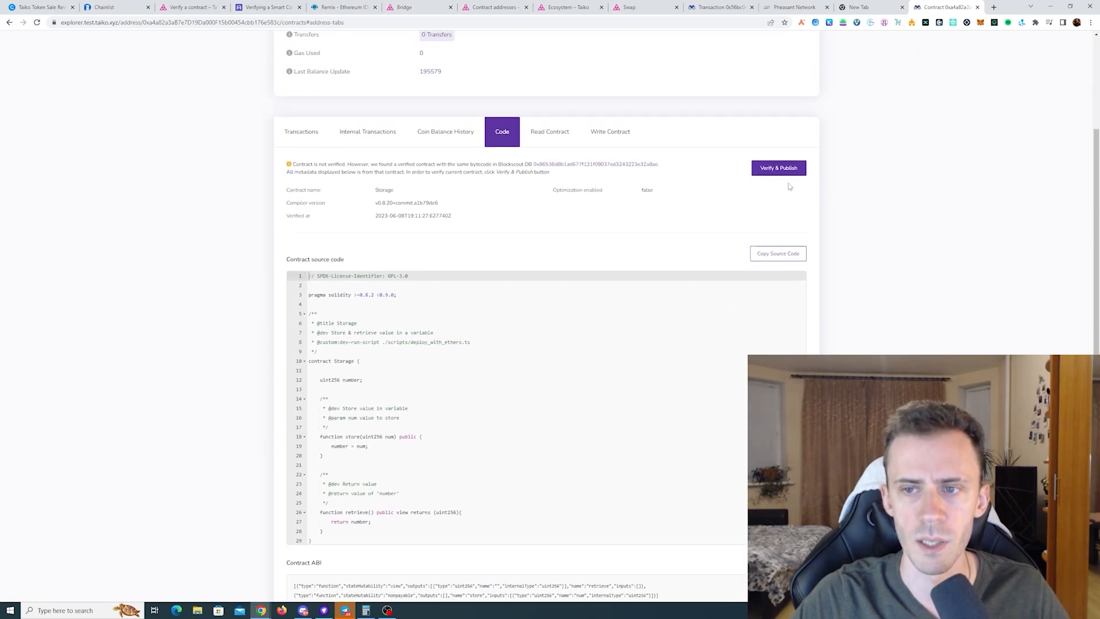
left_click(778, 168)
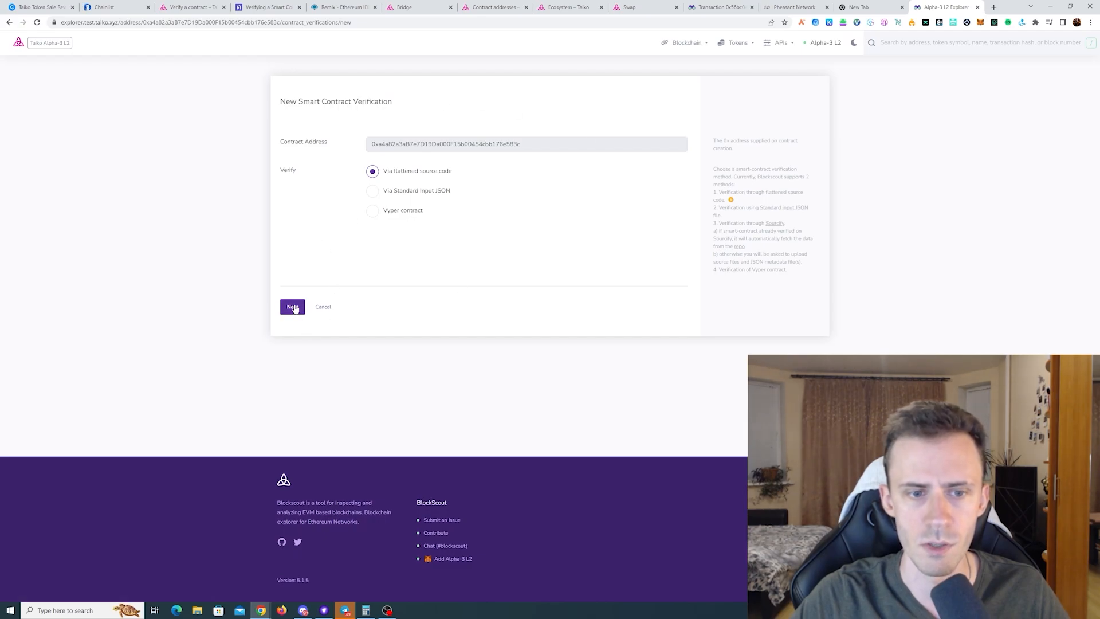
Choose compiler v0.8.20 for verification, hit the mismatch error, and return to Remix.
left_click(291, 306)
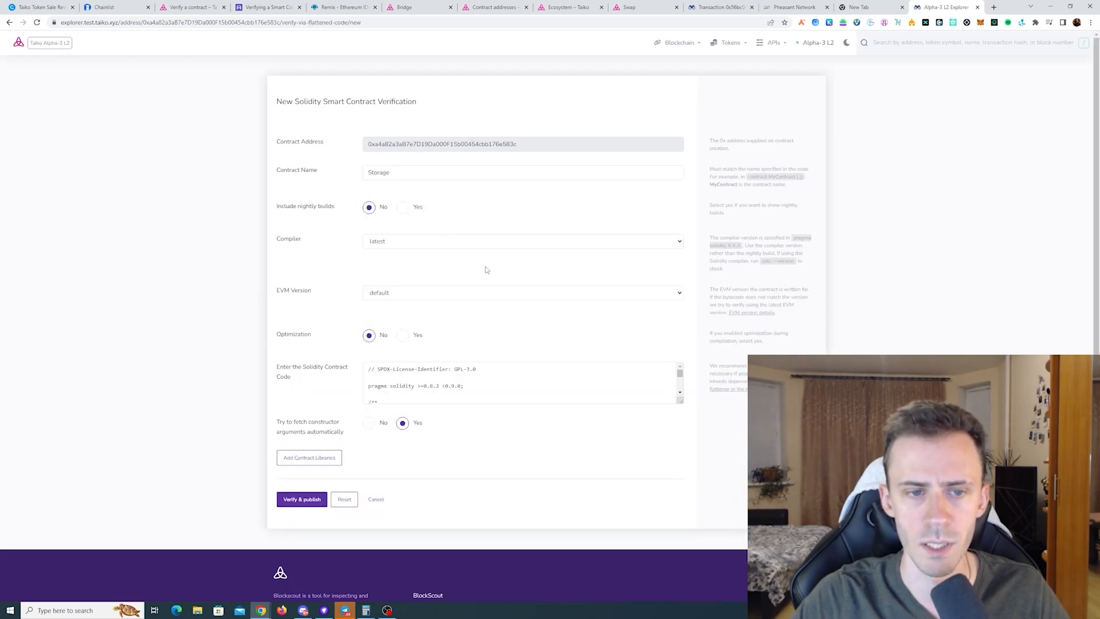
left_click(301, 499)
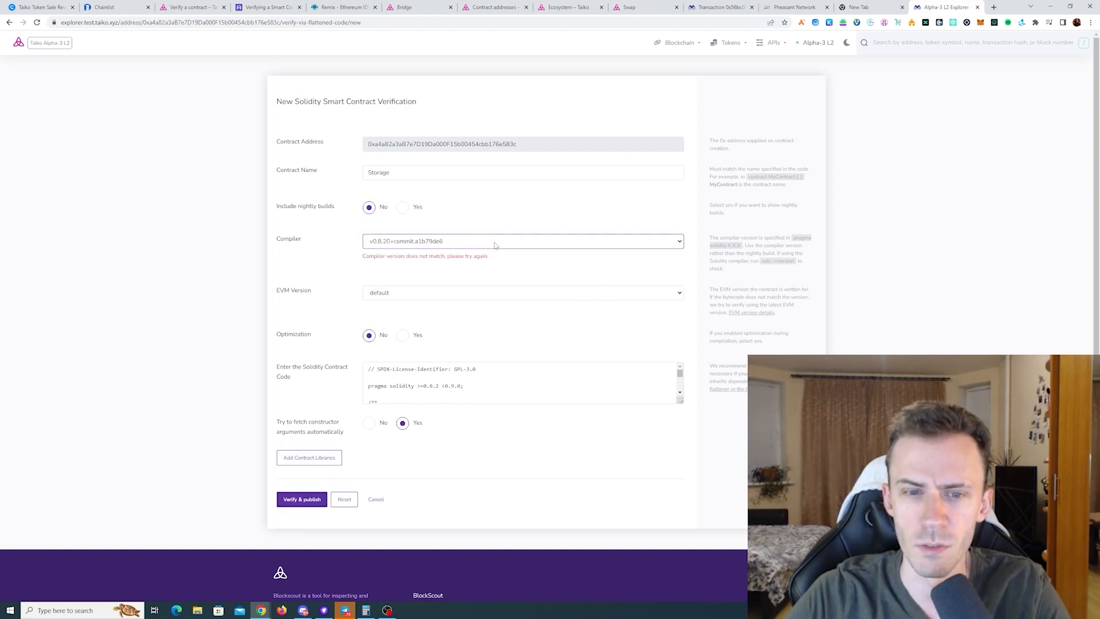
mouse_move(553, 217)
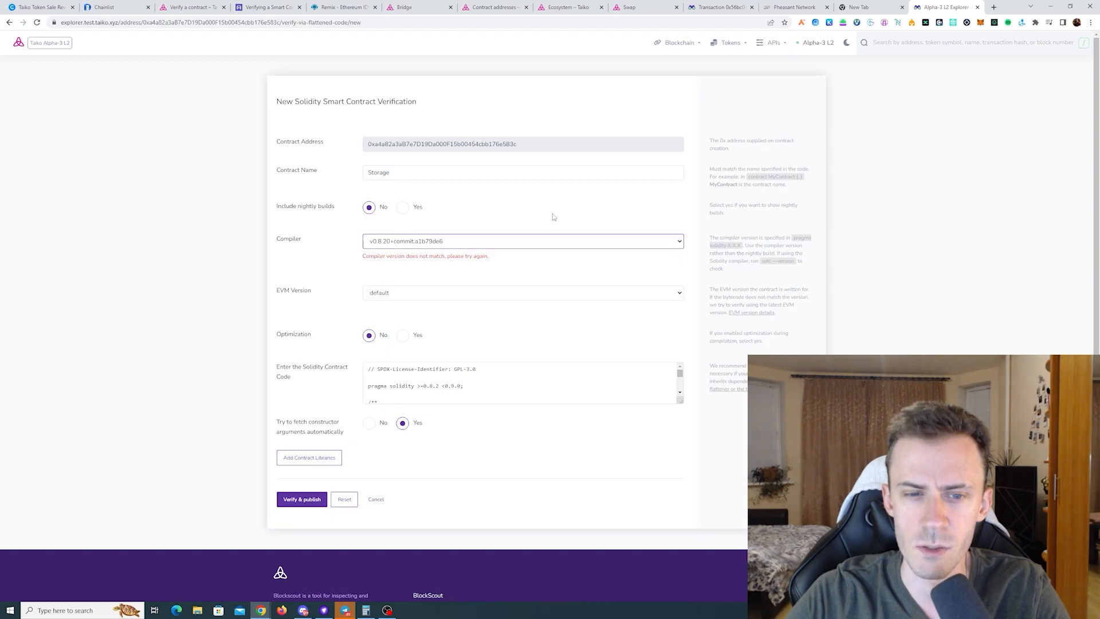
left_click(344, 7)
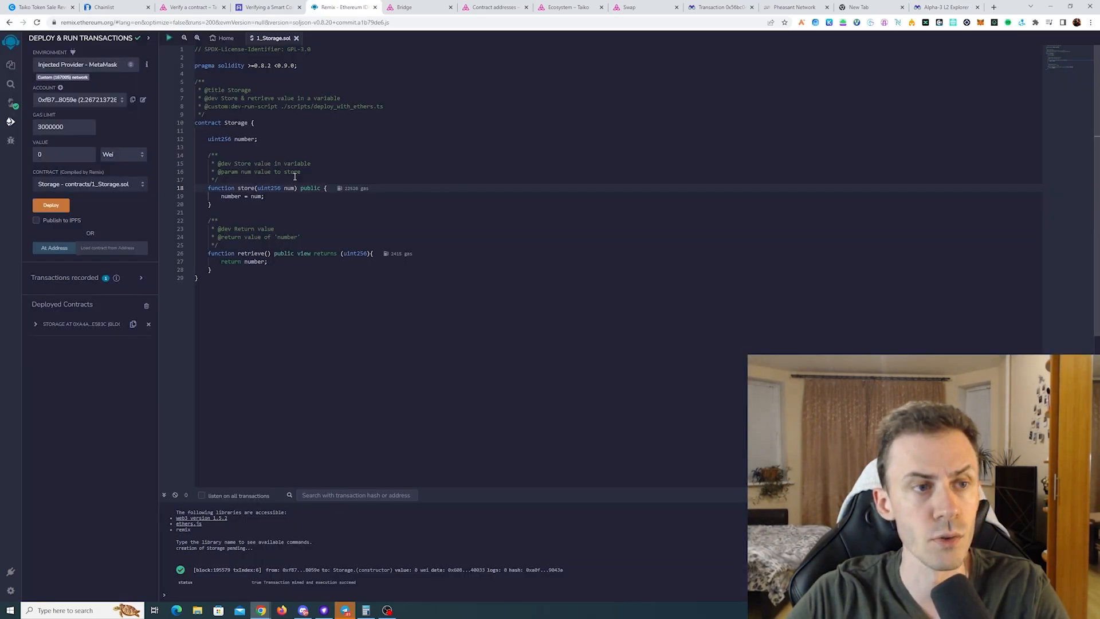
Recompile with Solidity 0.8.19, deploy a second Storage contract and look it up.
left_click(10, 100)
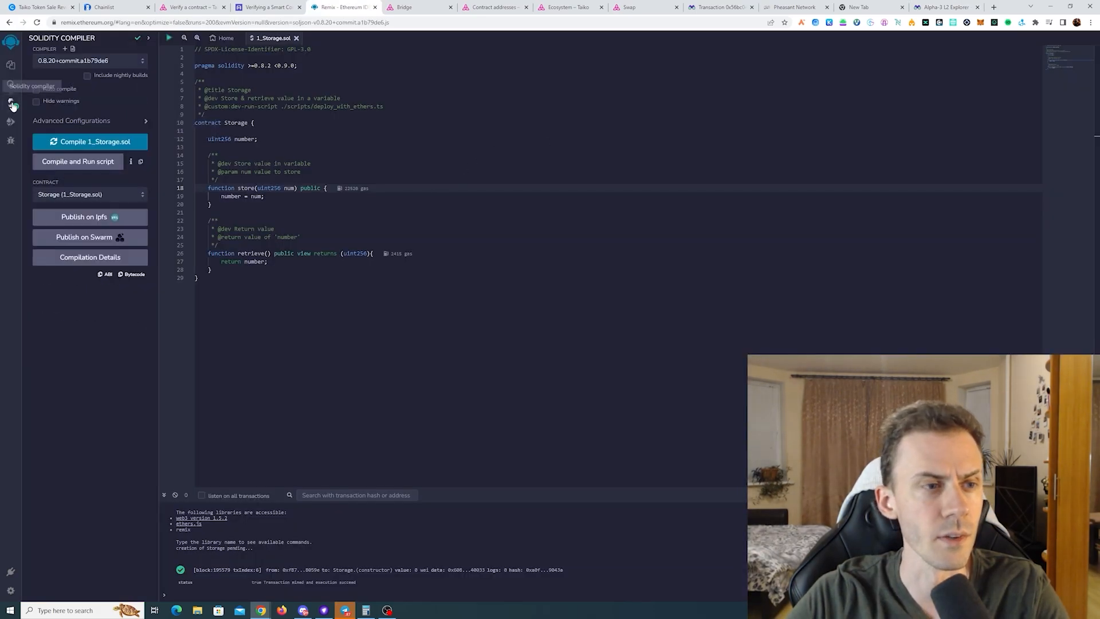
left_click(89, 60)
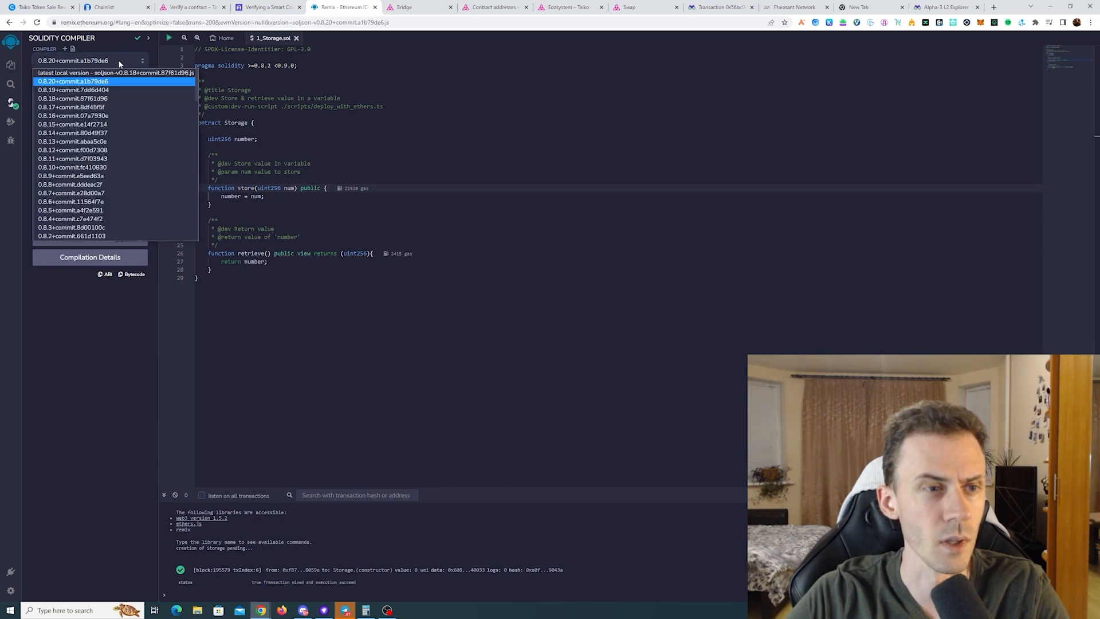
left_click(72, 90)
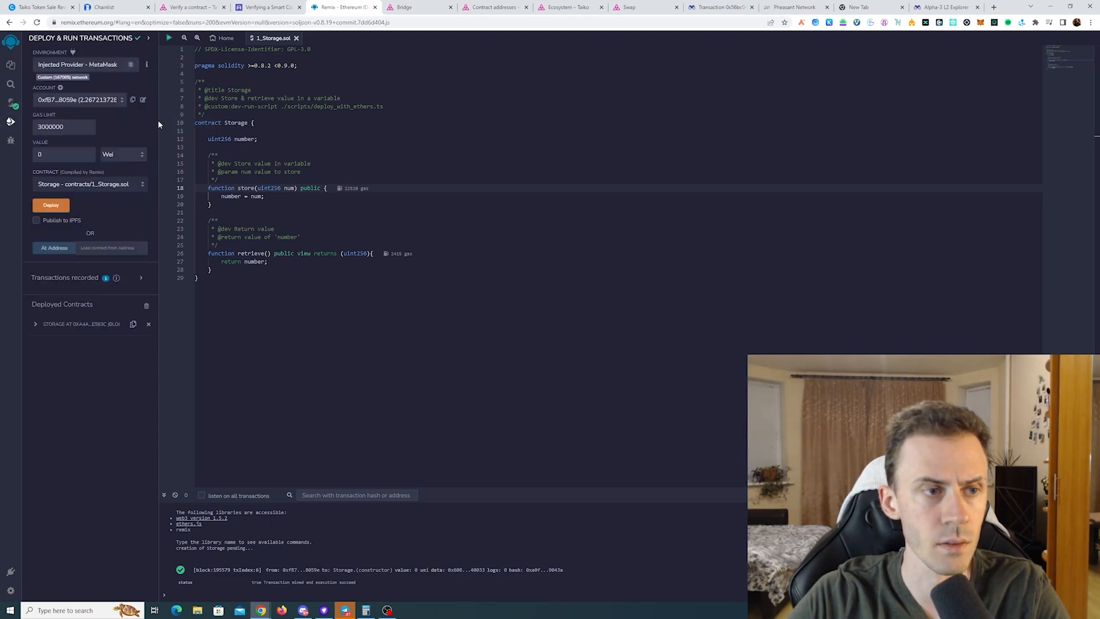
mouse_move(50, 205)
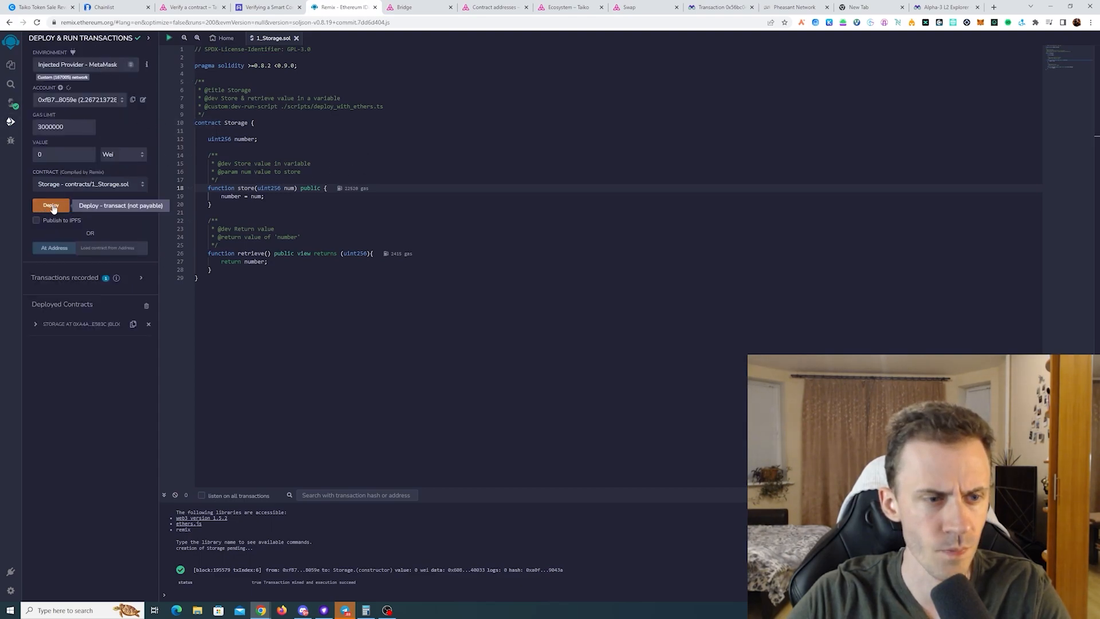
left_click(50, 205)
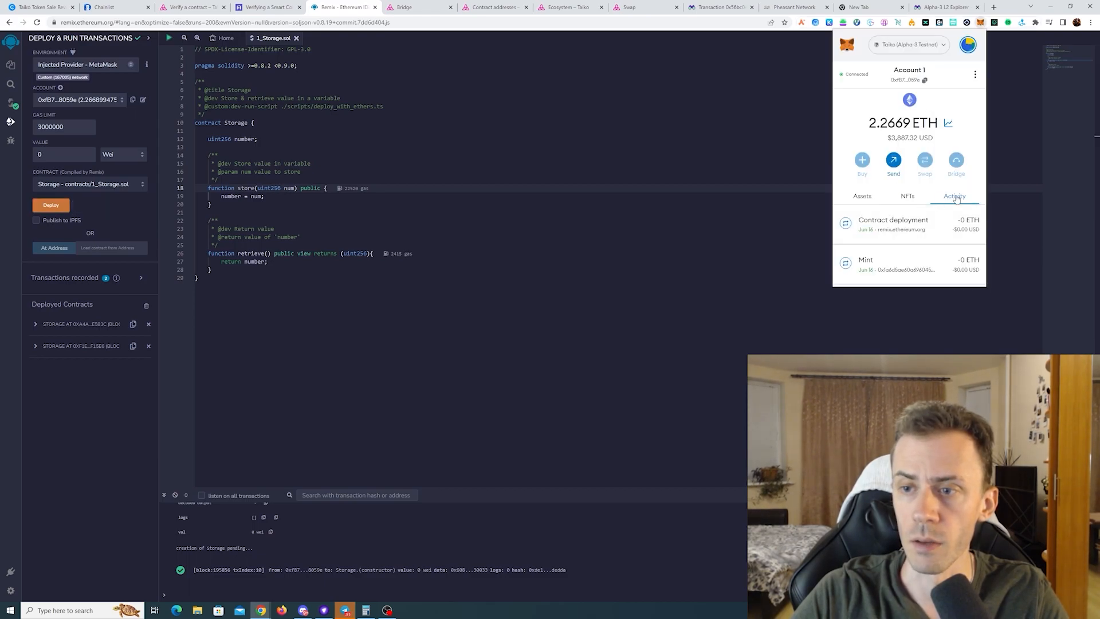
left_click(893, 223)
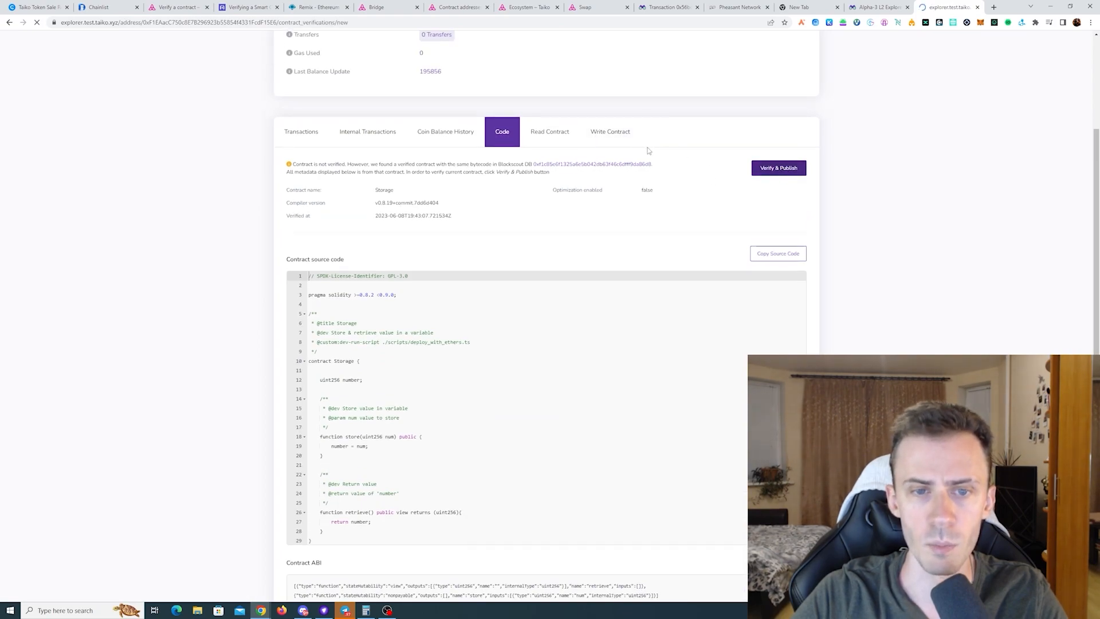
Verify the second Storage contract via flattened source code with compiler v0.8.19.
left_click(777, 168)
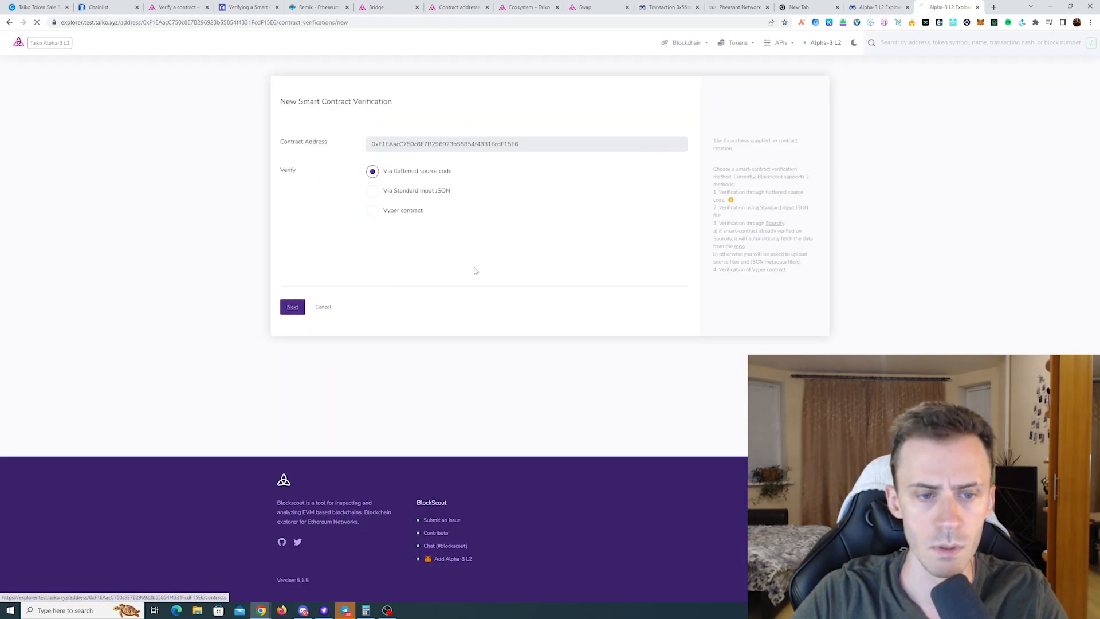
left_click(291, 306)
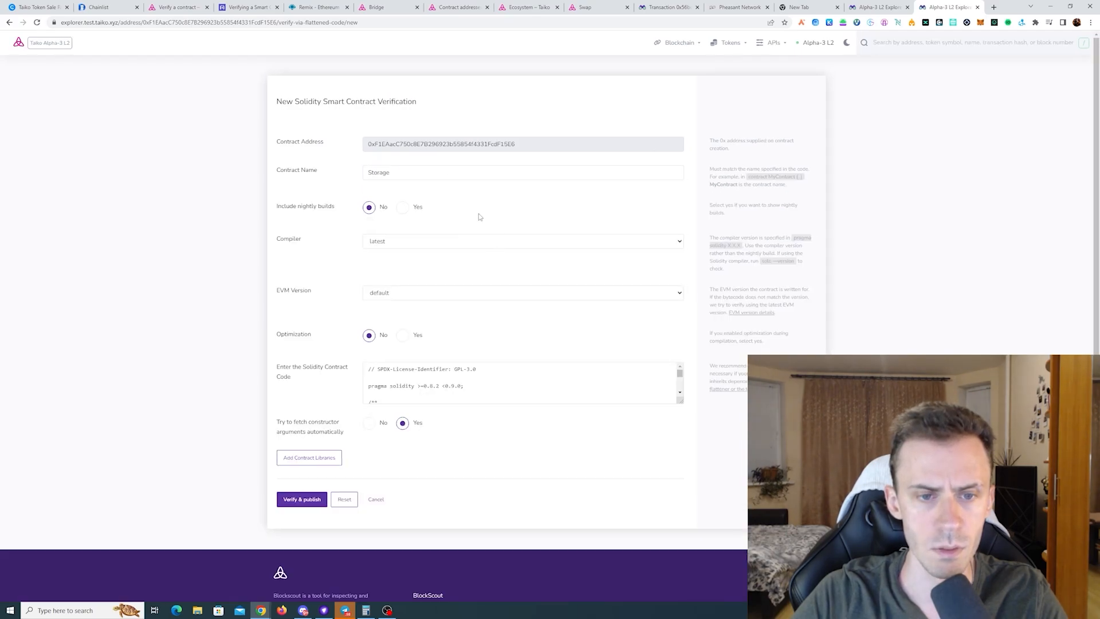
left_click(522, 240)
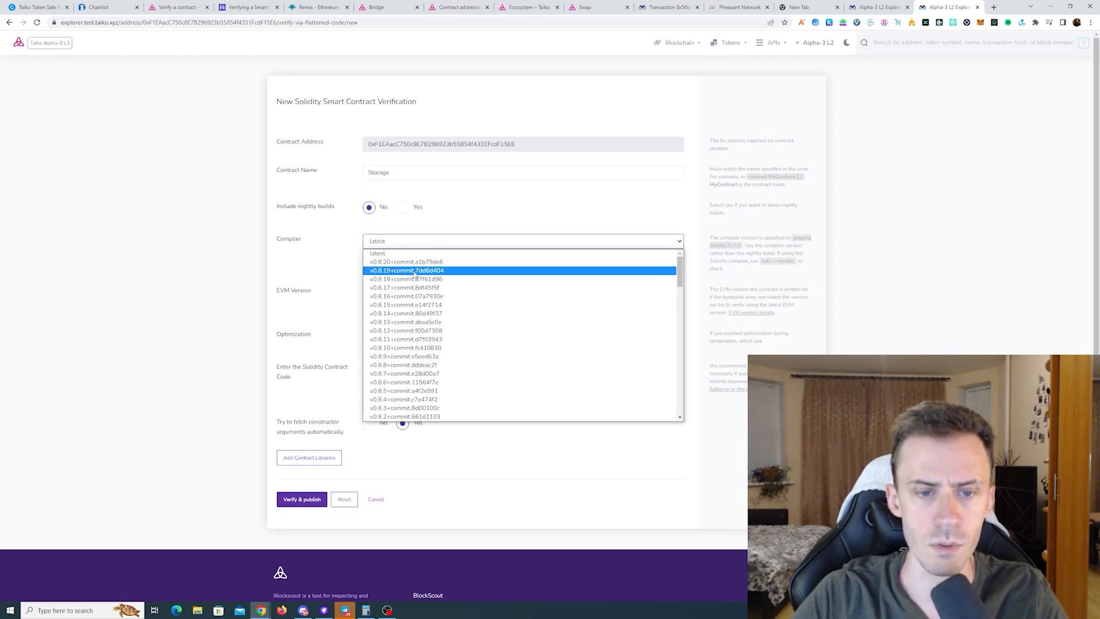
left_click(406, 270)
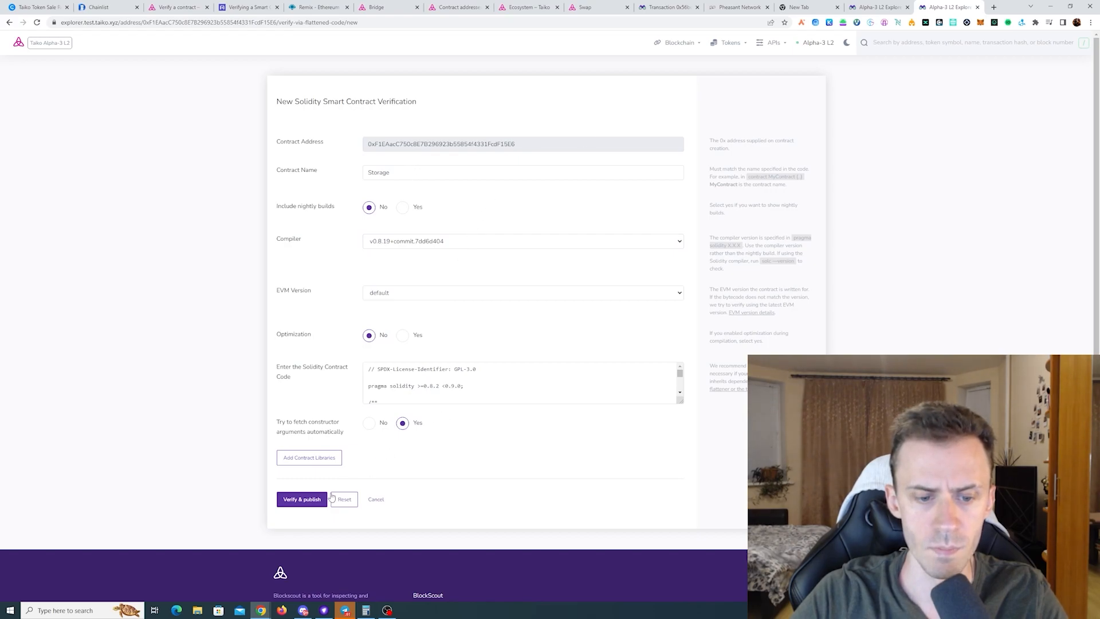
left_click(302, 499)
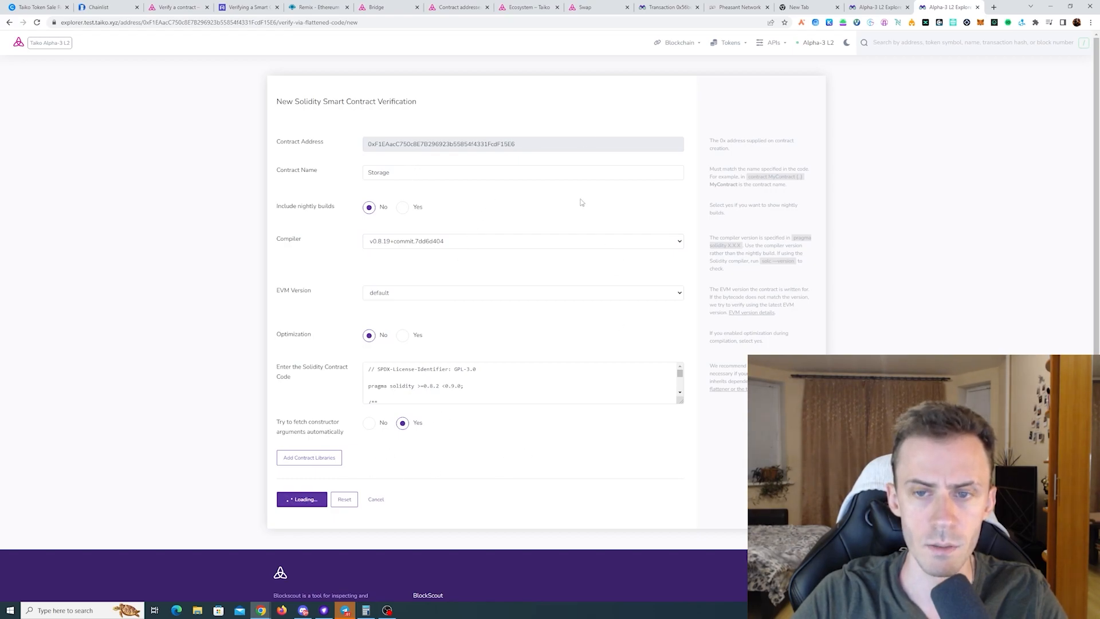
left_click(302, 499)
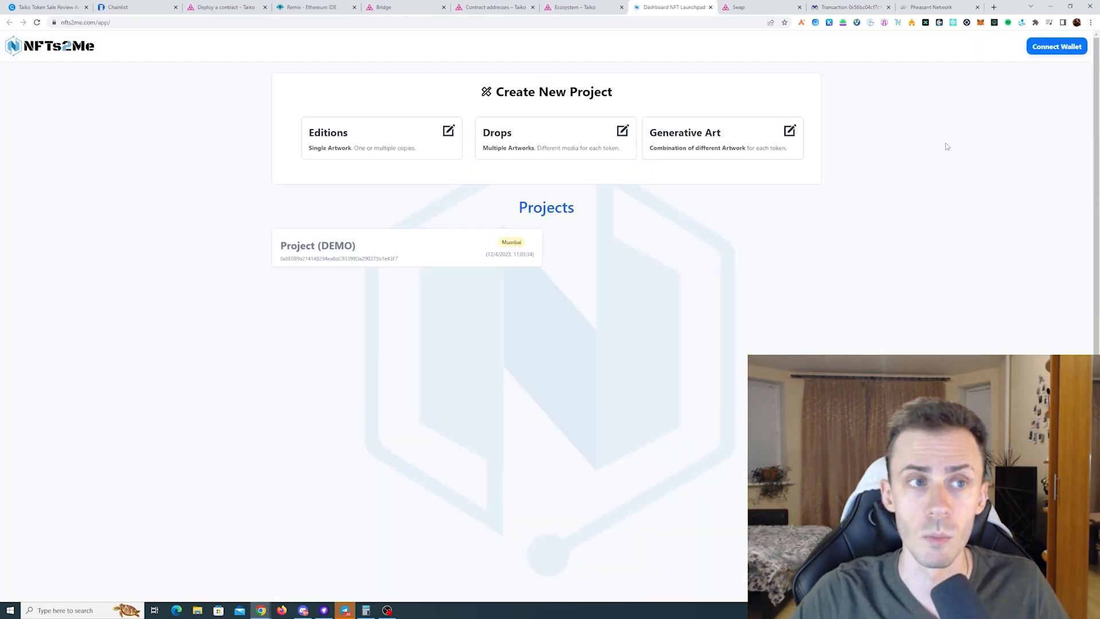
mouse_move(867, 122)
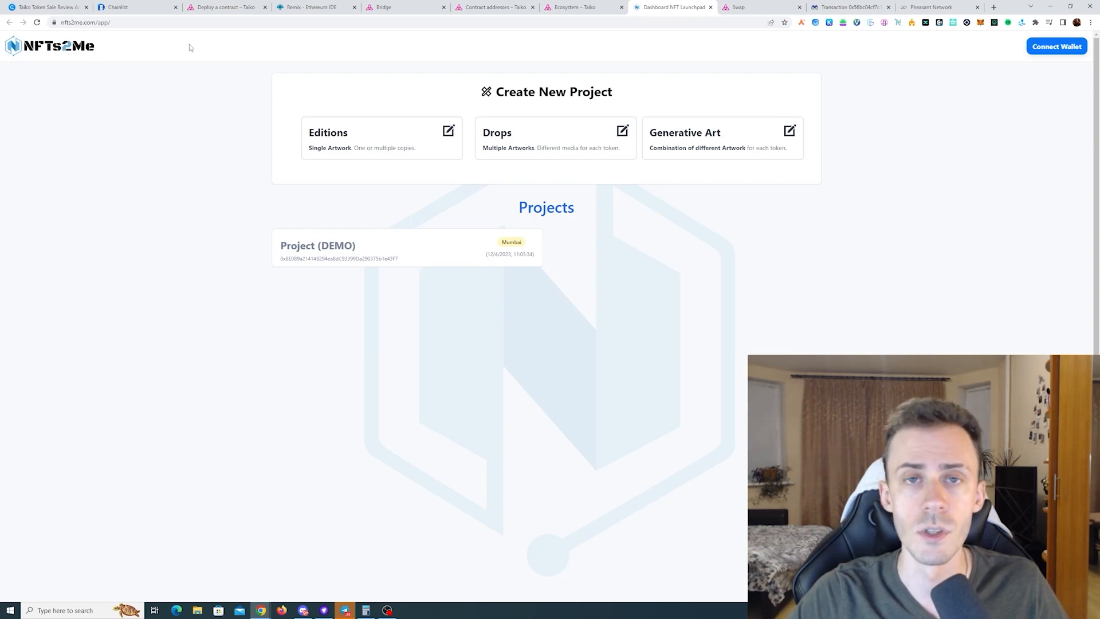
mouse_move(609, 41)
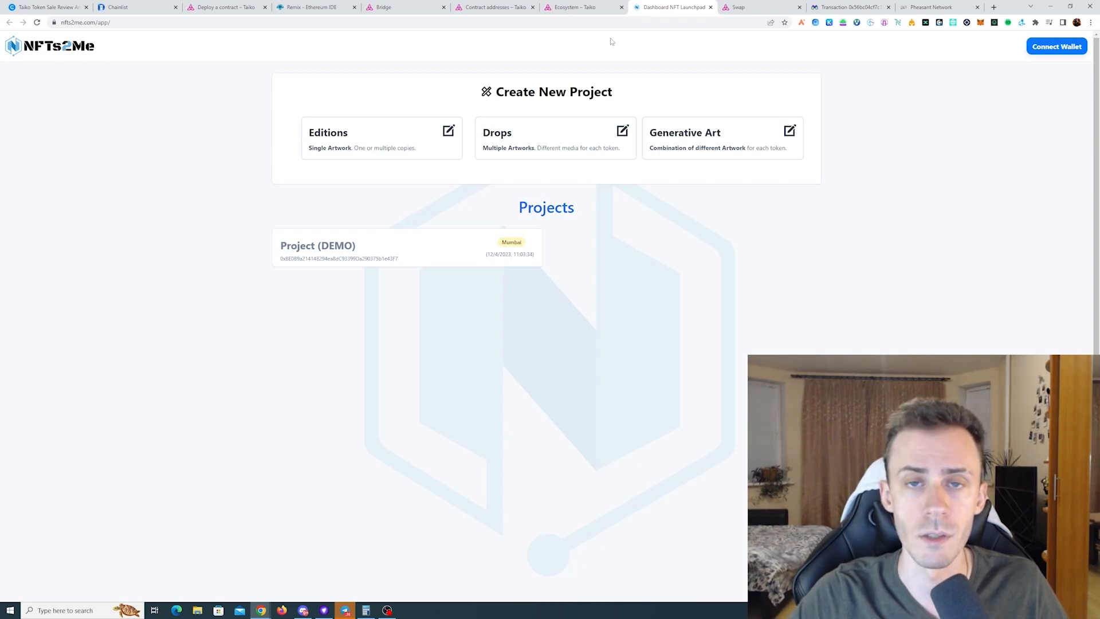
mouse_move(1034, 72)
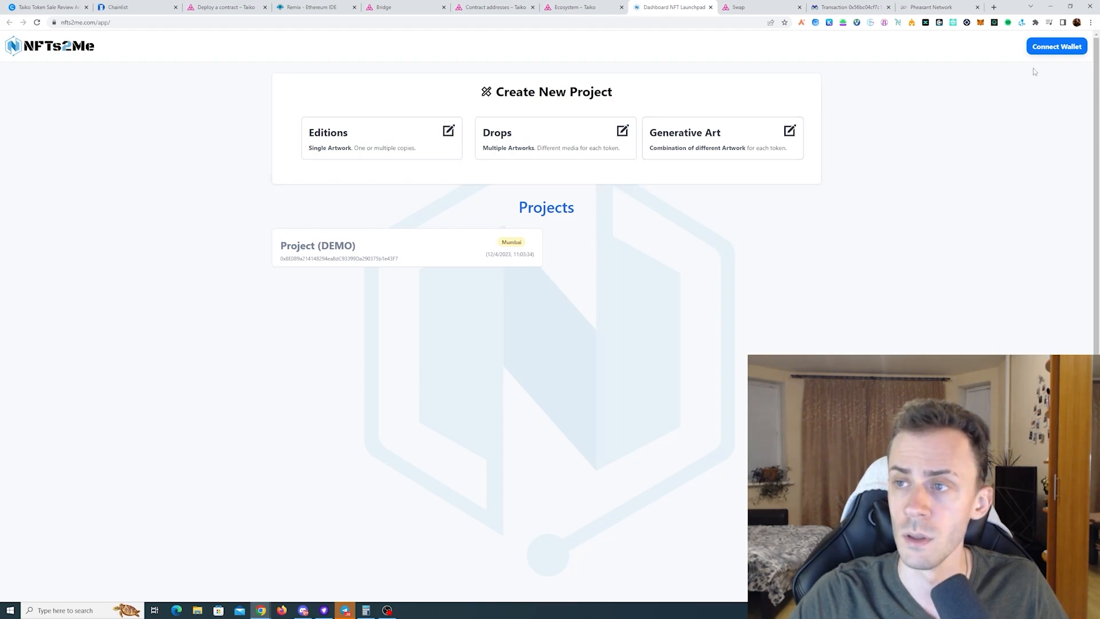
Connect the wallet to NFTs2Me and sign the verification message in MetaMask.
left_click(1056, 47)
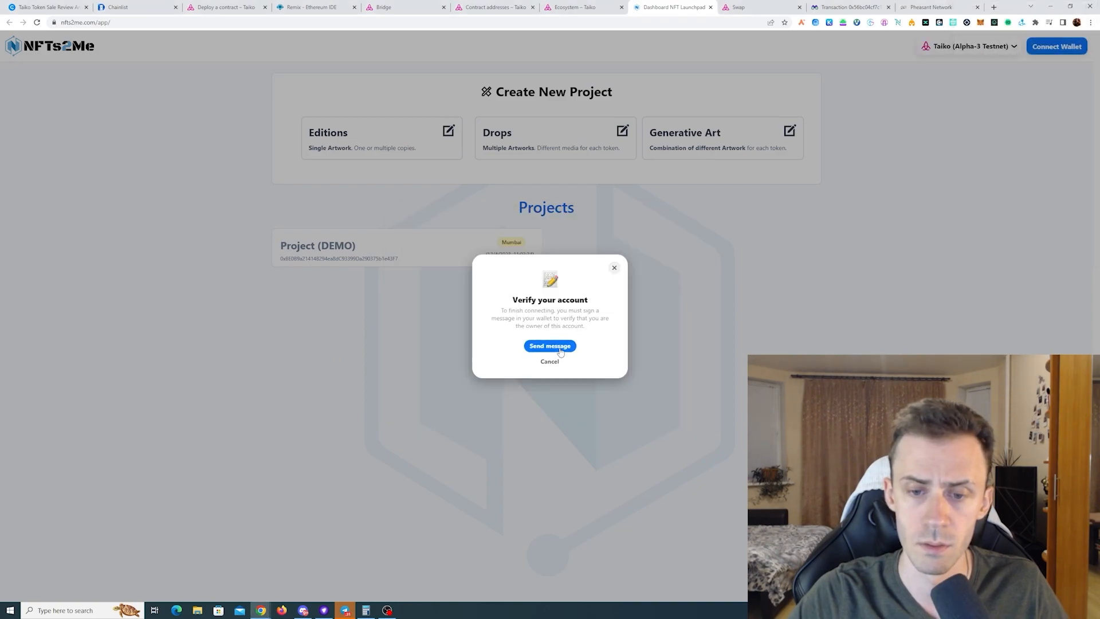
left_click(549, 345)
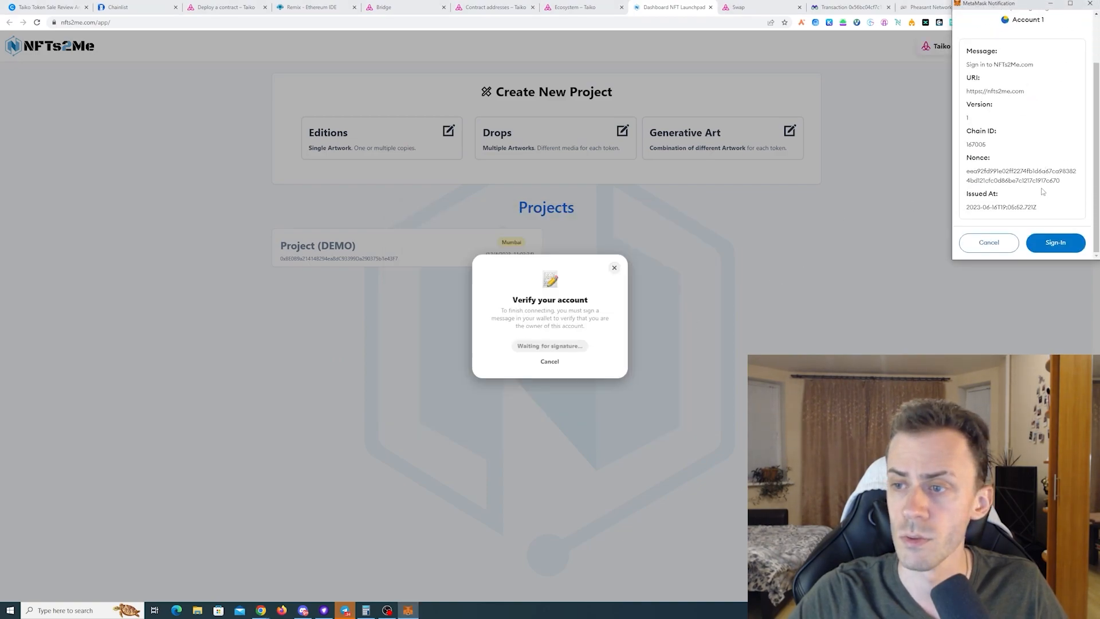
left_click(1054, 242)
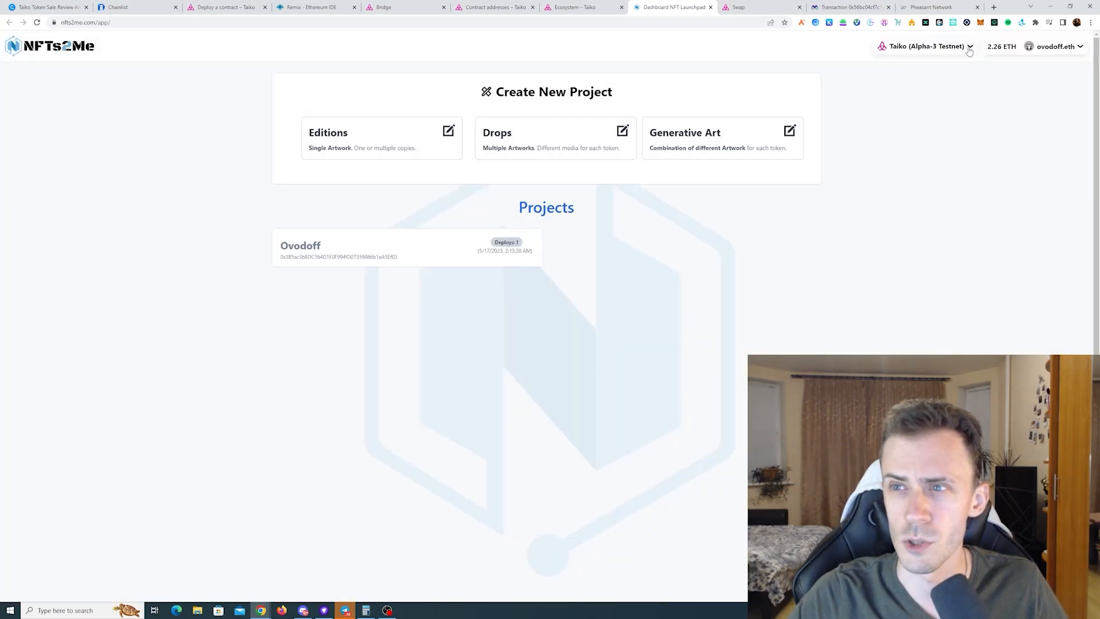
Browse the network switcher's Mainnet and Testnet lists, staying on Taiko Alpha-3 Testnet.
left_click(924, 46)
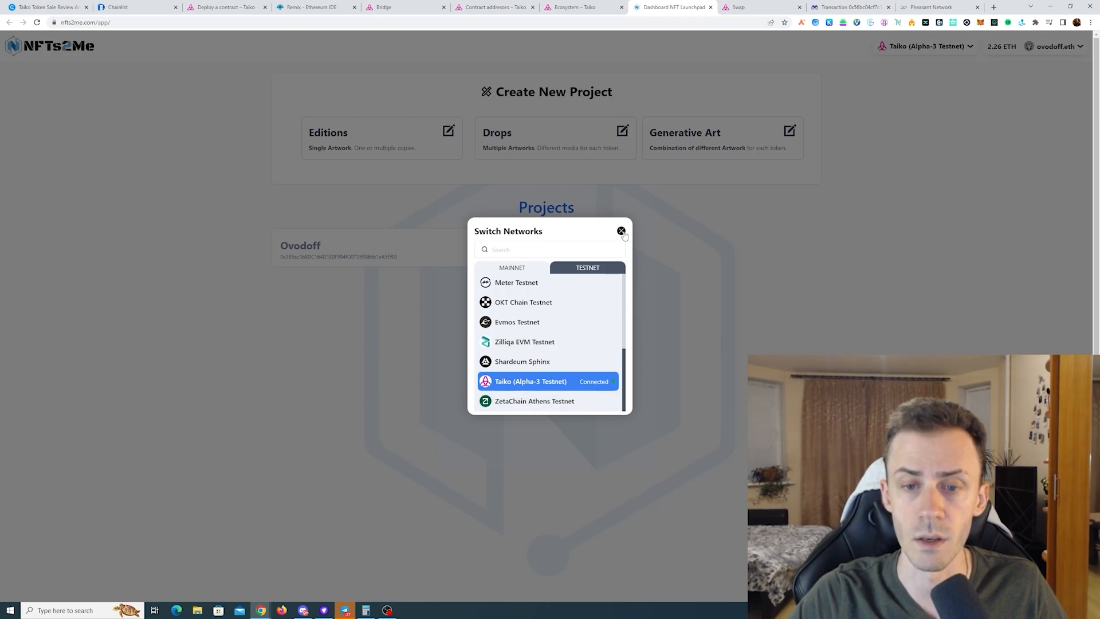
left_click(512, 268)
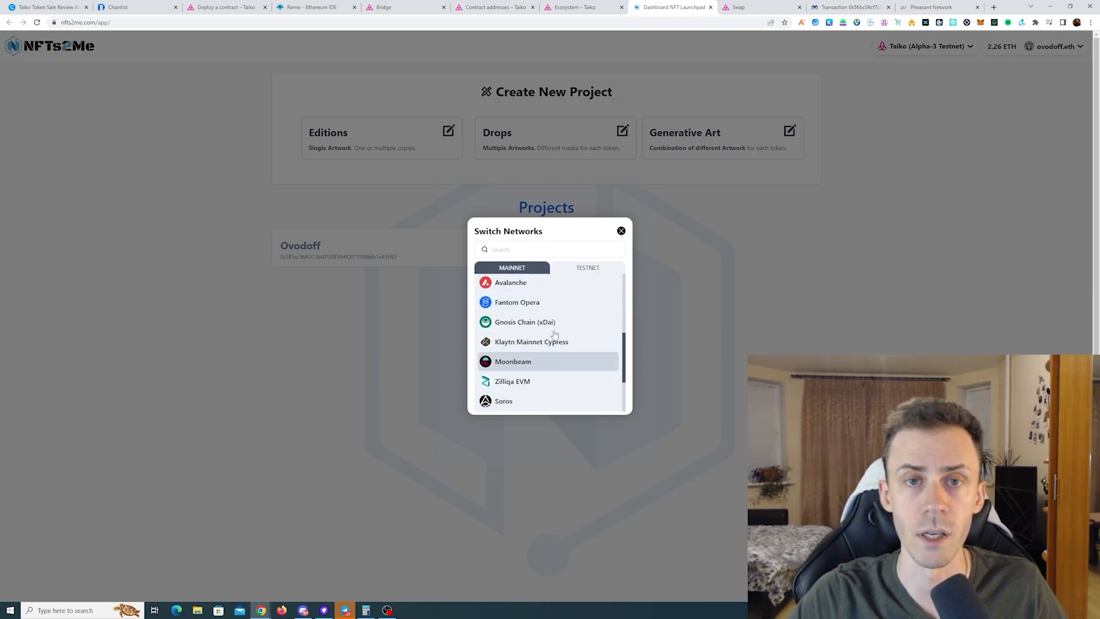
left_click(587, 268)
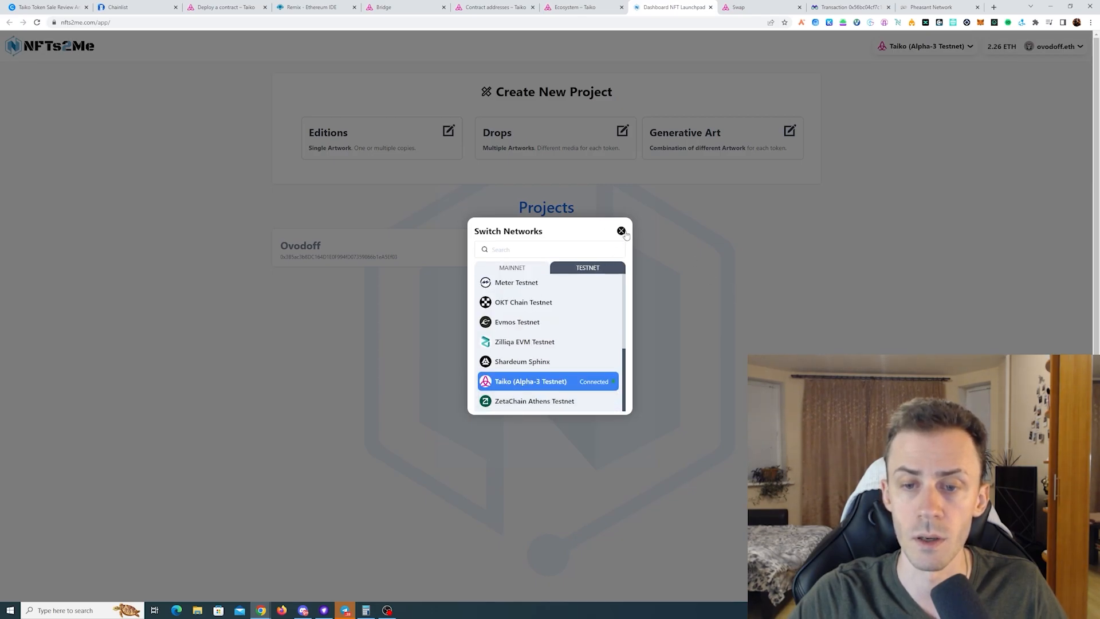
left_click(620, 231)
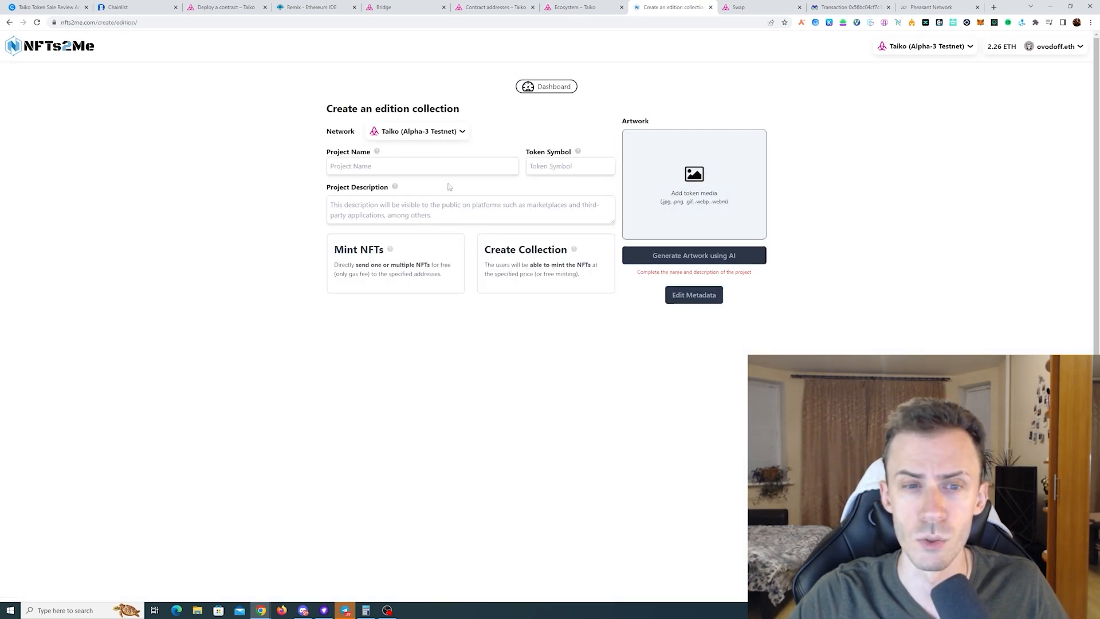
Name the edition collection 'Ovodoff1' and deploy it to Taiko with market gas fee.
left_click(422, 166)
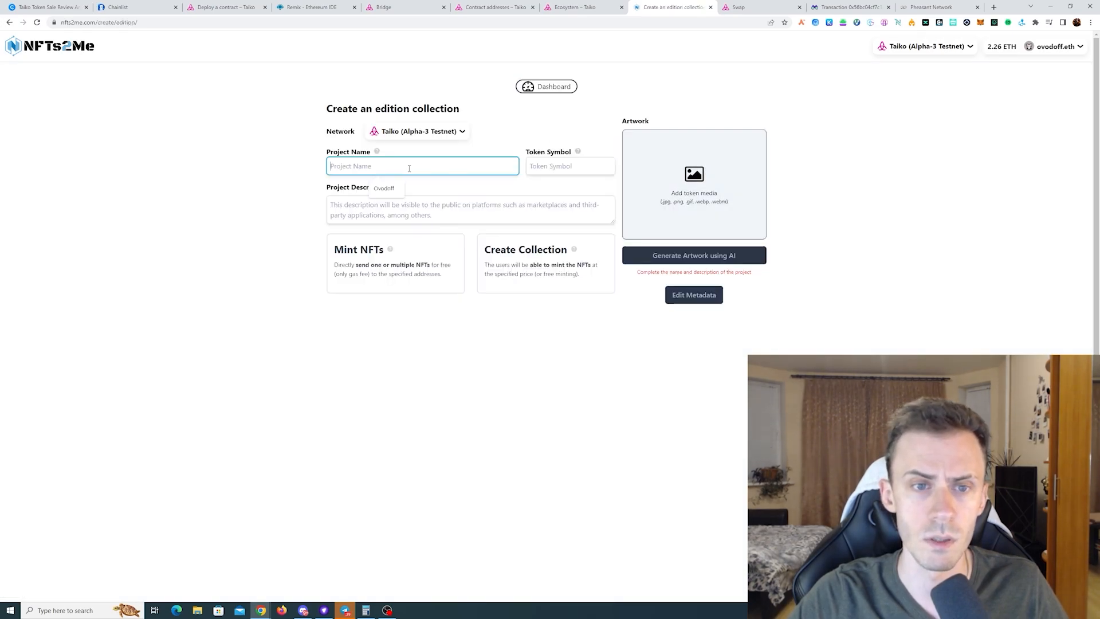
type("Ovodoff1")
type("0")
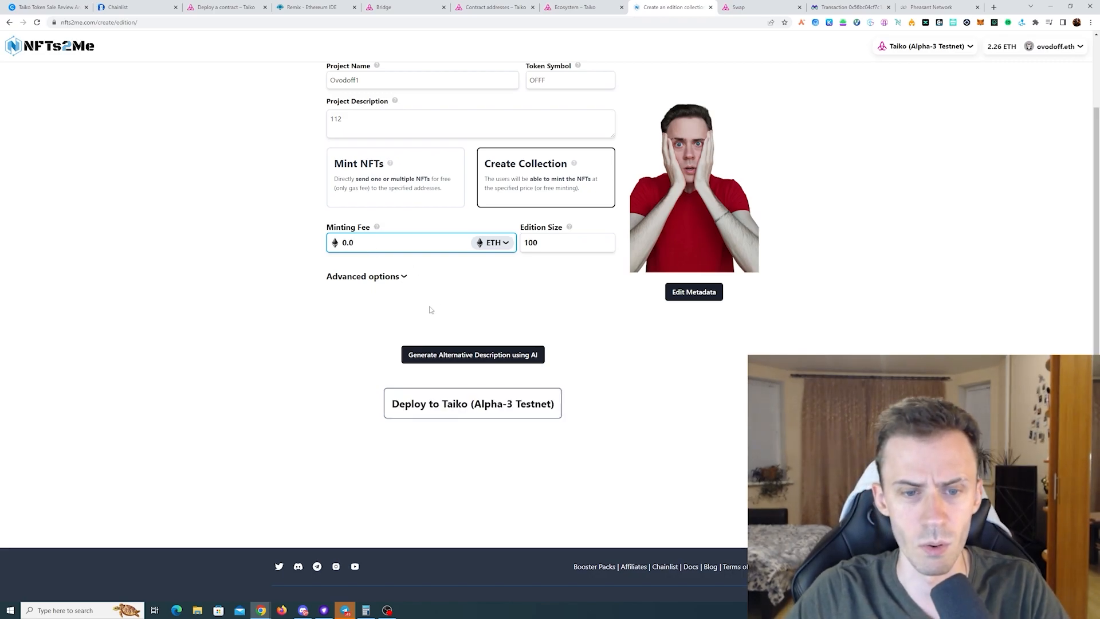
left_click(472, 403)
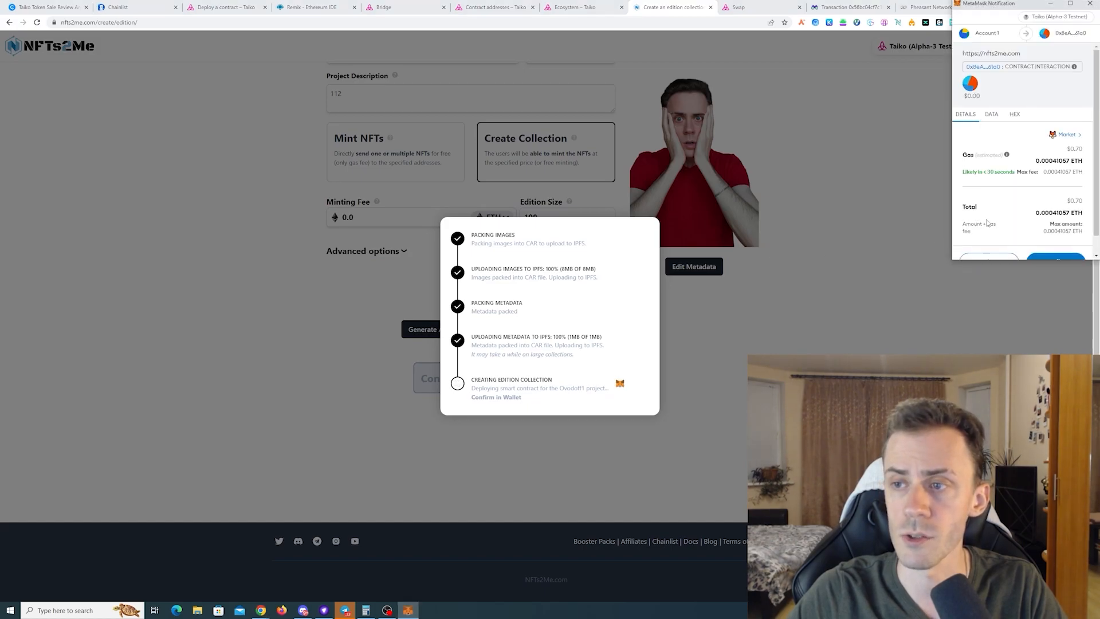
left_click(1065, 134)
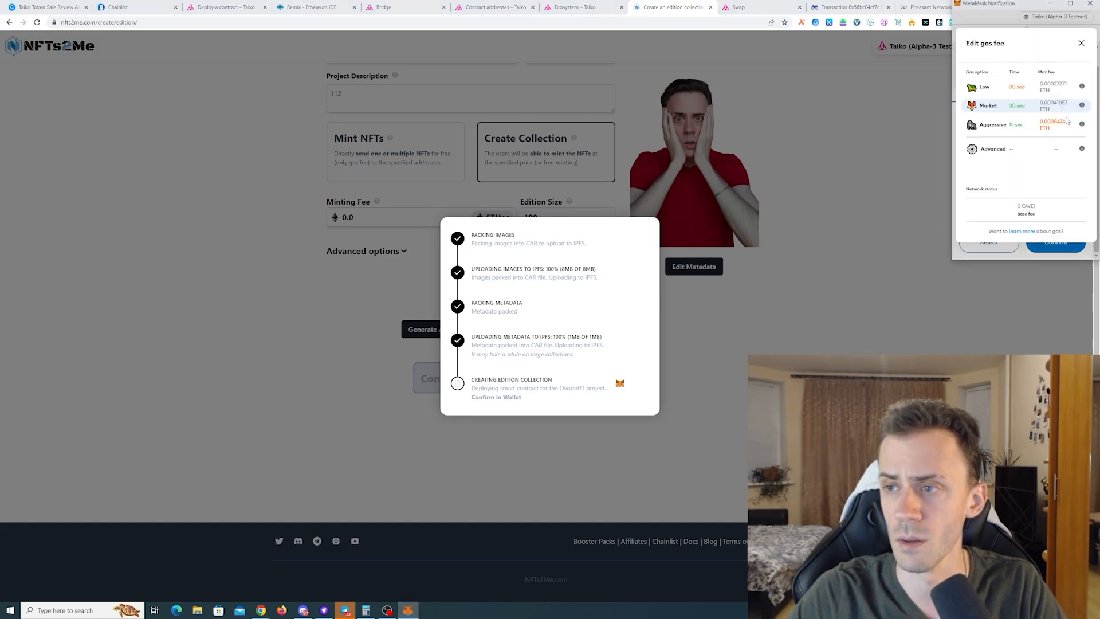
left_click(1055, 242)
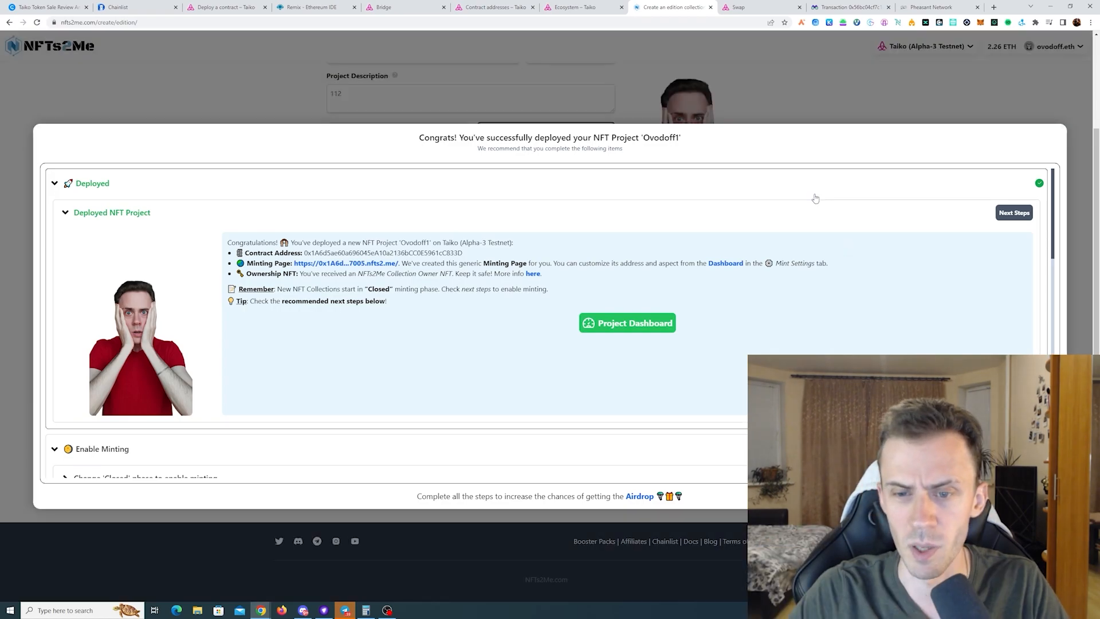
Set Ovodoff1's mint phase to Public (Open) and confirm the update in MetaMask.
left_click(626, 322)
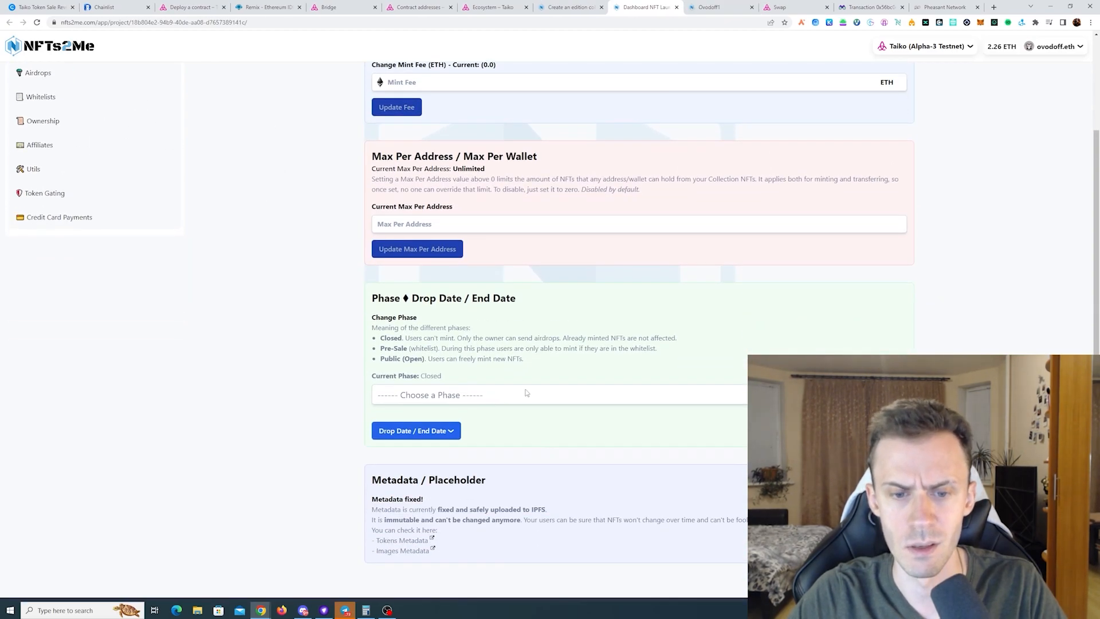
left_click(559, 394)
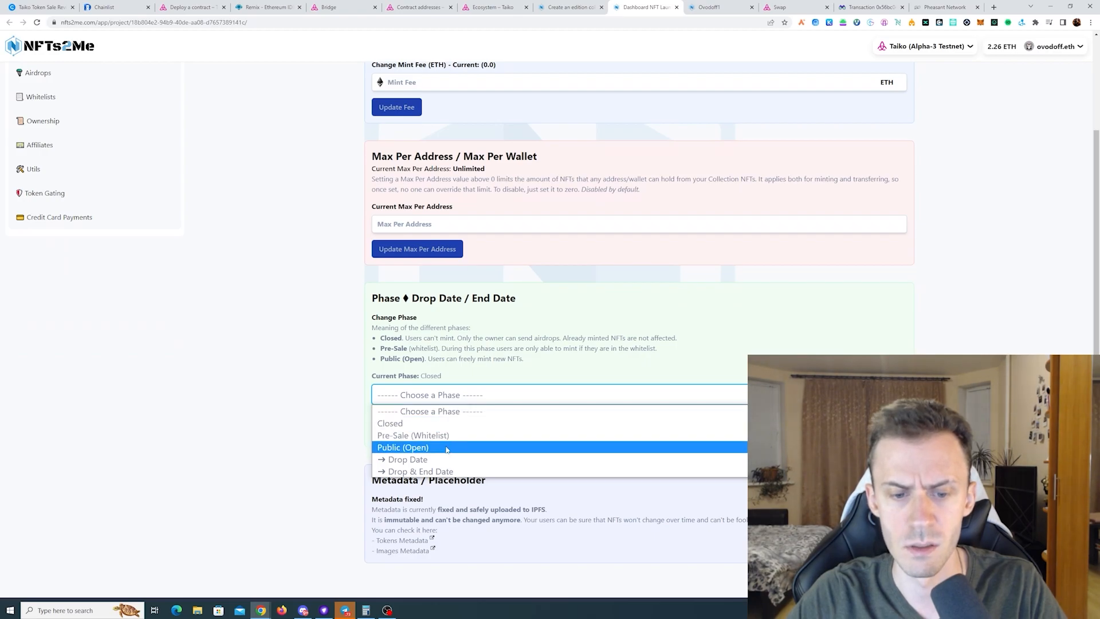
left_click(402, 447)
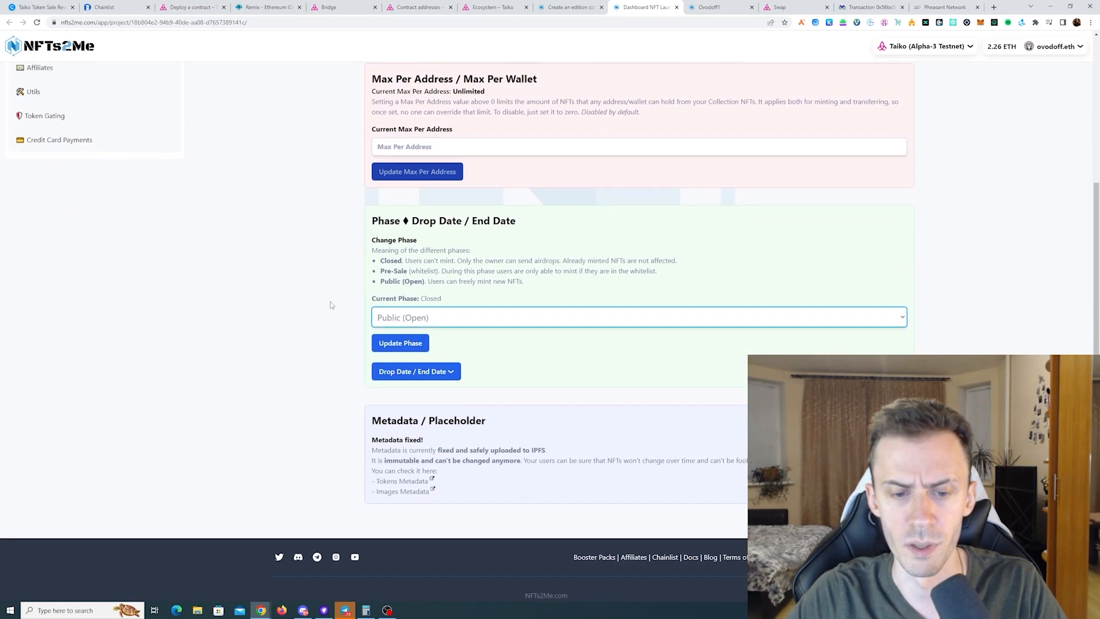
left_click(400, 343)
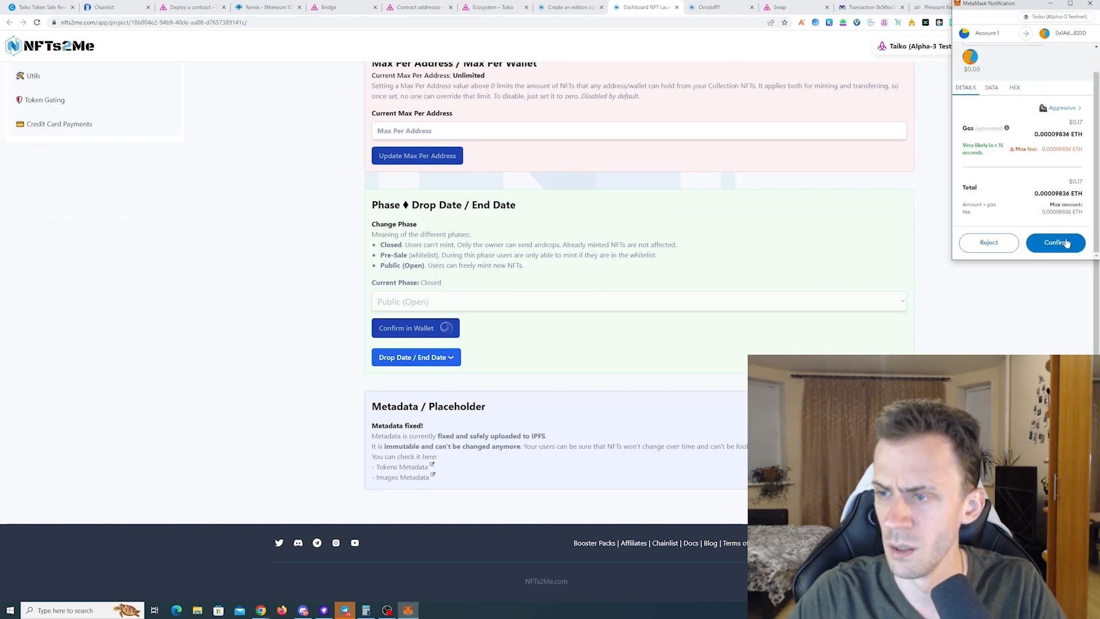
left_click(1055, 242)
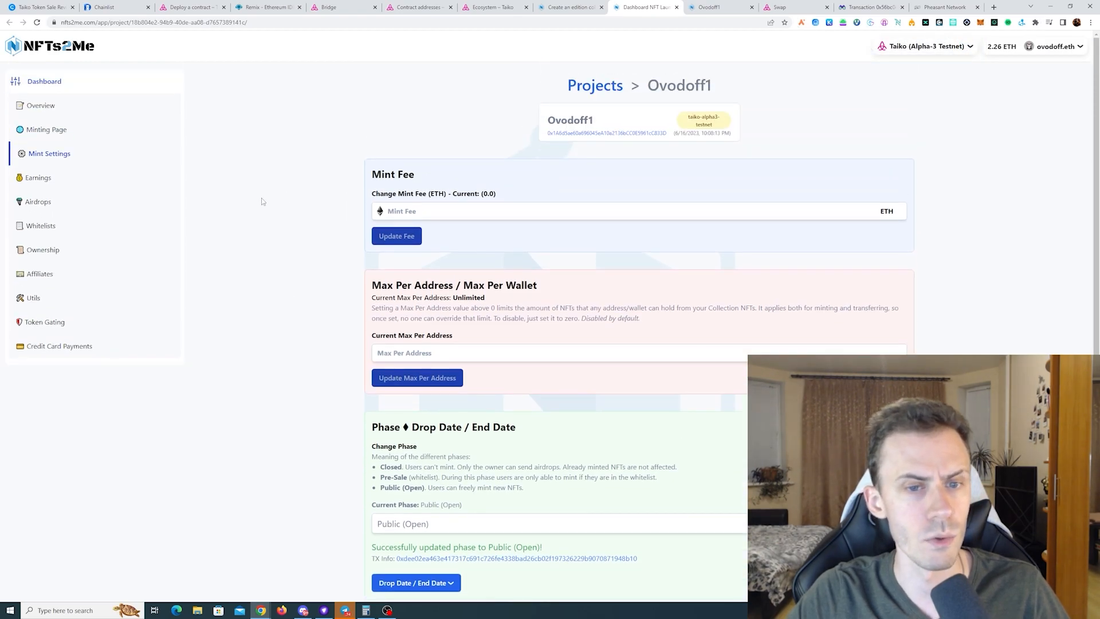
Mint 5 Ovodoff1 NFTs from the public minting page and confirm the transaction in the wallet.
left_click(46, 129)
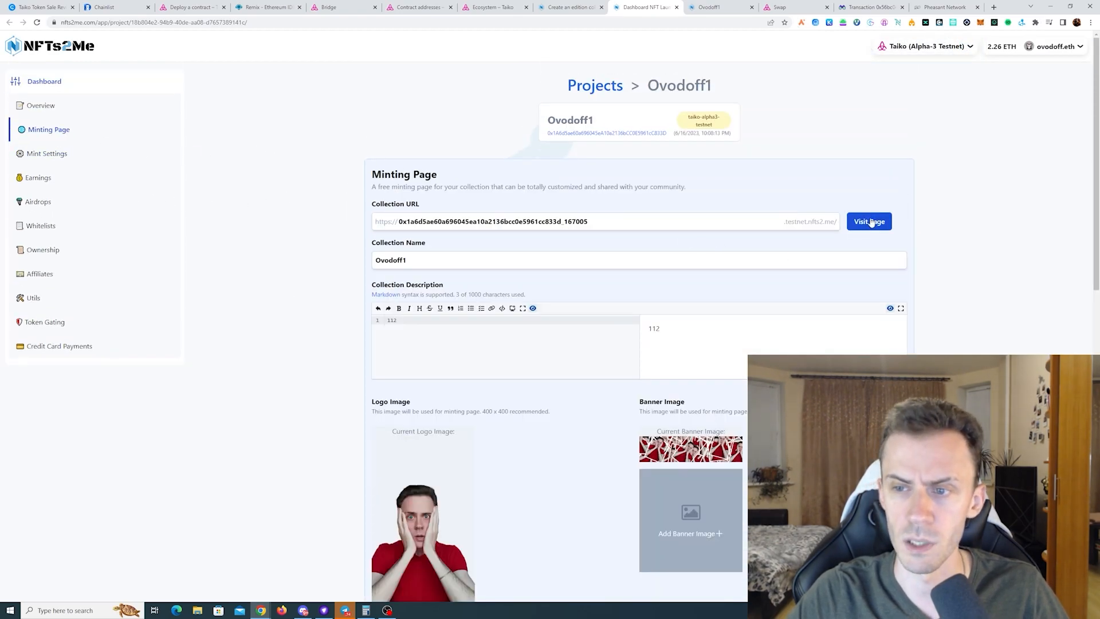
left_click(869, 221)
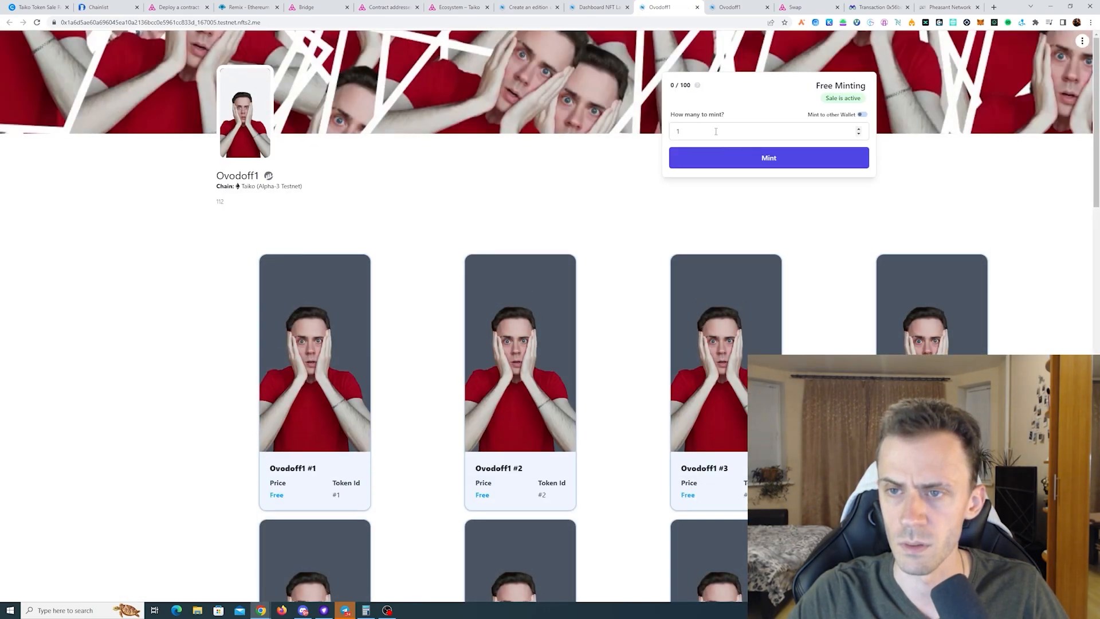
type("5")
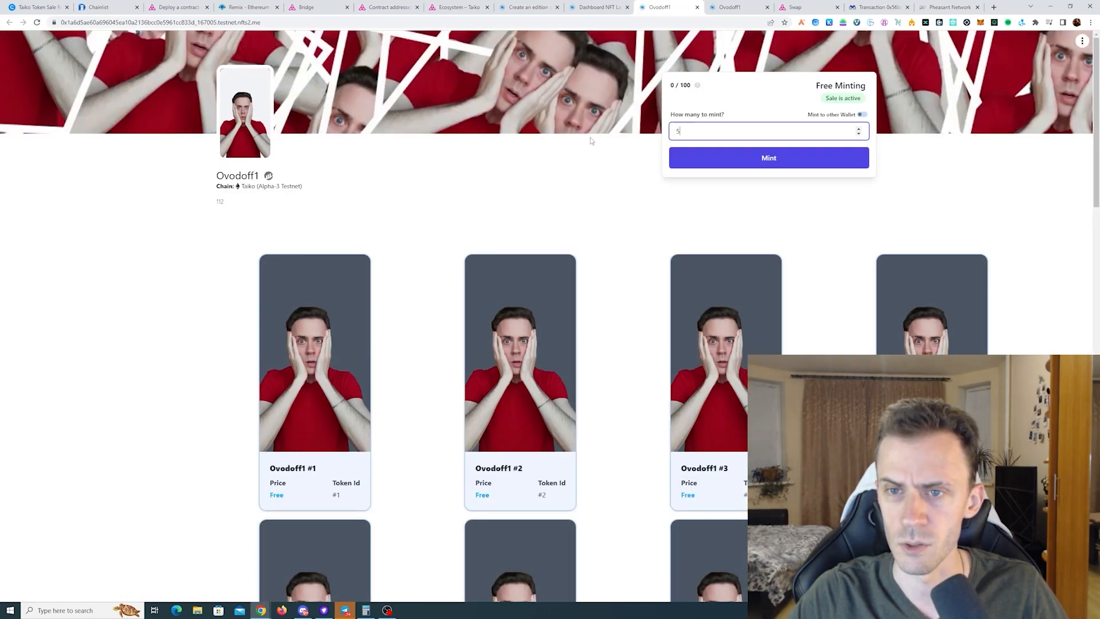
left_click(768, 157)
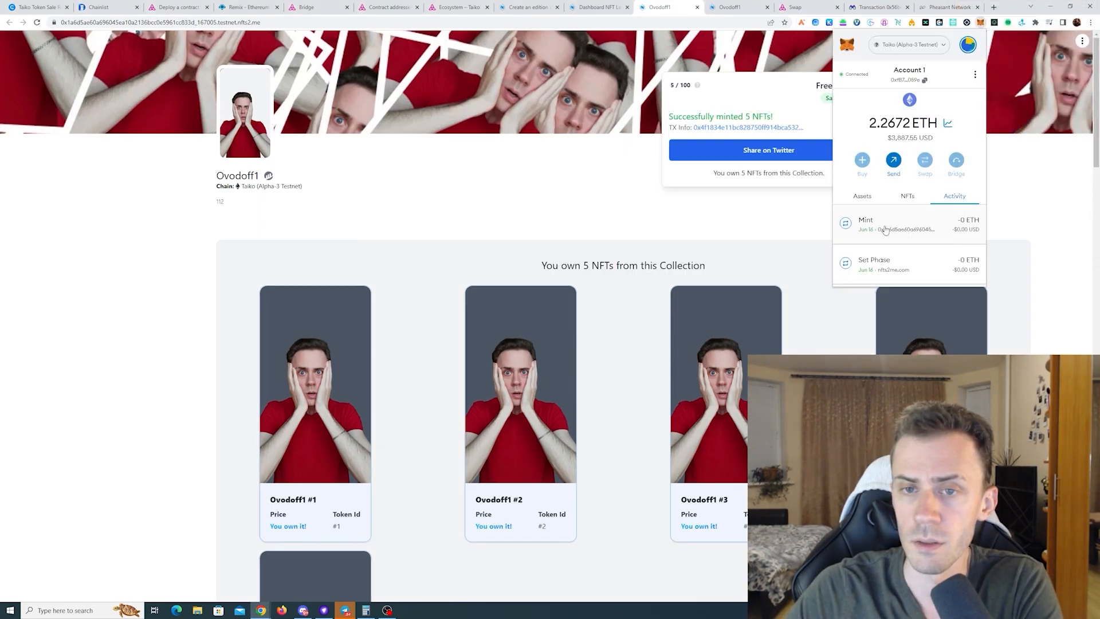
left_click(598, 7)
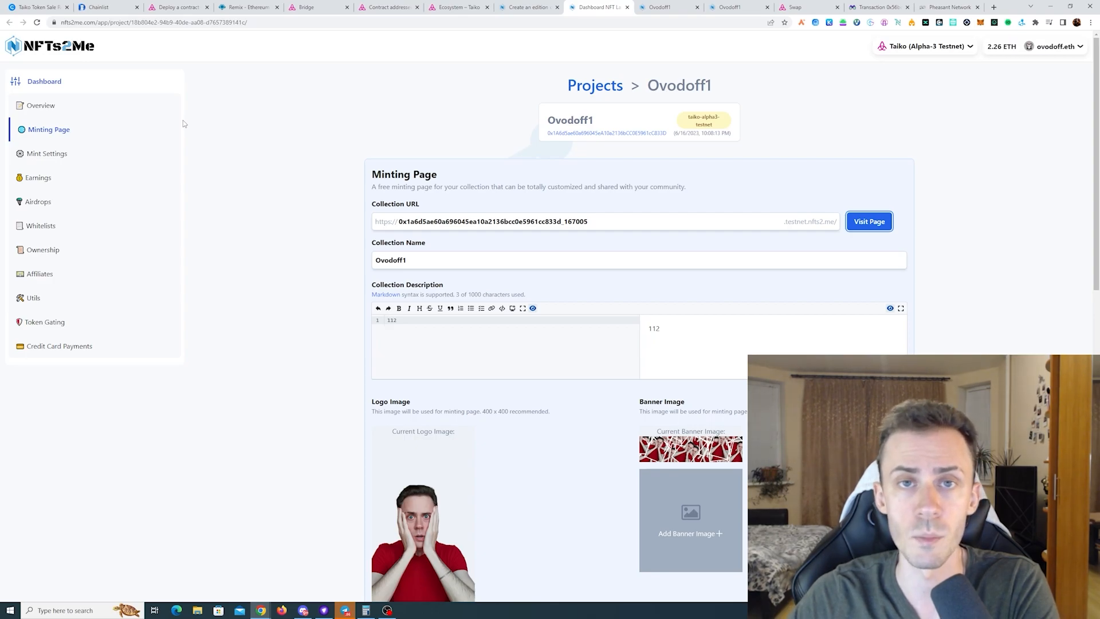
mouse_move(168, 119)
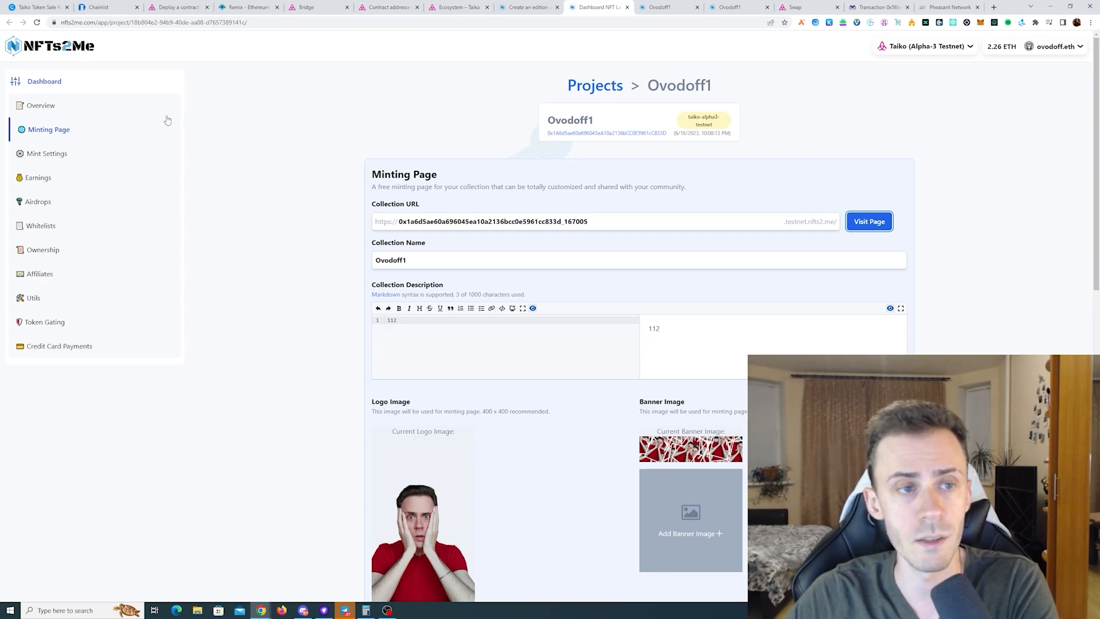
Mint the Taiko Alpha-3 Testnet is Live article for free, confirming in MetaMask.
left_click(947, 7)
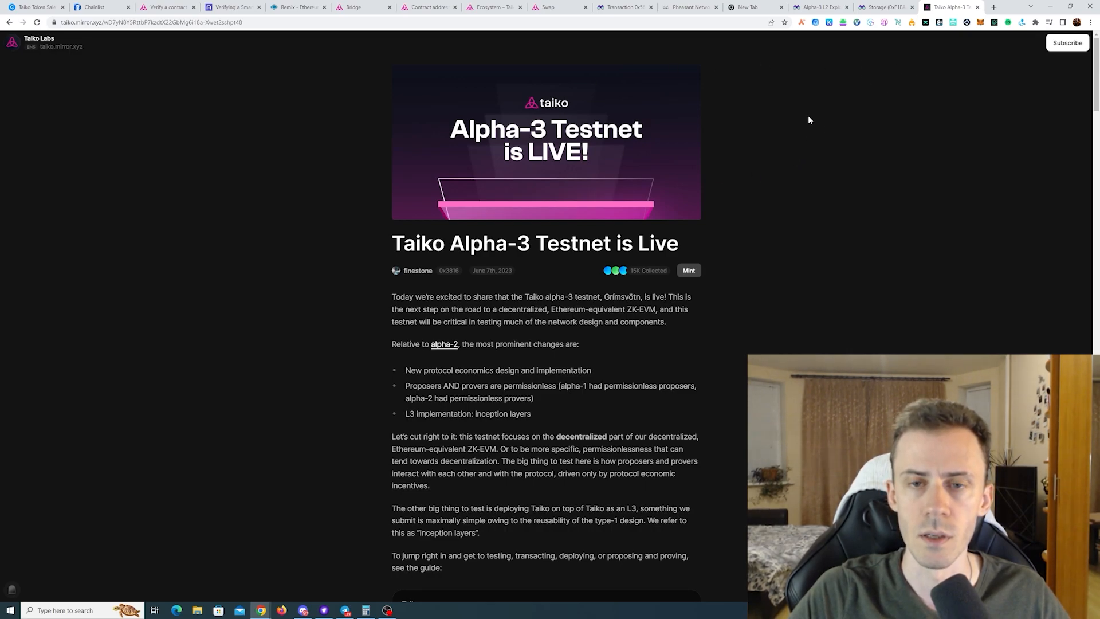
scroll("down", 3)
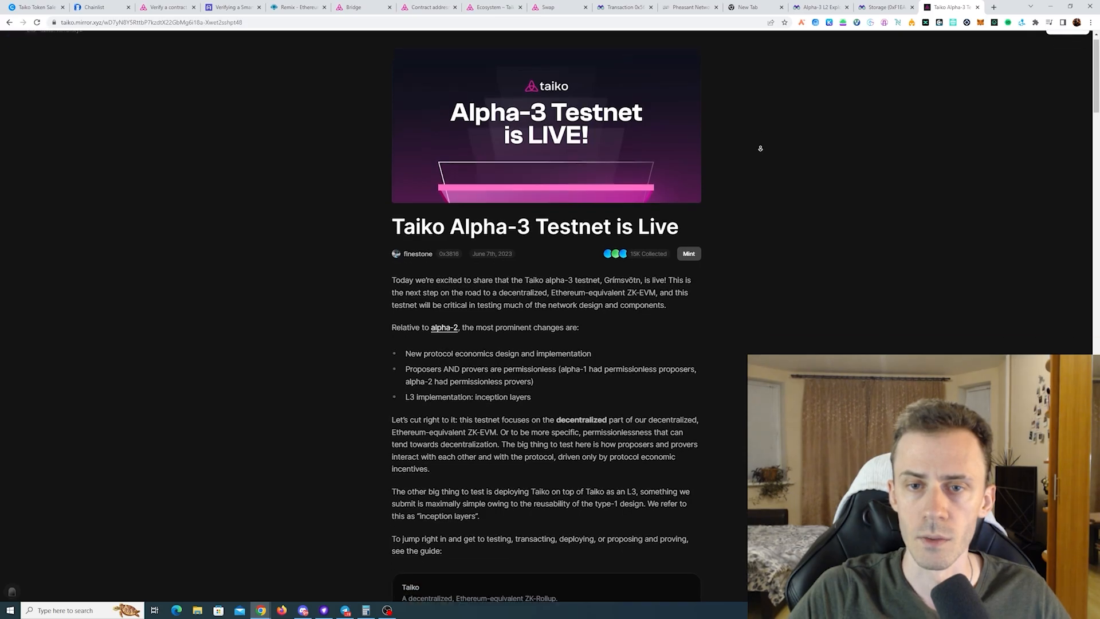
scroll("down", 3)
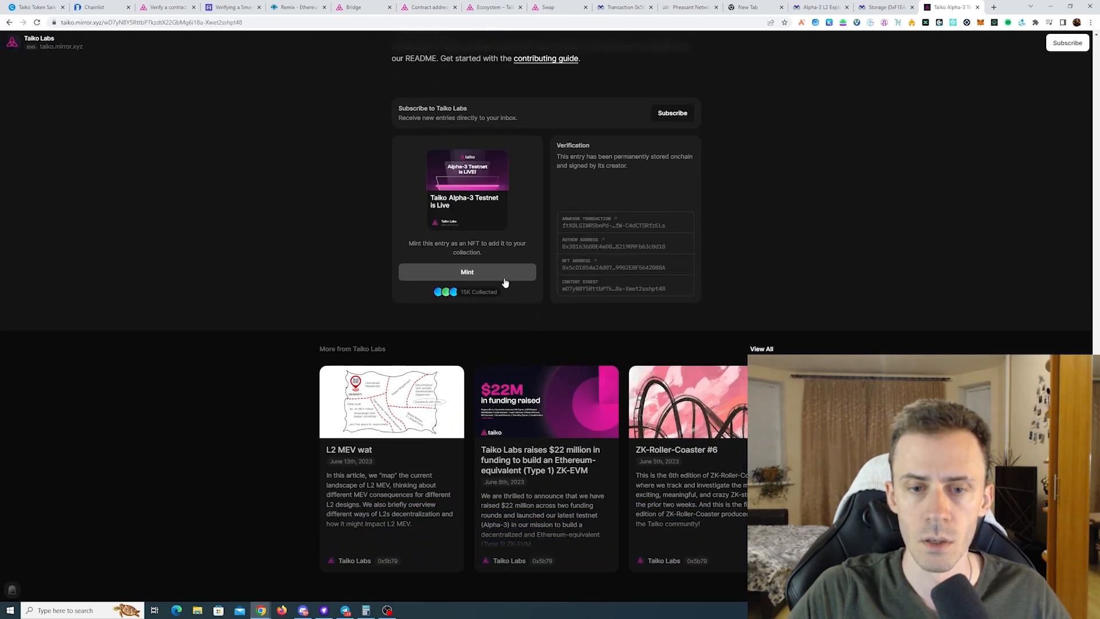
left_click(467, 274)
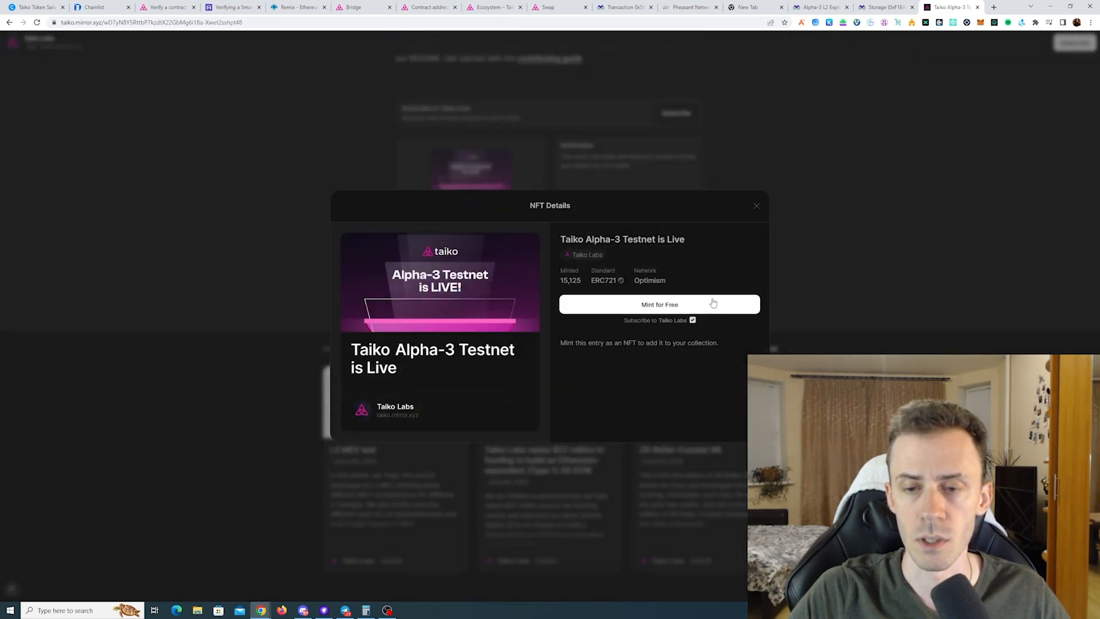
left_click(658, 304)
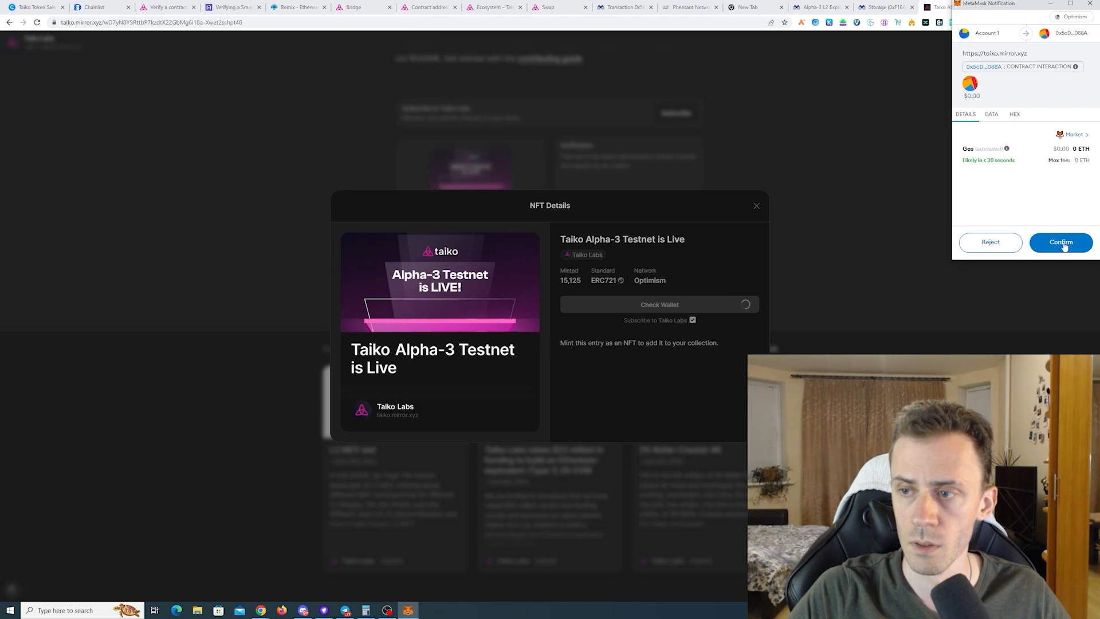
left_click(1059, 242)
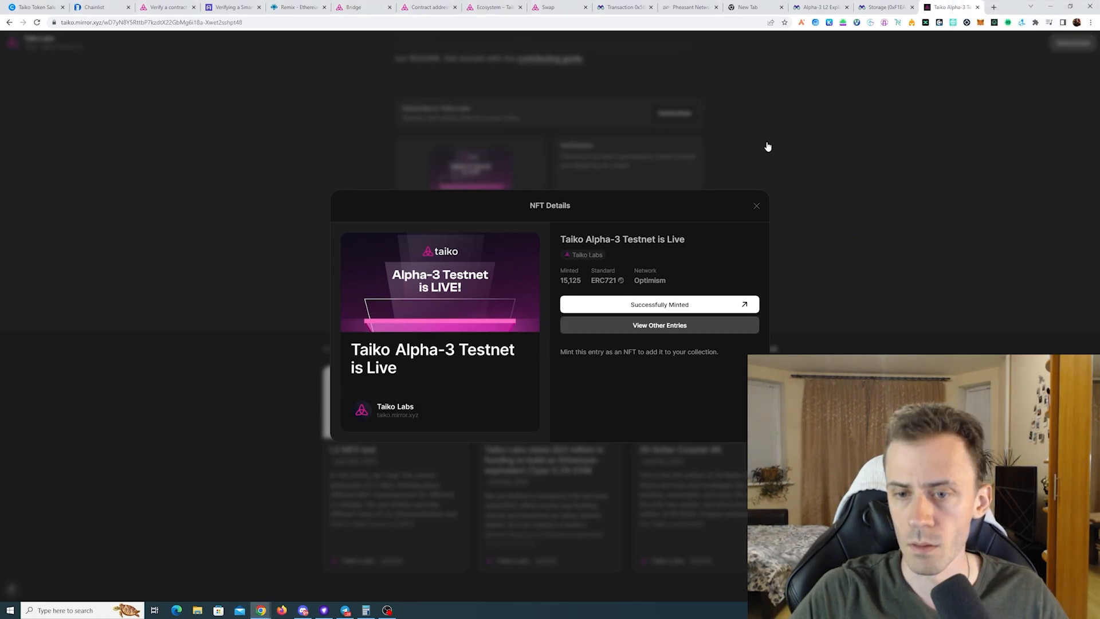
left_click(756, 206)
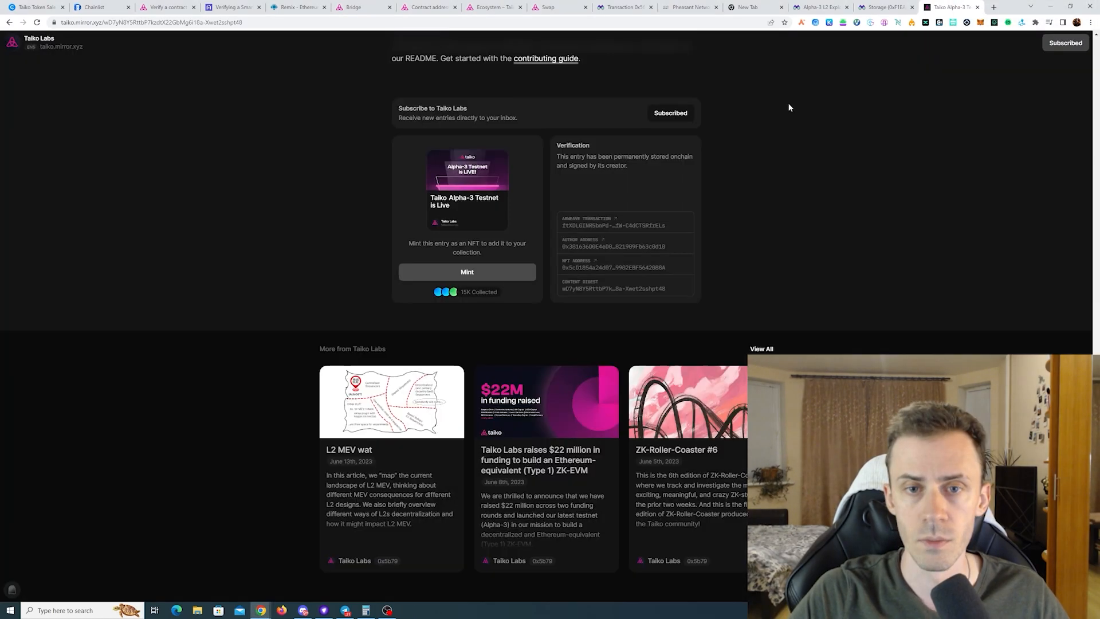
Scroll back through the Mirror article to continue reading it.
scroll("up", 3)
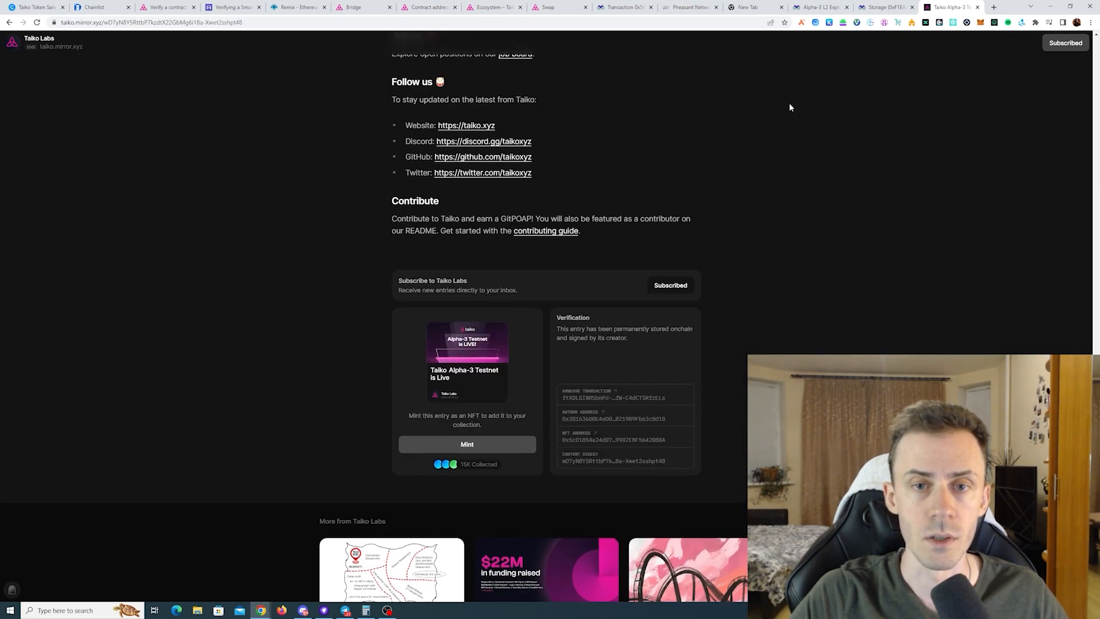
scroll("up", 3)
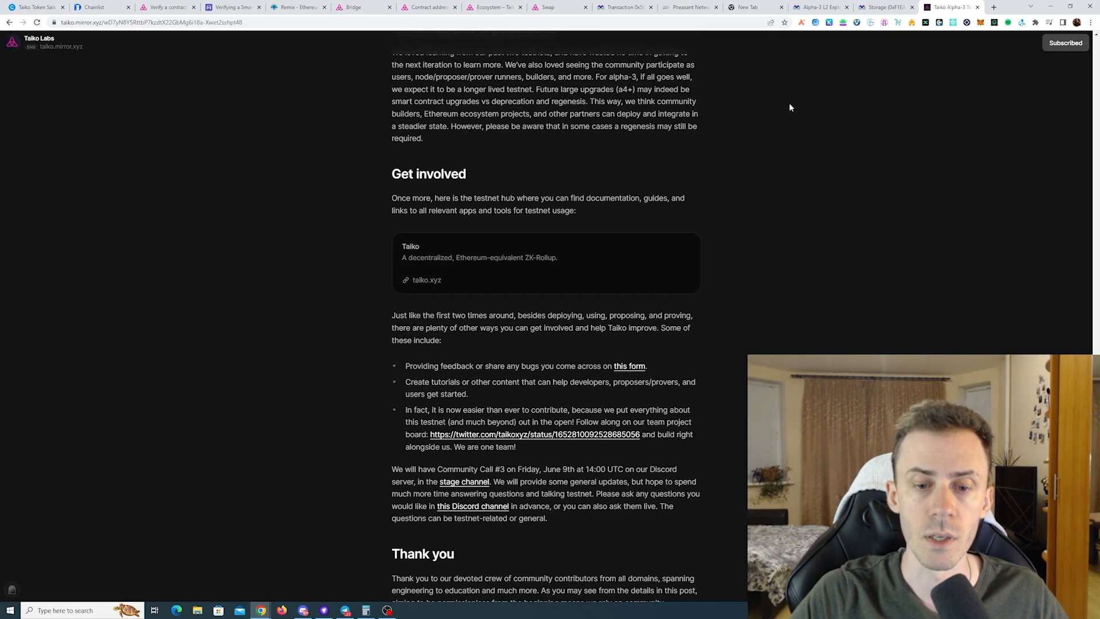
scroll("up", 3)
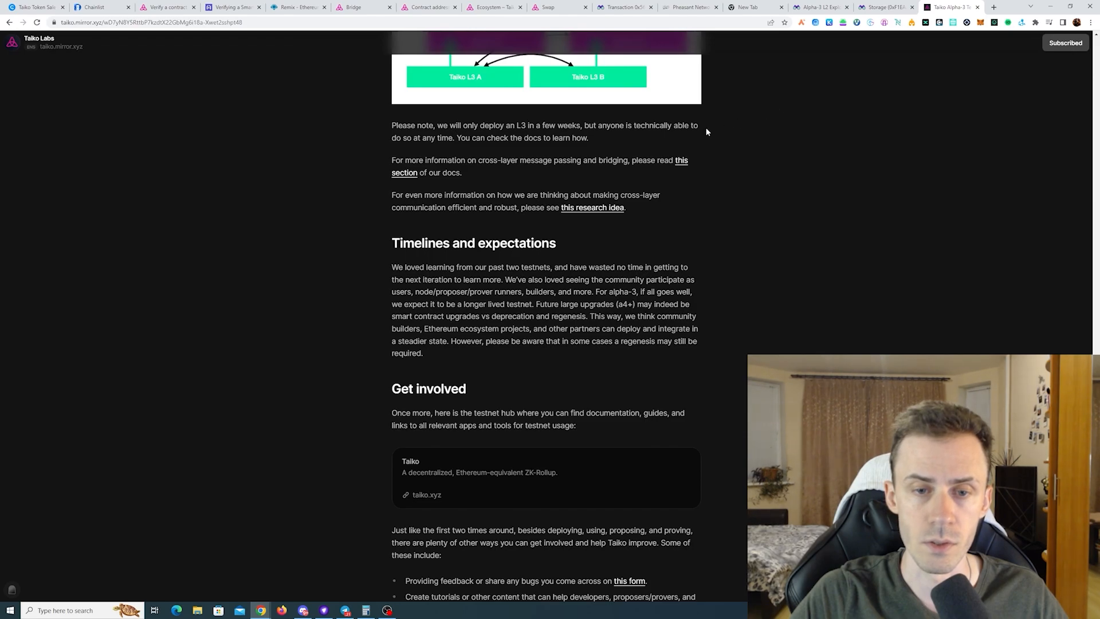
scroll("up", 3)
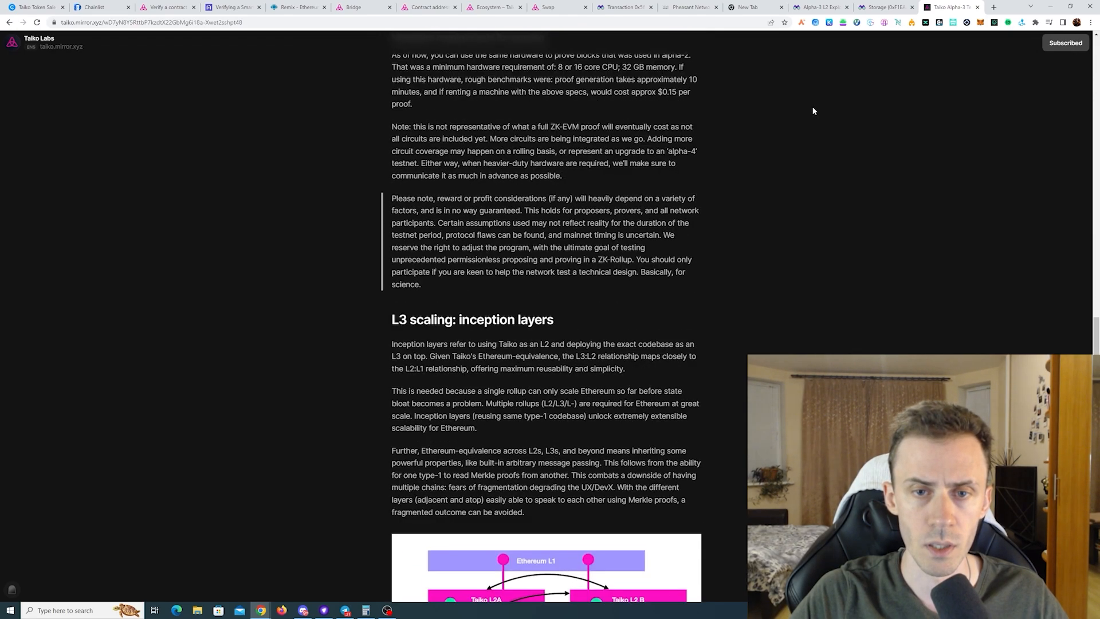
scroll("down", 3)
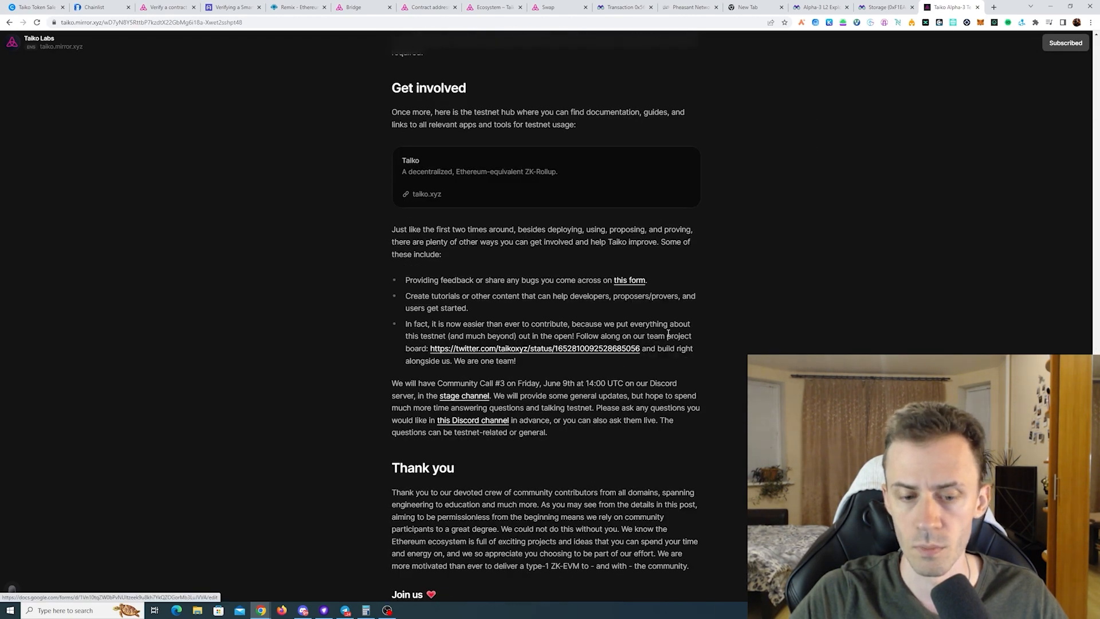
Open the Taiko Alpha-3 testnet feedback Google Form from the 'this form' link.
left_click(628, 281)
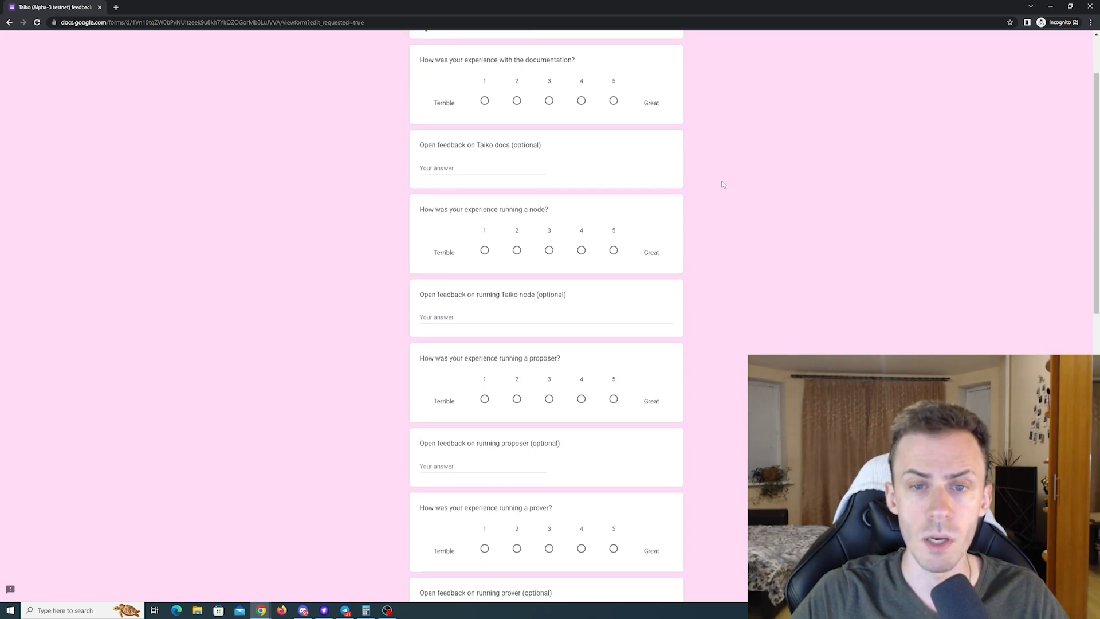
scroll("down", 3)
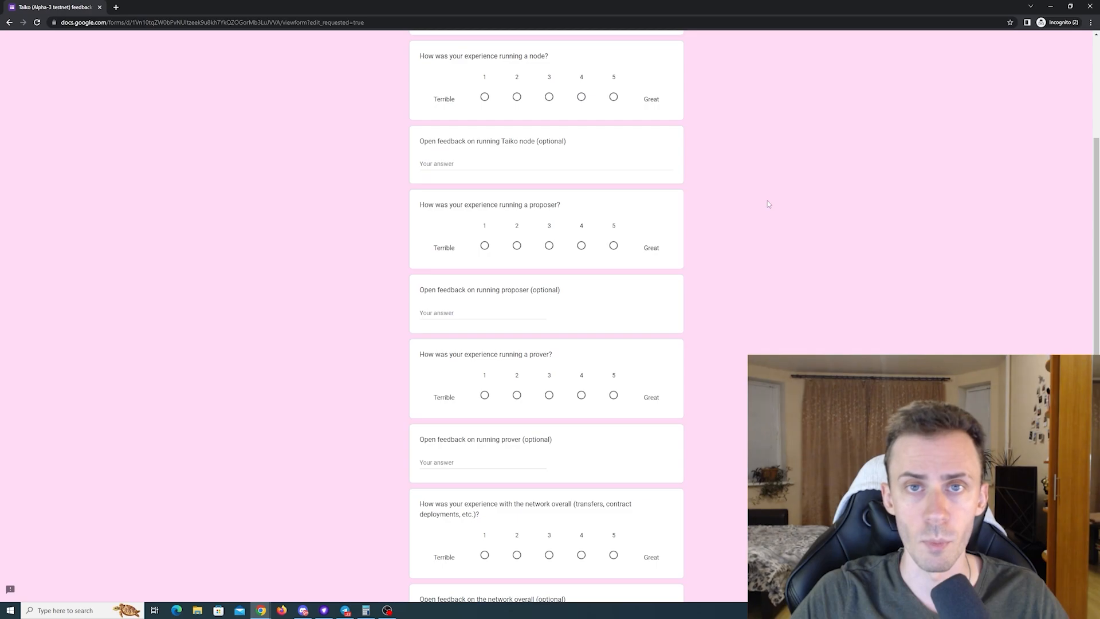
scroll("up", 3)
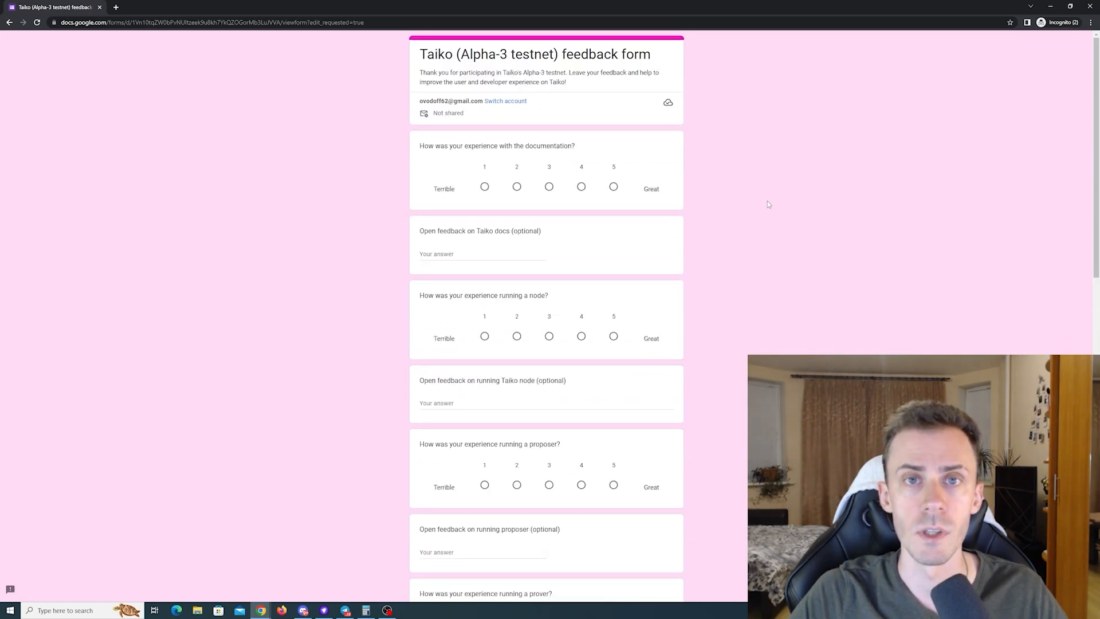